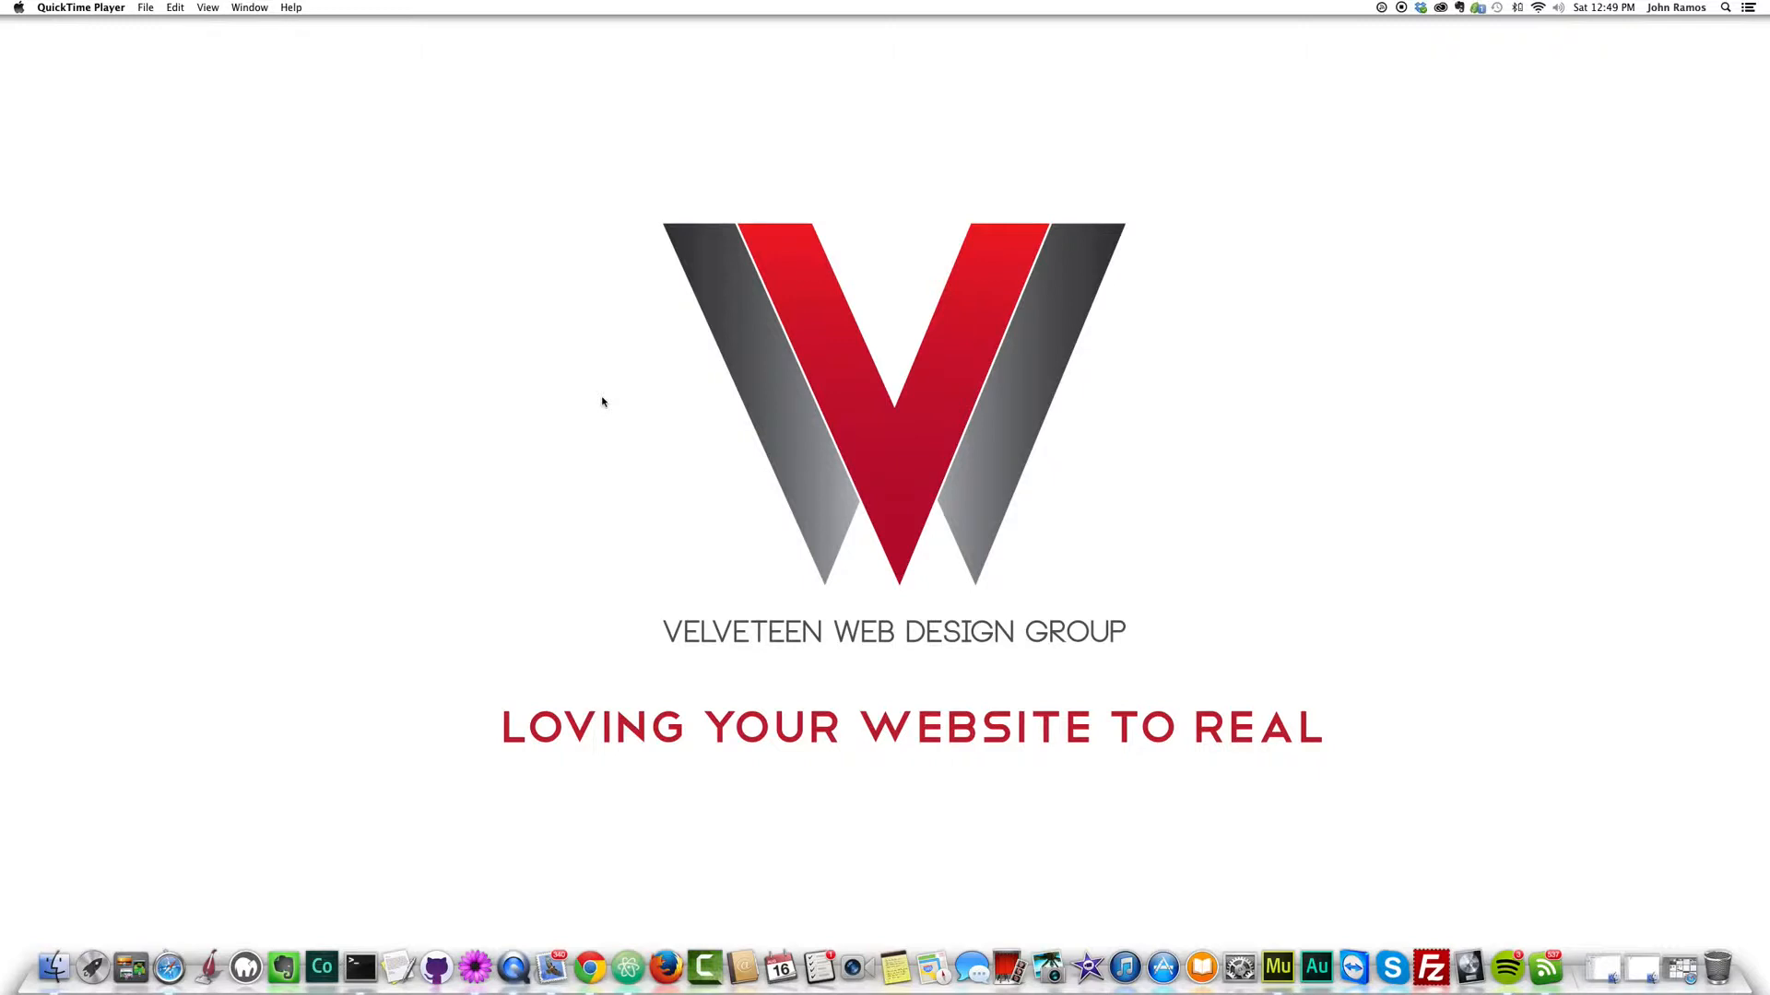
- Bring Muse forward and open the Home page from Plan view for design editing
click(1316, 967)
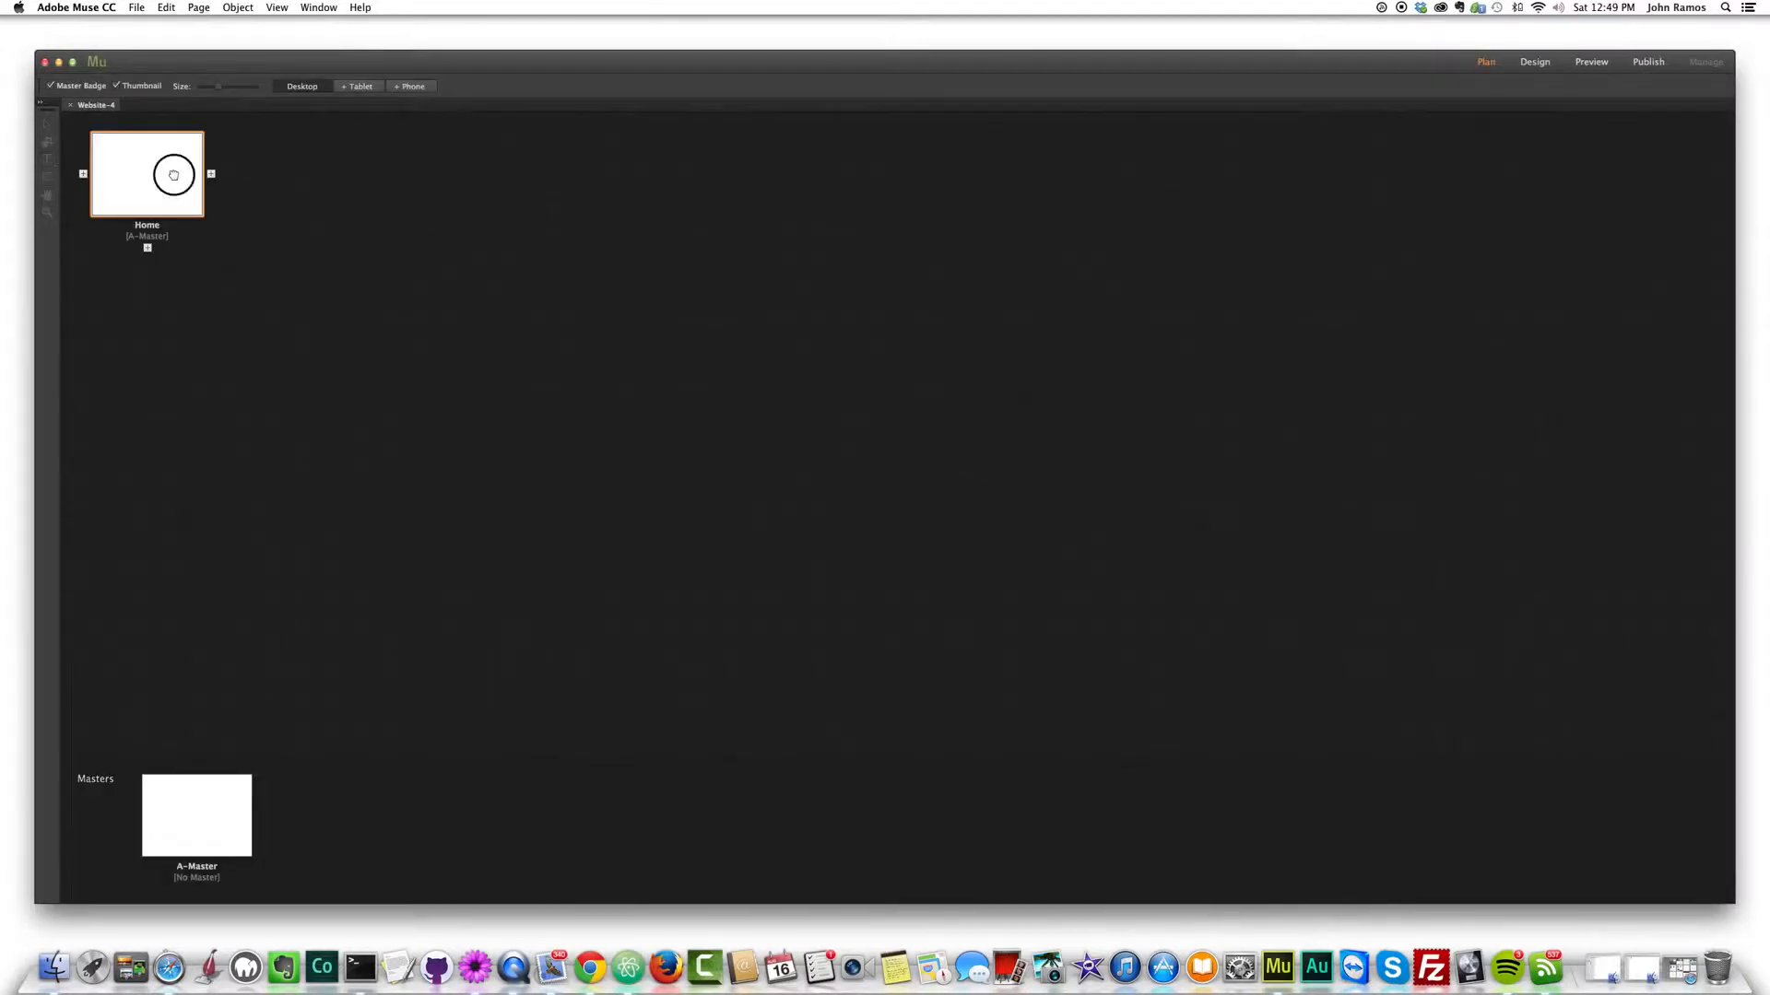
double_click(147, 175)
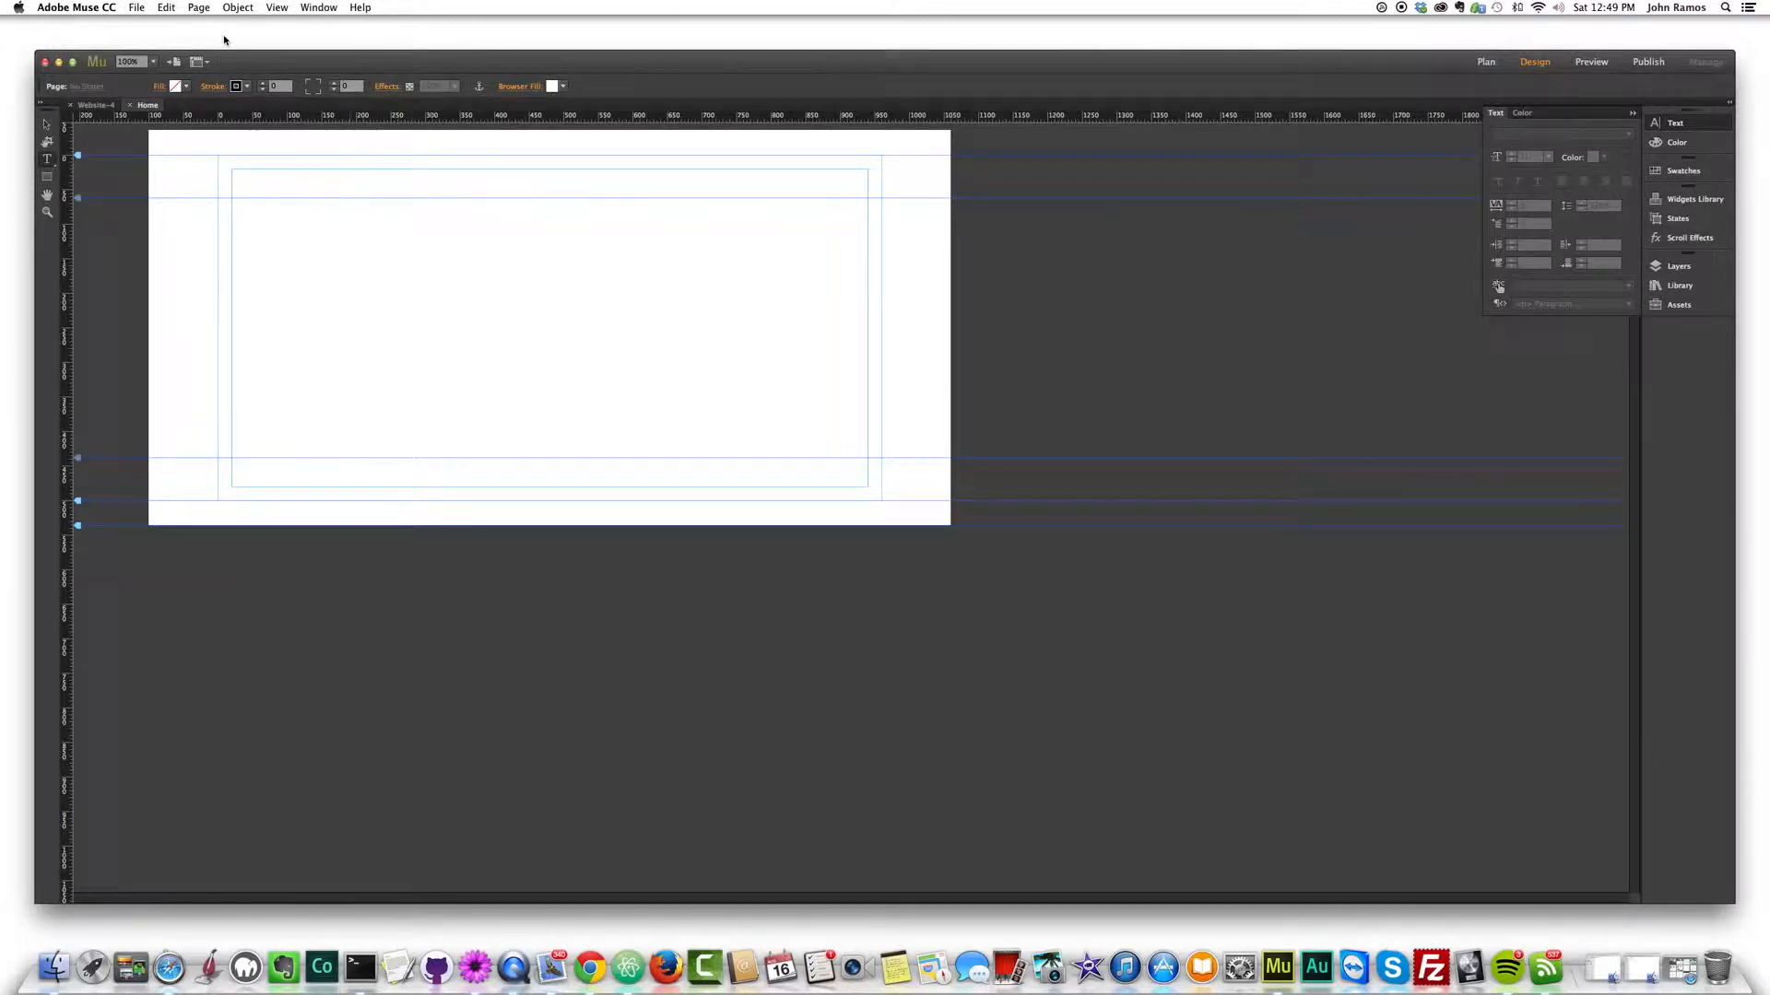
click(237, 7)
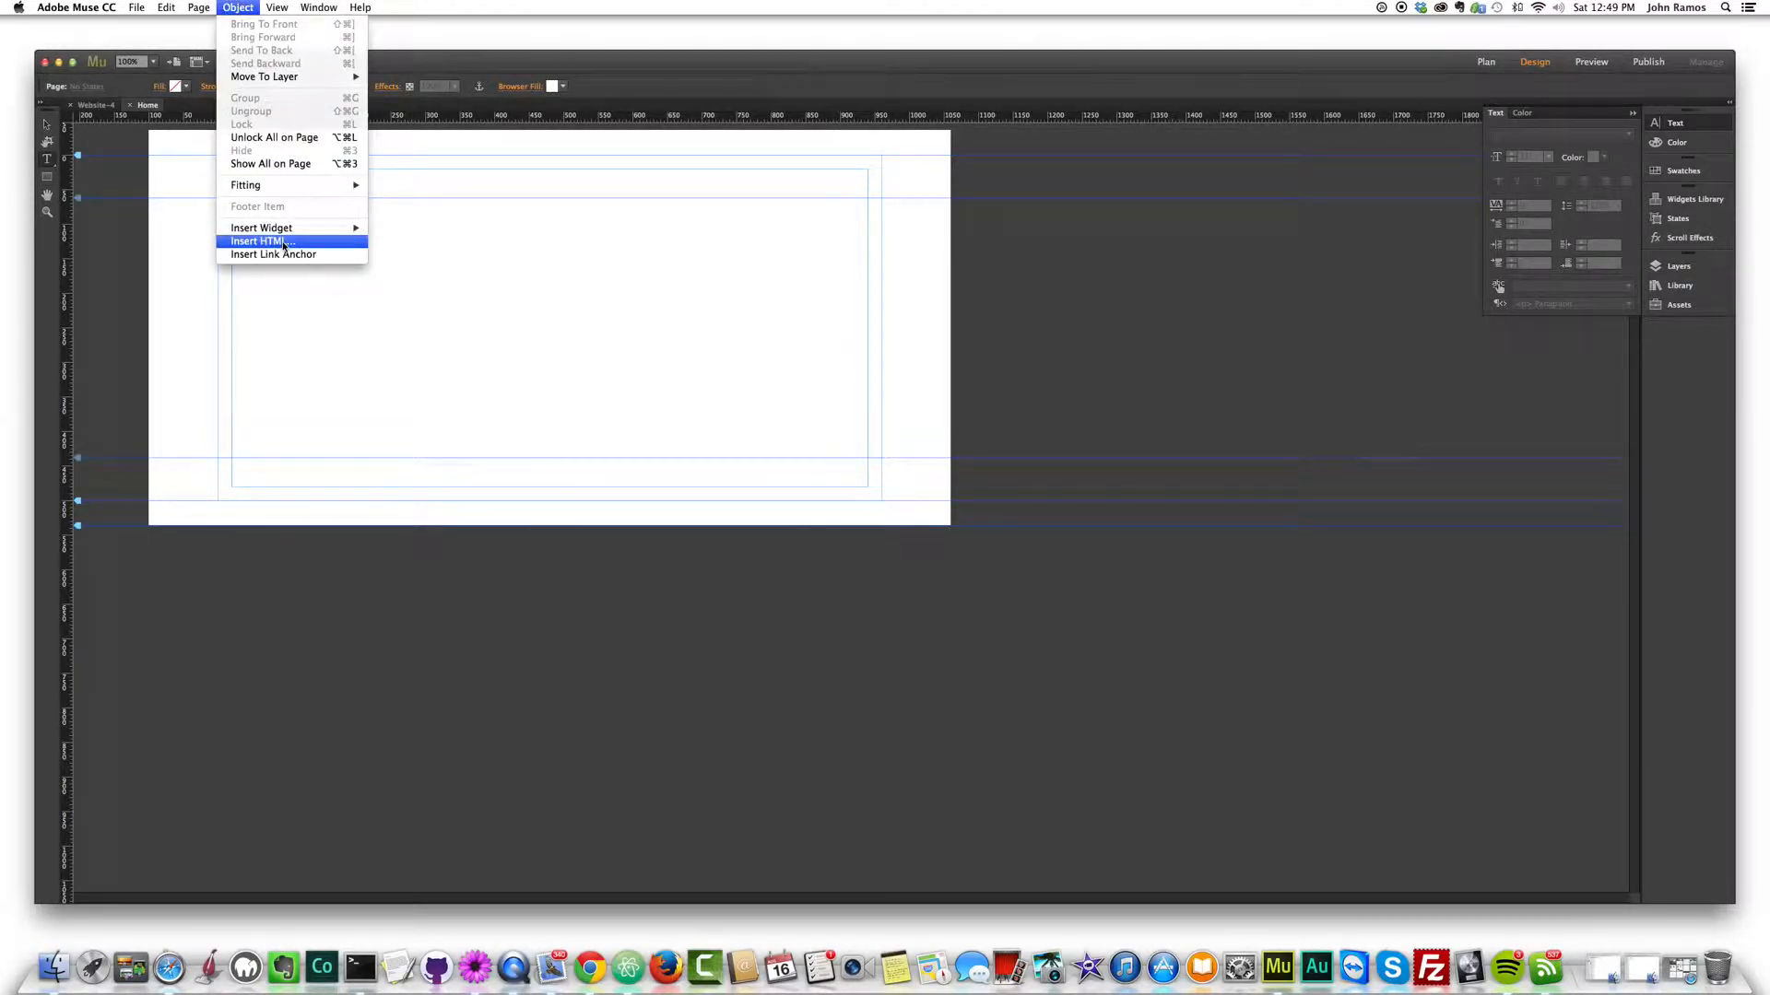
click(199, 7)
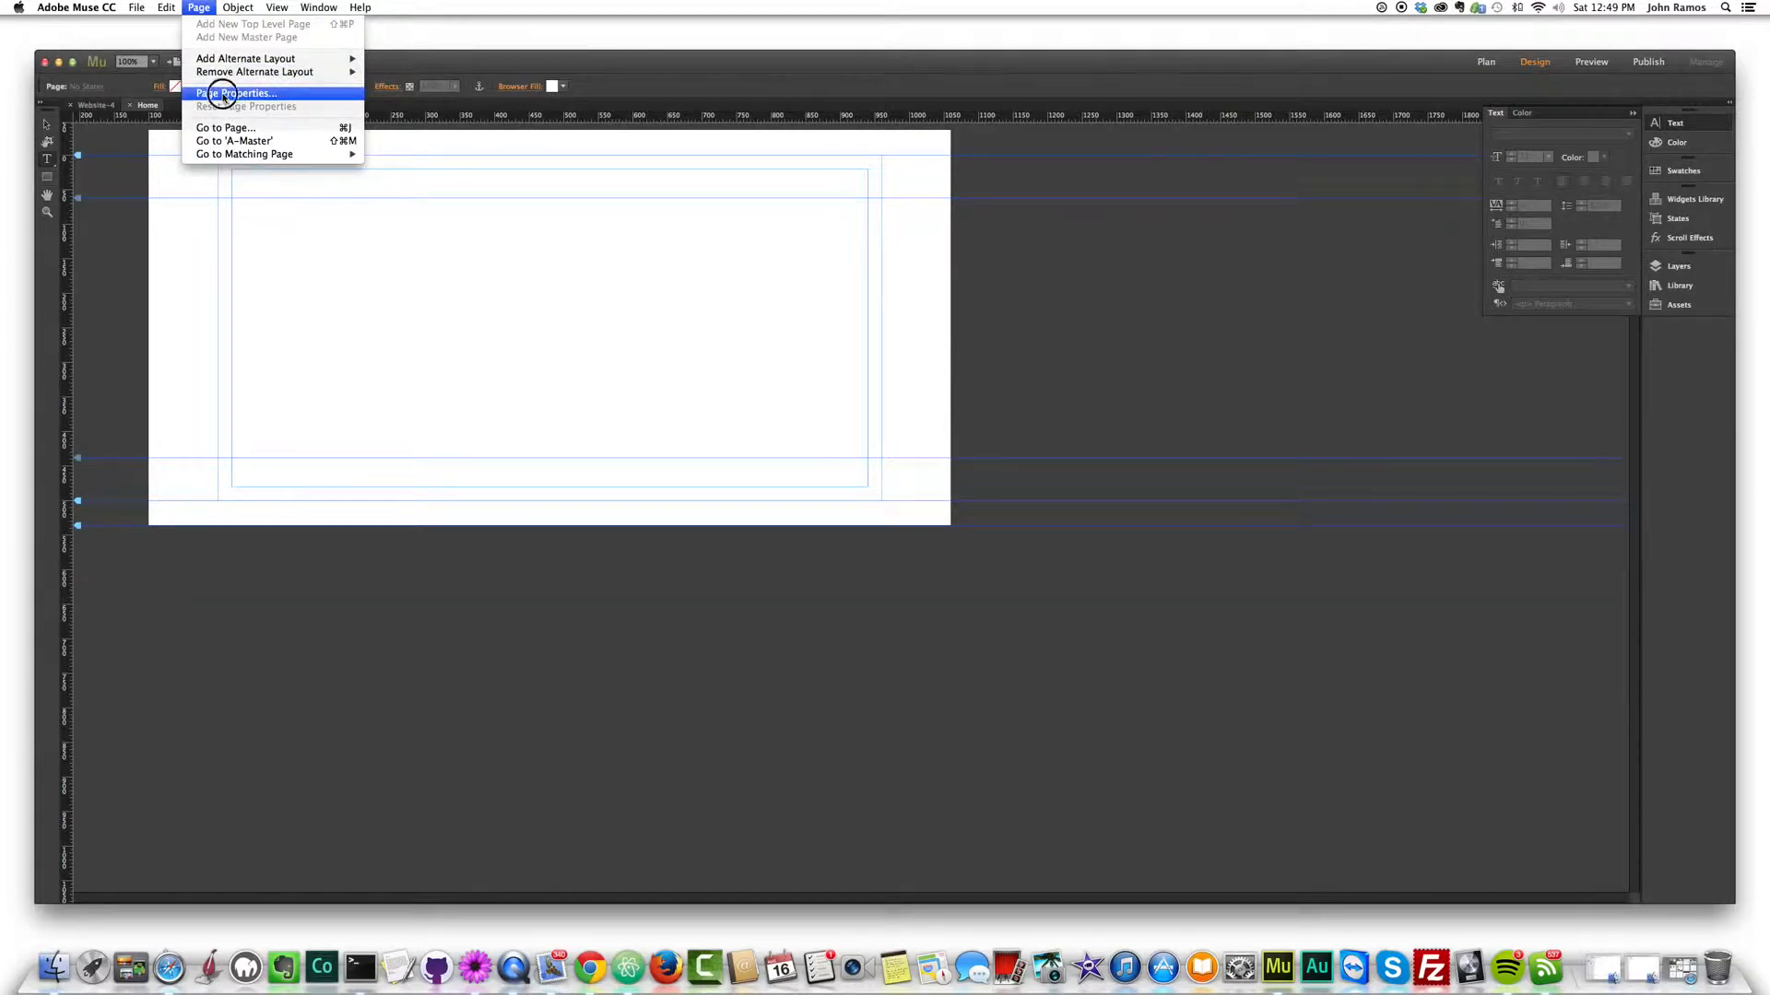
click(234, 92)
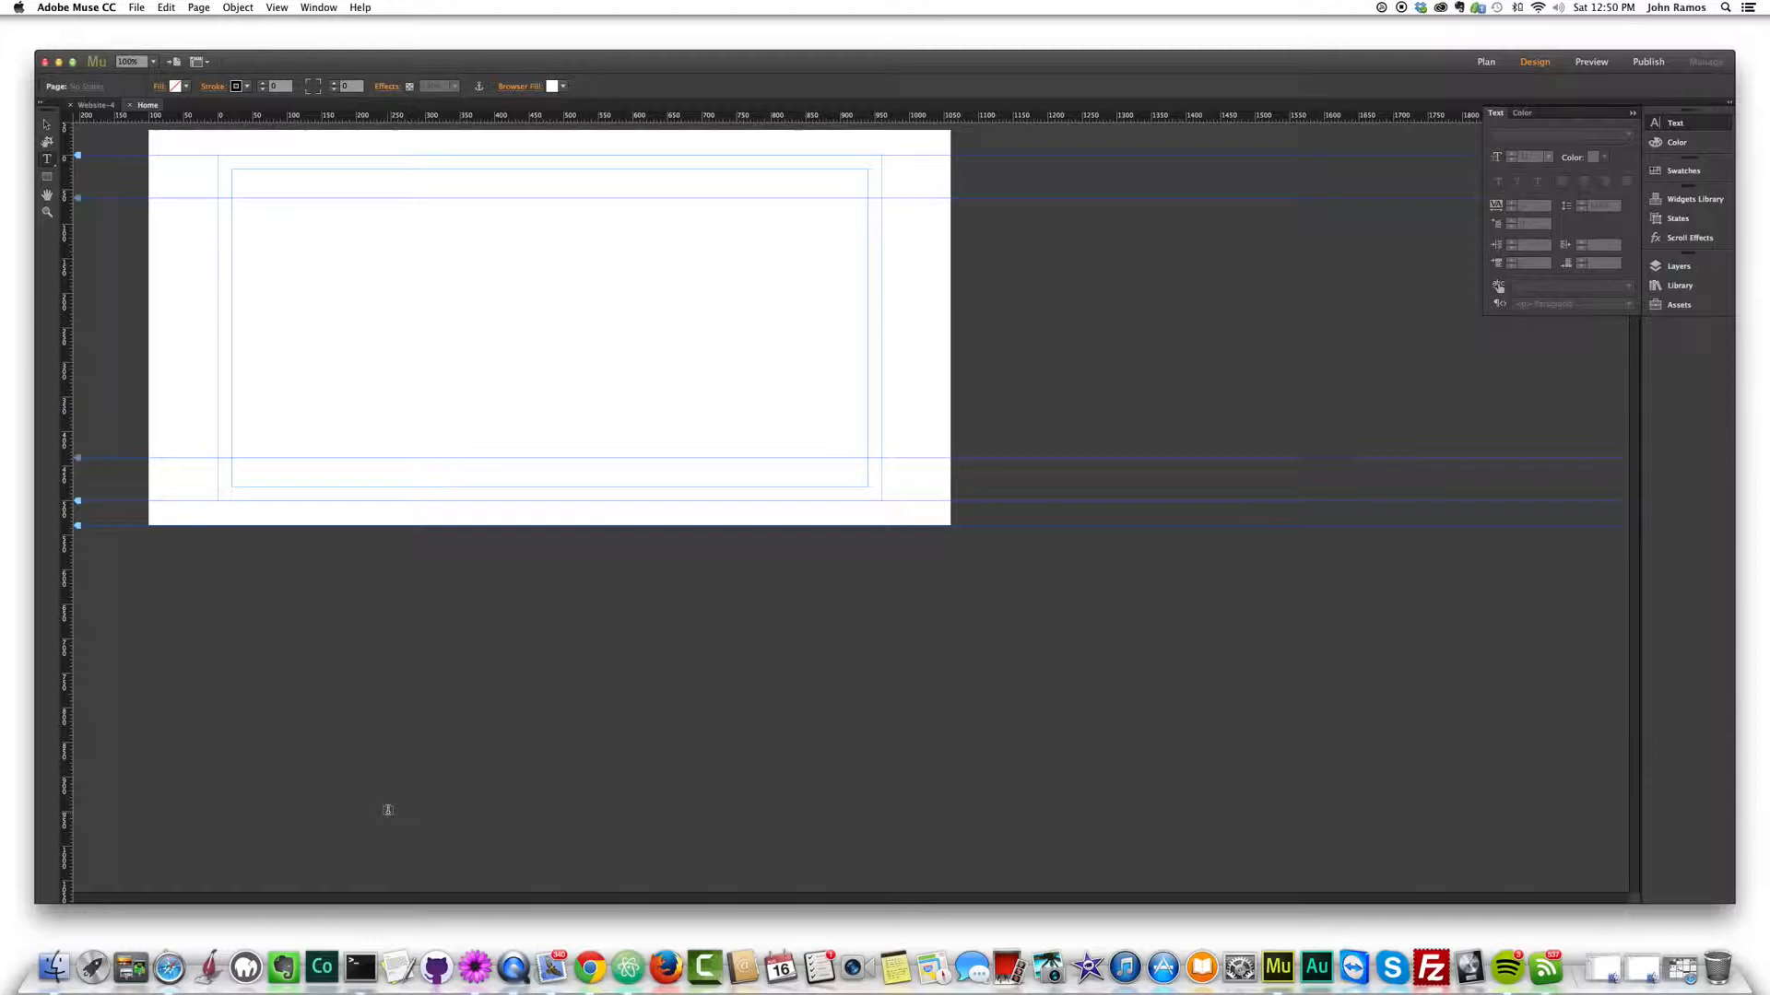
click(155, 942)
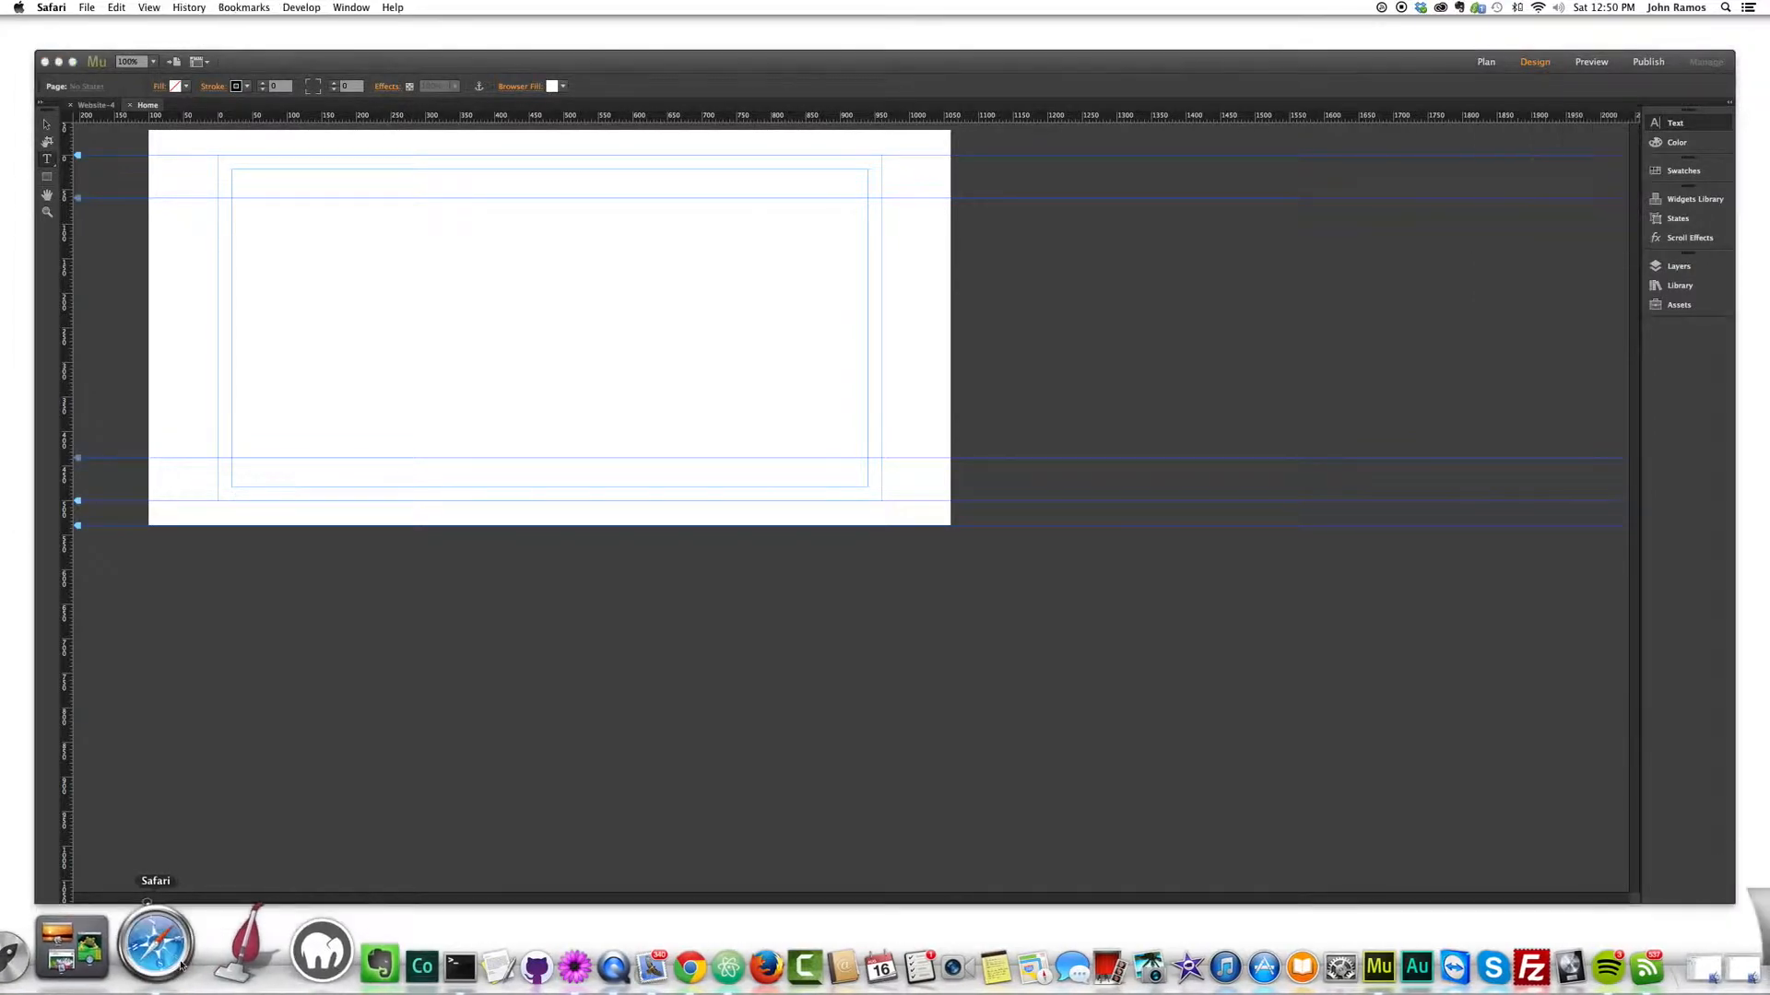
- Launch Safari and go to chank.com
click(155, 942)
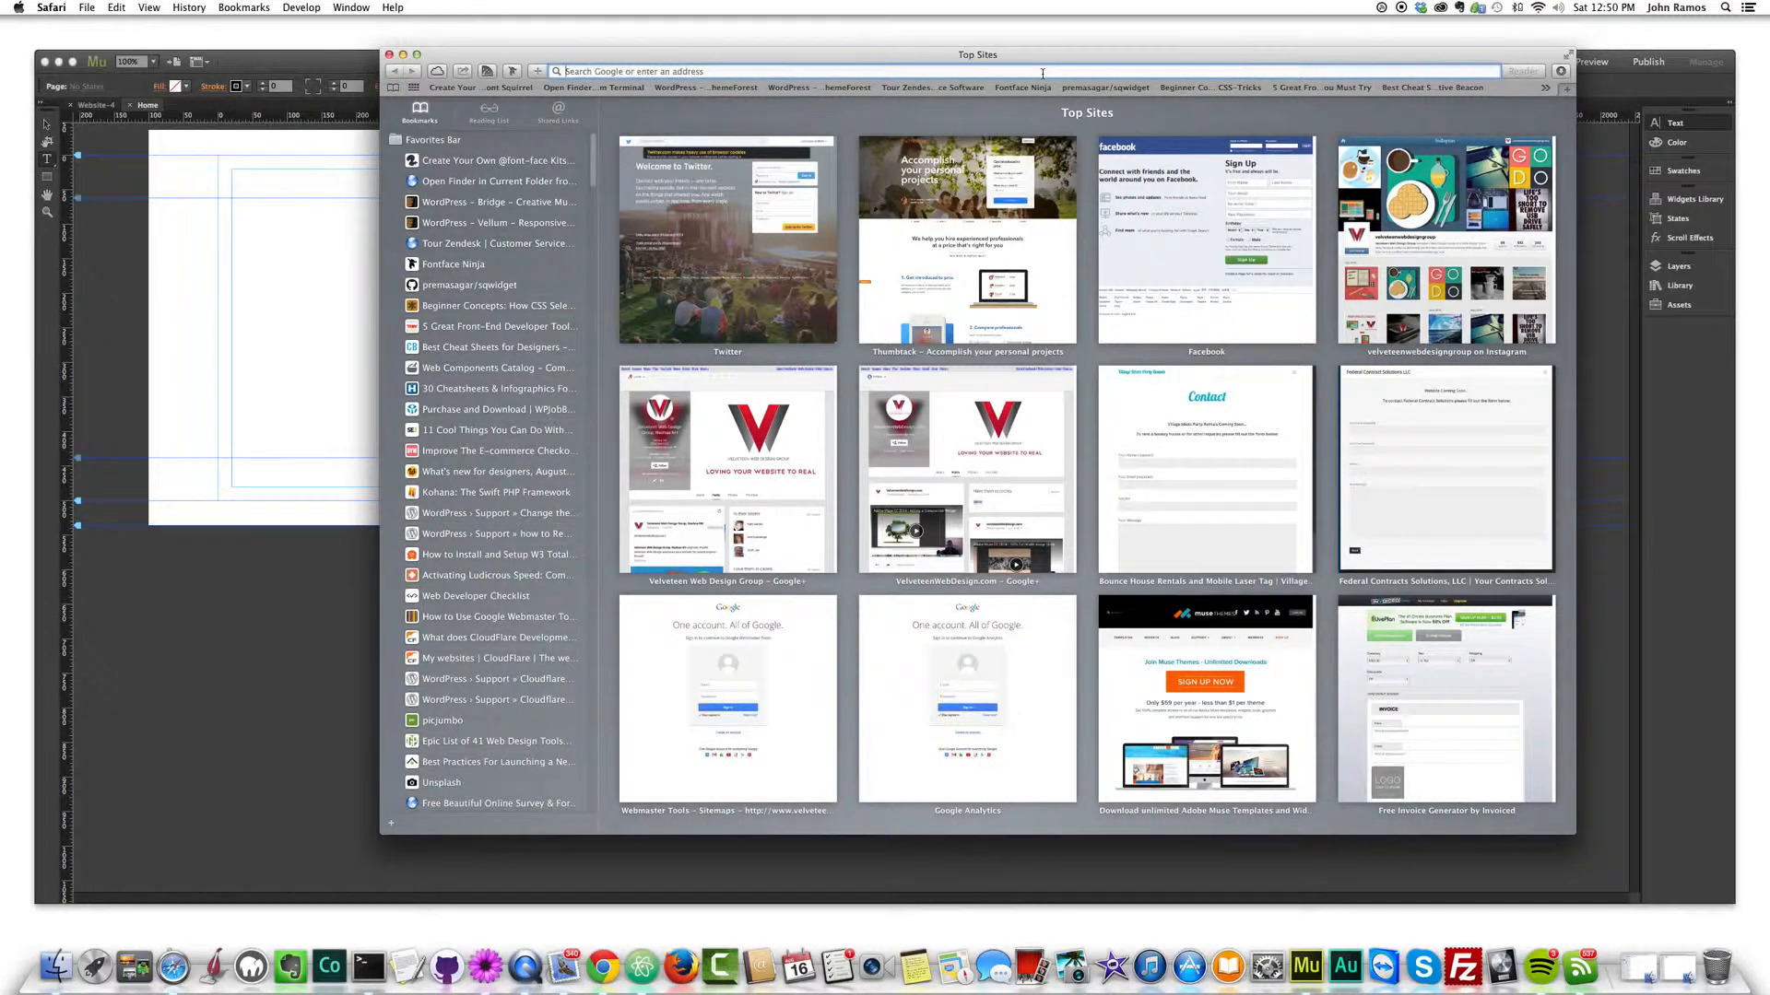
text(chank.com)
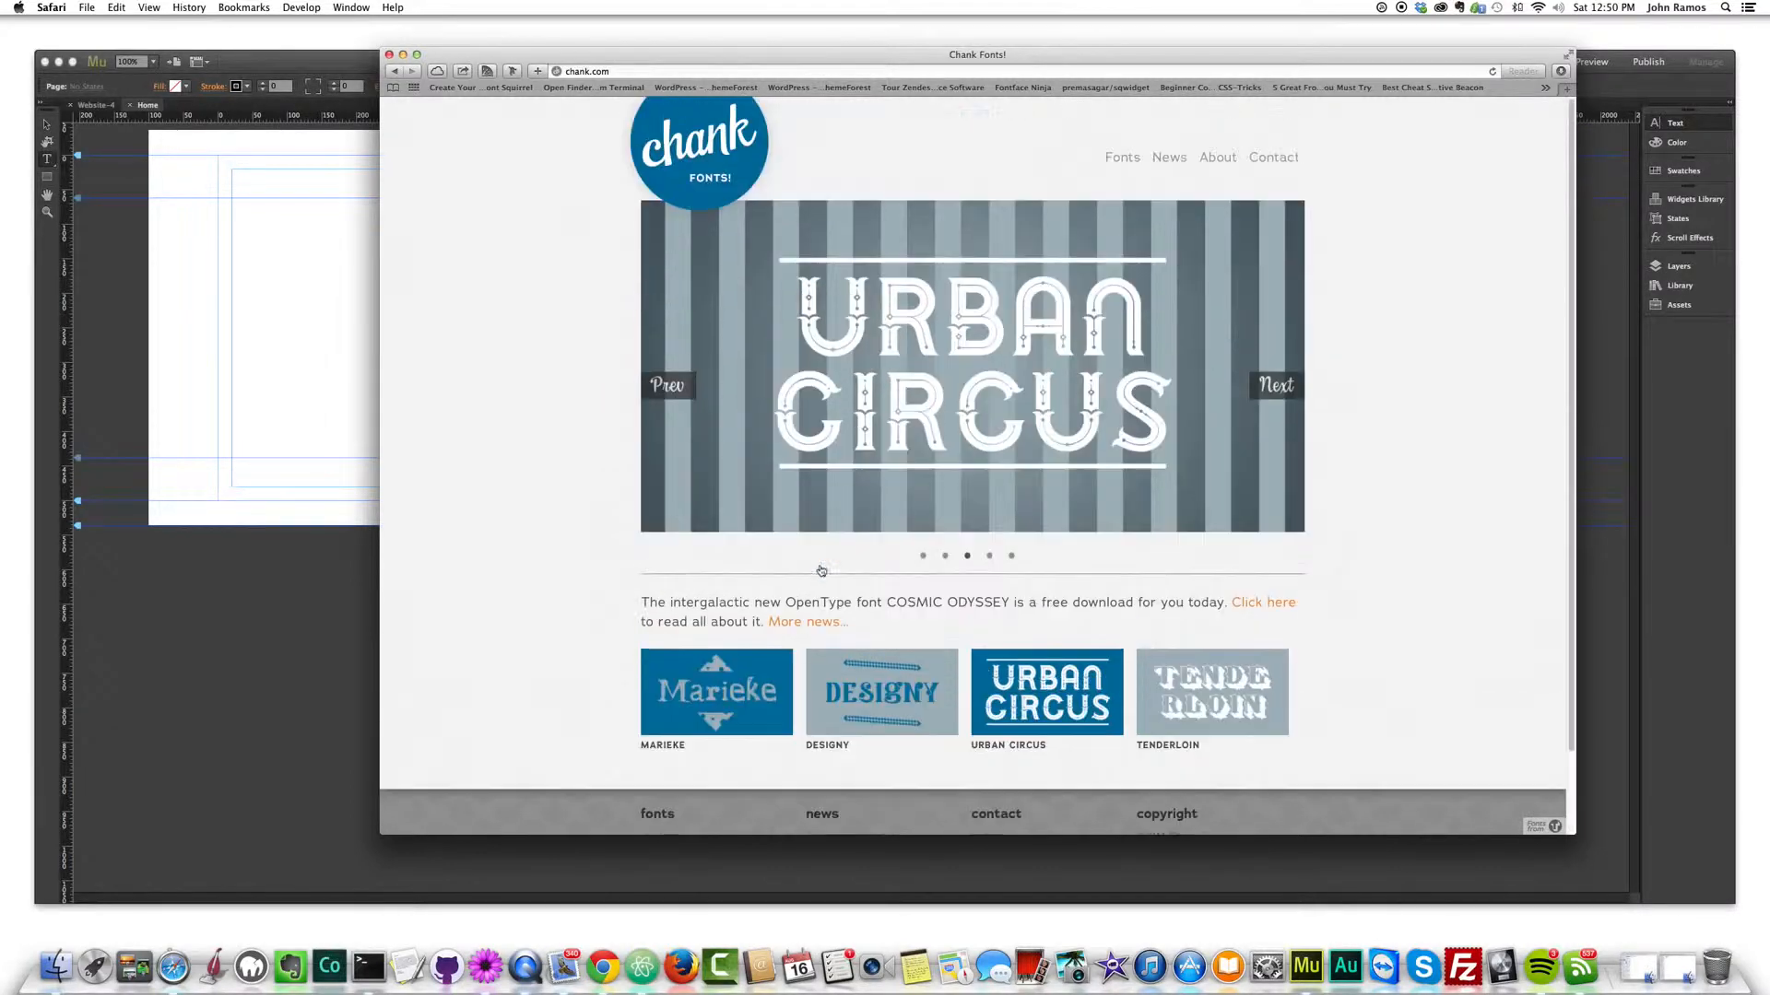
- Reach the footer of the Chank homepage and go to the Free Fonts listing
scroll(down, 3)
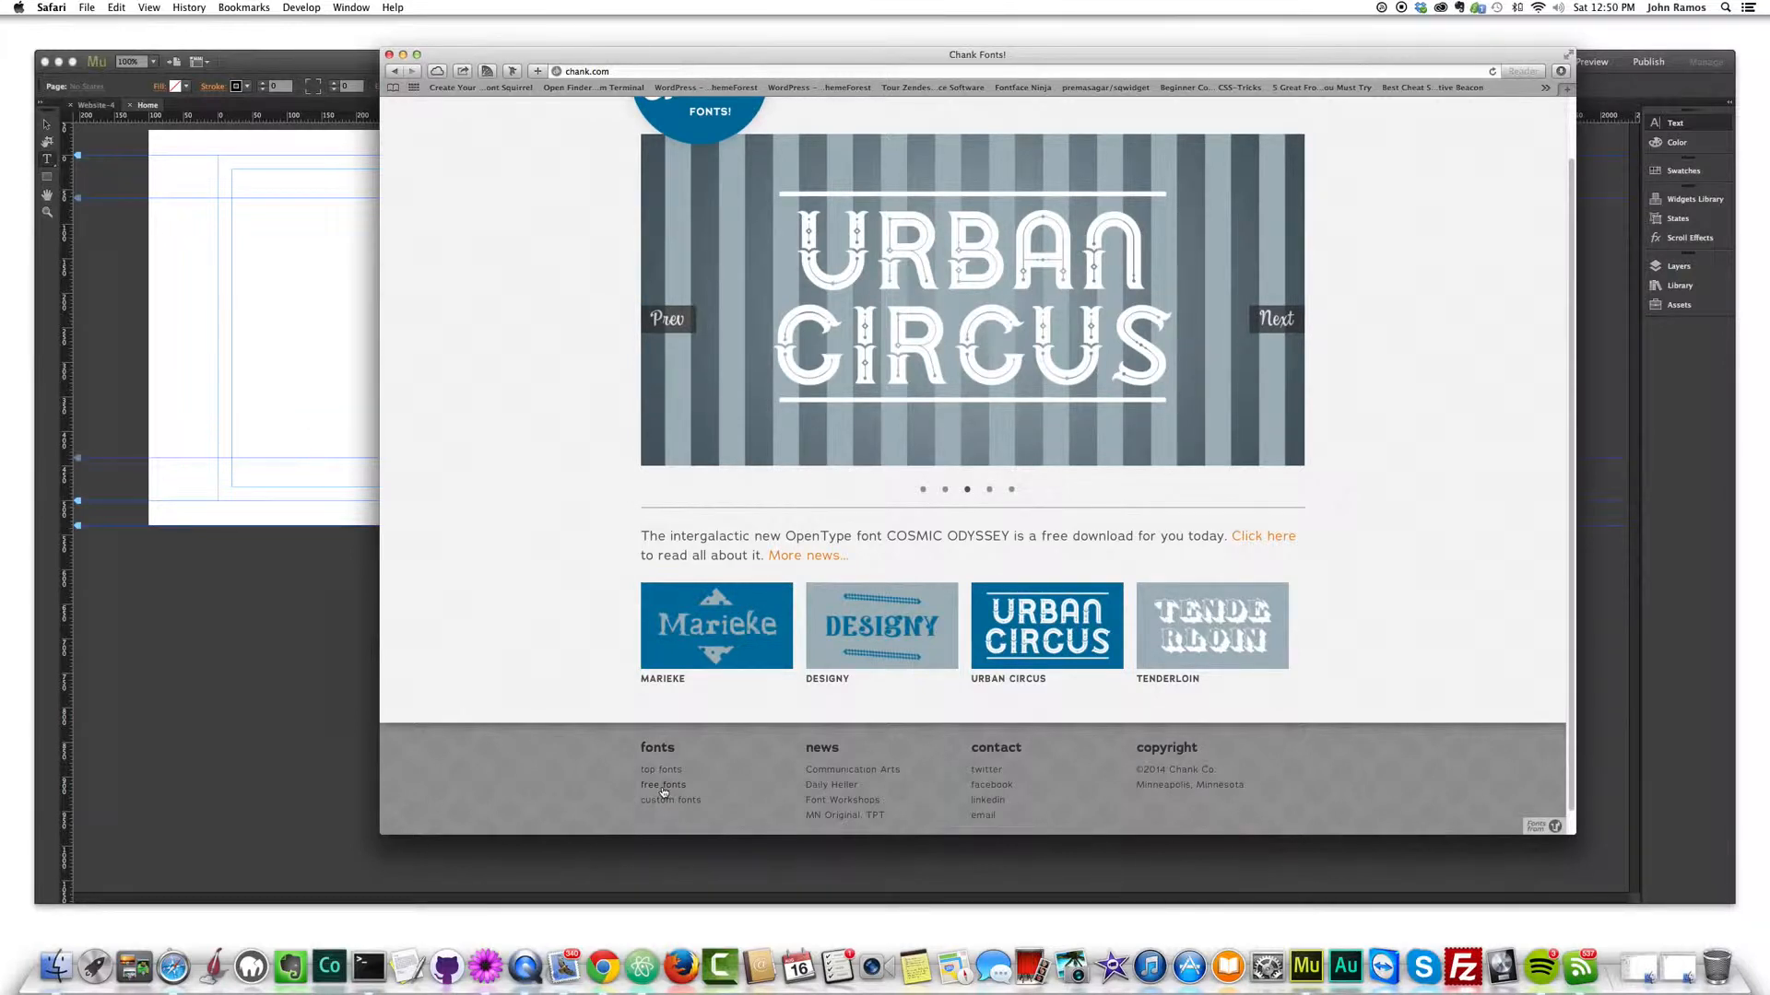
click(662, 785)
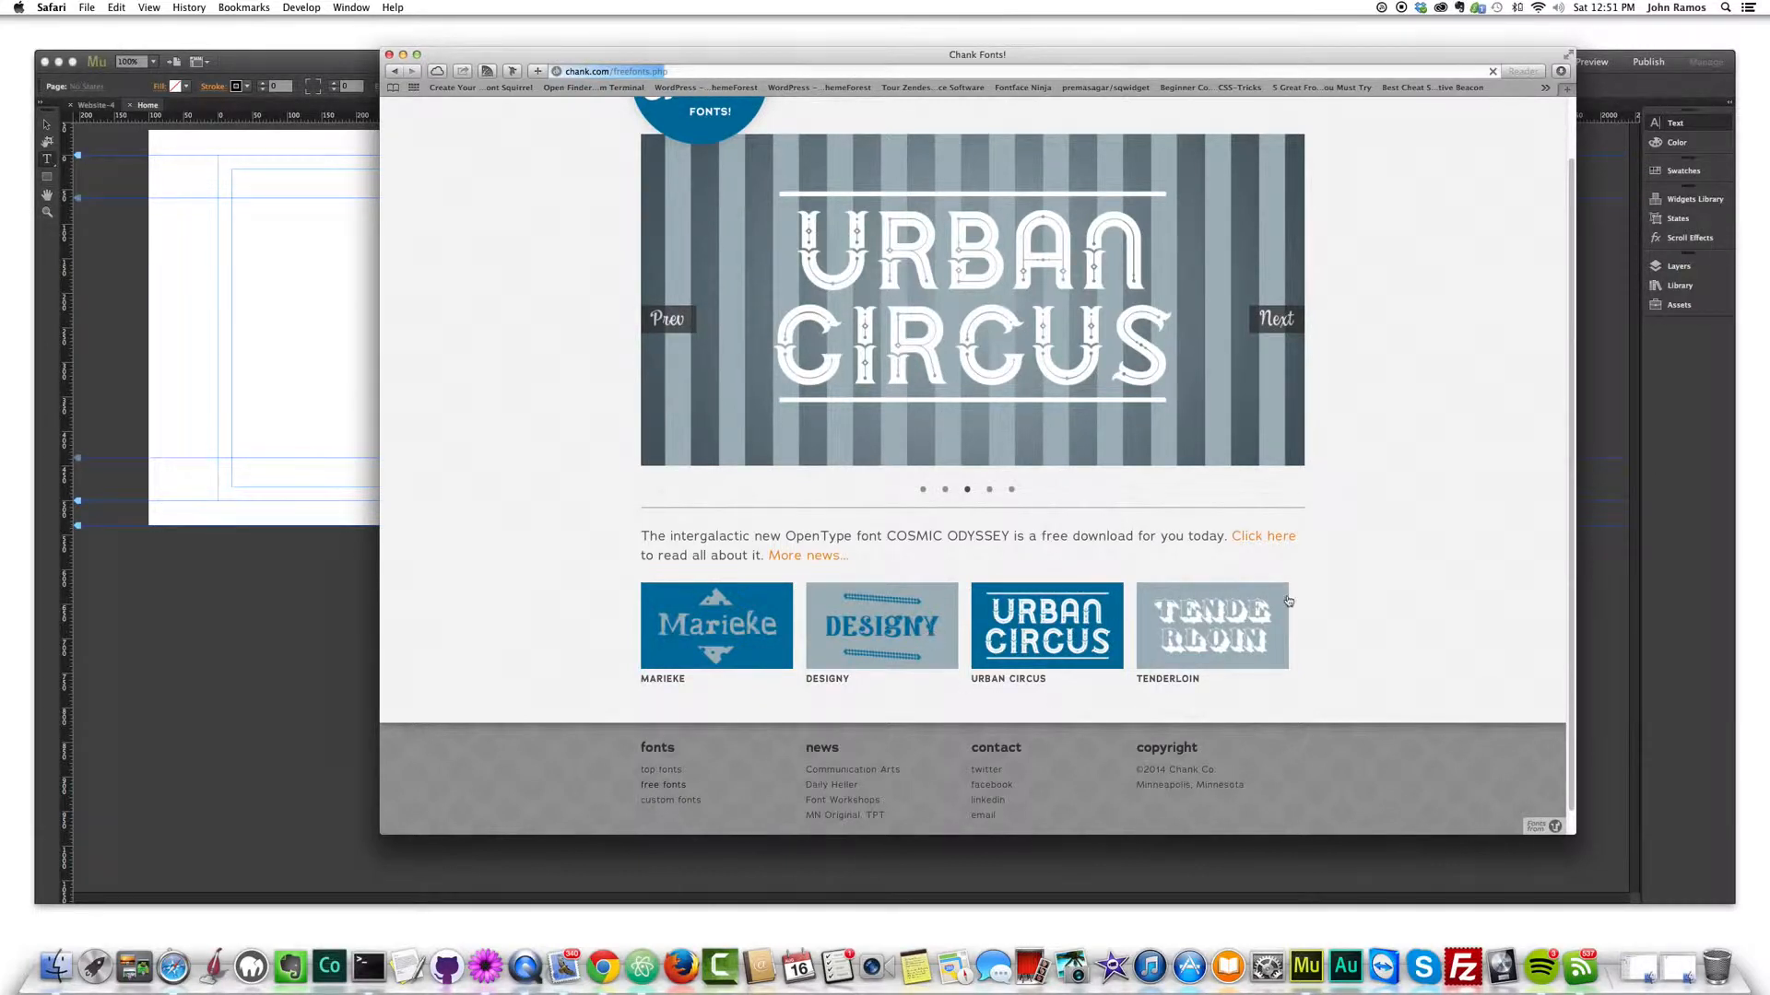
mouse_move(1571, 395)
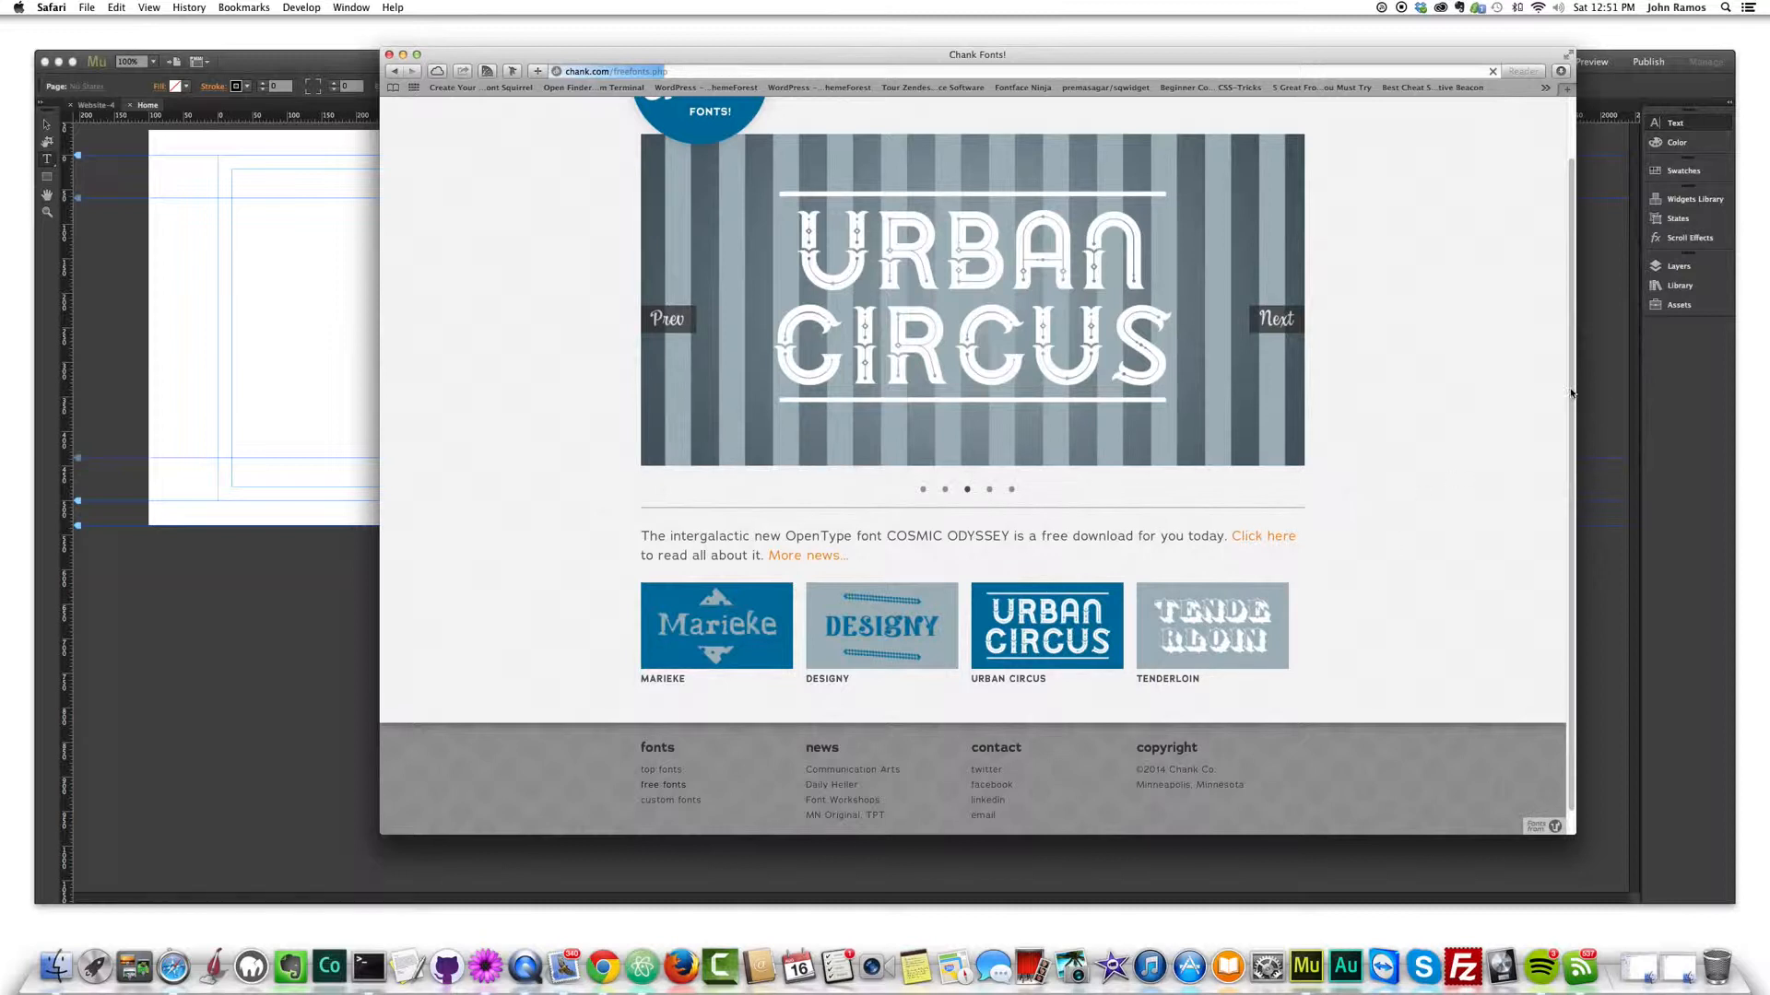
mouse_move(1320, 581)
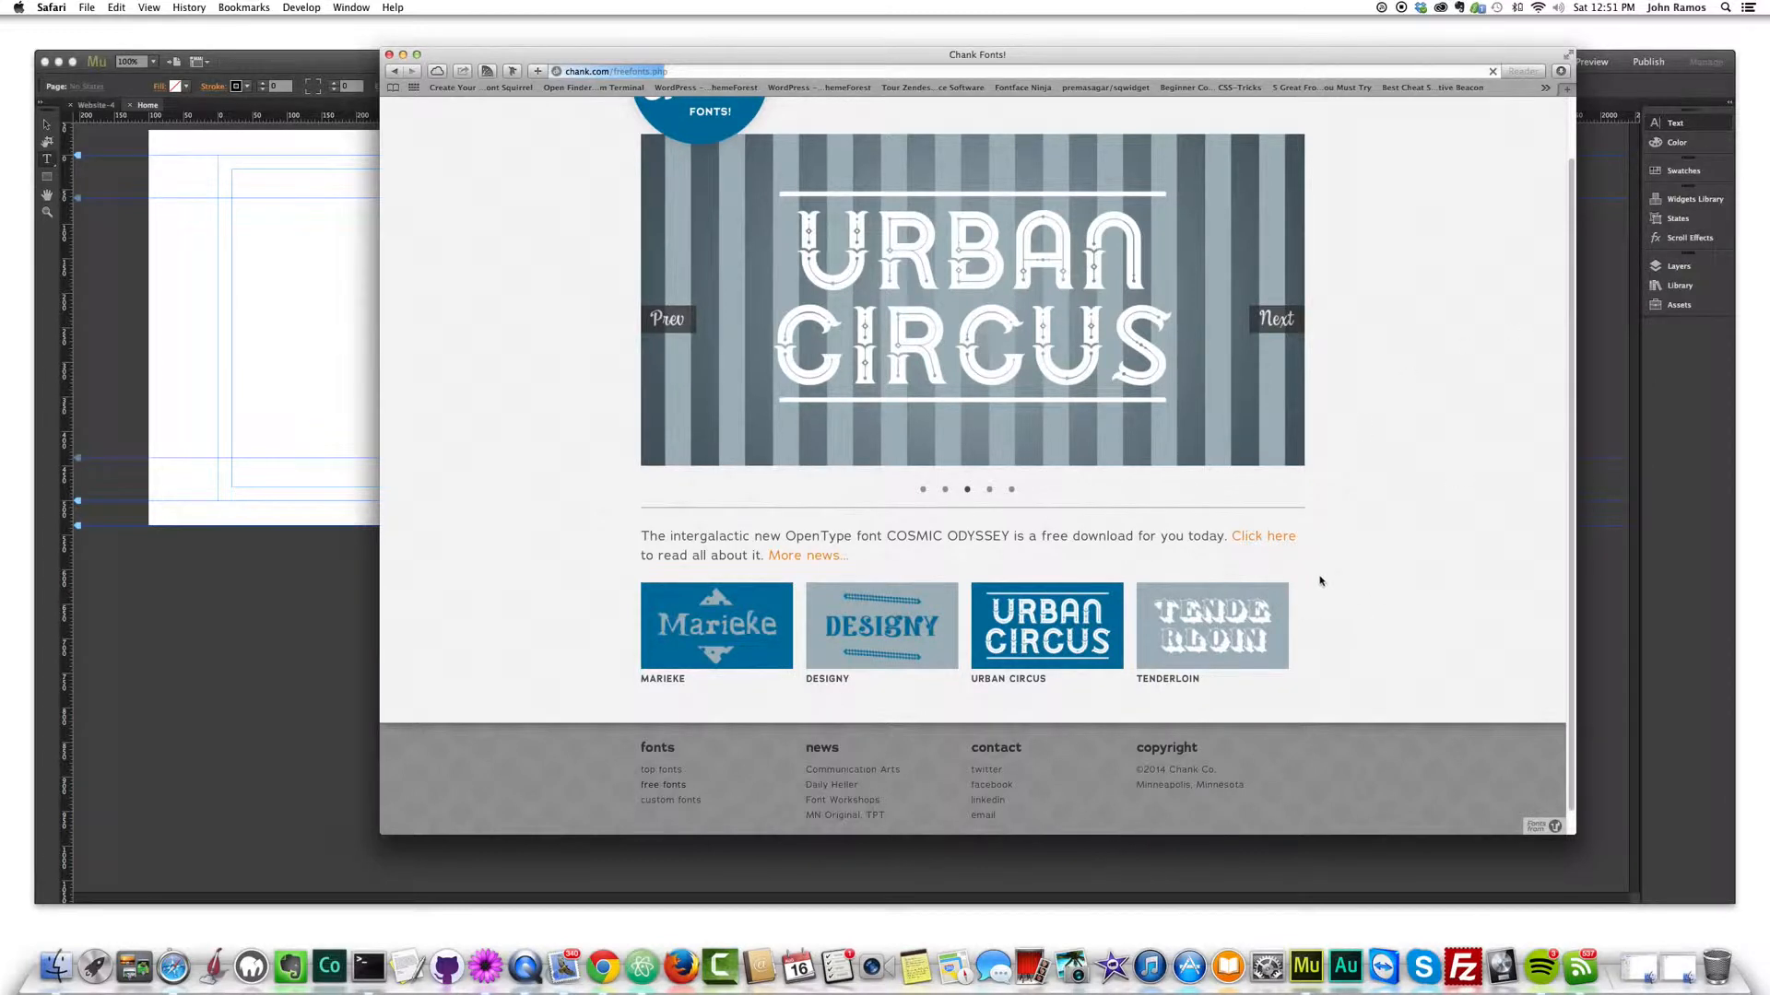
mouse_move(1268, 568)
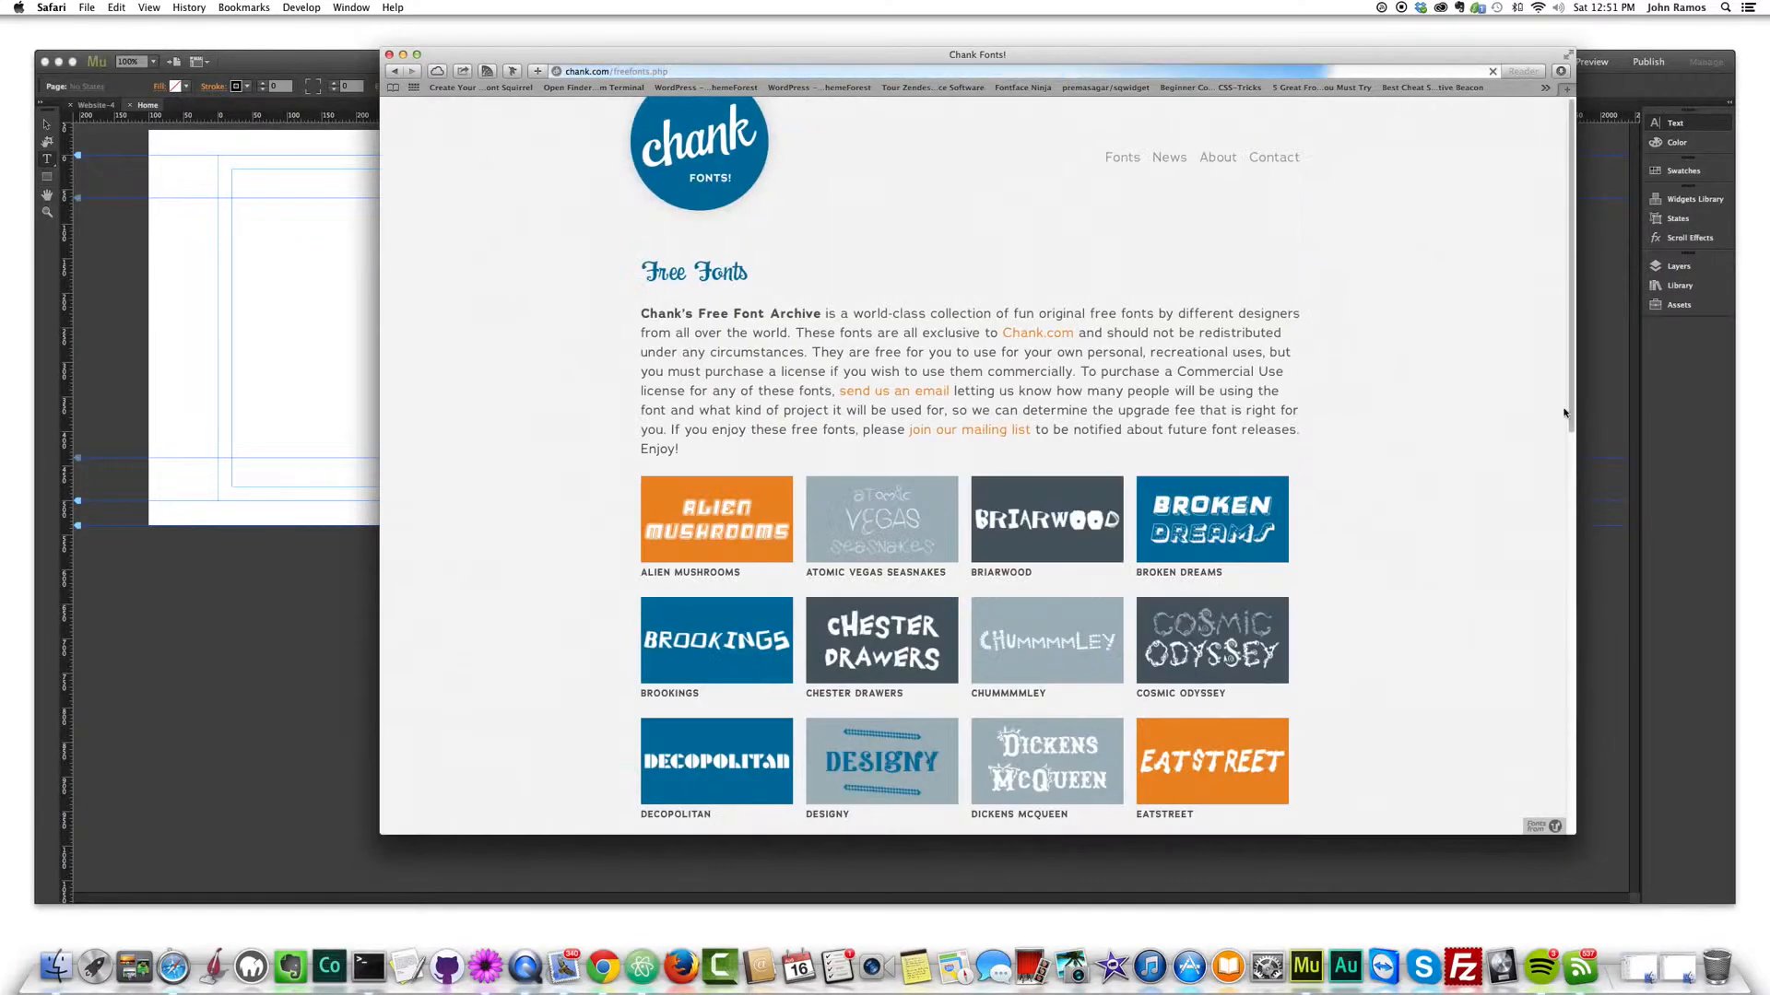
- Scroll the Free Font Archive grid down until the Tenderloin sample is in view
scroll(down, 3)
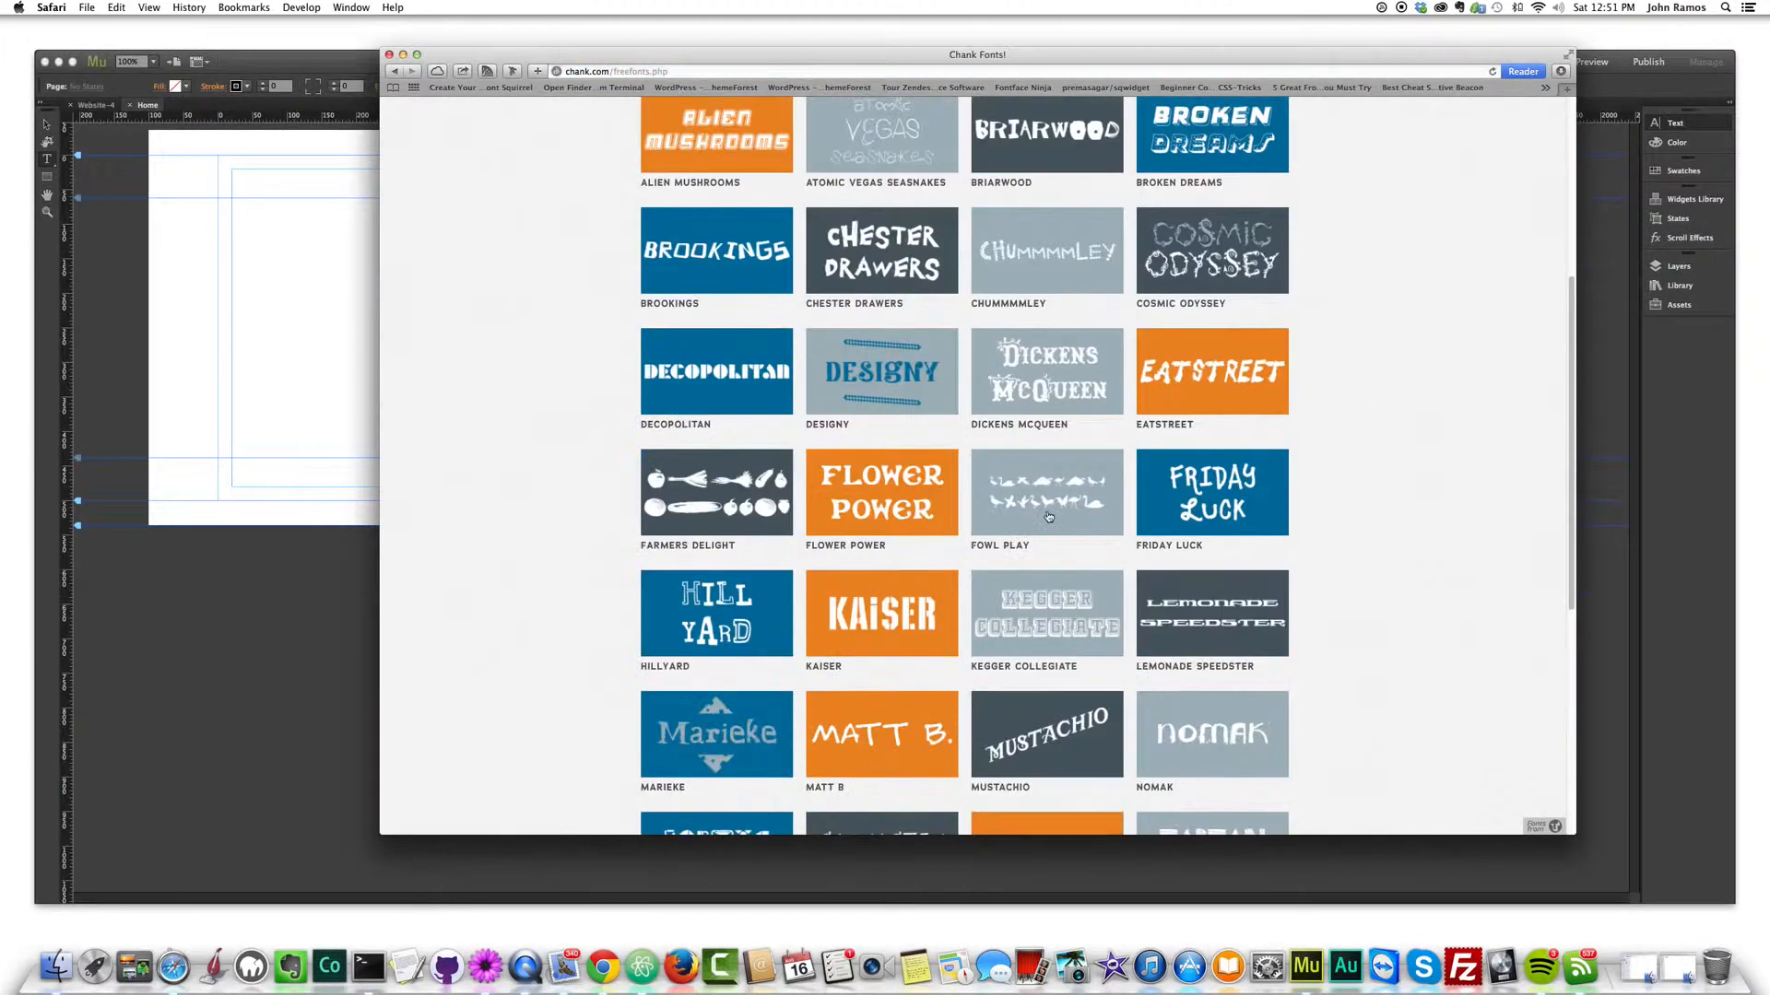
scroll(down, 3)
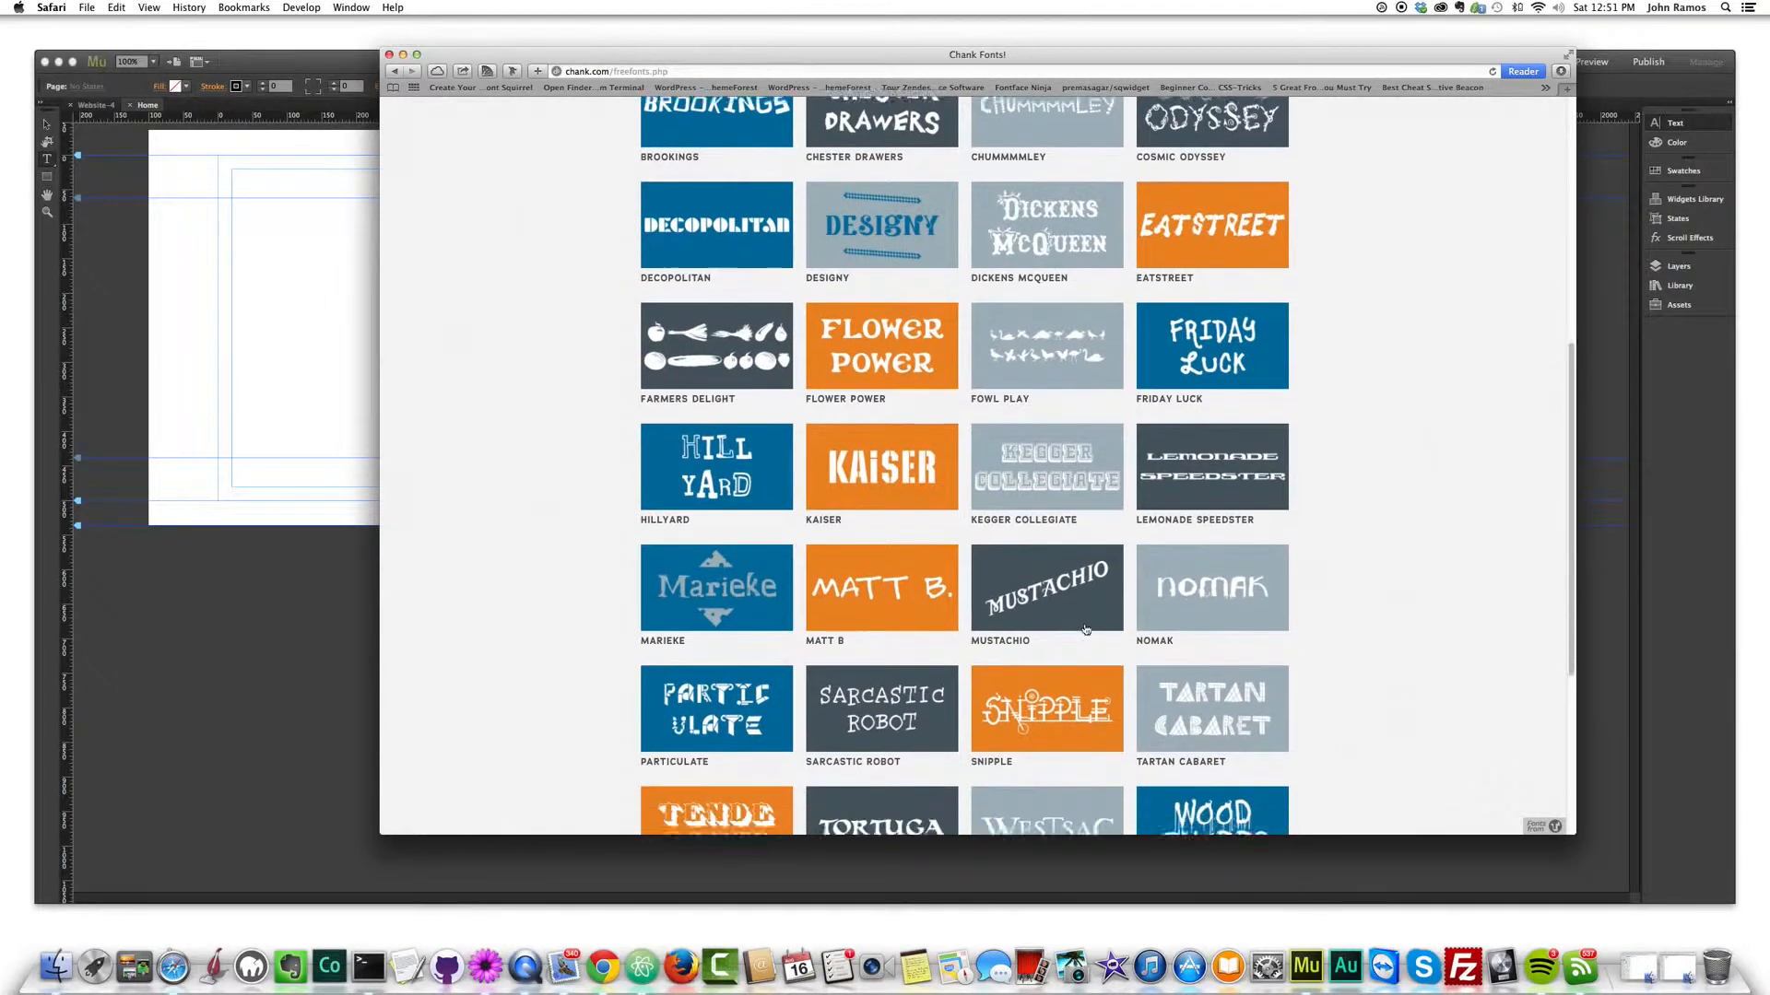
scroll(down, 3)
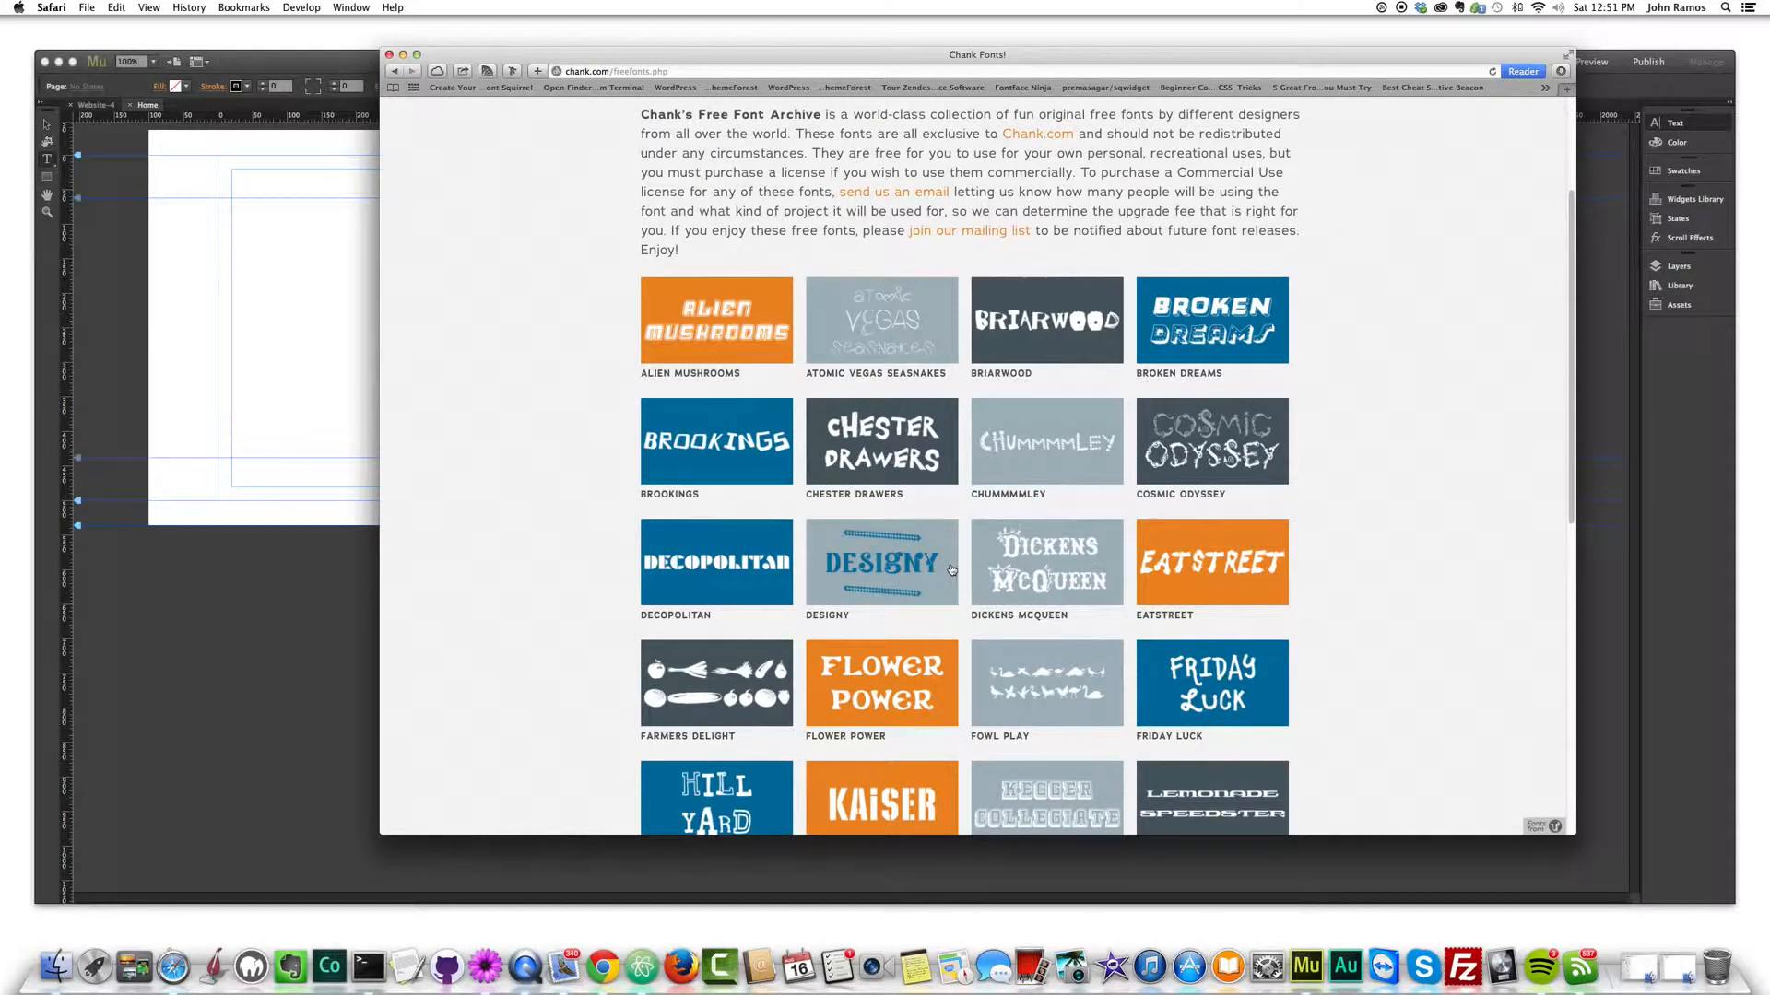
mouse_move(927, 343)
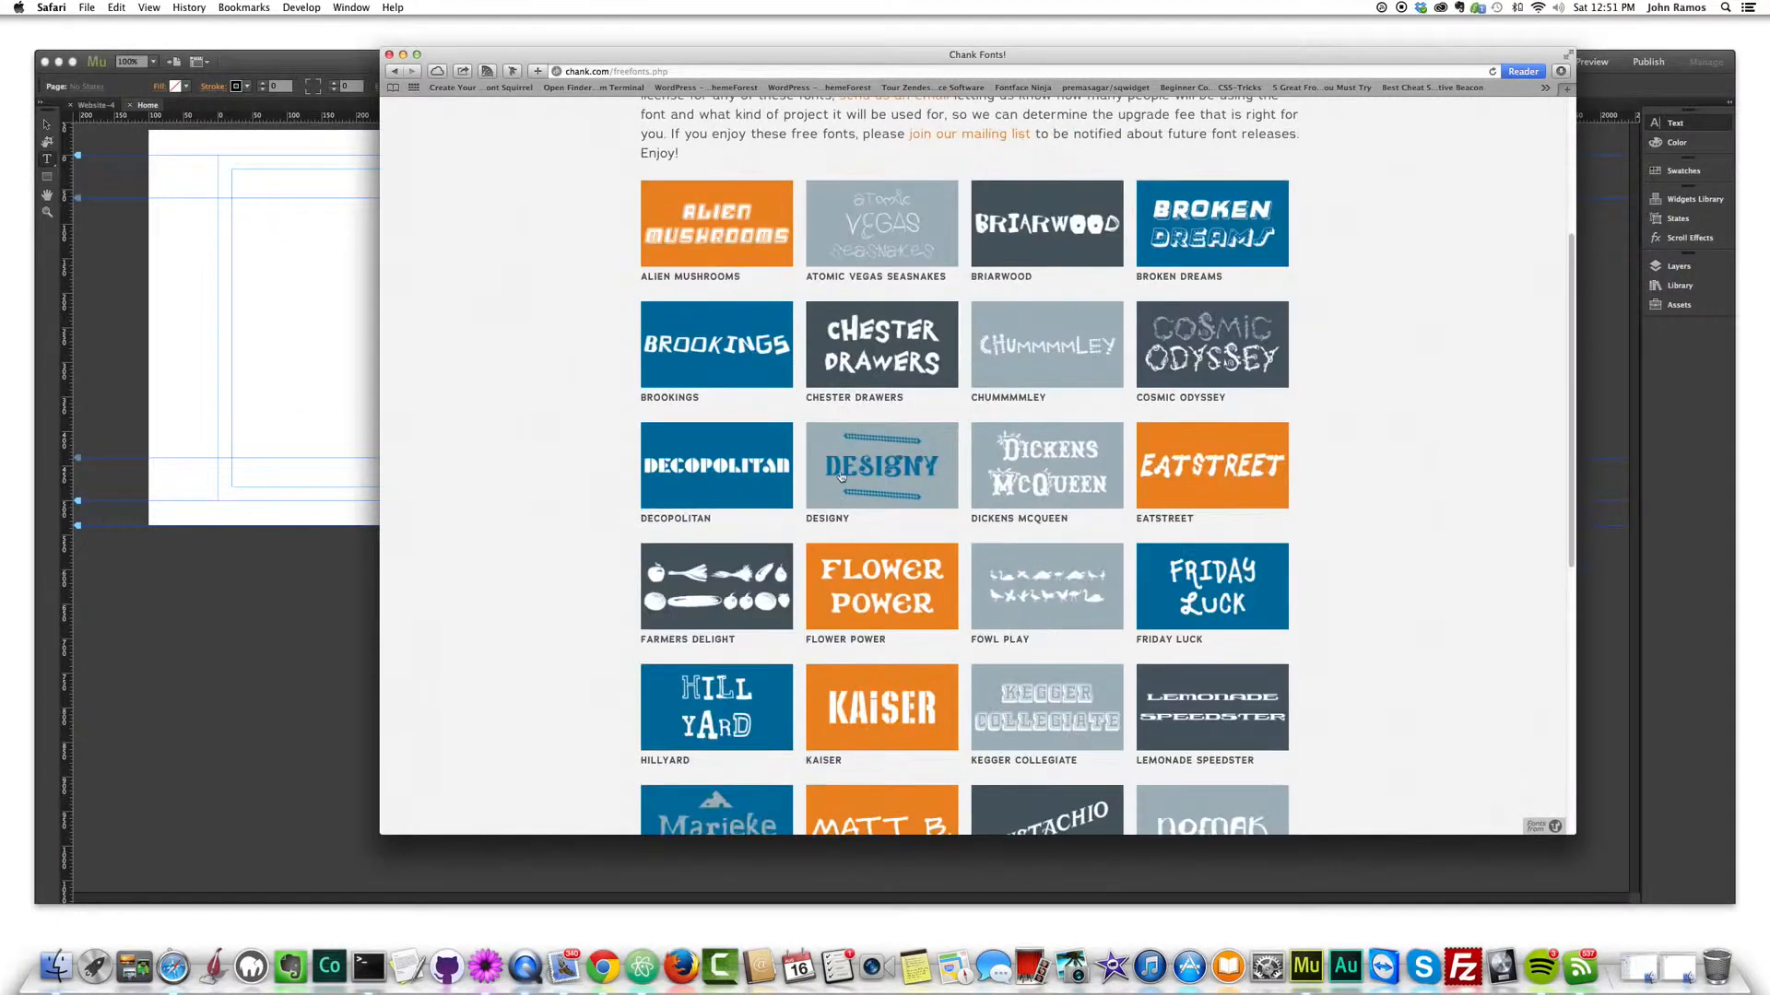
scroll(down, 3)
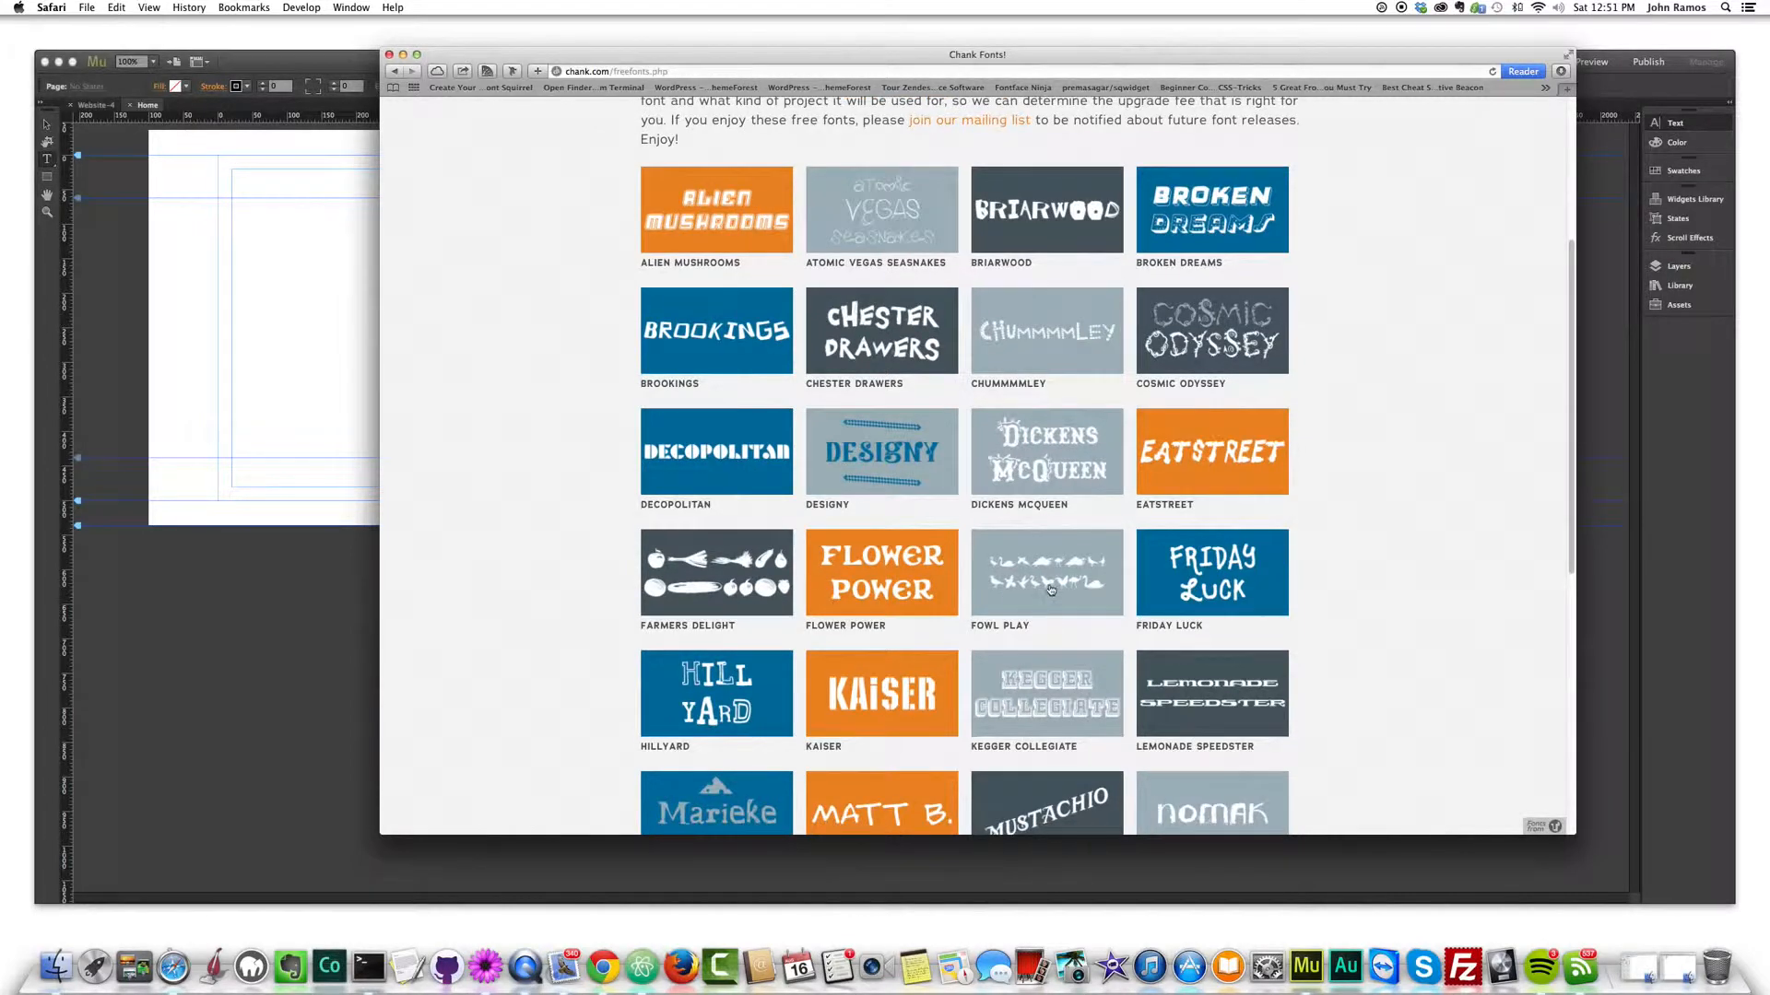
scroll(down, 3)
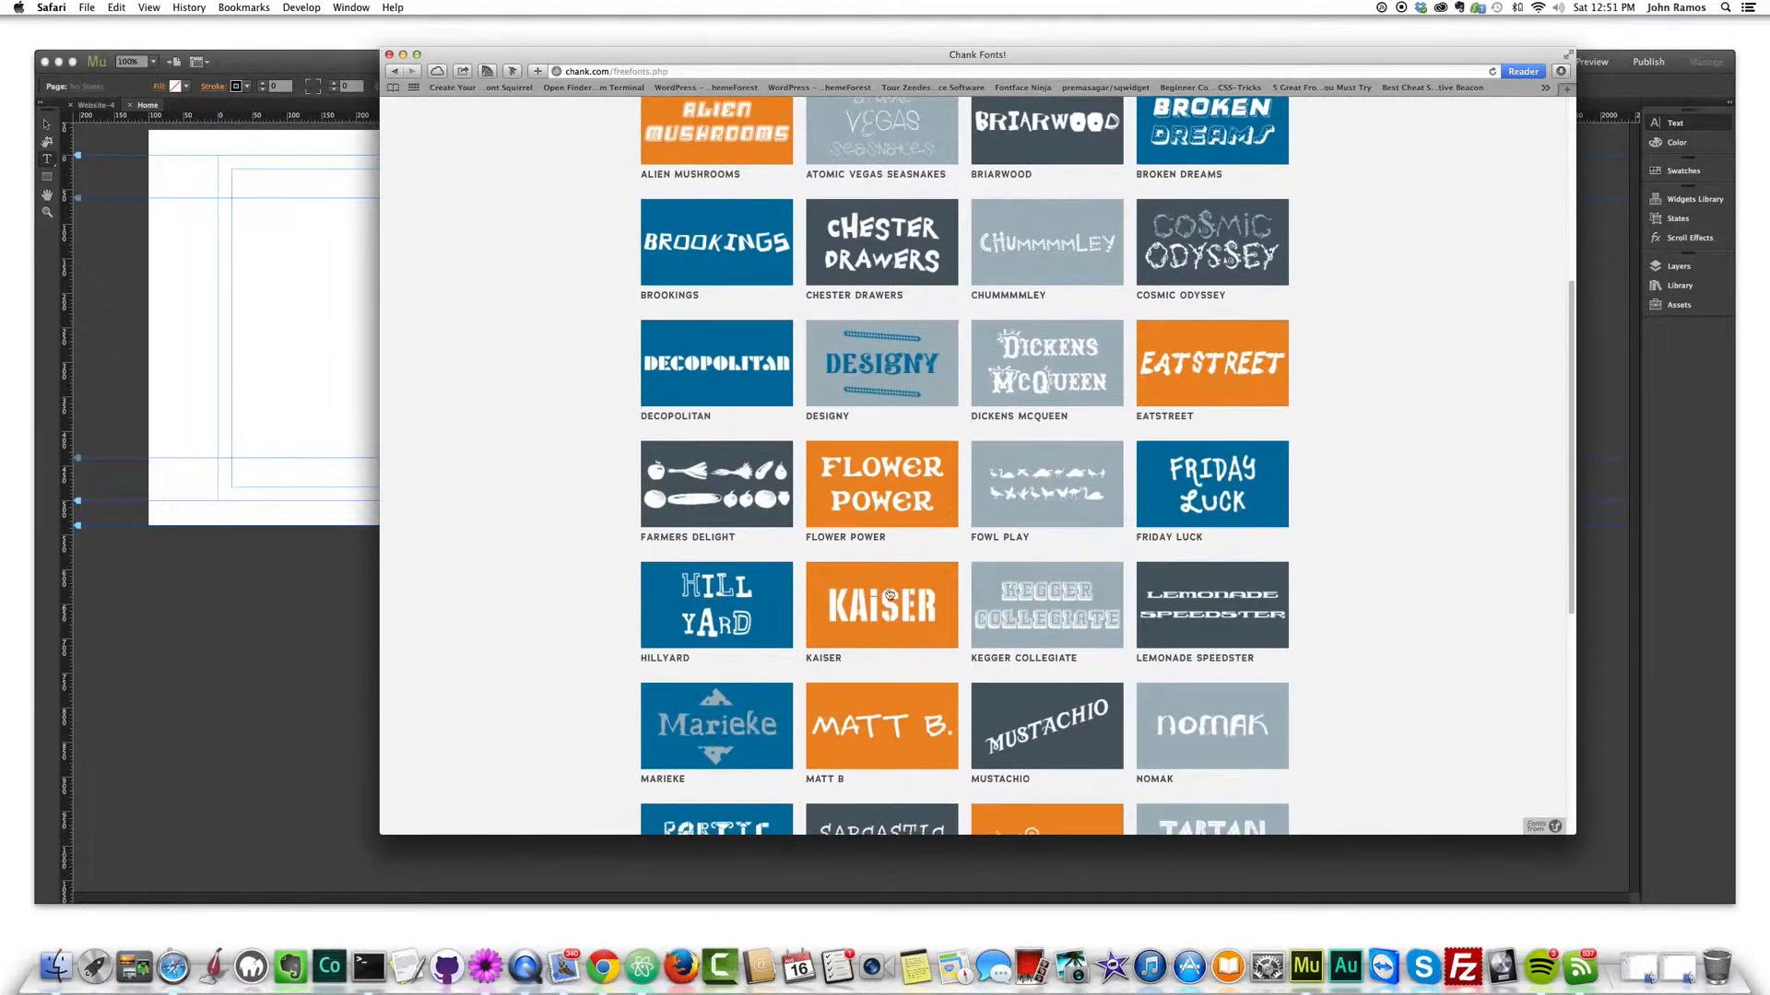
scroll(down, 3)
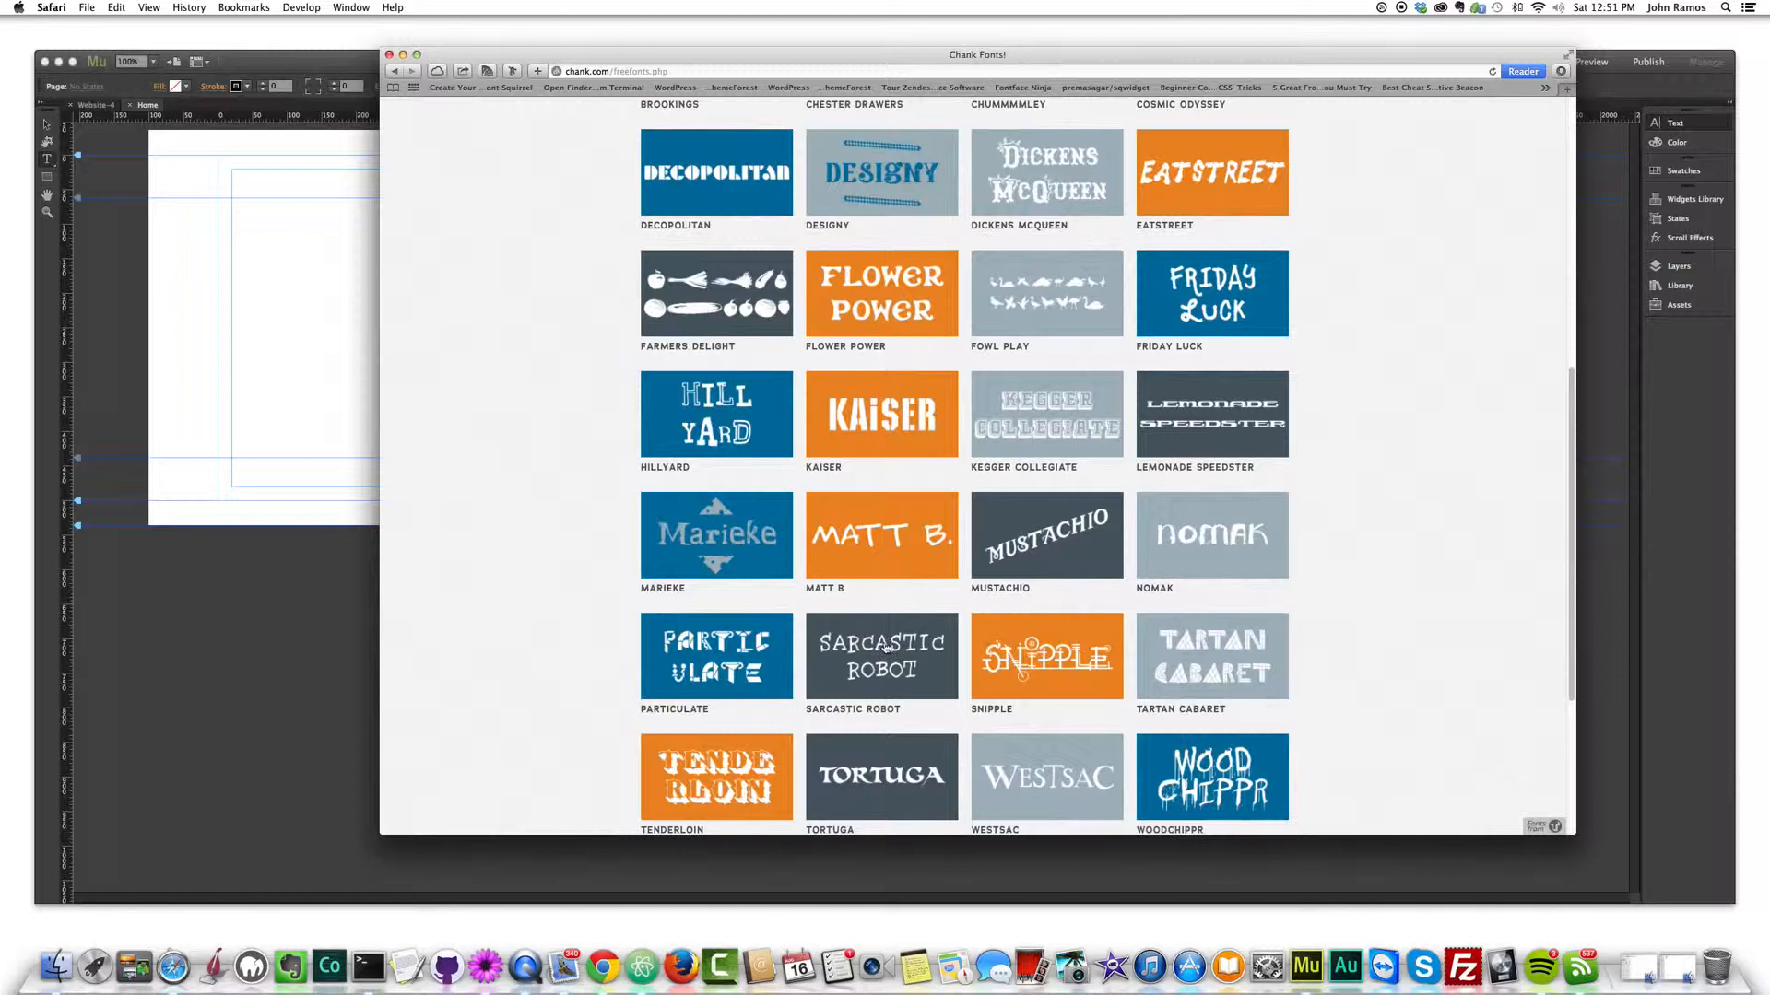
scroll(down, 3)
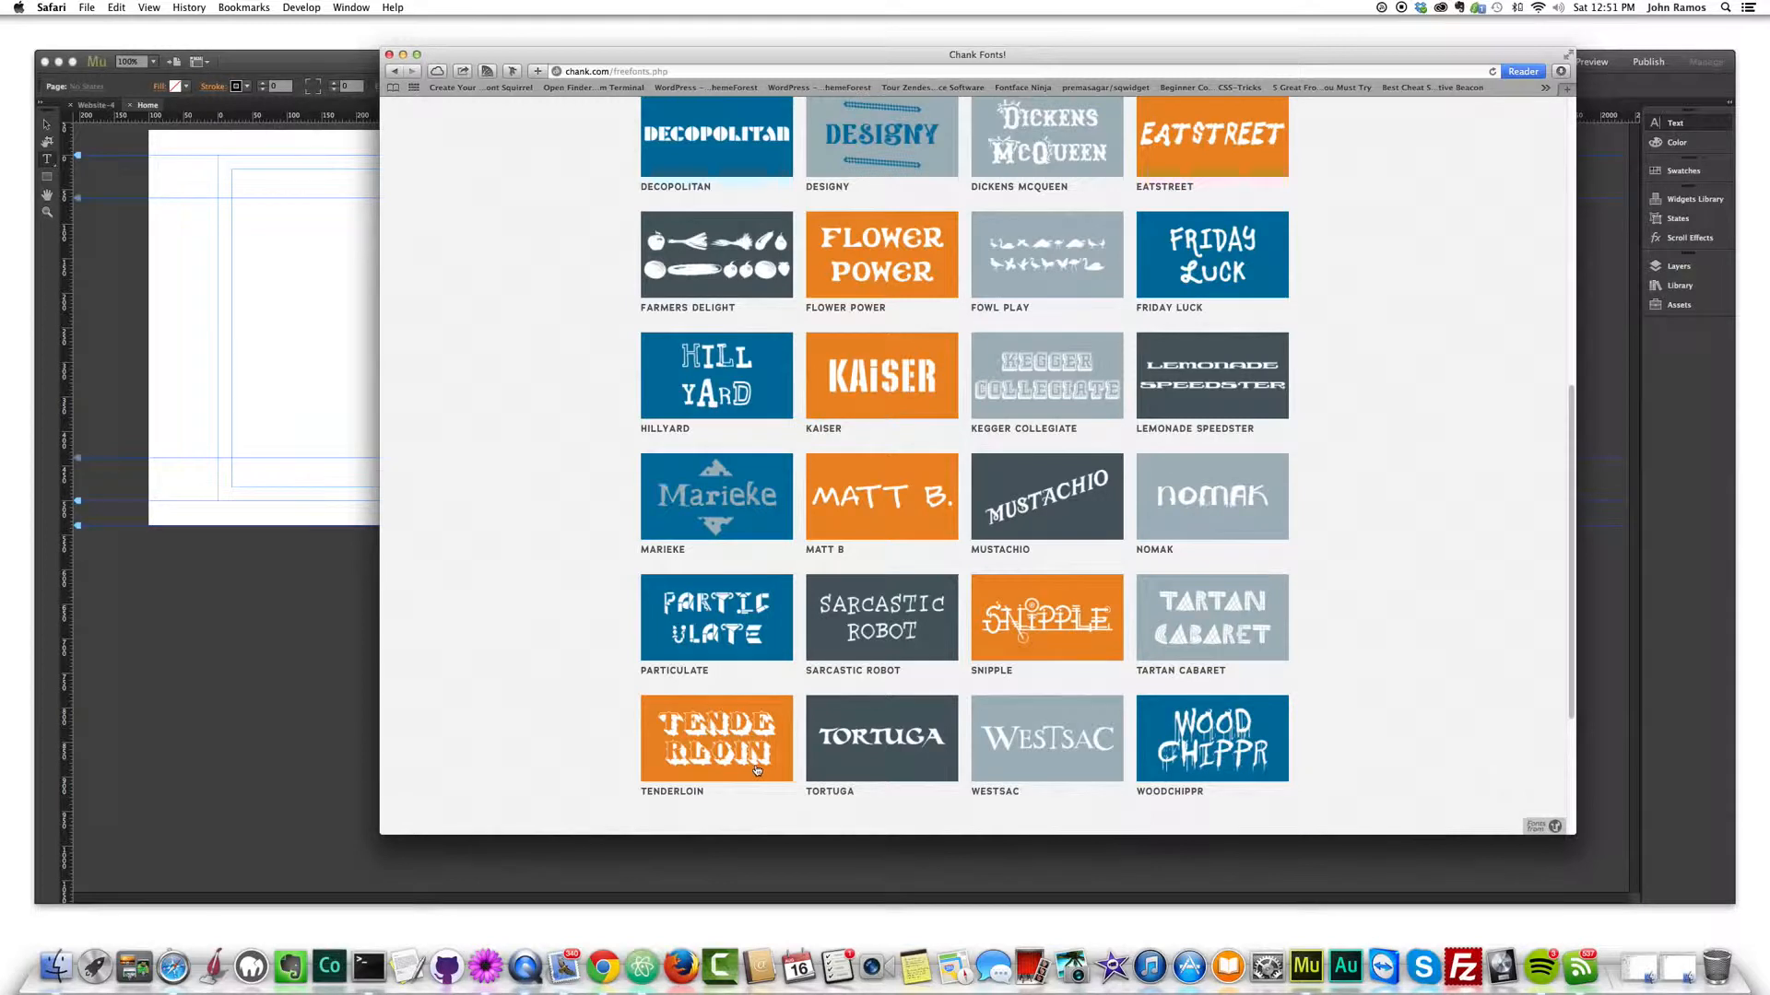
mouse_move(703, 743)
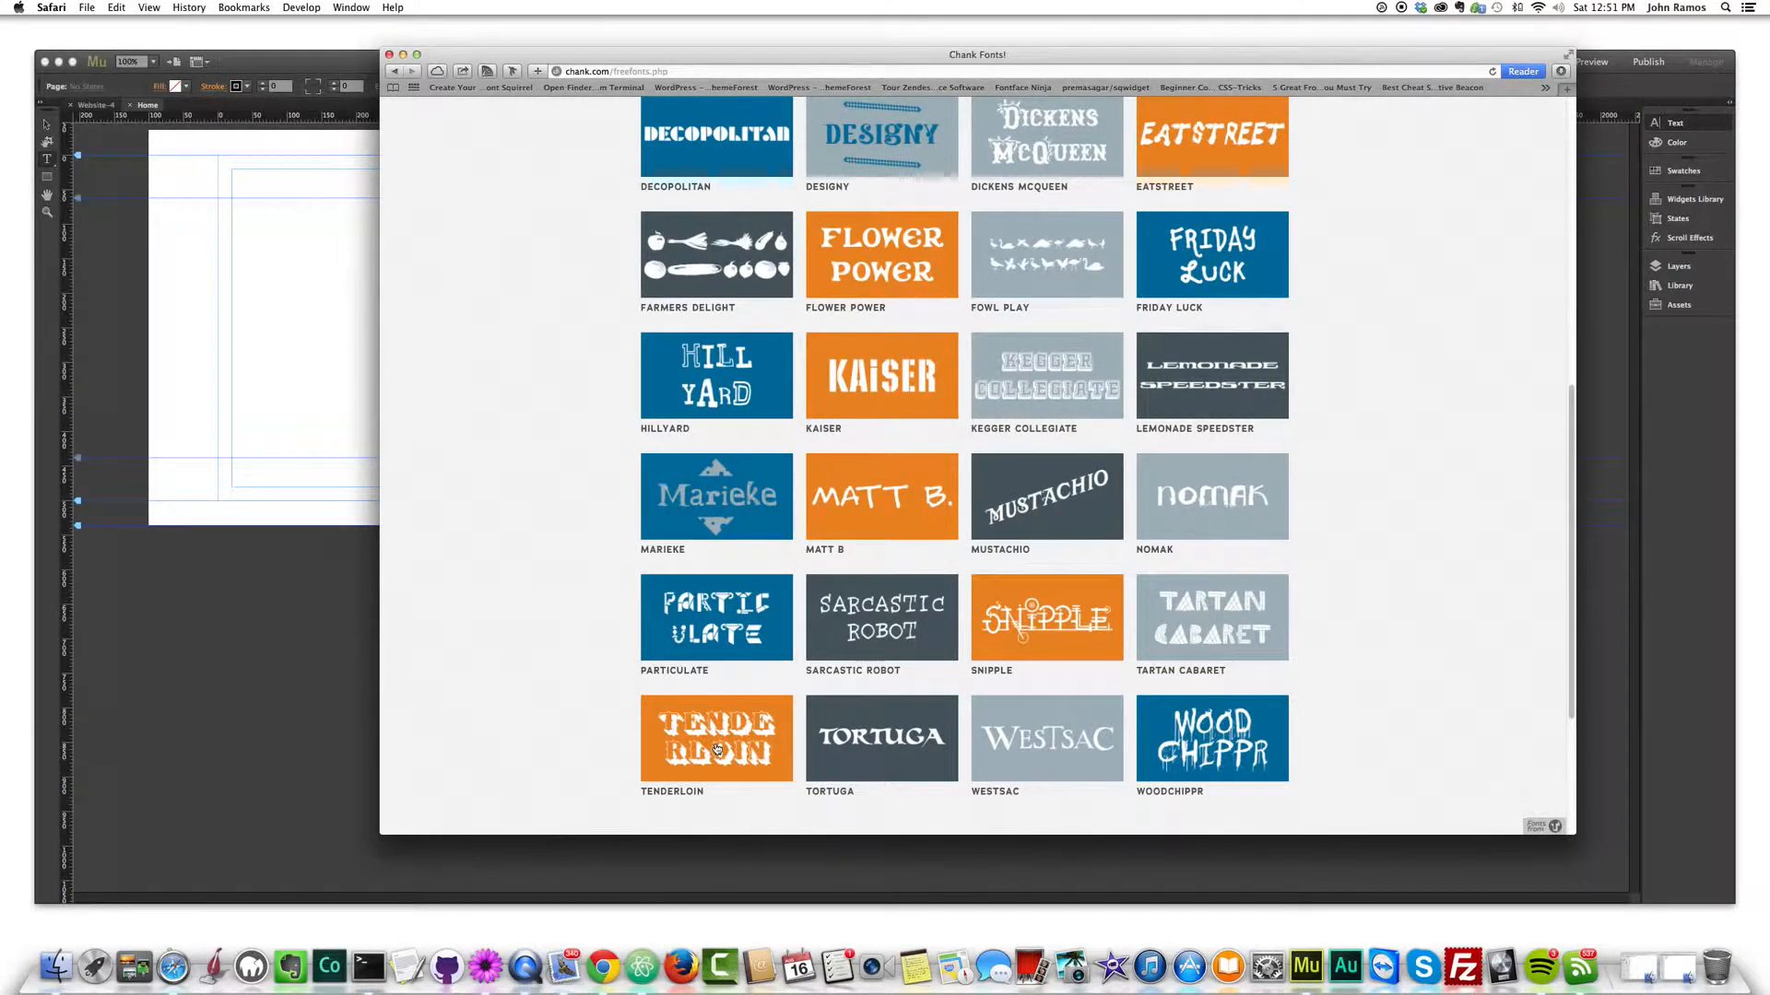
scroll(down, 3)
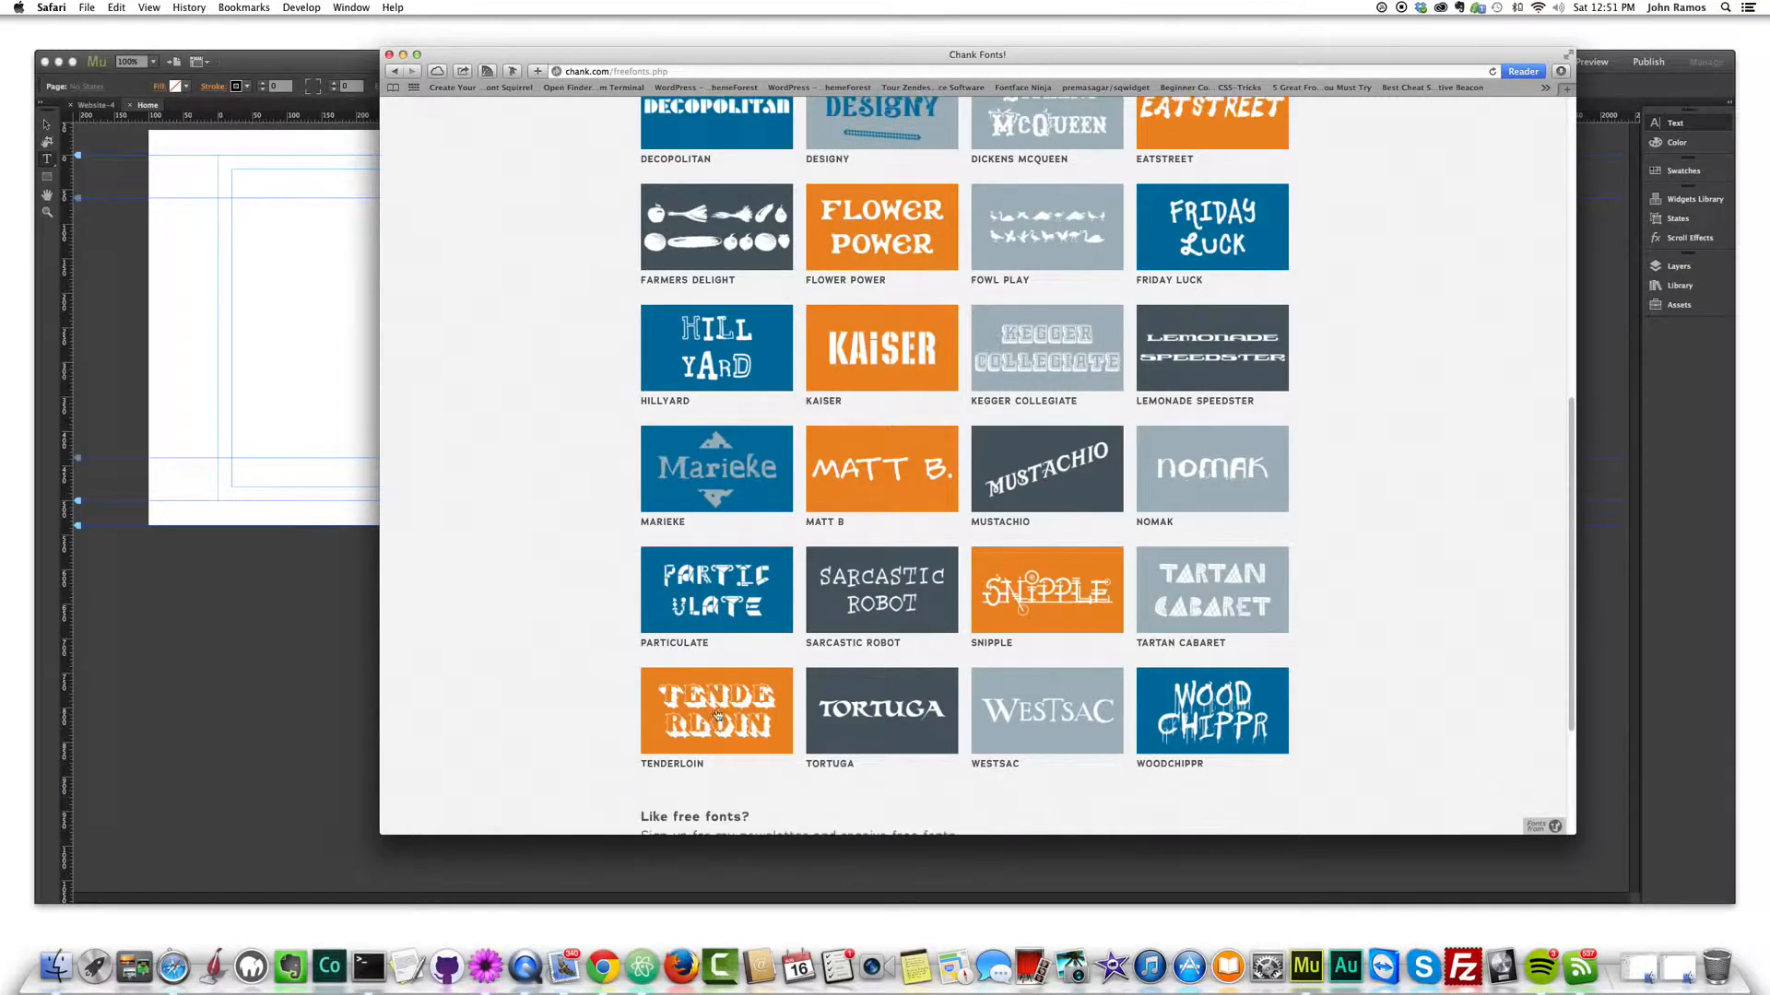
- Go to the Tenderloin font page and download Tenderloin.otf
click(716, 711)
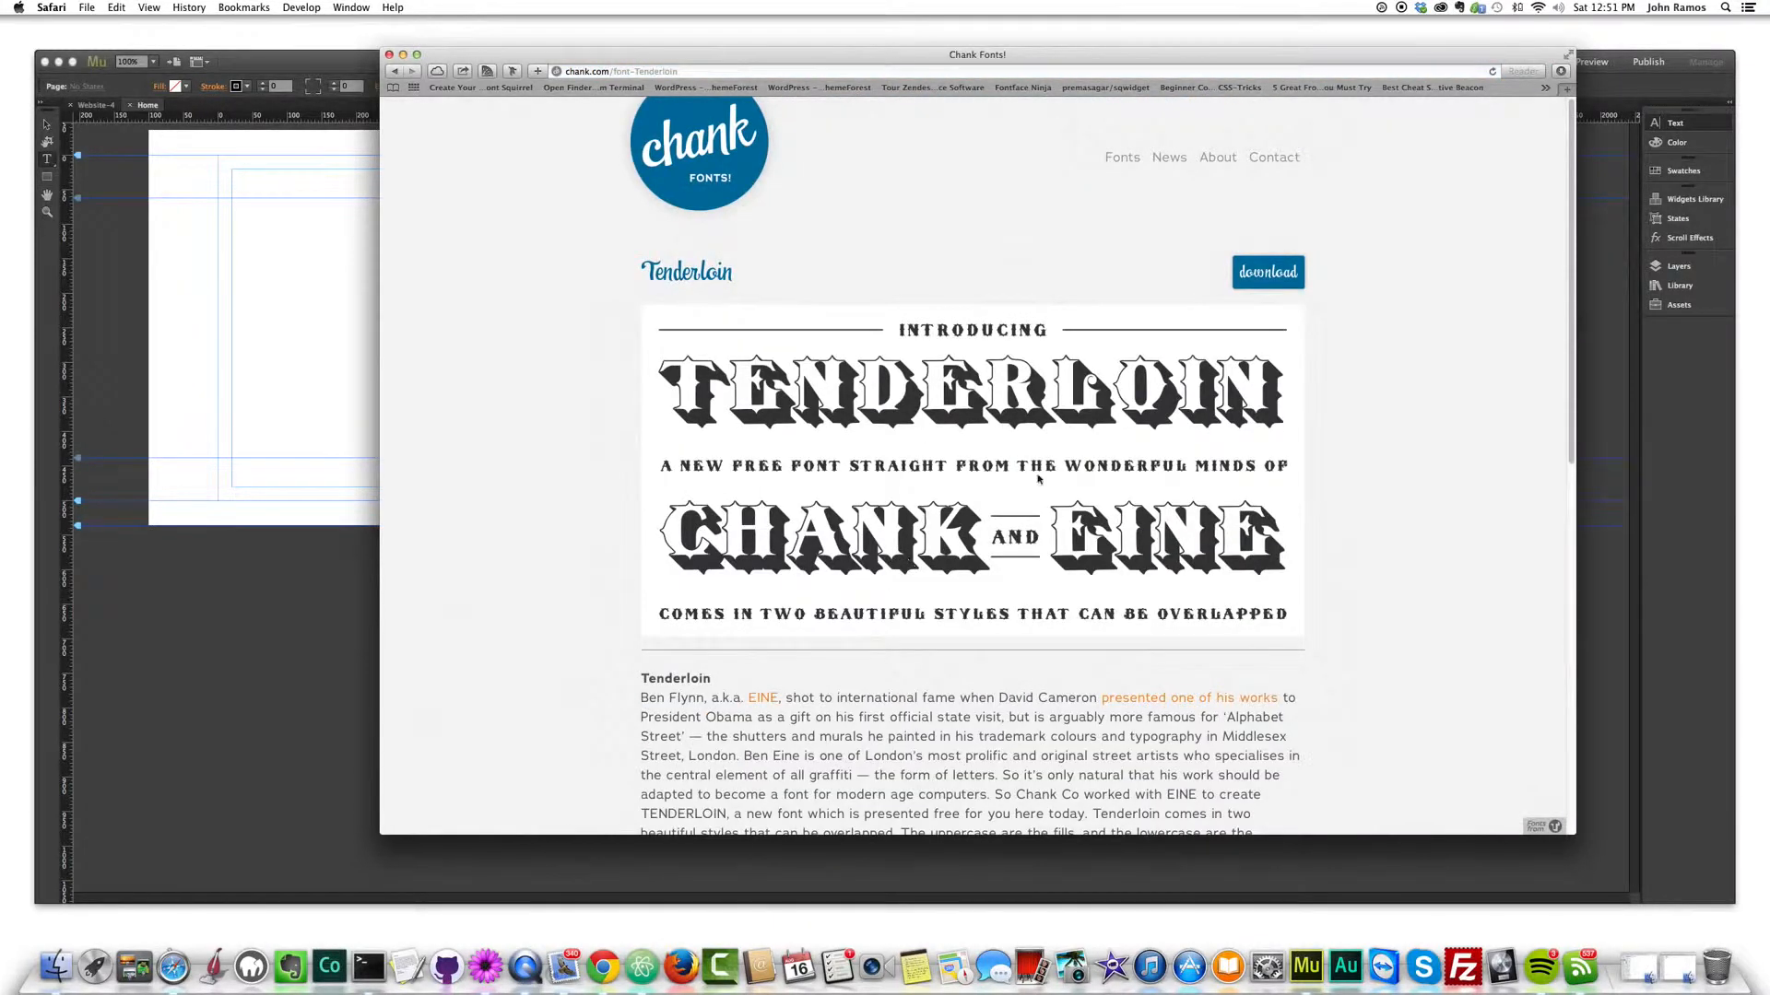
mouse_move(1500, 164)
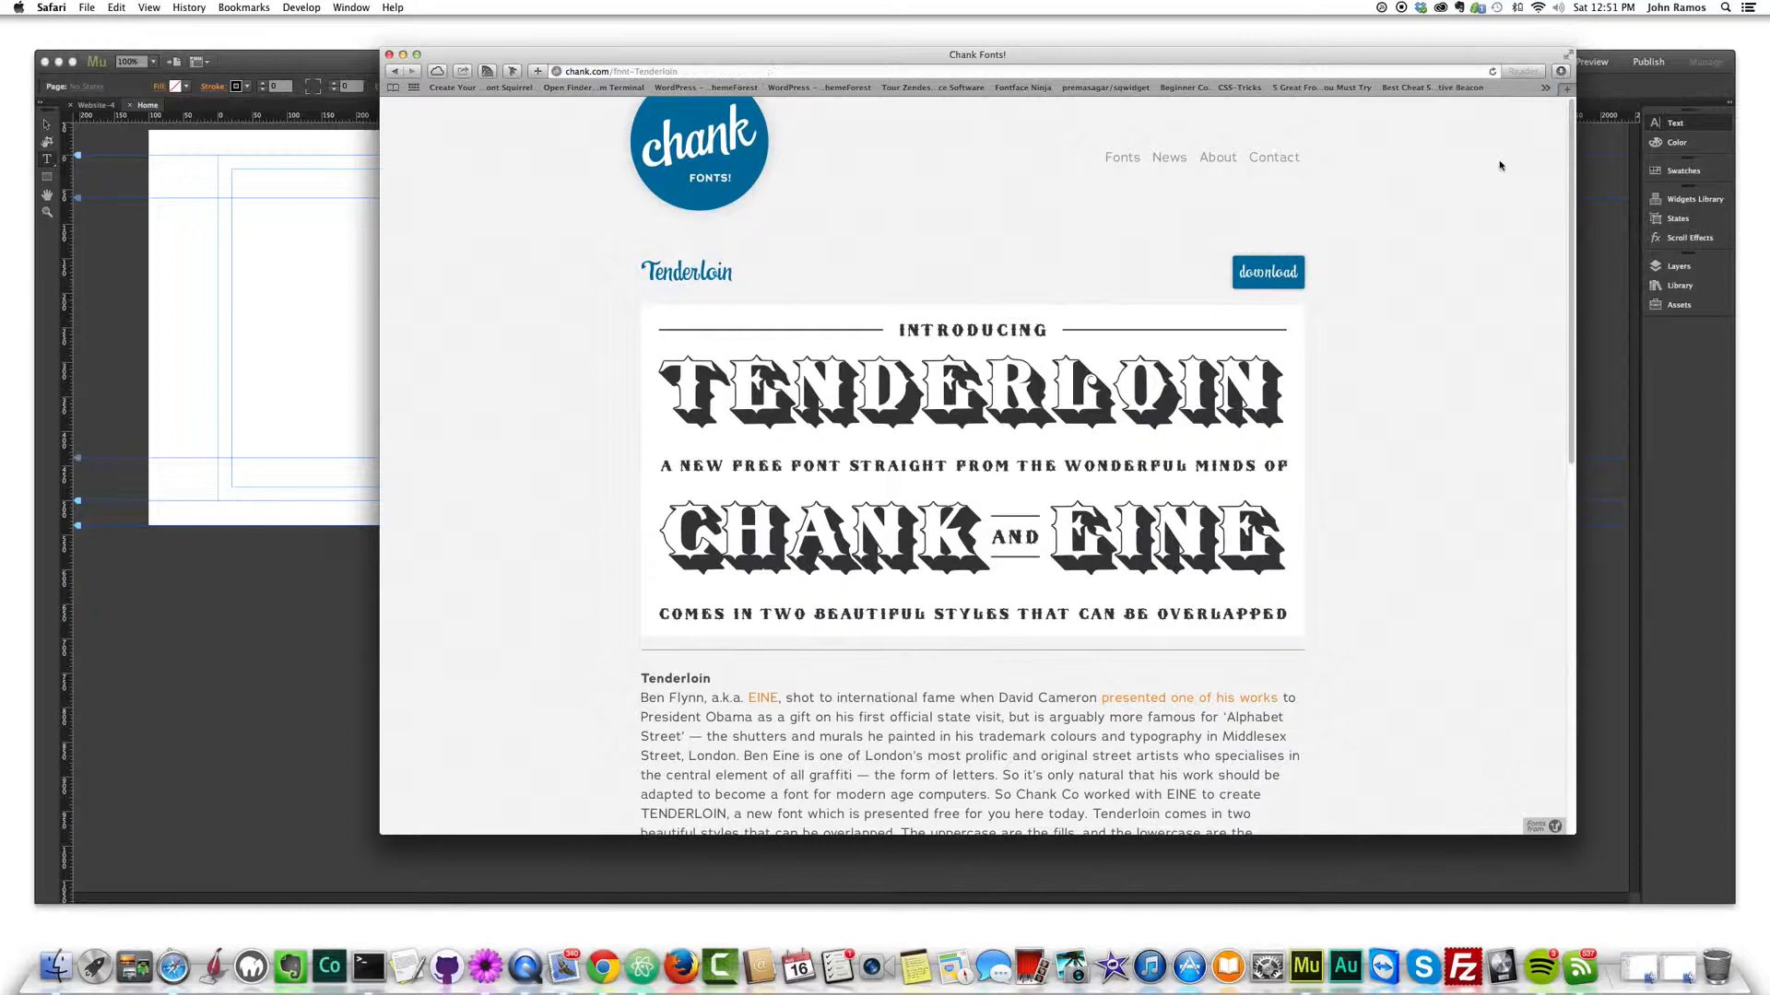
click(1562, 72)
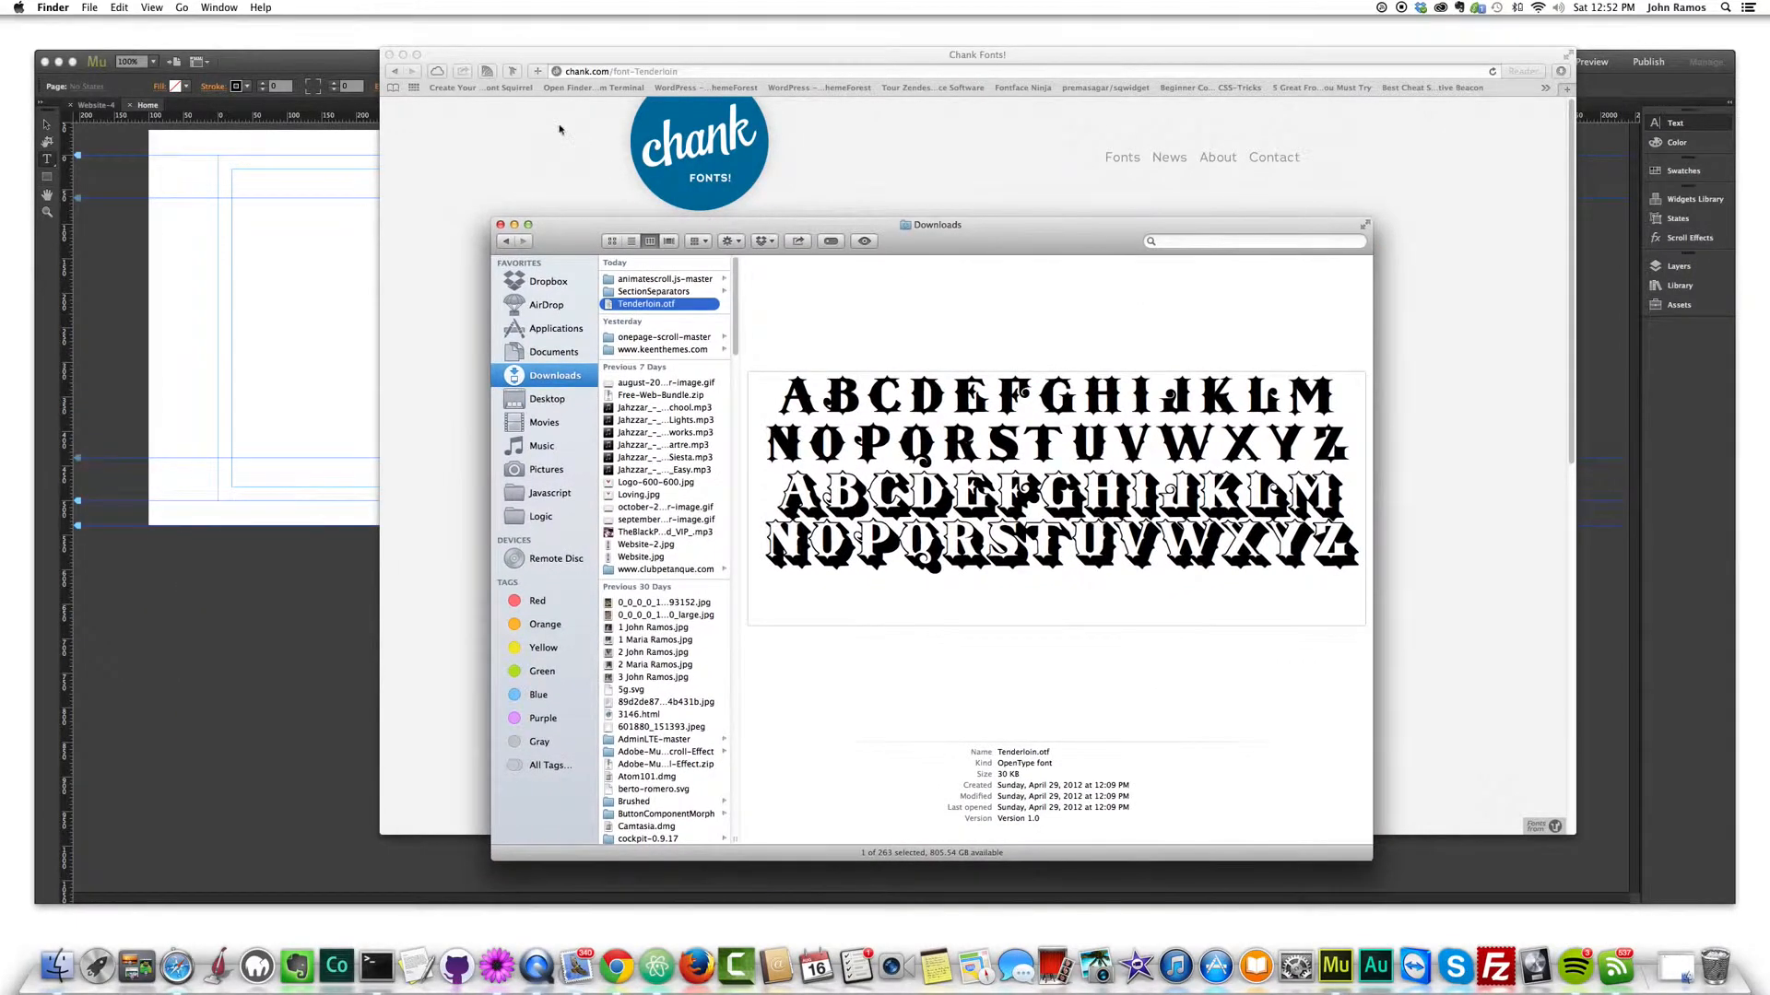
- From the Downloads folder, install Tenderloin.otf through Font Book
click(977, 53)
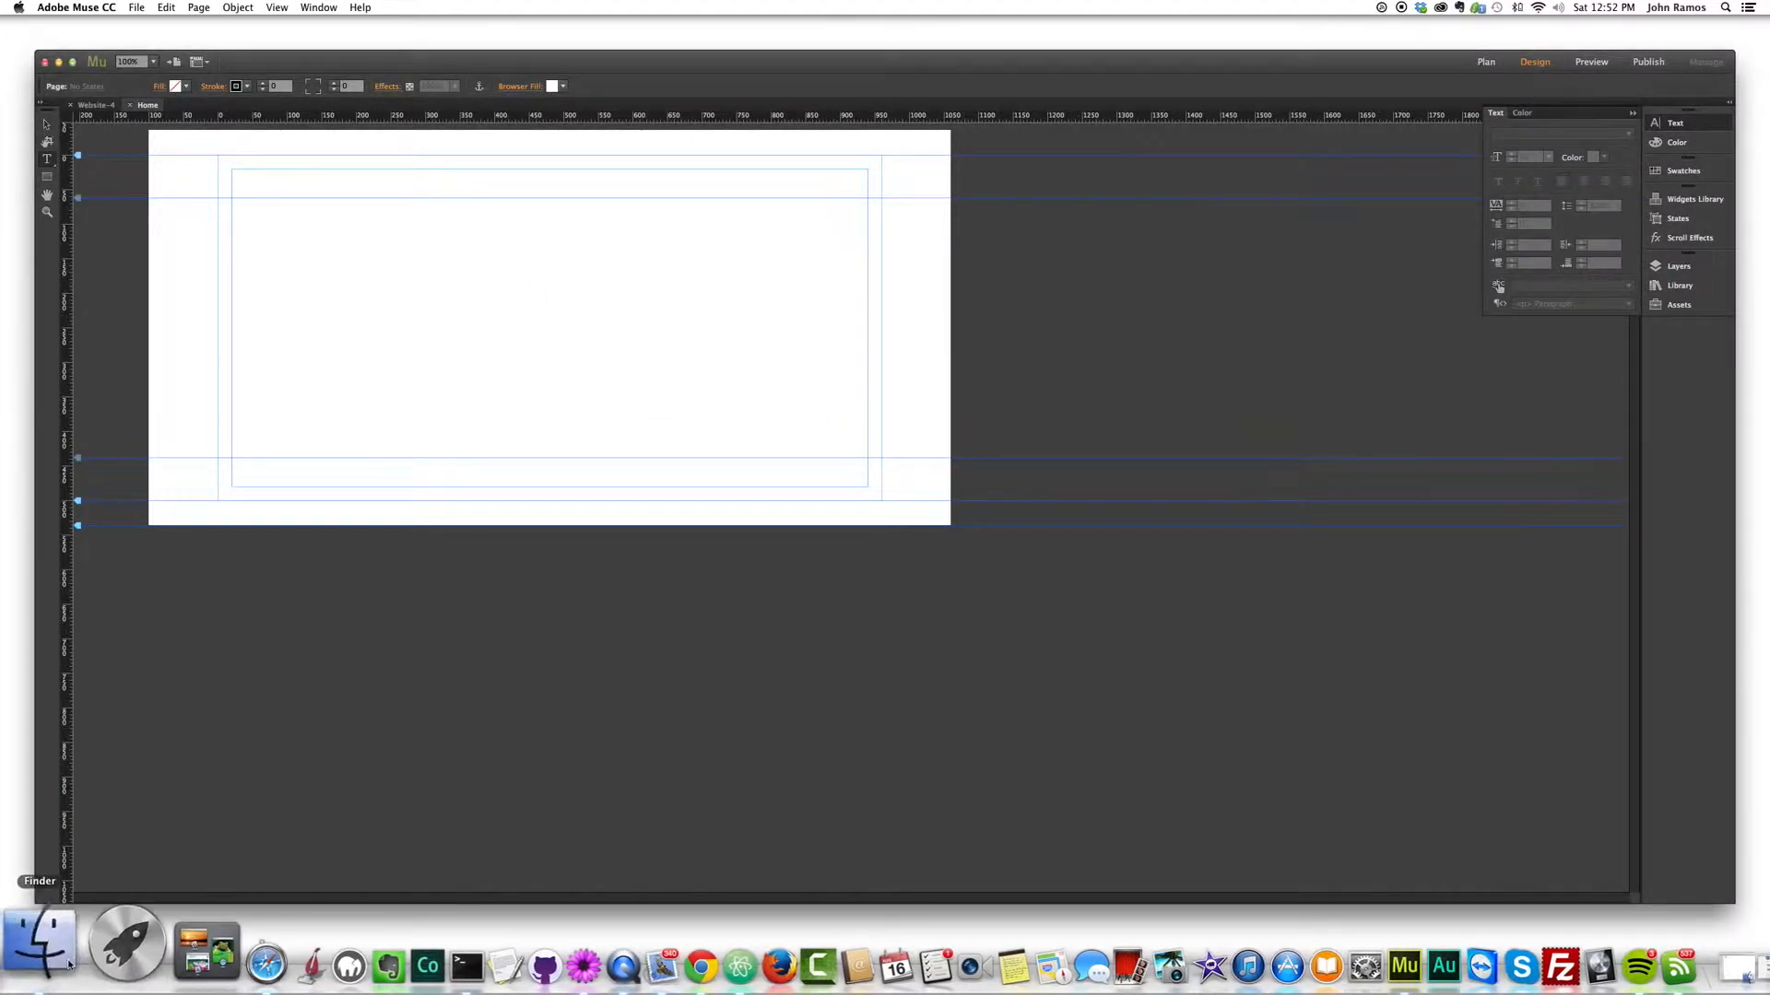
click(43, 940)
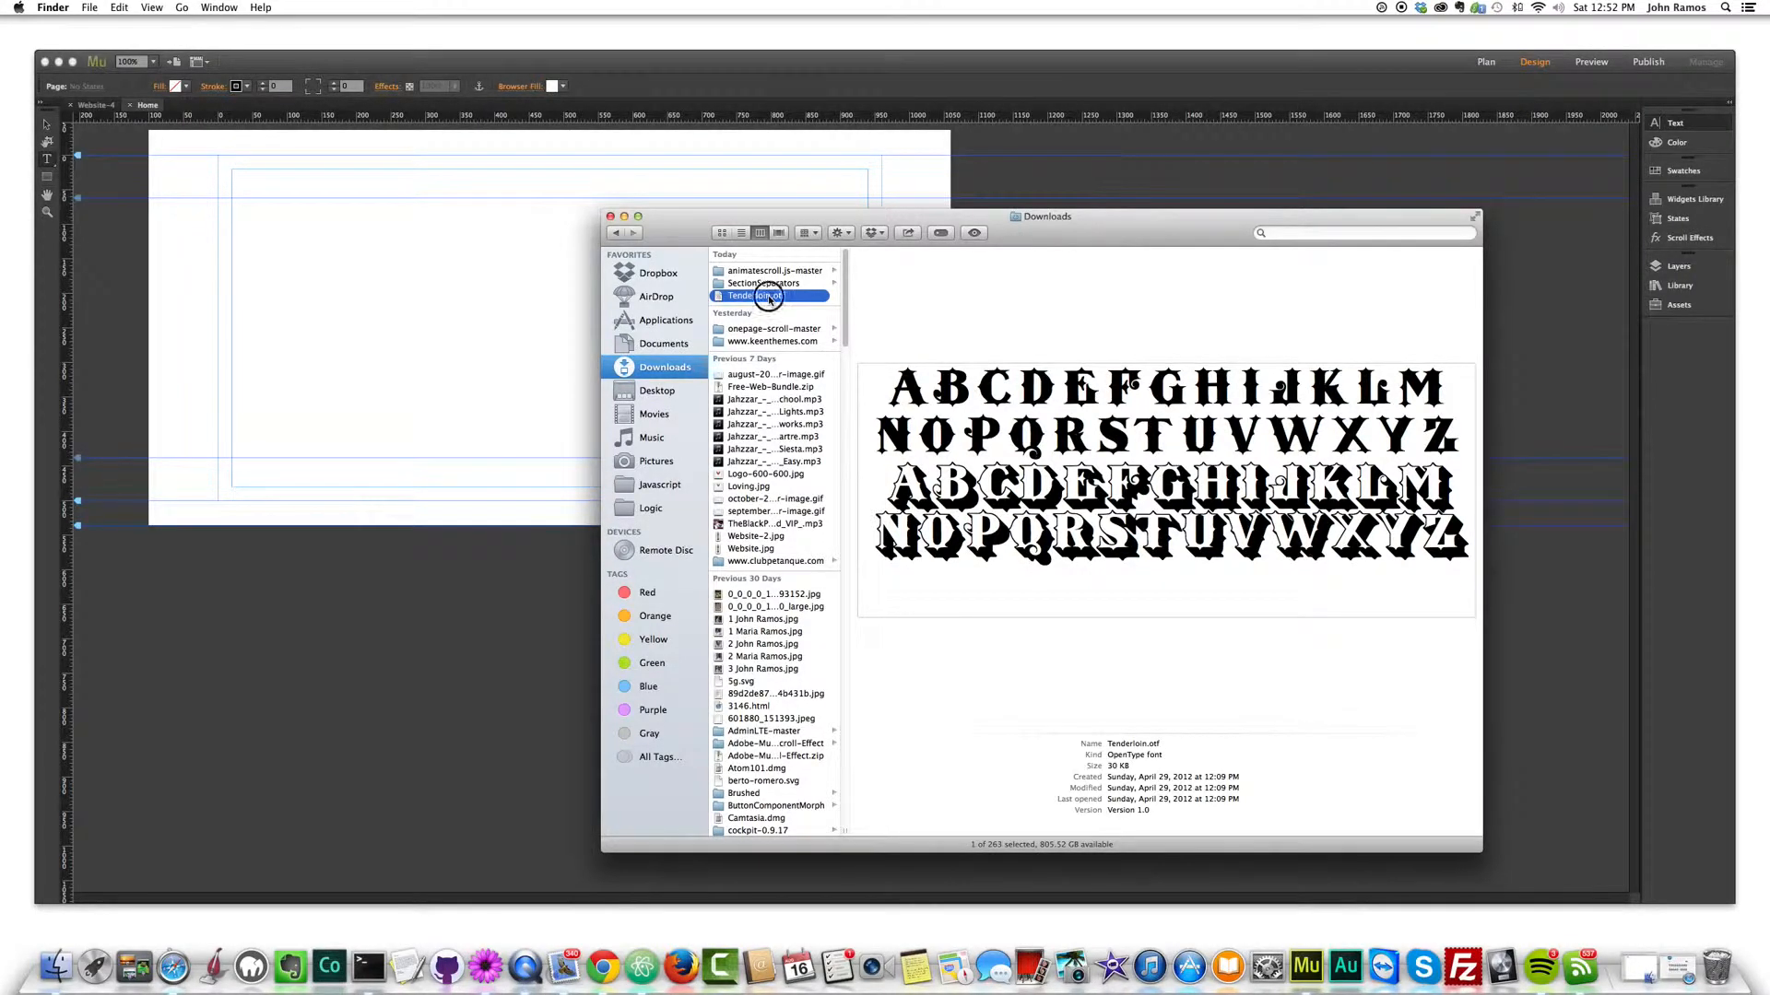
double_click(756, 295)
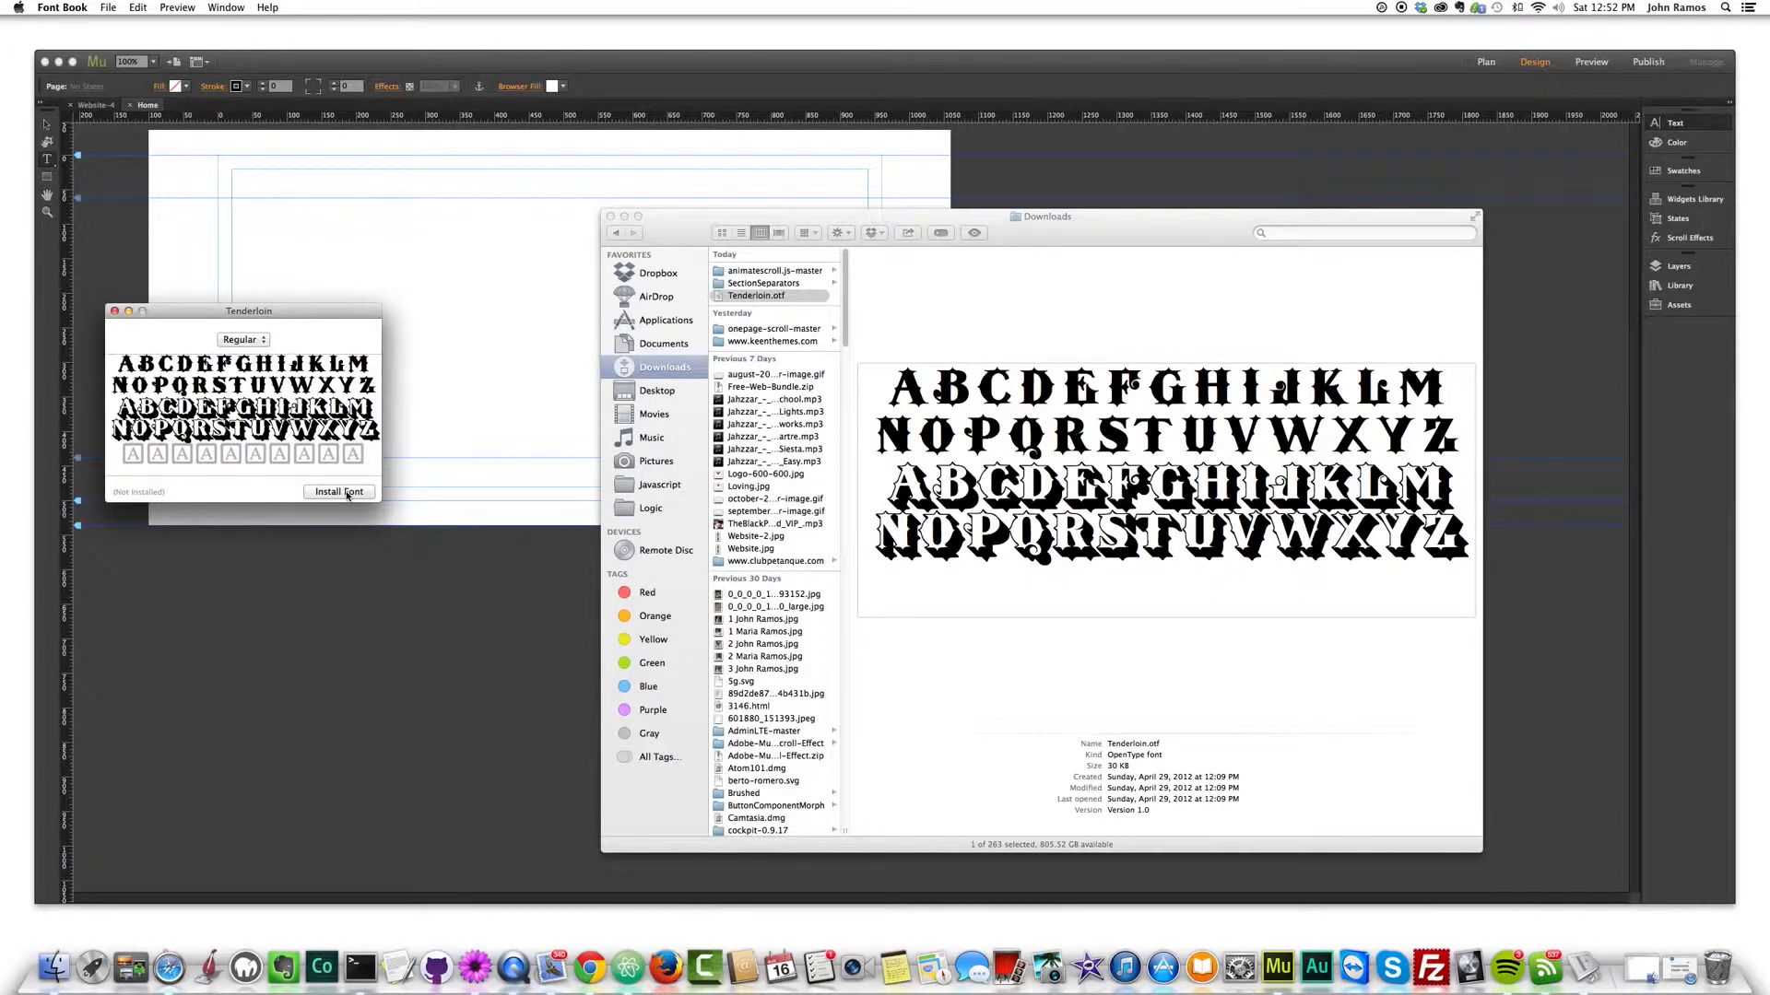
click(339, 490)
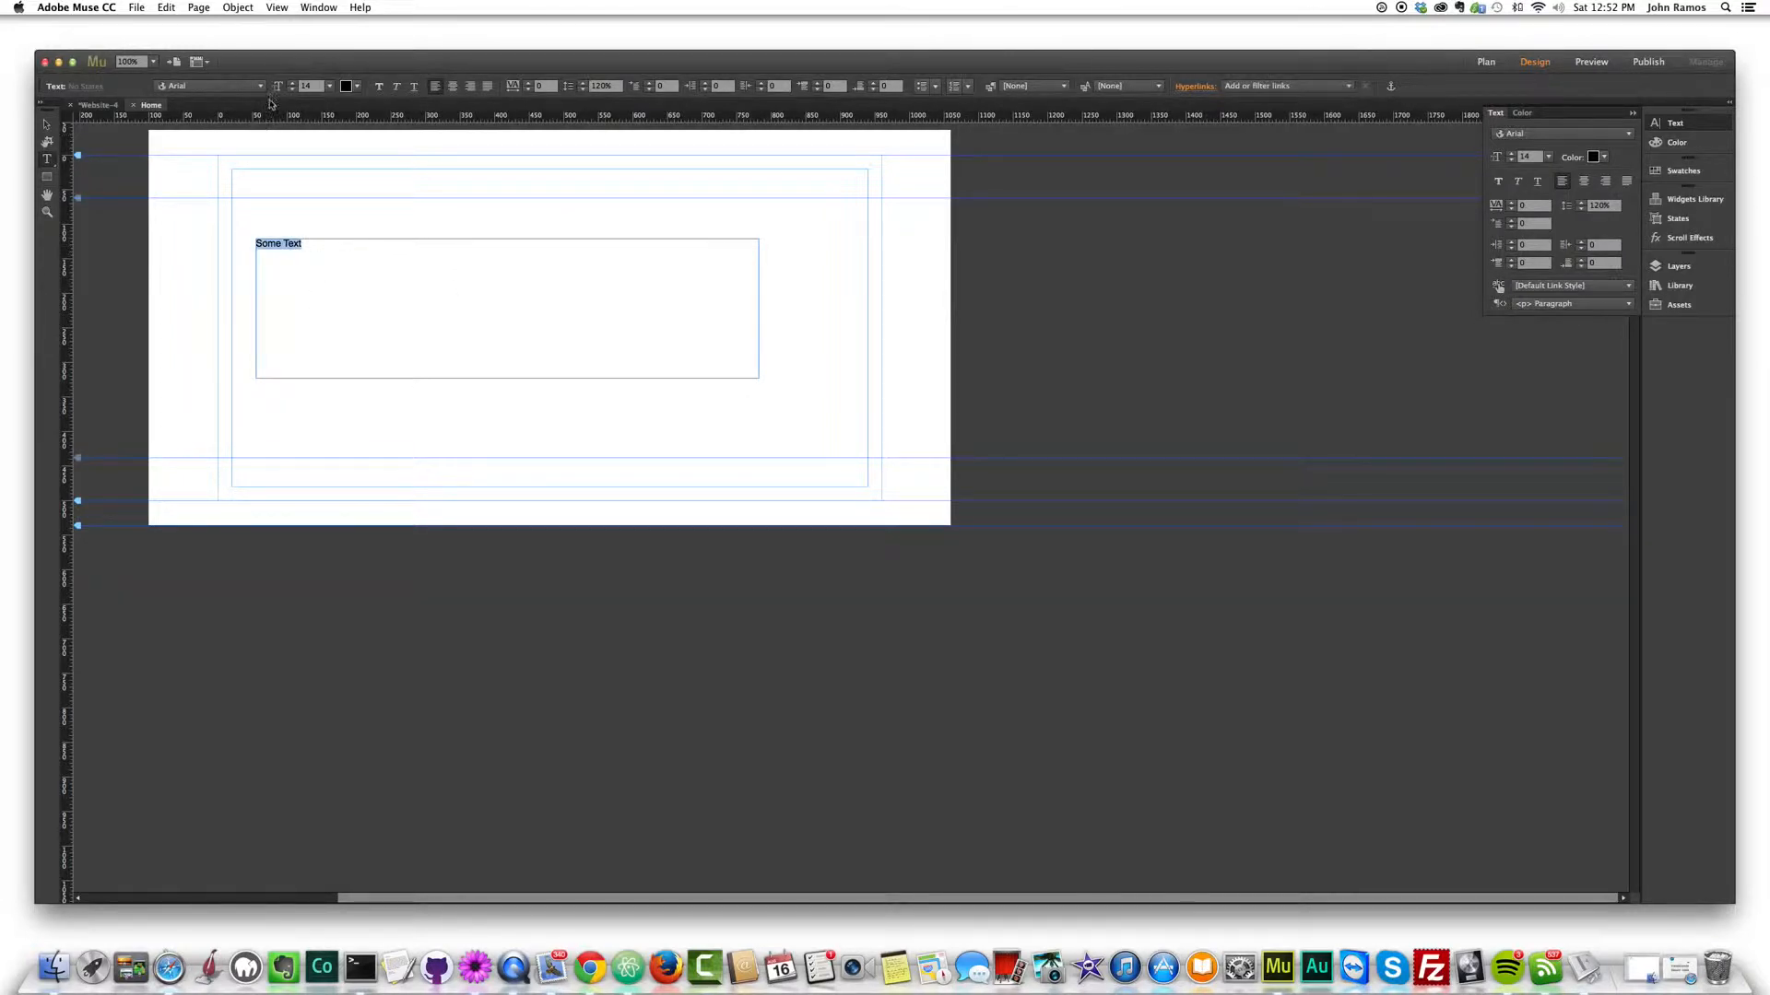
- Set the 'Some Text' heading in the Tenderloin font, filtering the font list by 'tender'
click(210, 87)
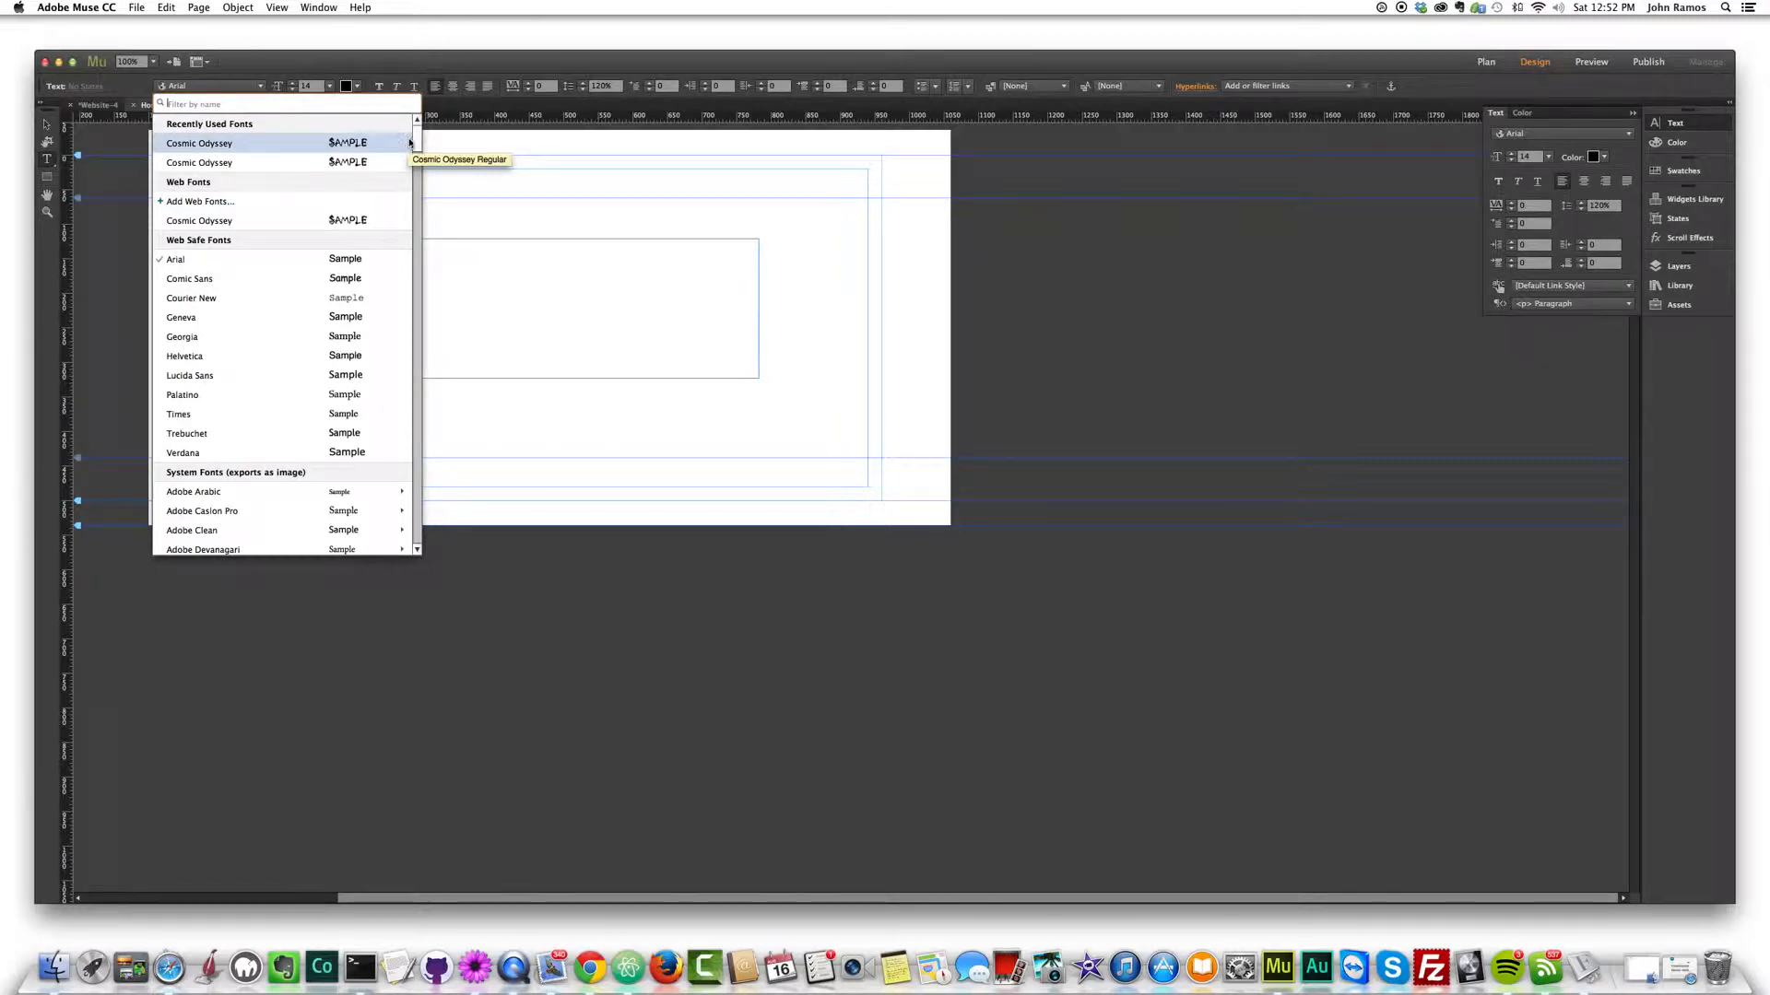
scroll(down, 3)
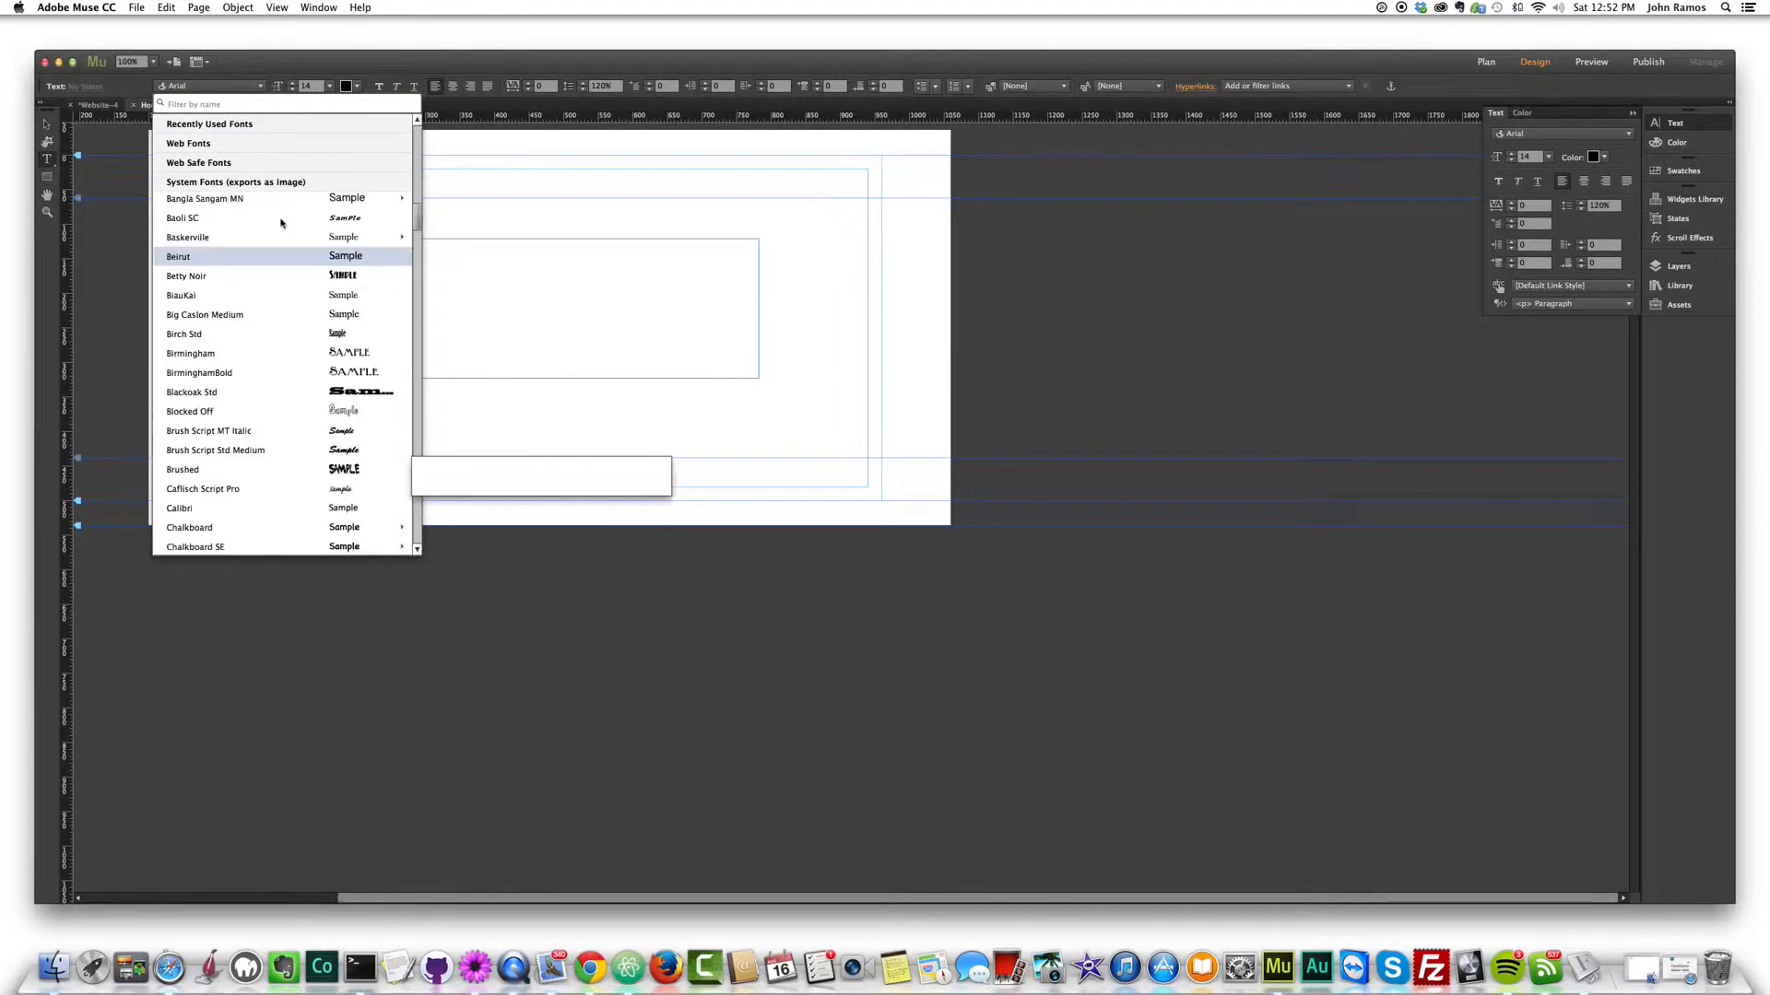
text(tender)
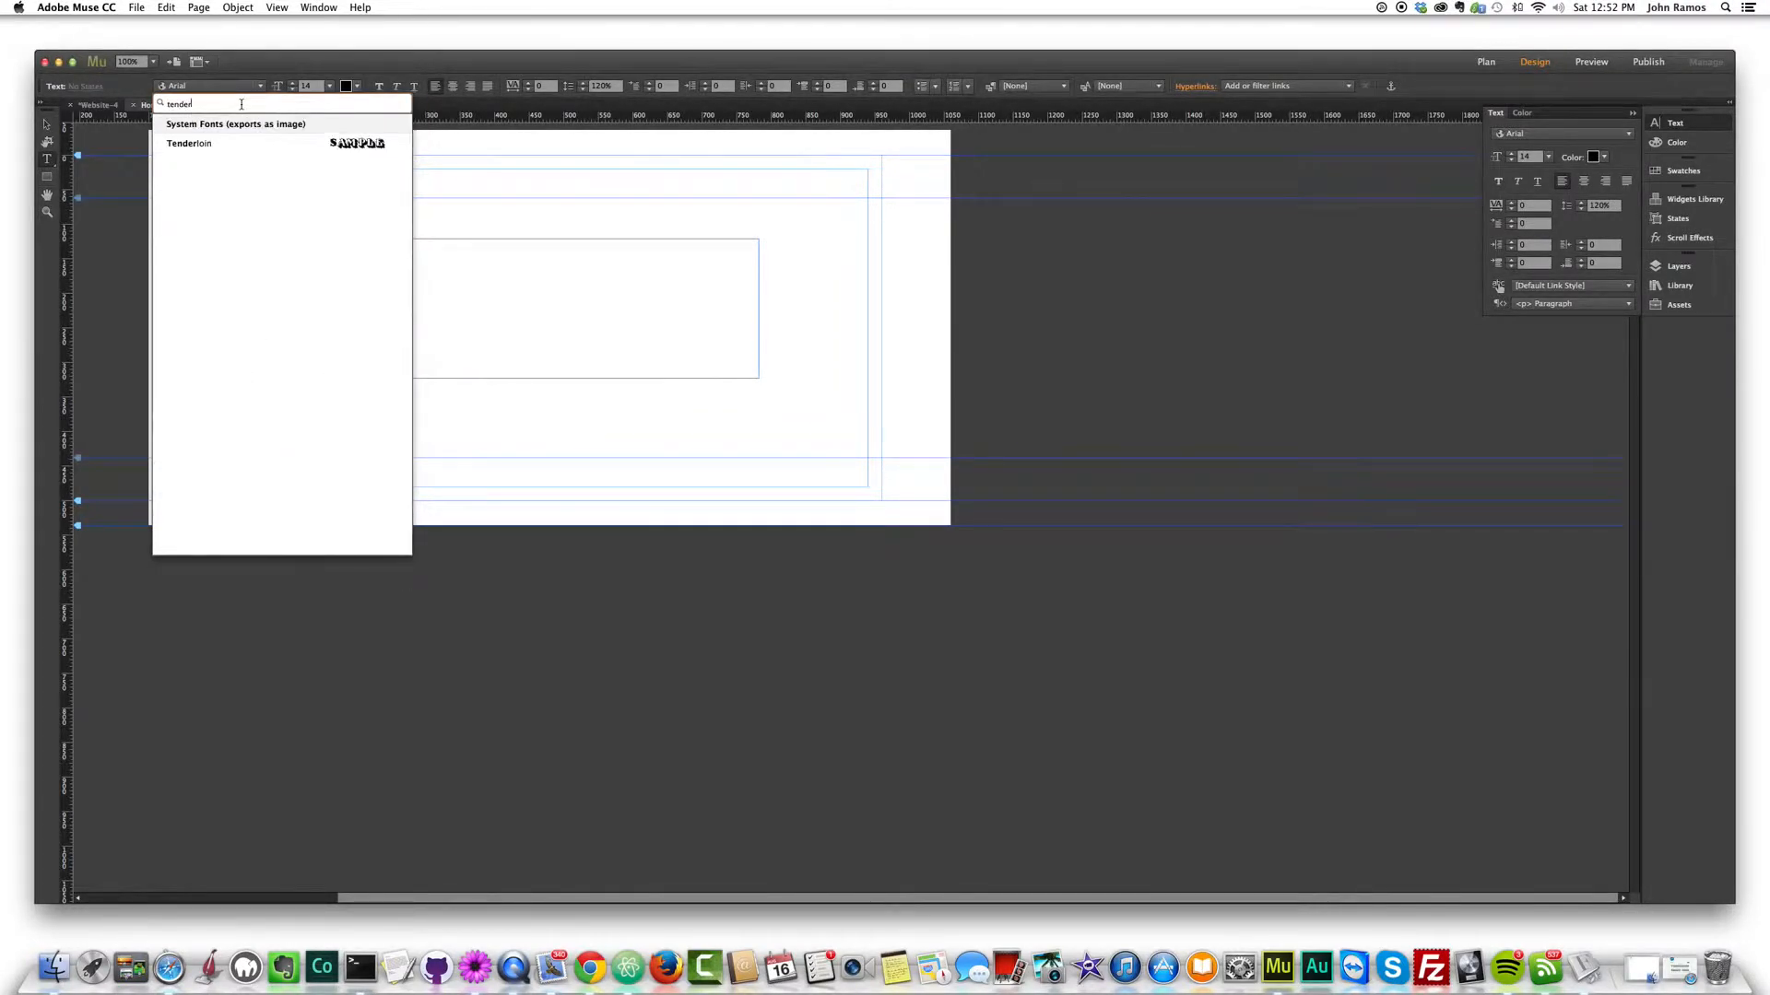
click(188, 143)
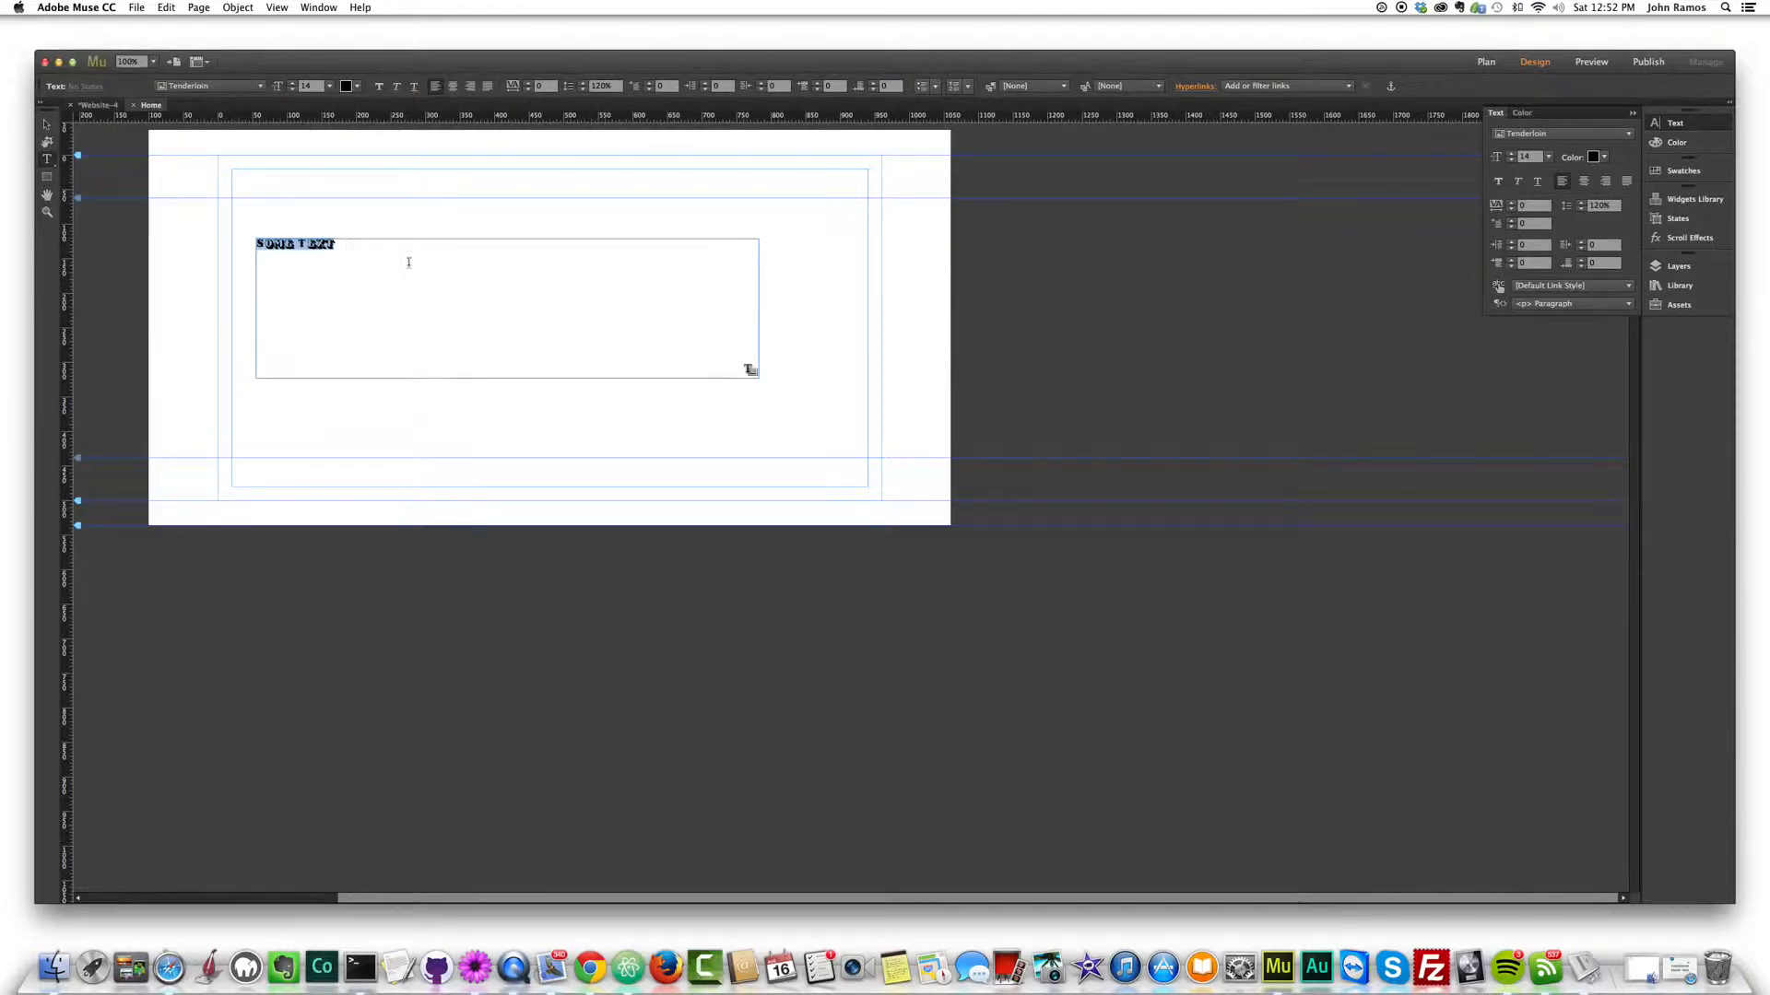
- Give the heading a much larger font size from the size list
click(347, 87)
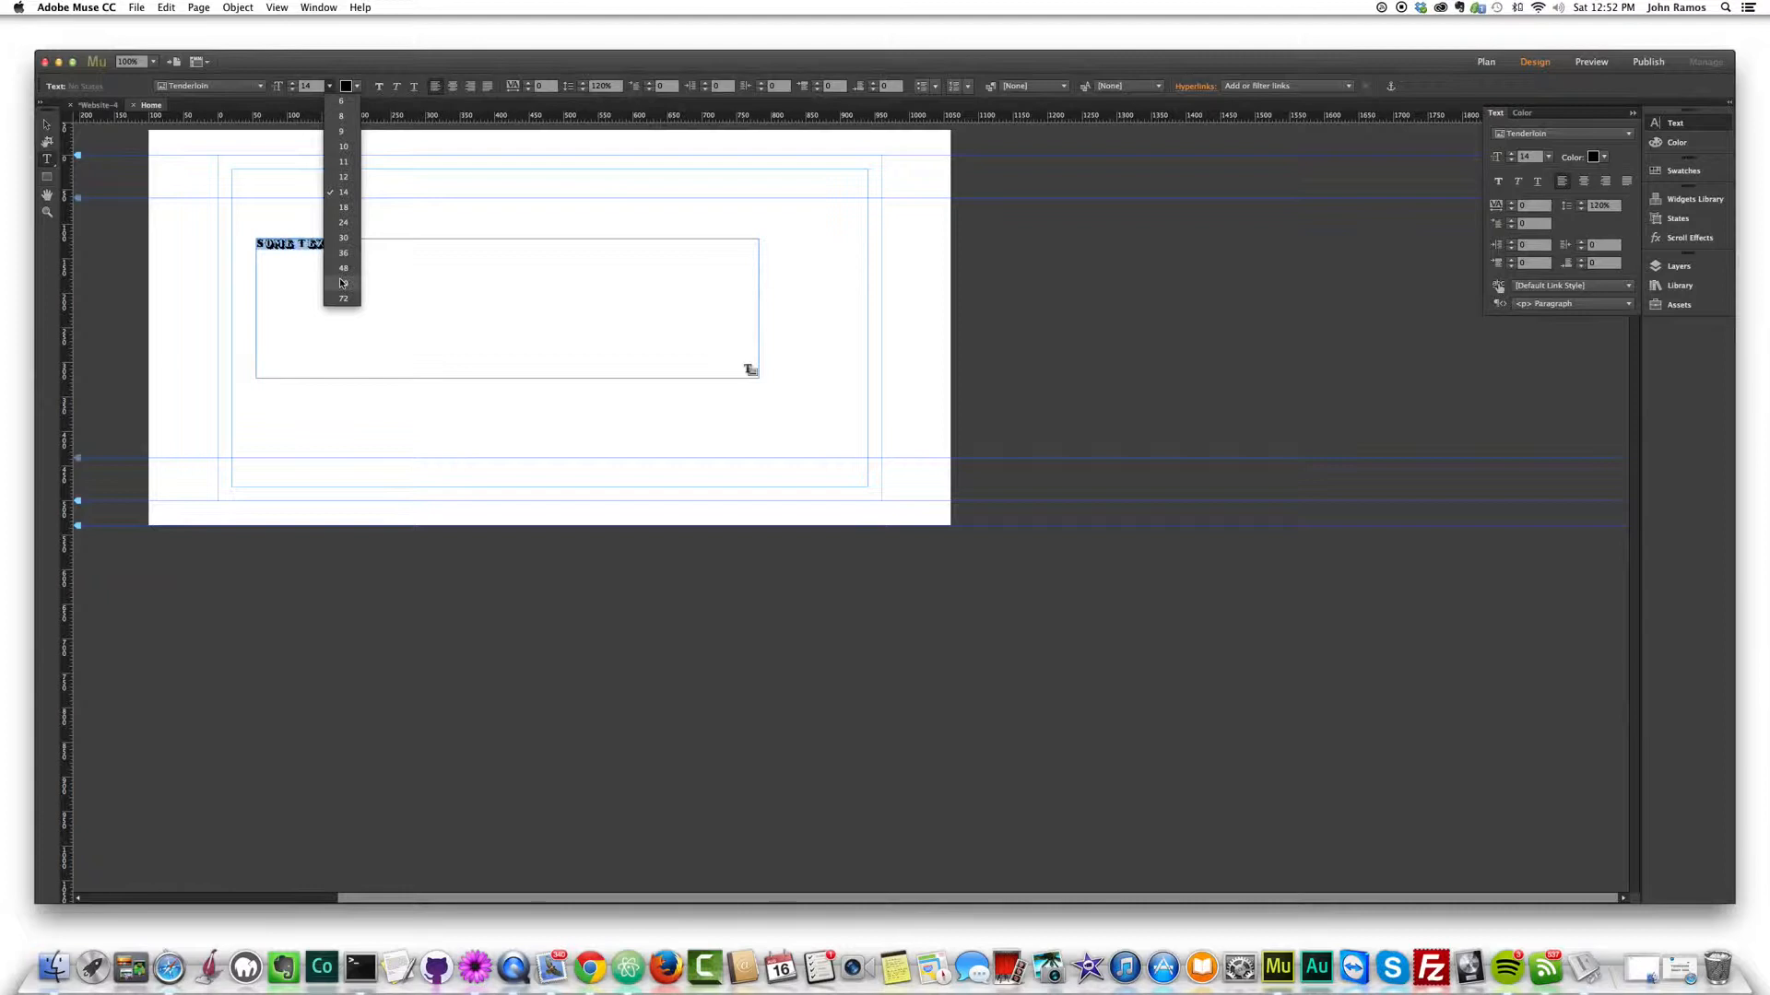
click(342, 267)
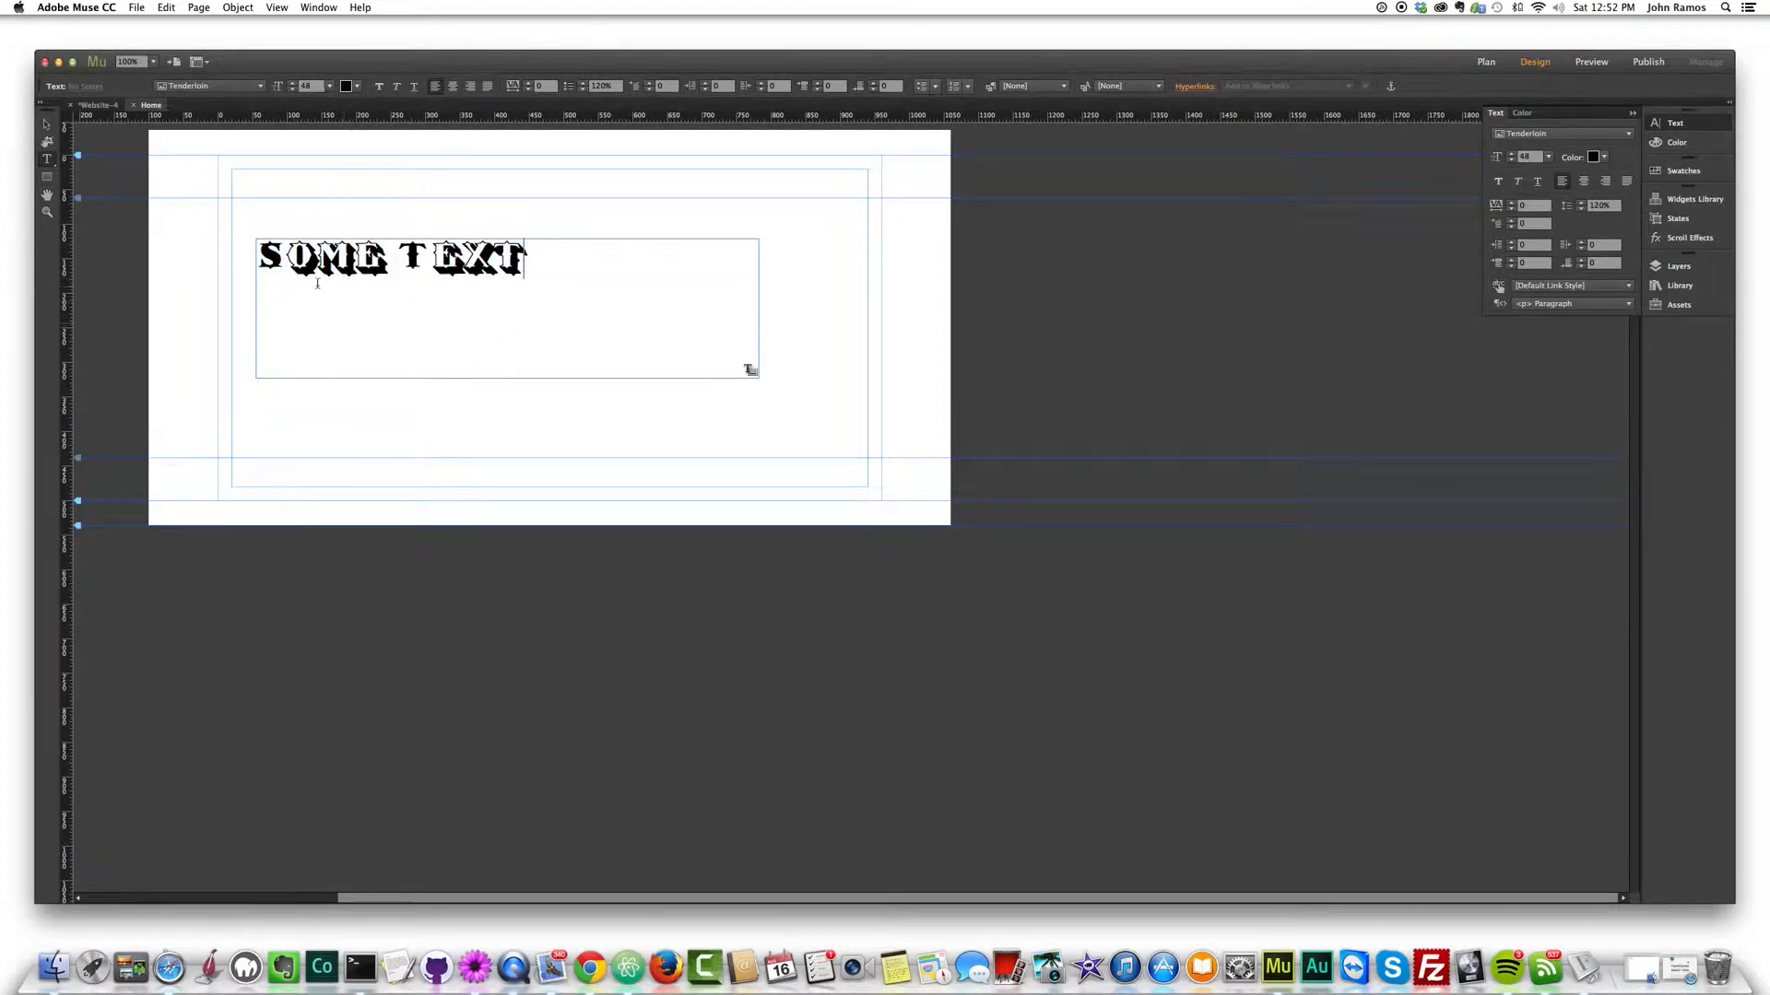
- Shrink the text frame toward the heading and remove a stray letter so it still reads 'Some Text'
double_click(413, 258)
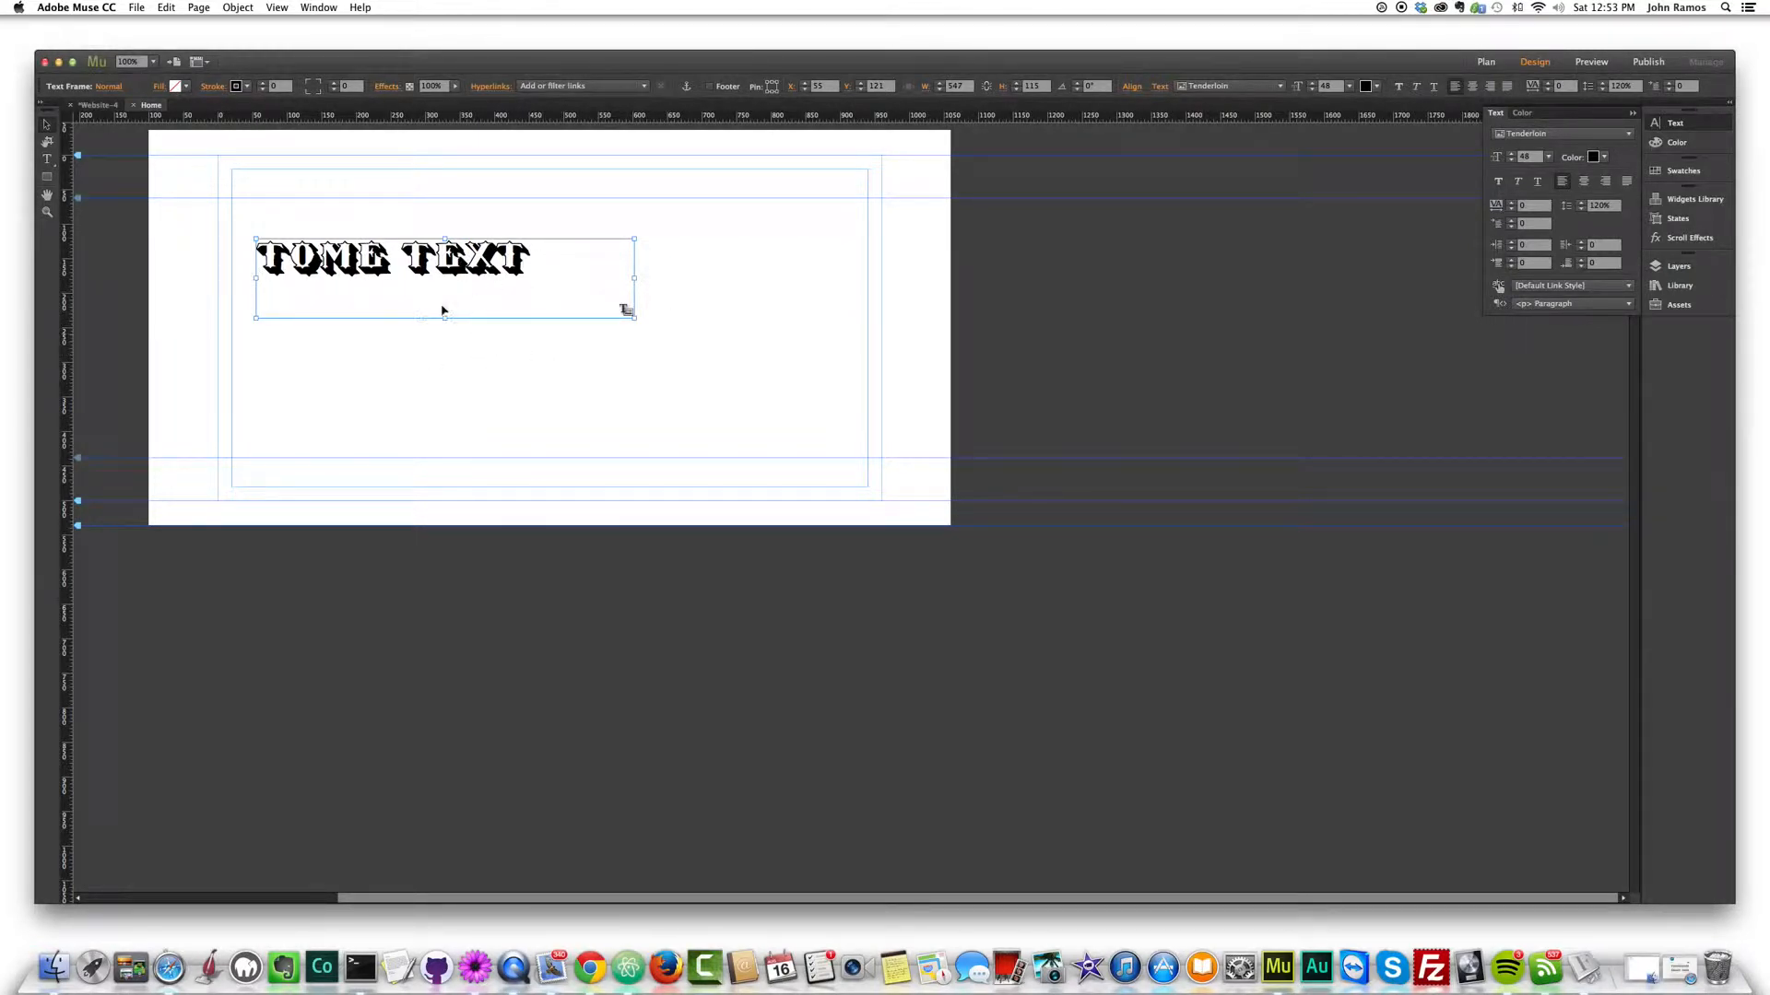
right_click(440, 260)
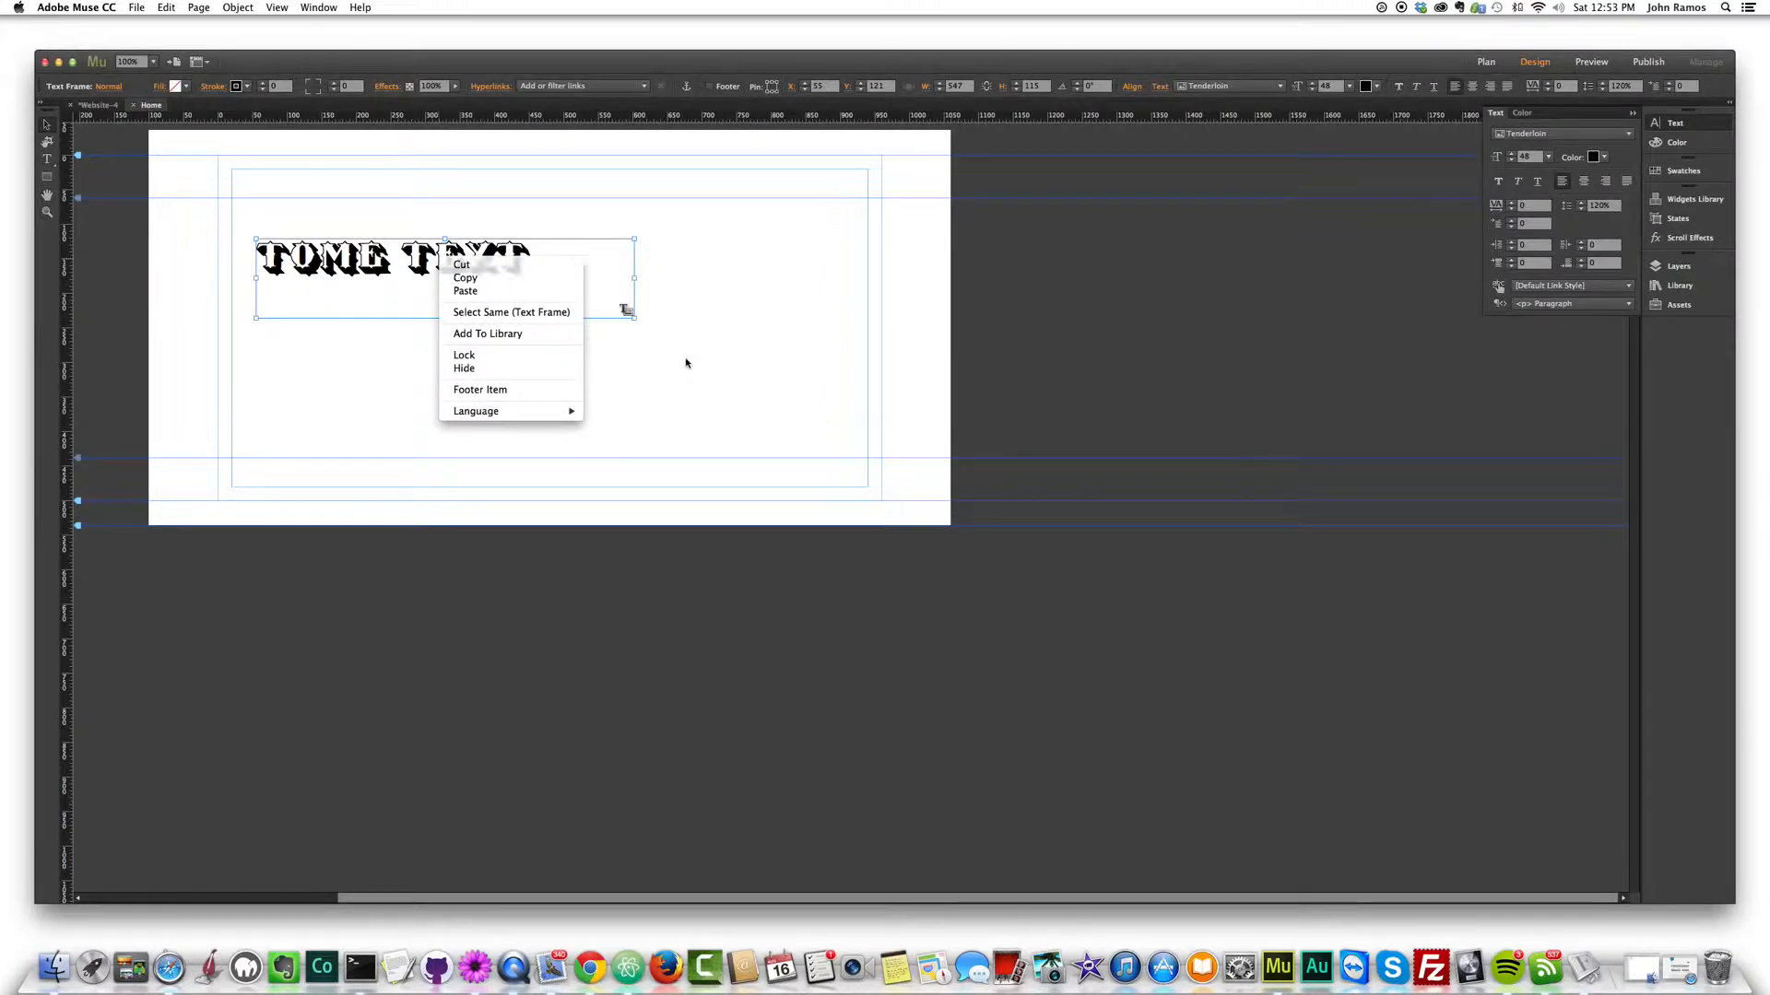
click(292, 258)
text(S)
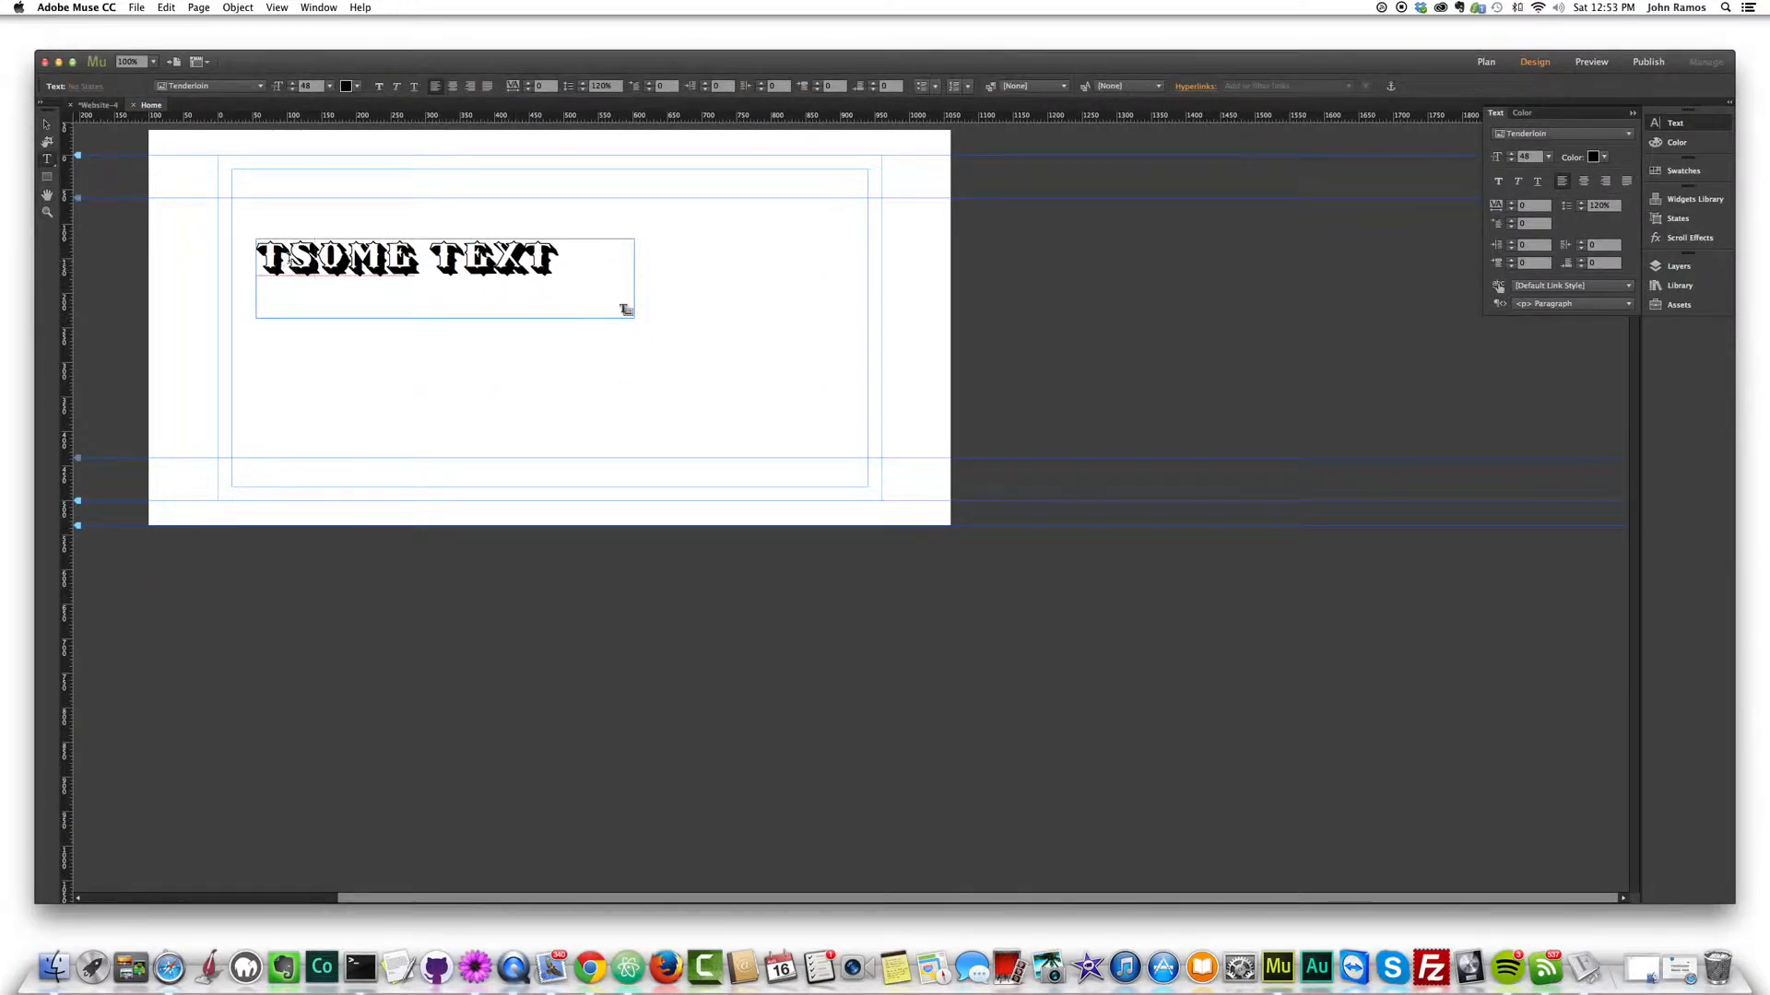
key(Backspace)
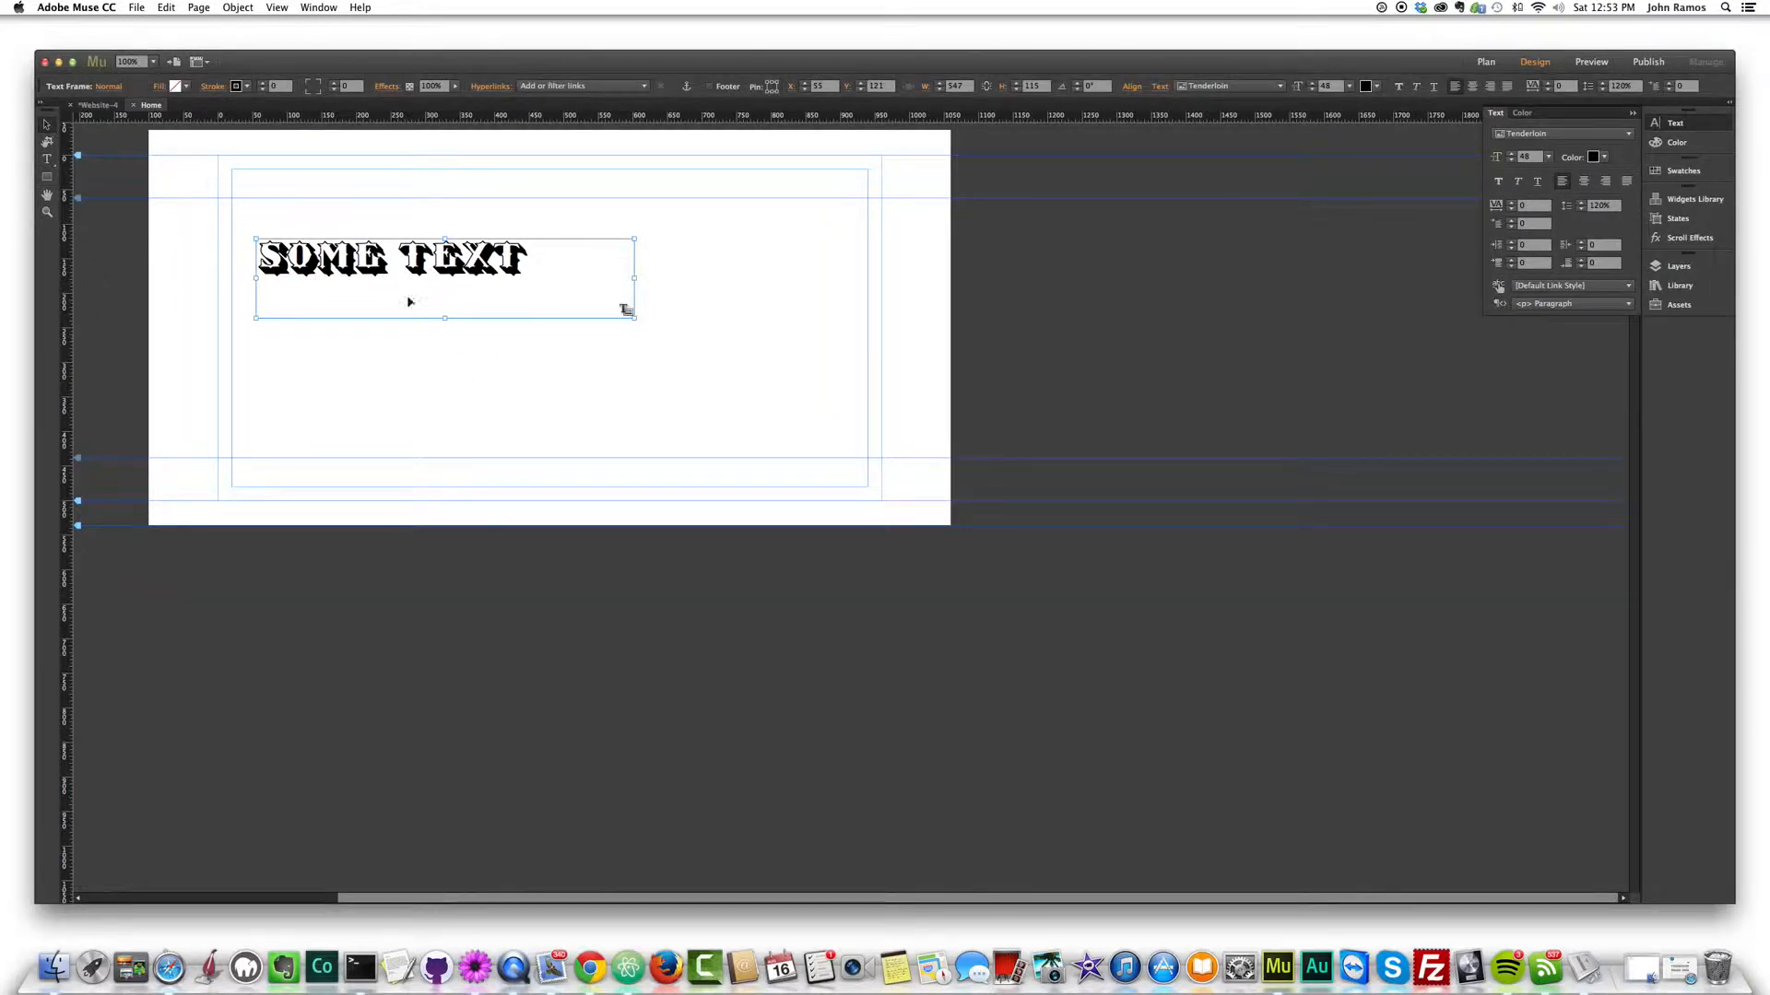
click(452, 413)
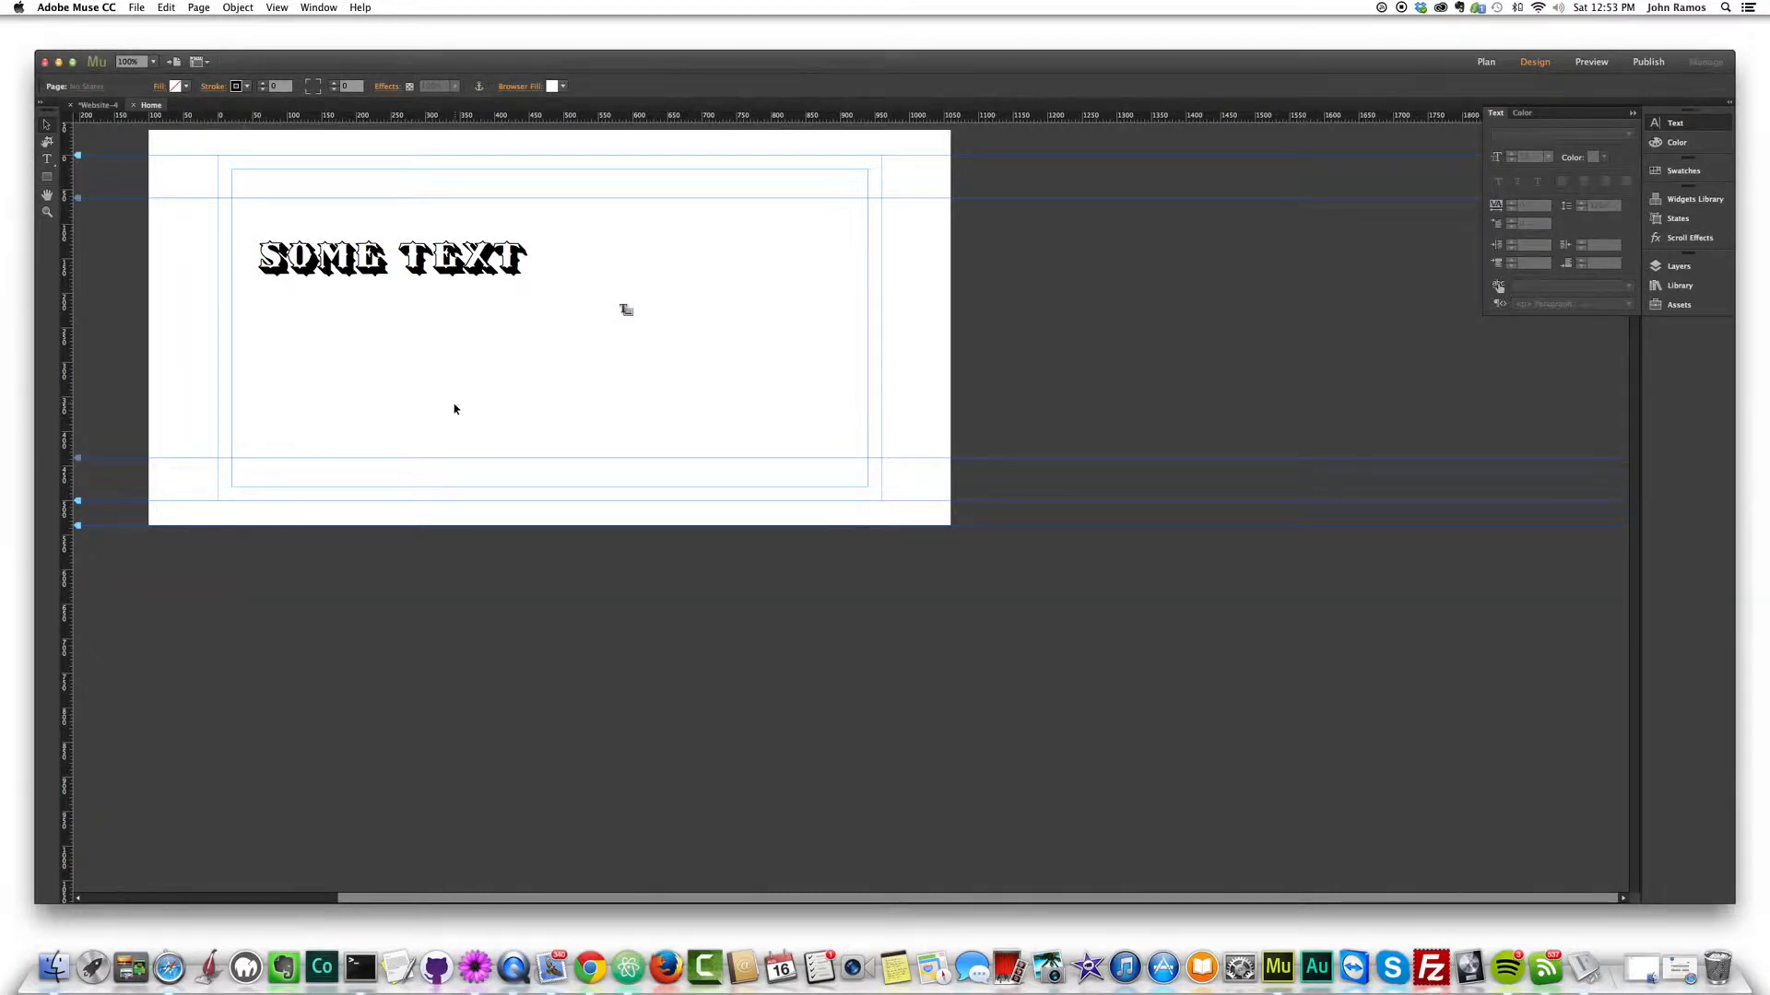
- Trim the text frame's height to fit the single line of text, leaving it deselected
click(1591, 63)
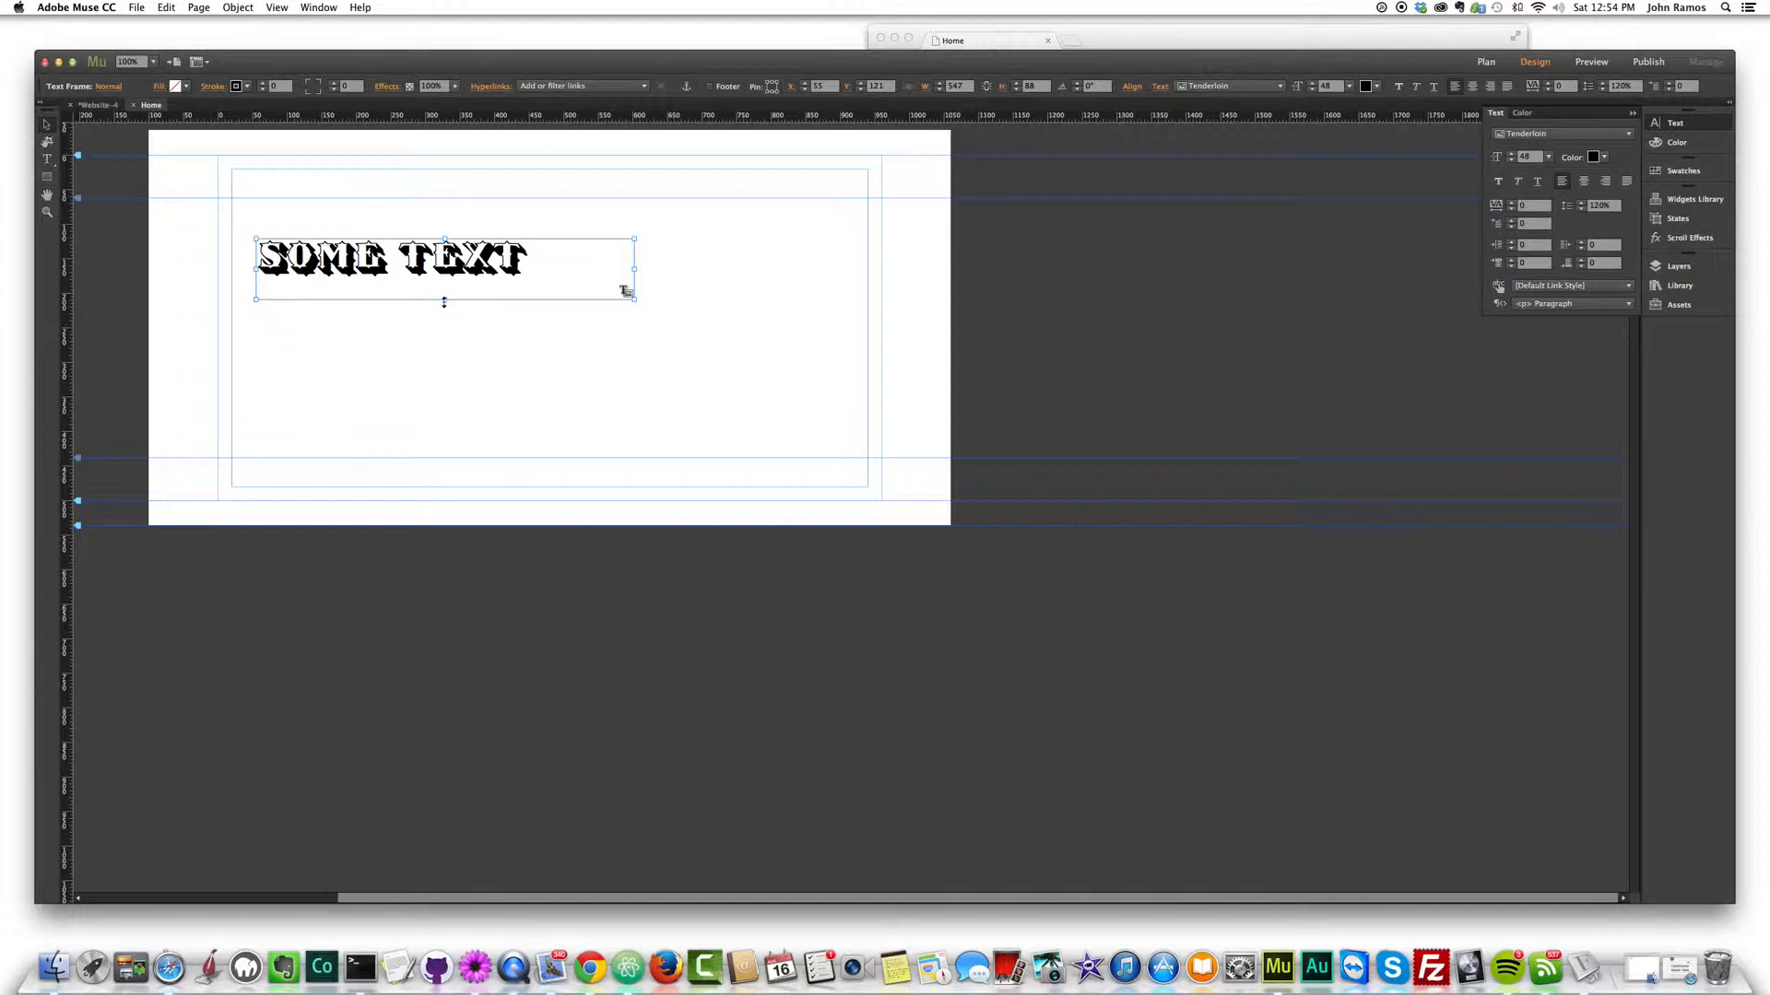
right_click(441, 271)
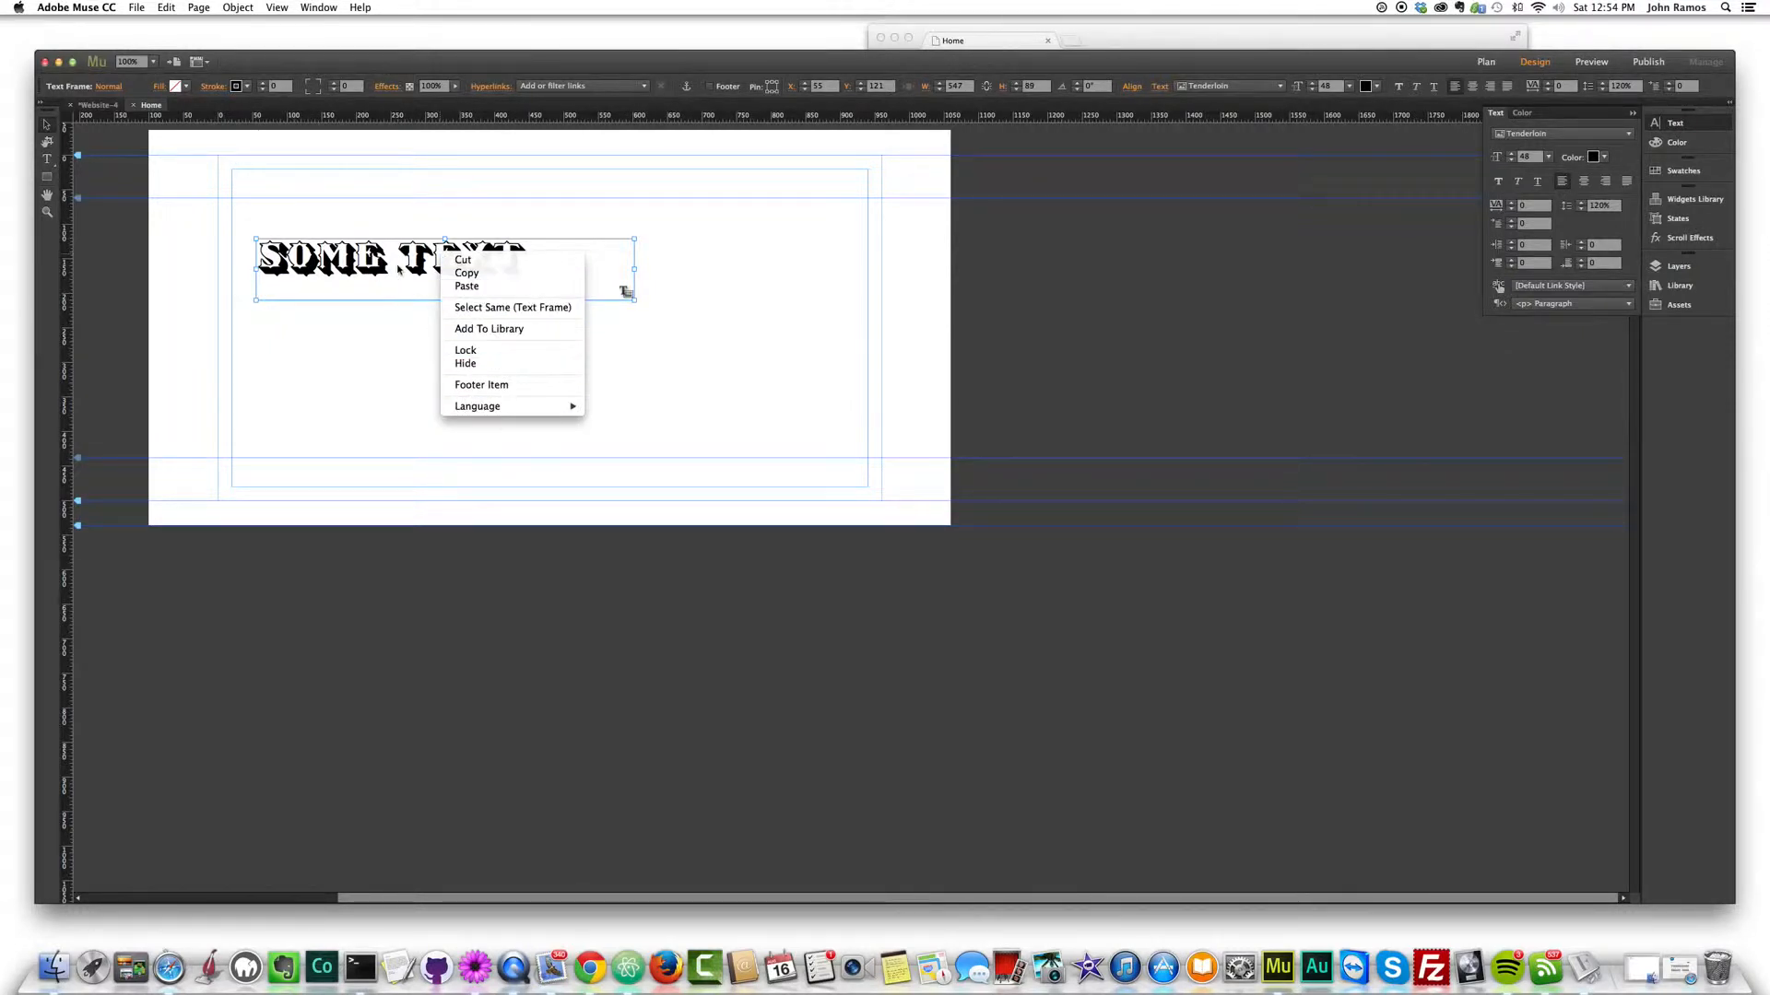
mouse_move(385, 291)
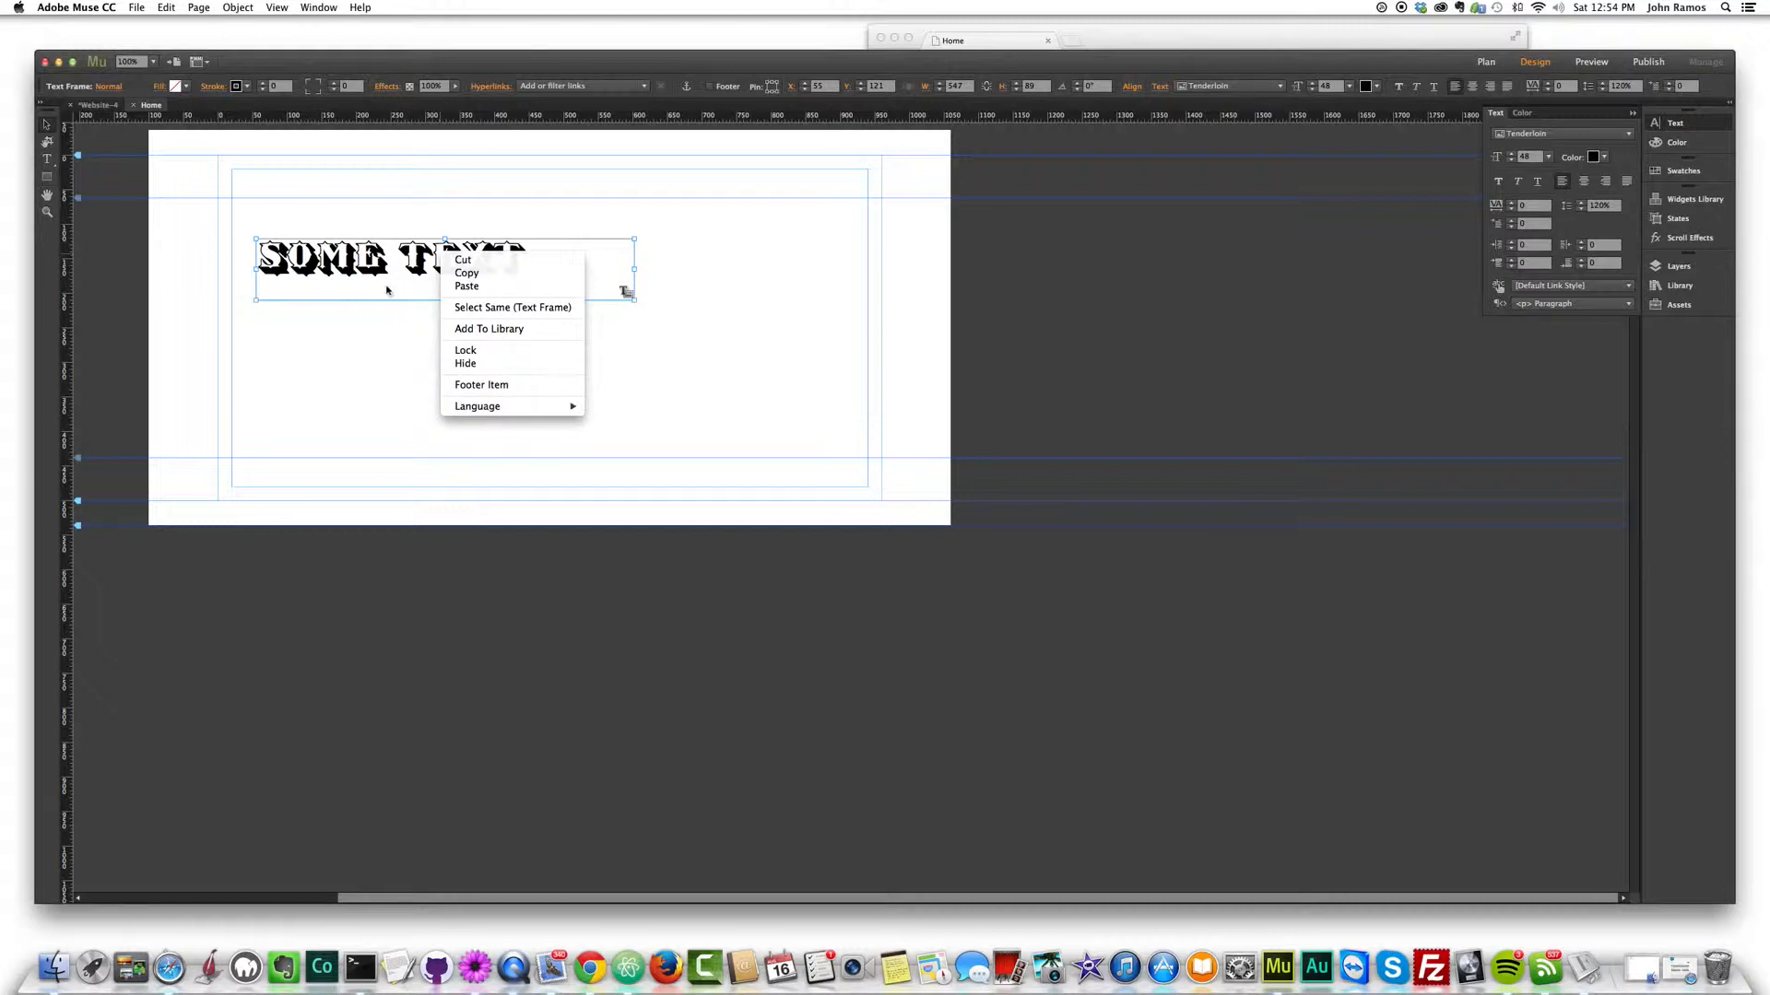
click(389, 356)
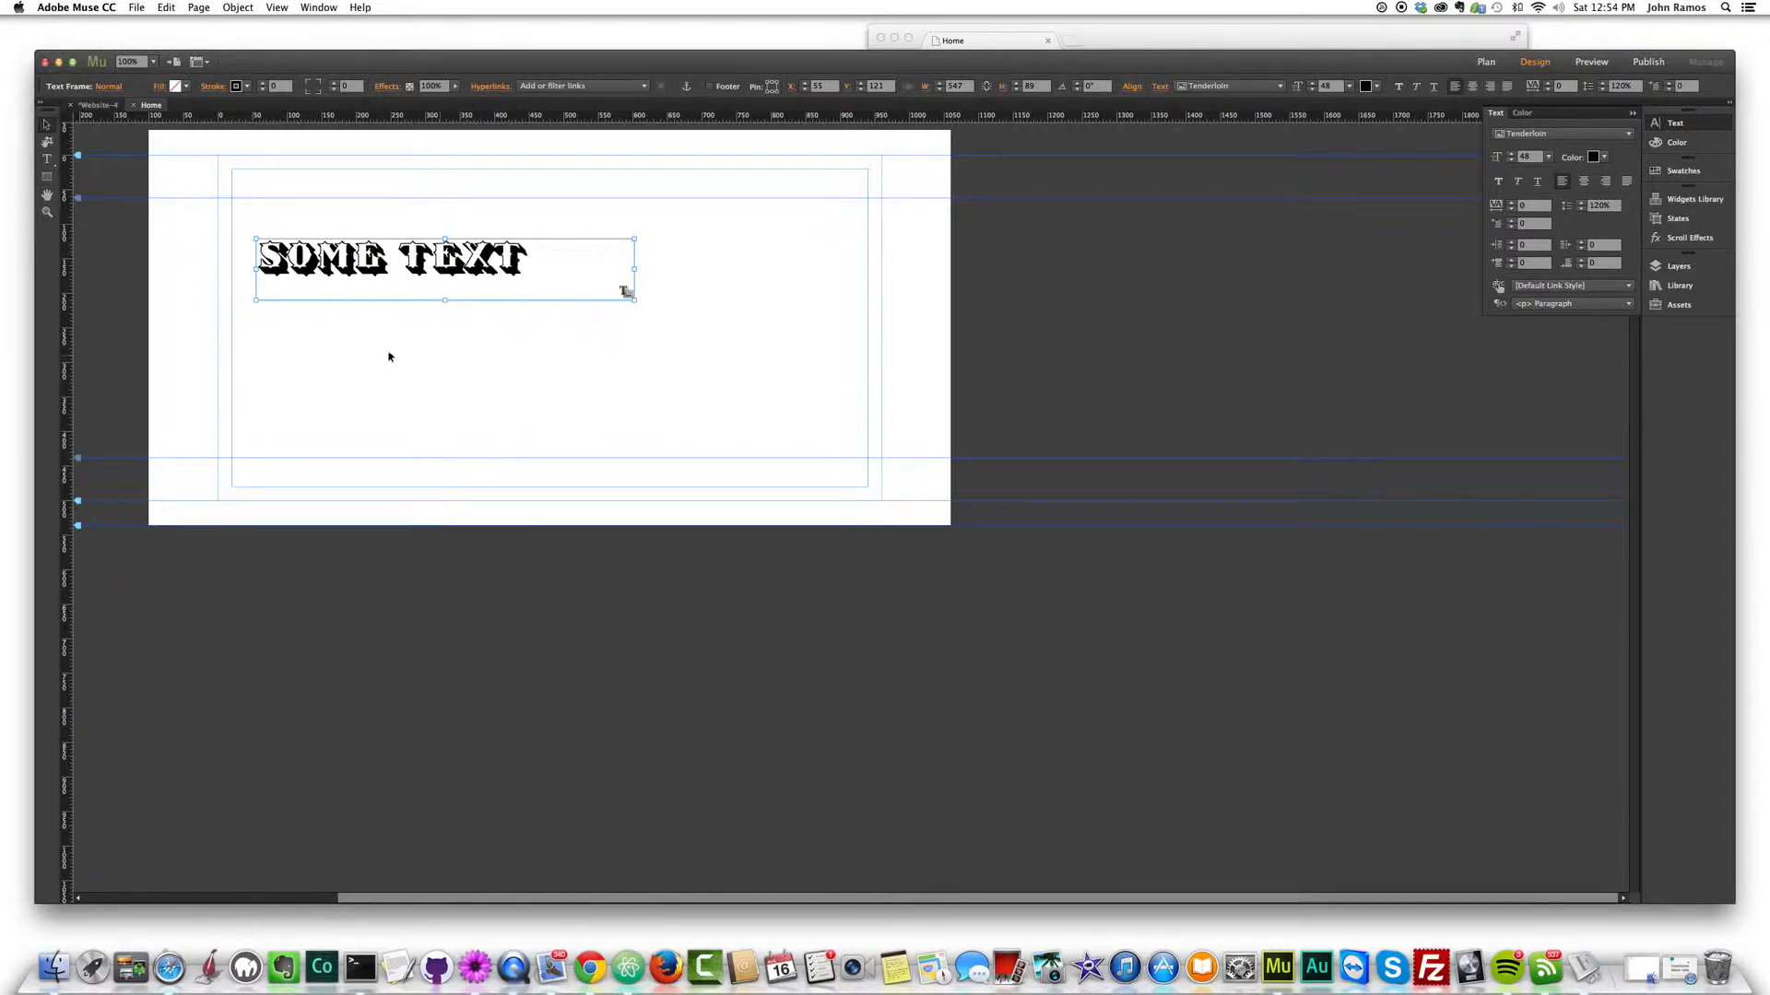
mouse_move(415, 328)
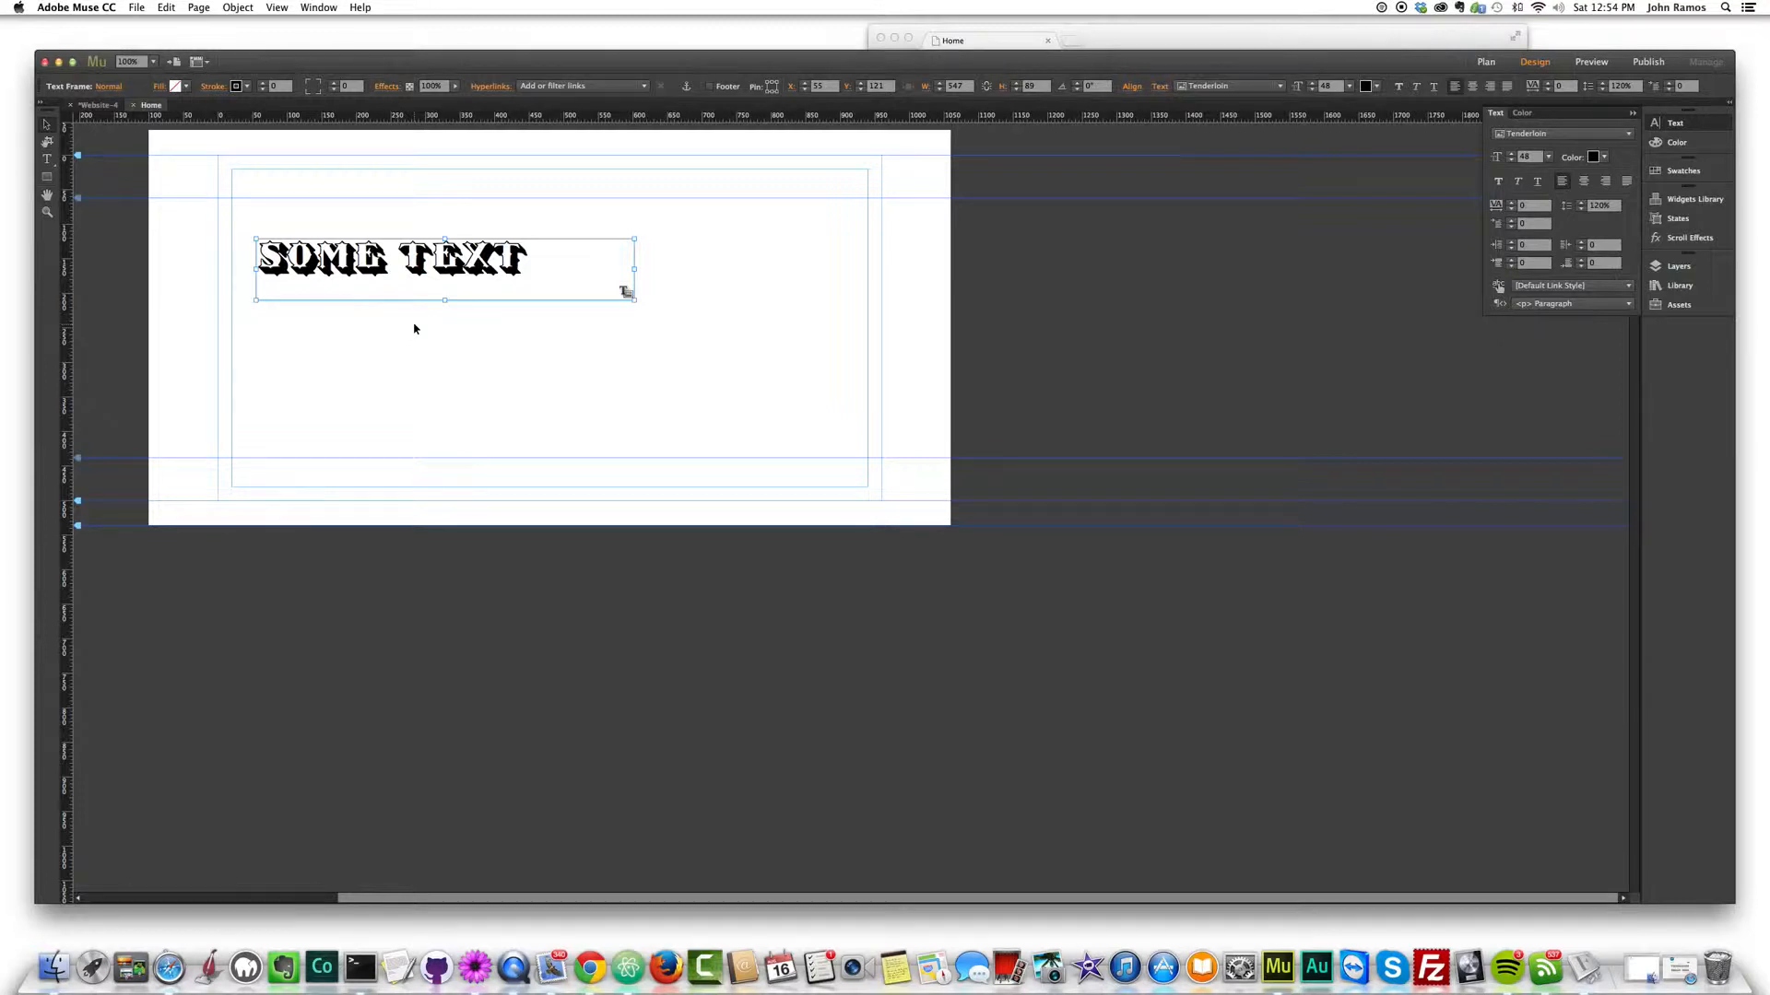
click(444, 325)
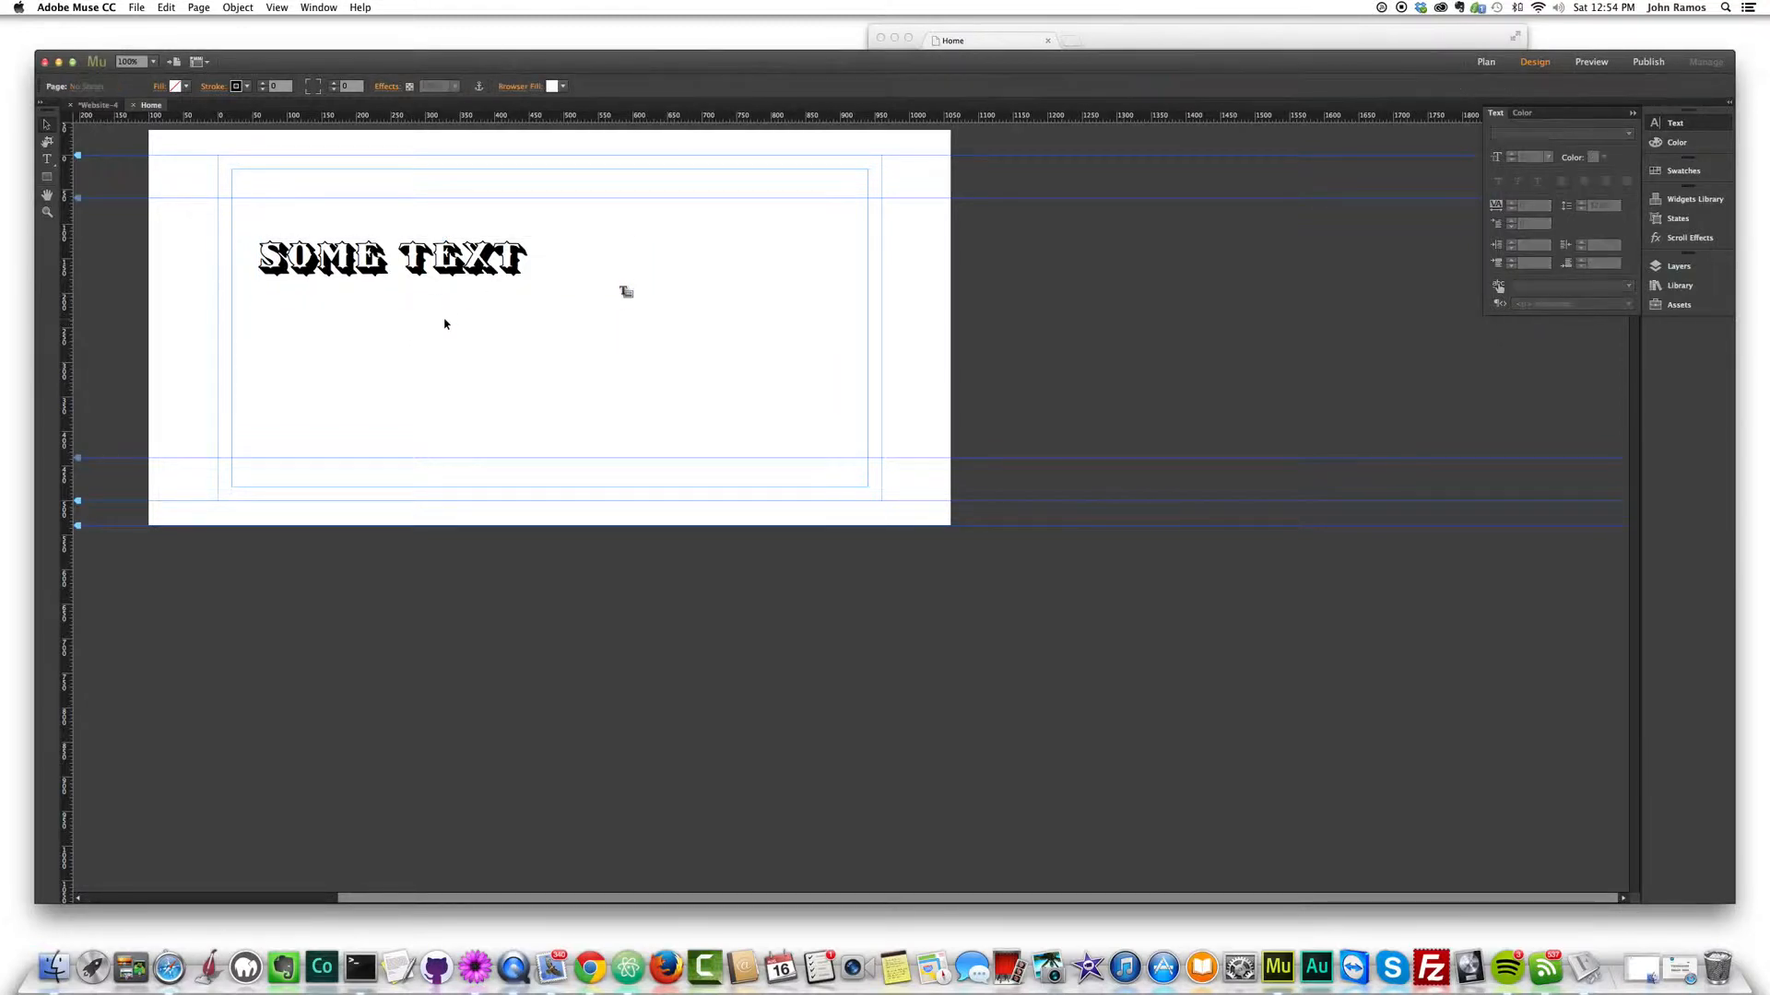
- Select all the wording inside the 'Some Text' frame
click(391, 258)
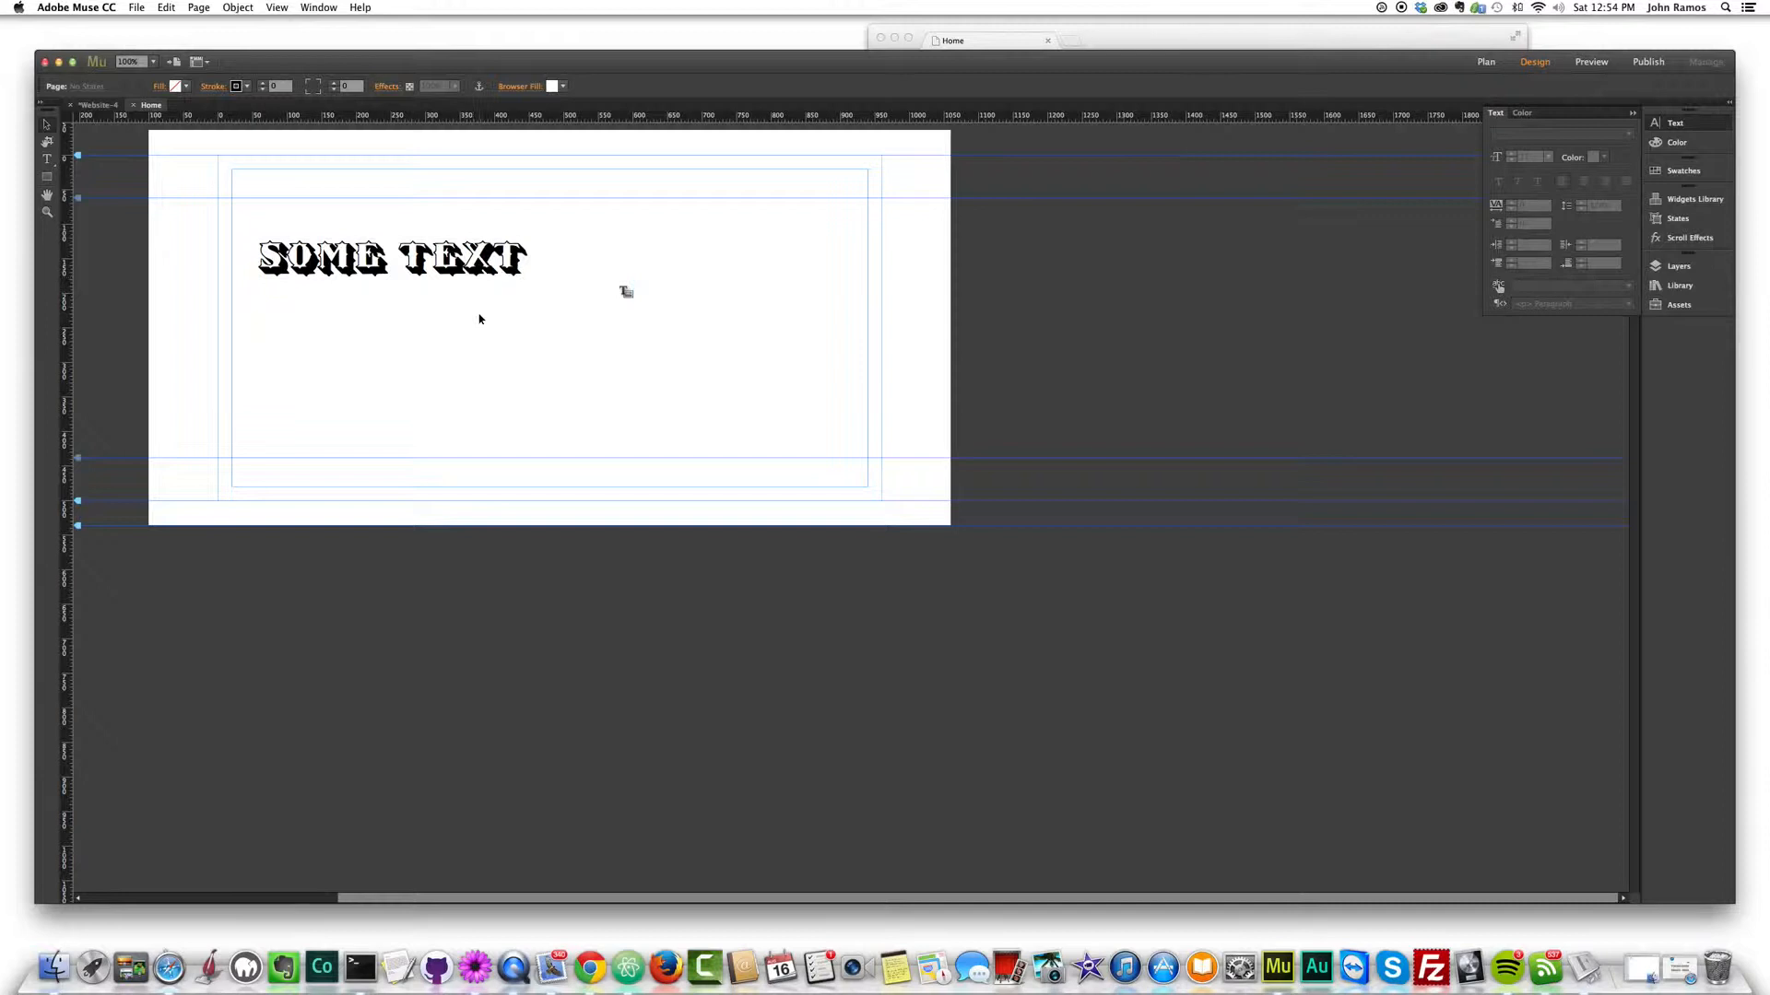
mouse_move(446, 368)
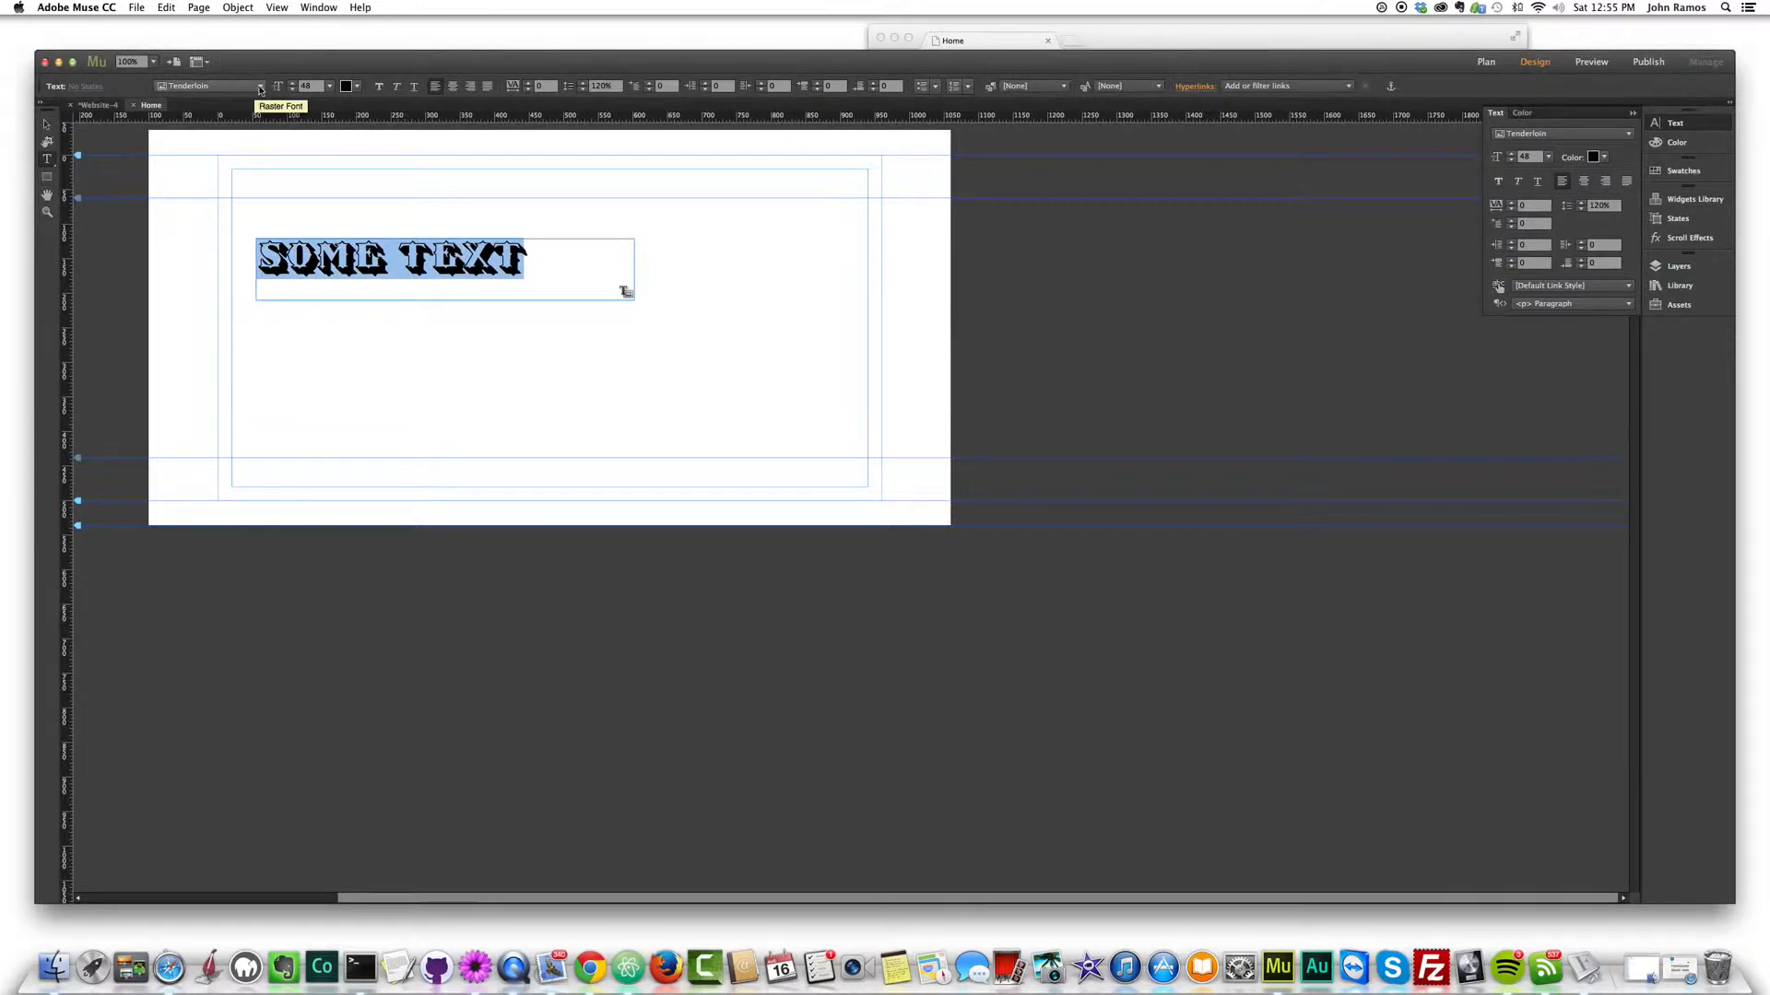
- Start Add Web Fonts from the font menu and settle on the Self-Hosted Web Fonts section
click(245, 87)
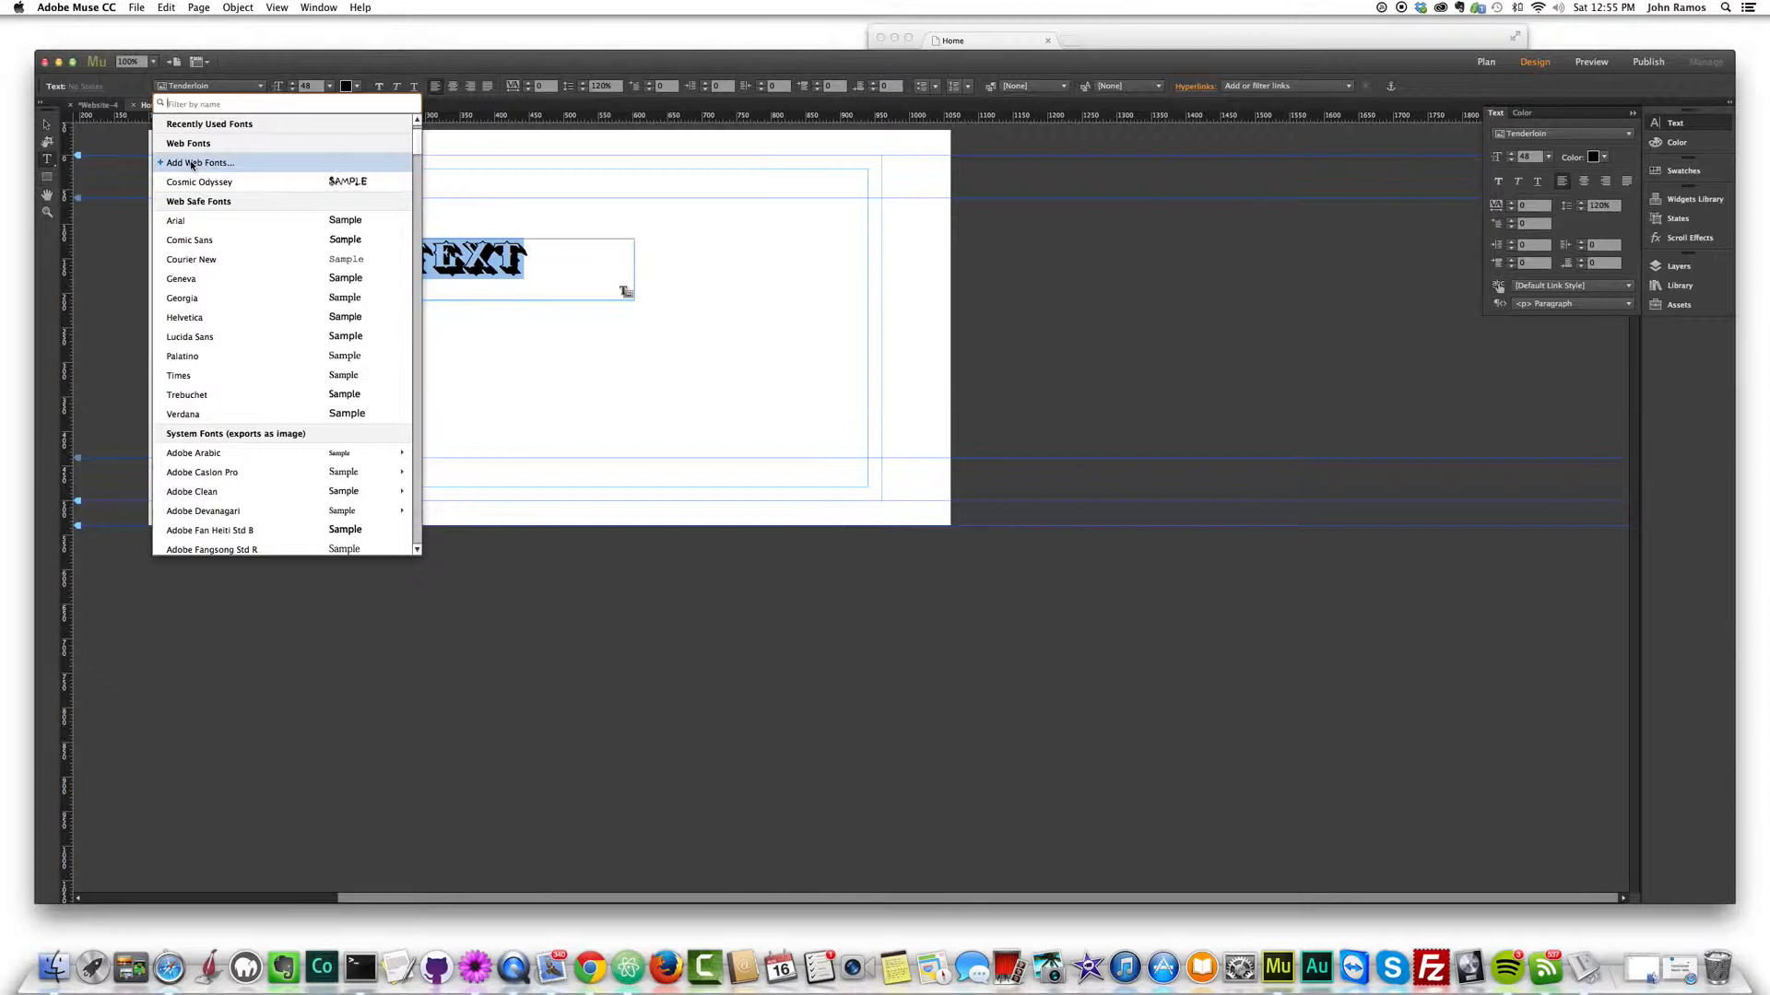
click(199, 162)
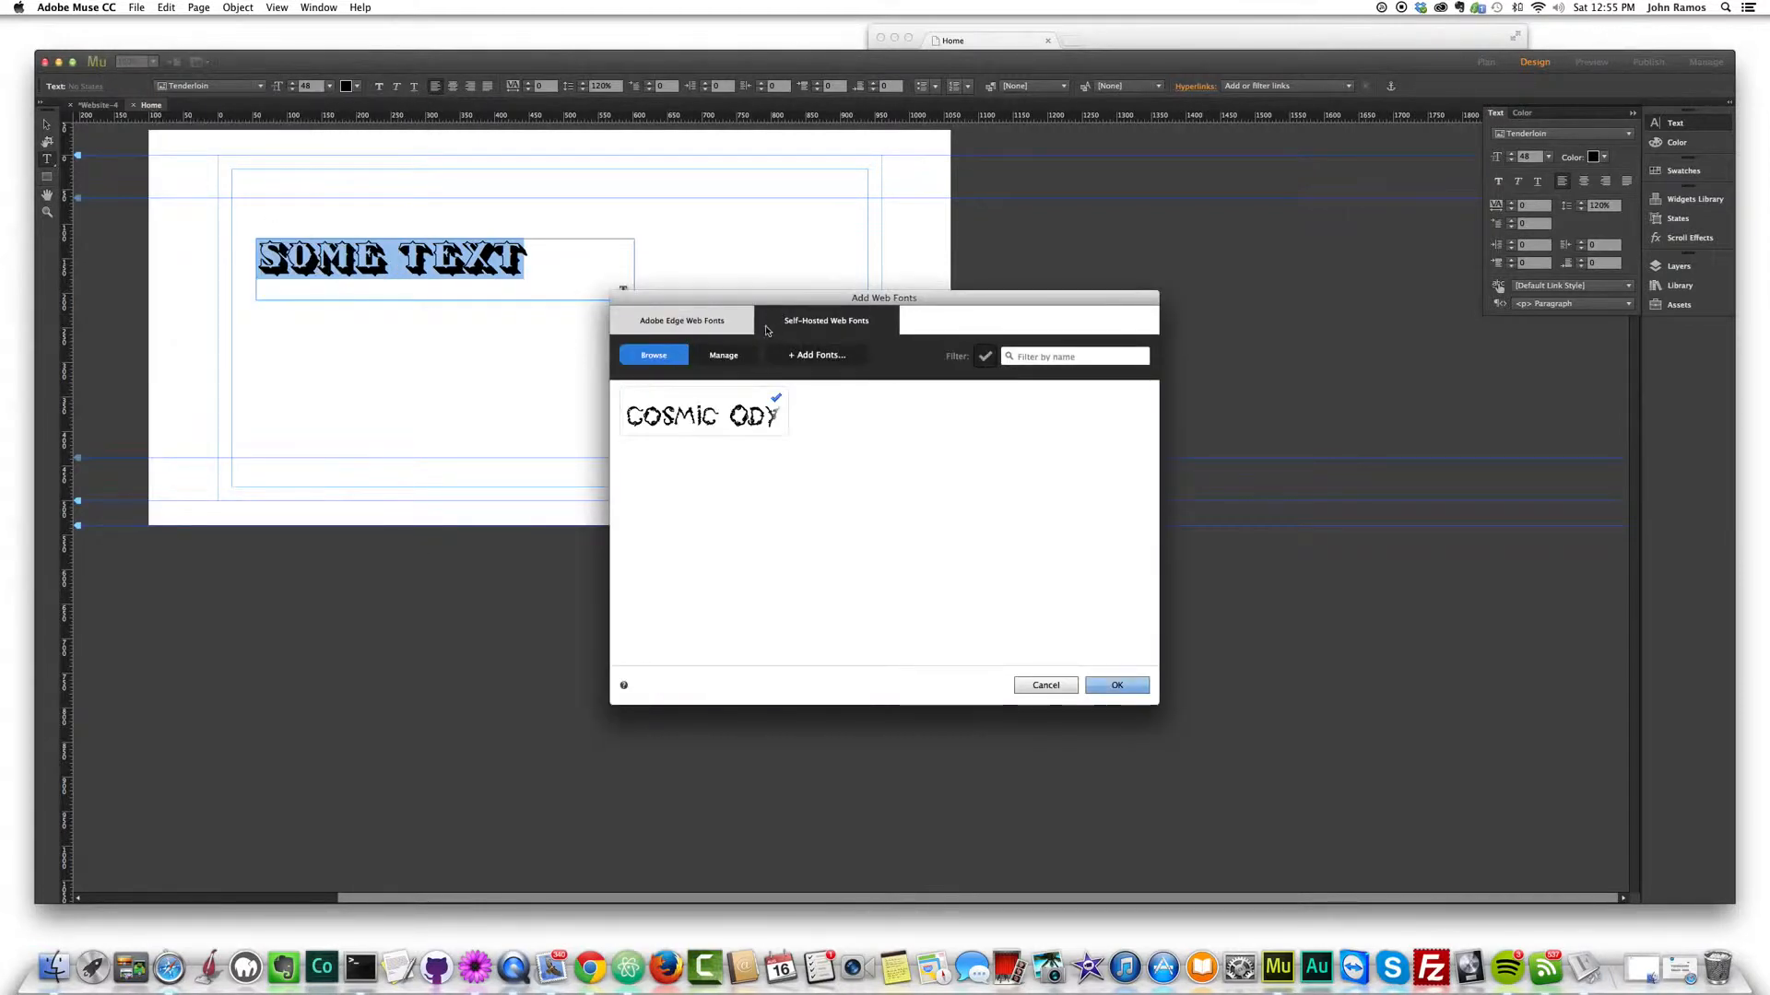
click(682, 321)
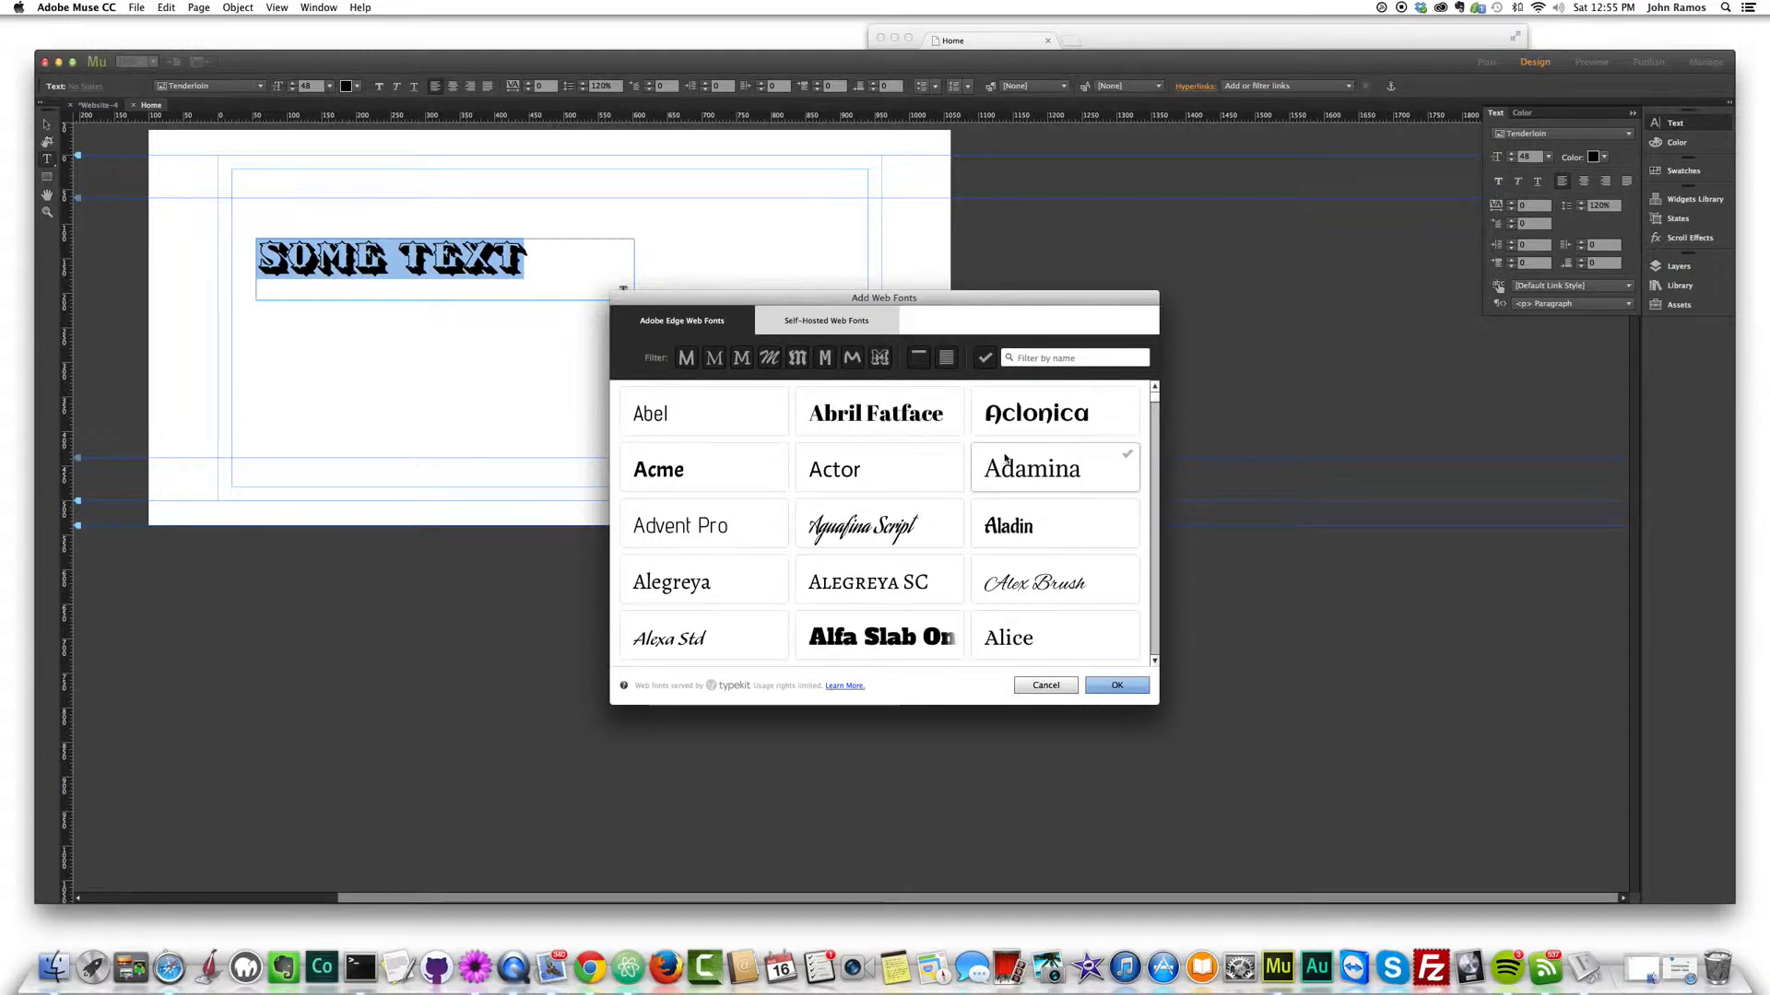
click(826, 321)
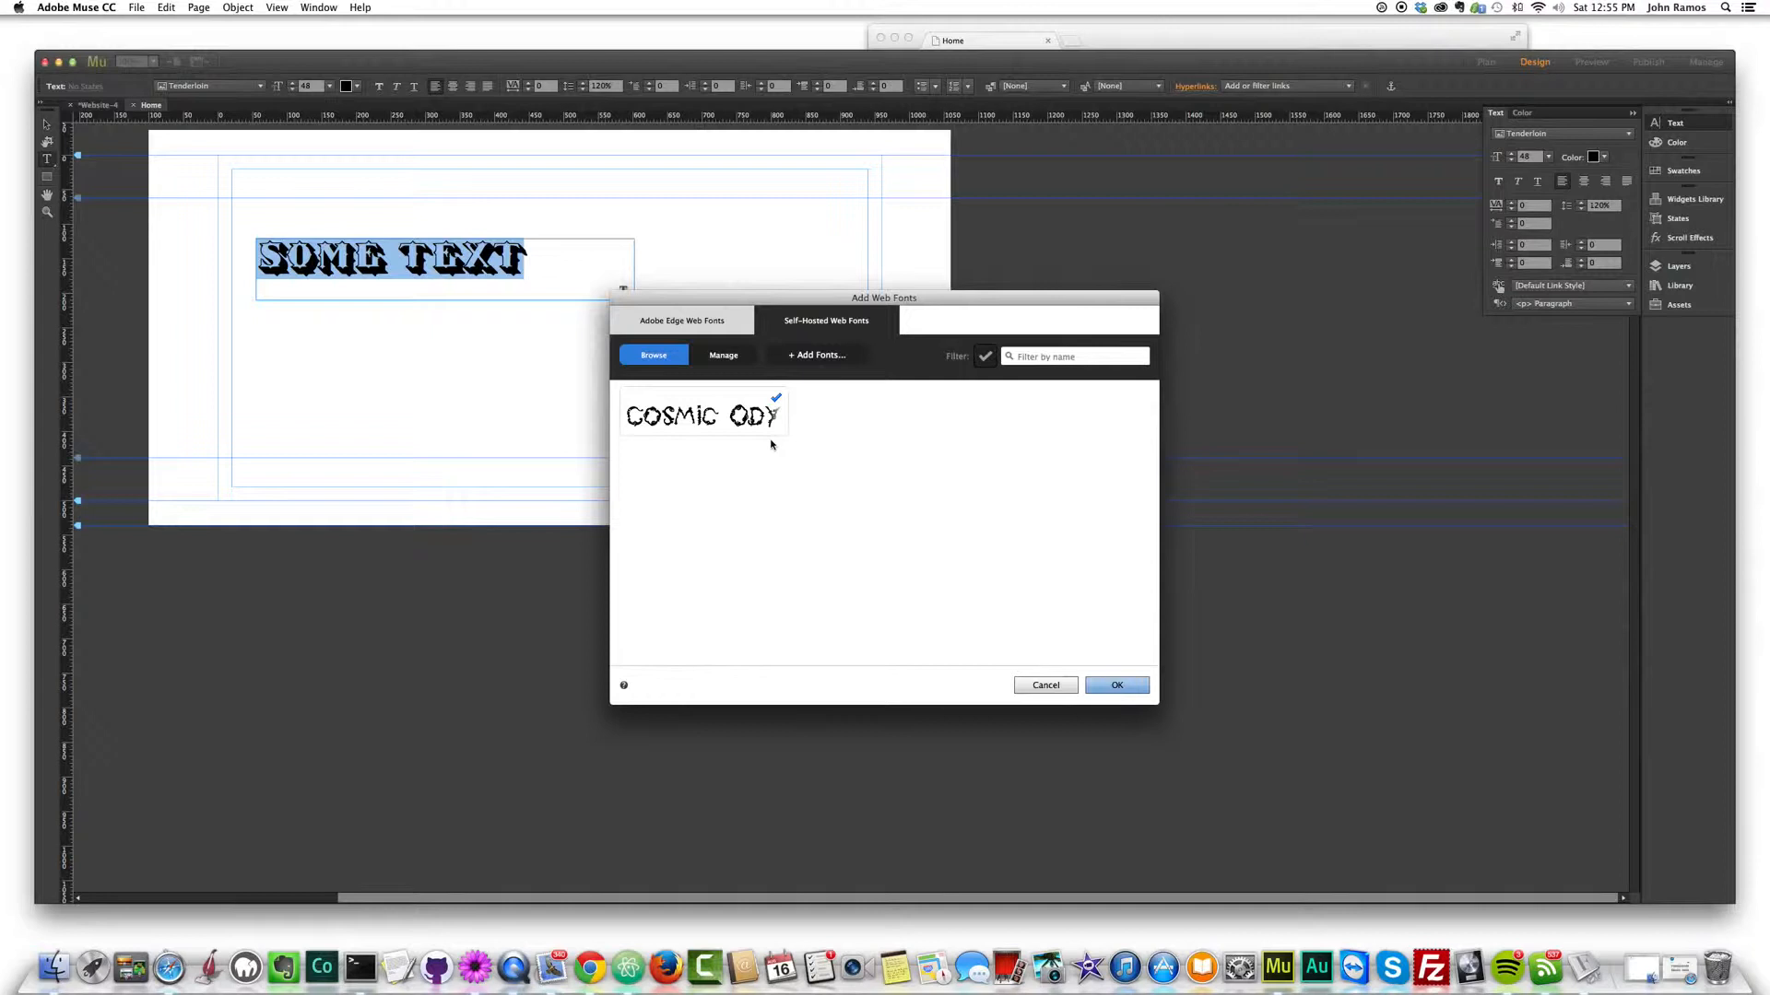
- Review the self-hosted fonts already added and begin adding another one
click(723, 354)
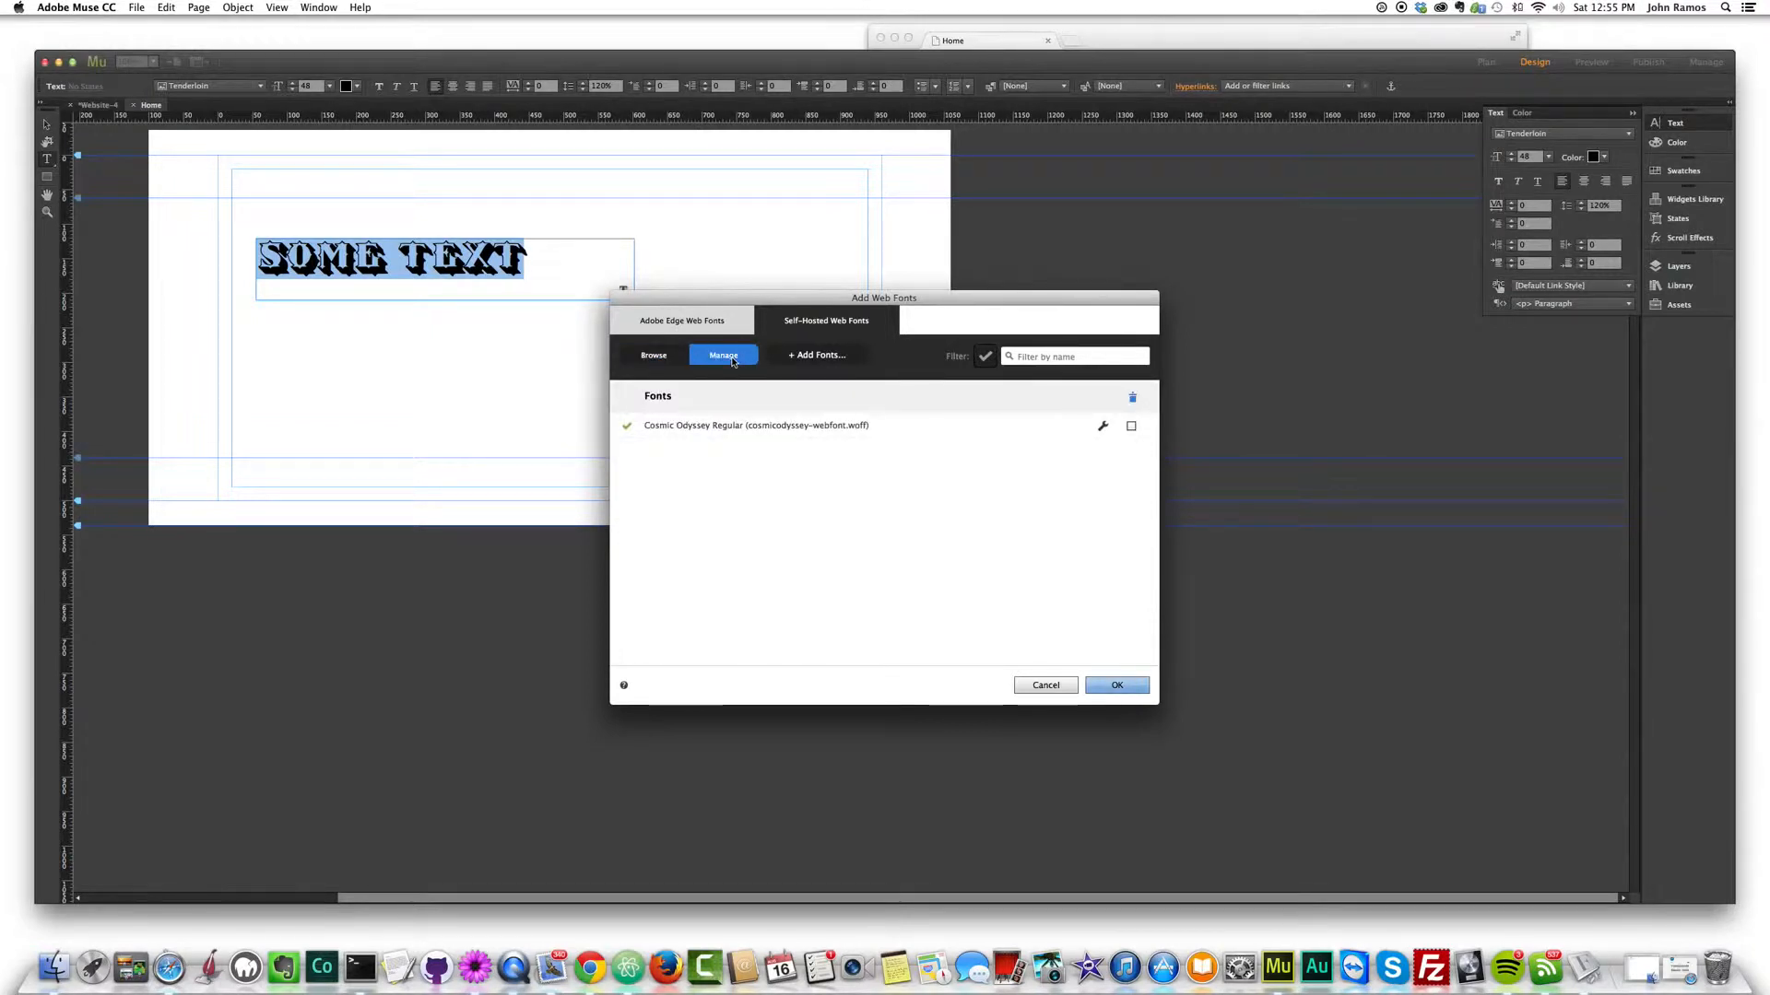
click(817, 354)
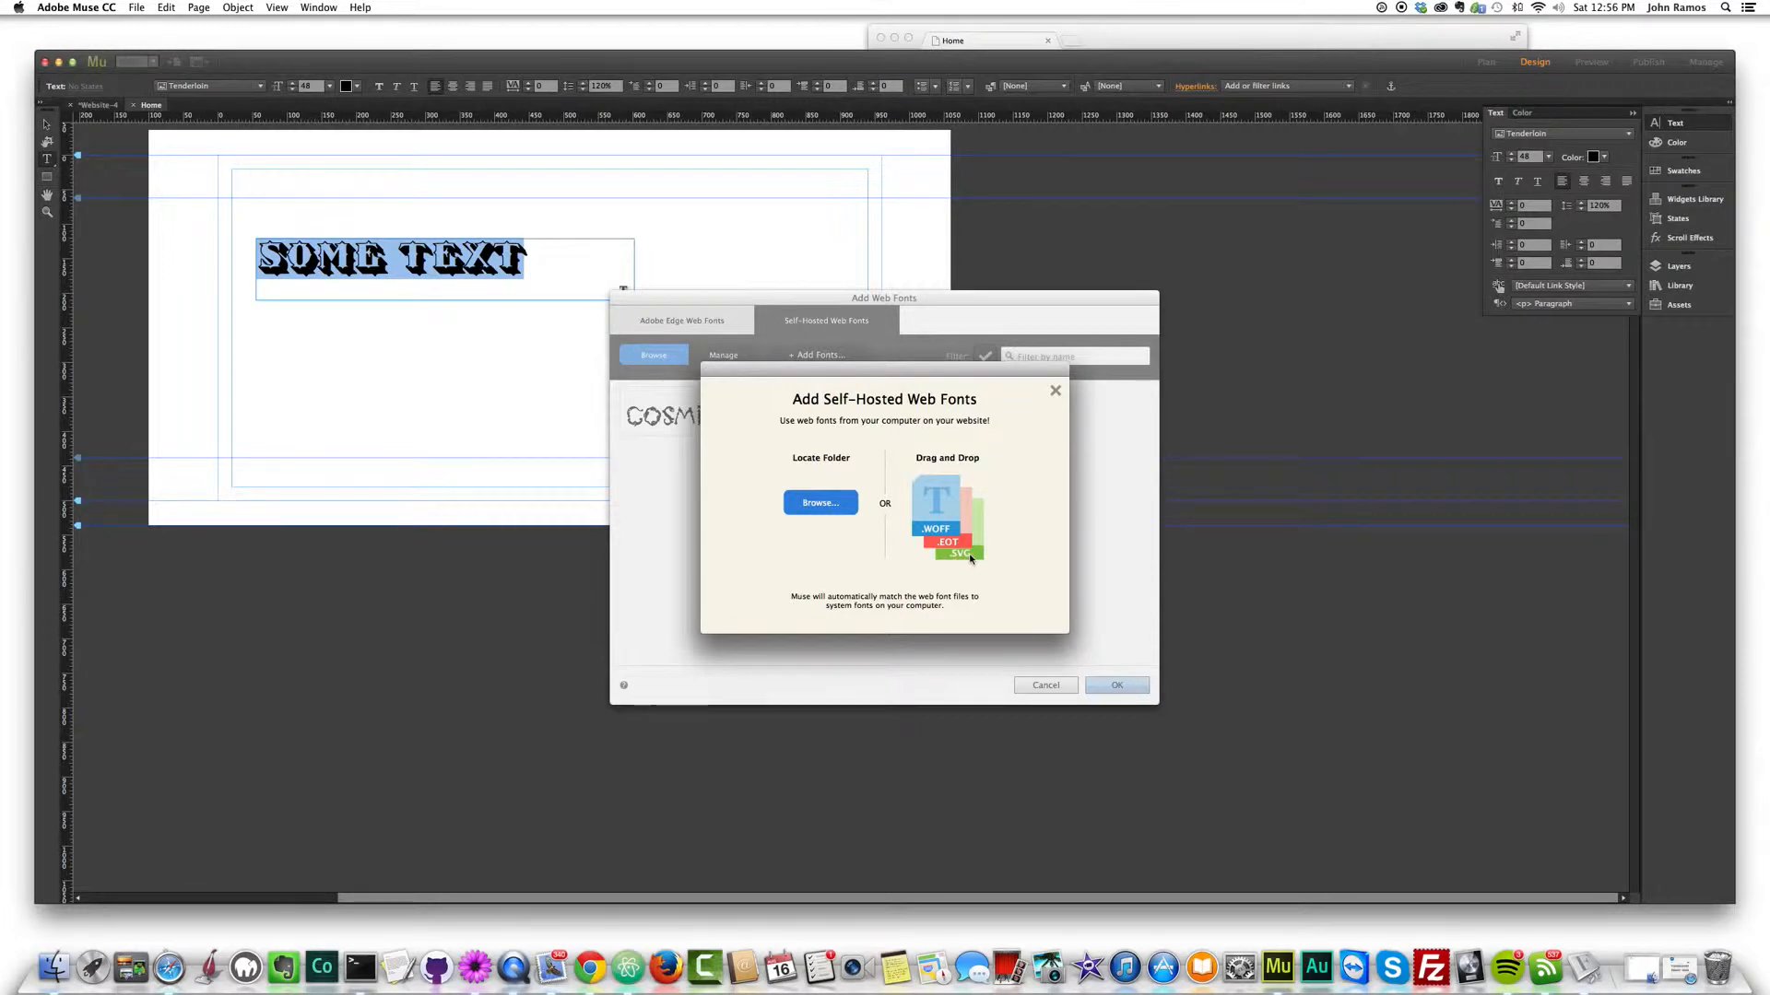
mouse_move(44, 964)
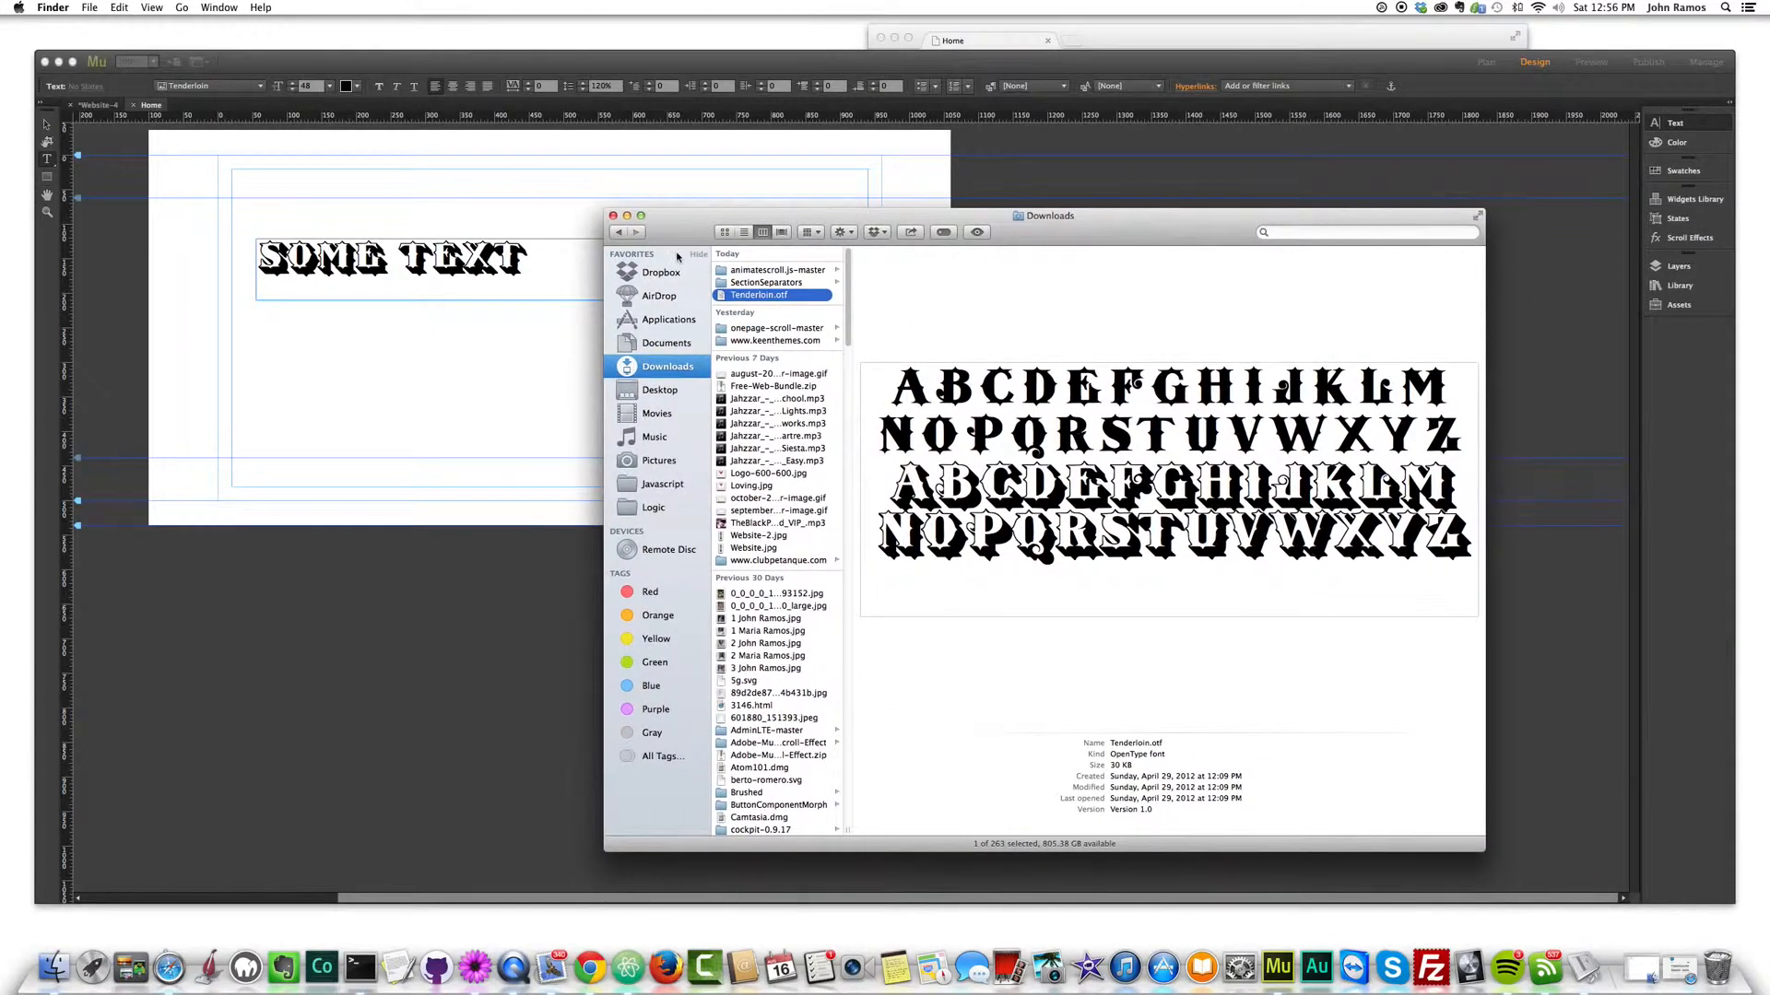
mouse_move(162, 937)
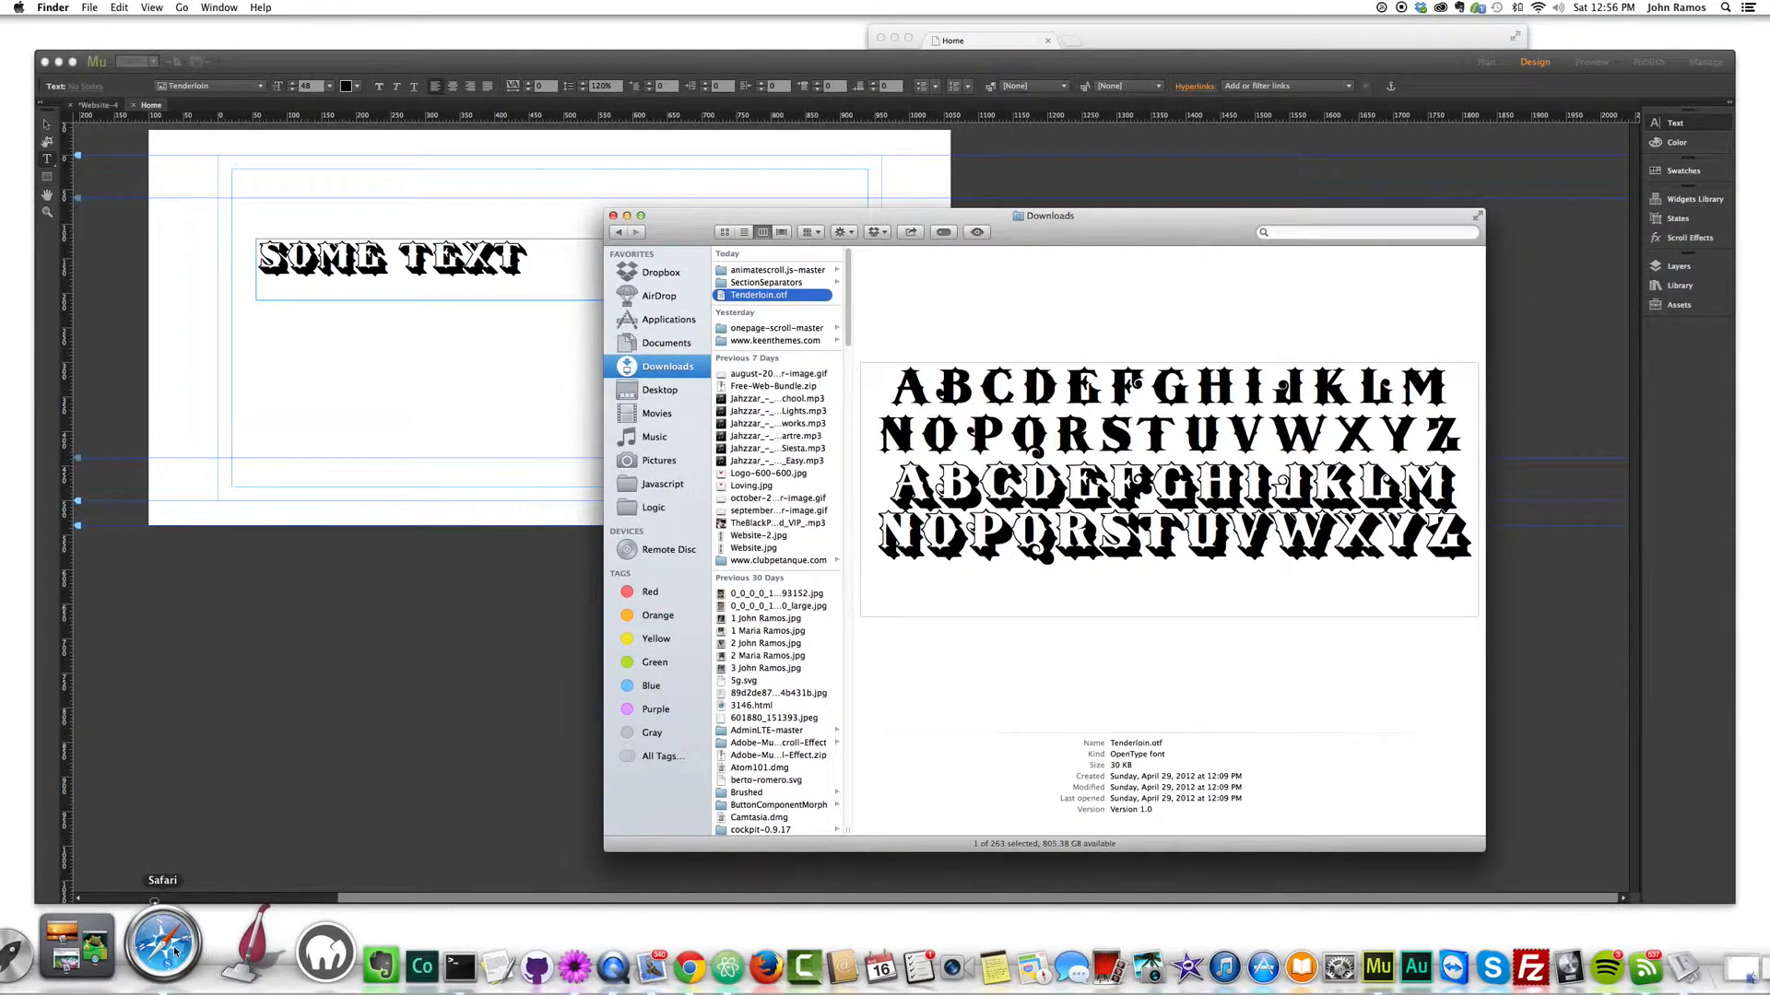
- Switch from the Tenderloin font preview to Safari showing Top Sites
click(162, 945)
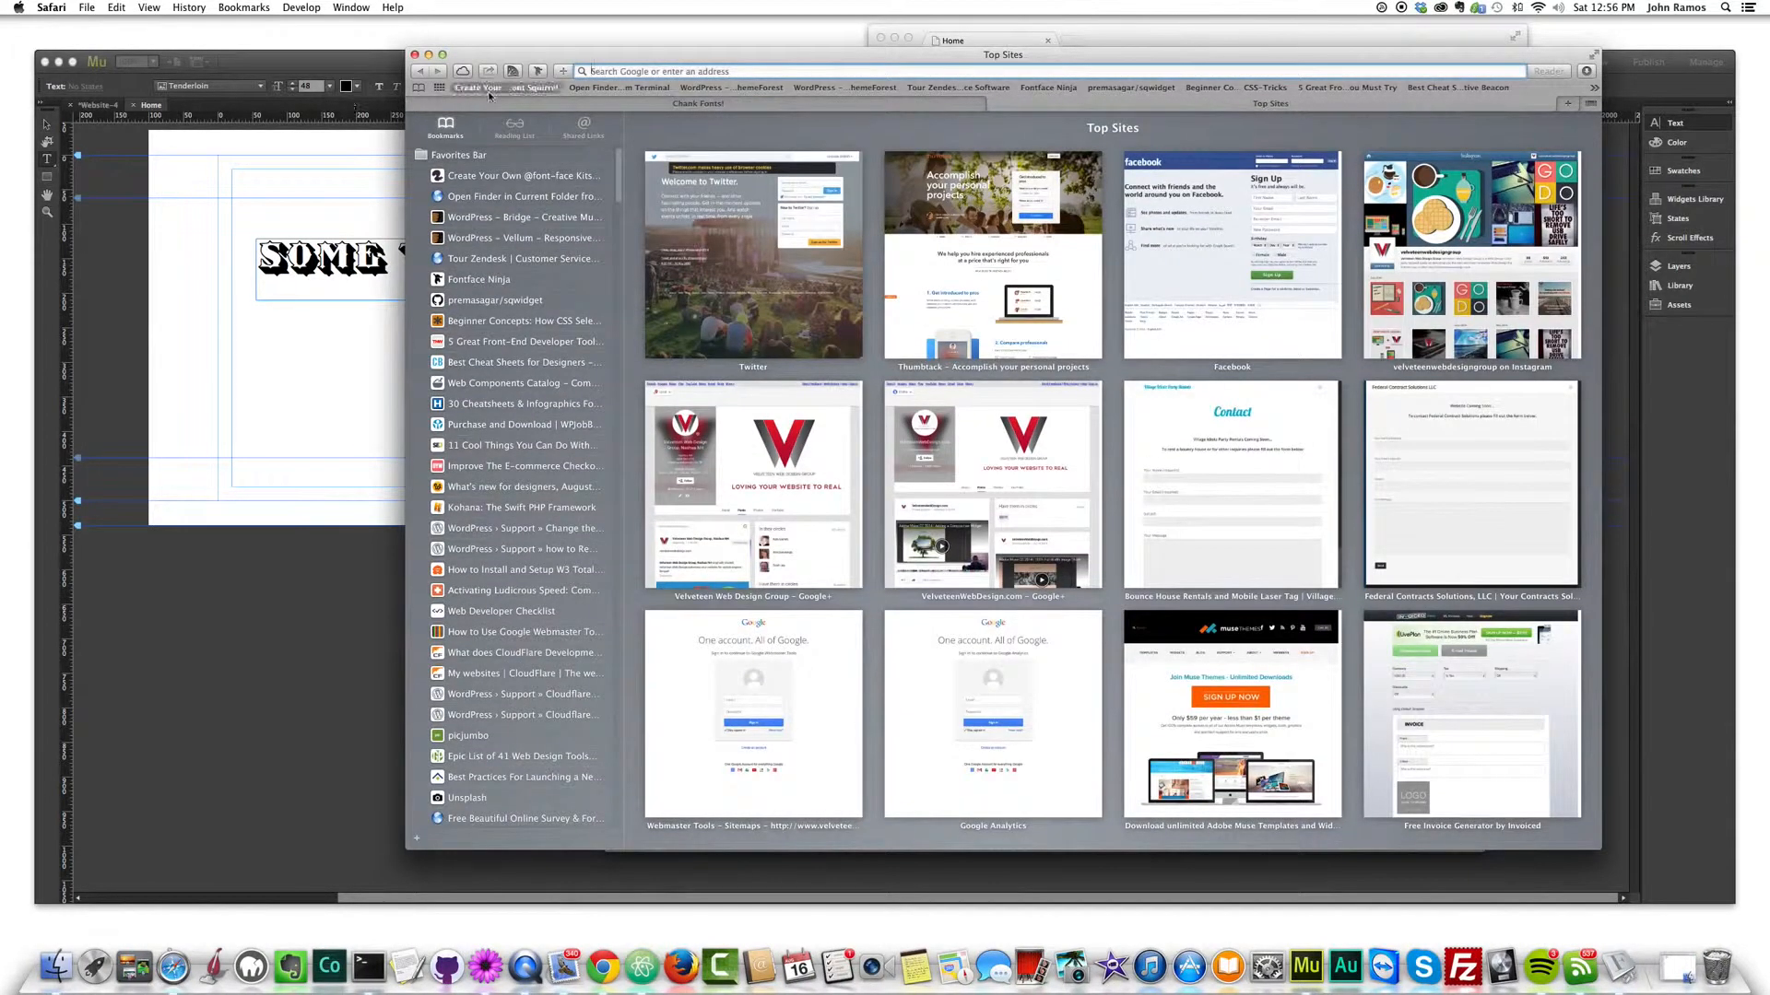
- Go to Font Squirrel's Webfont Generator and bring up the Add Fonts file picker
click(477, 86)
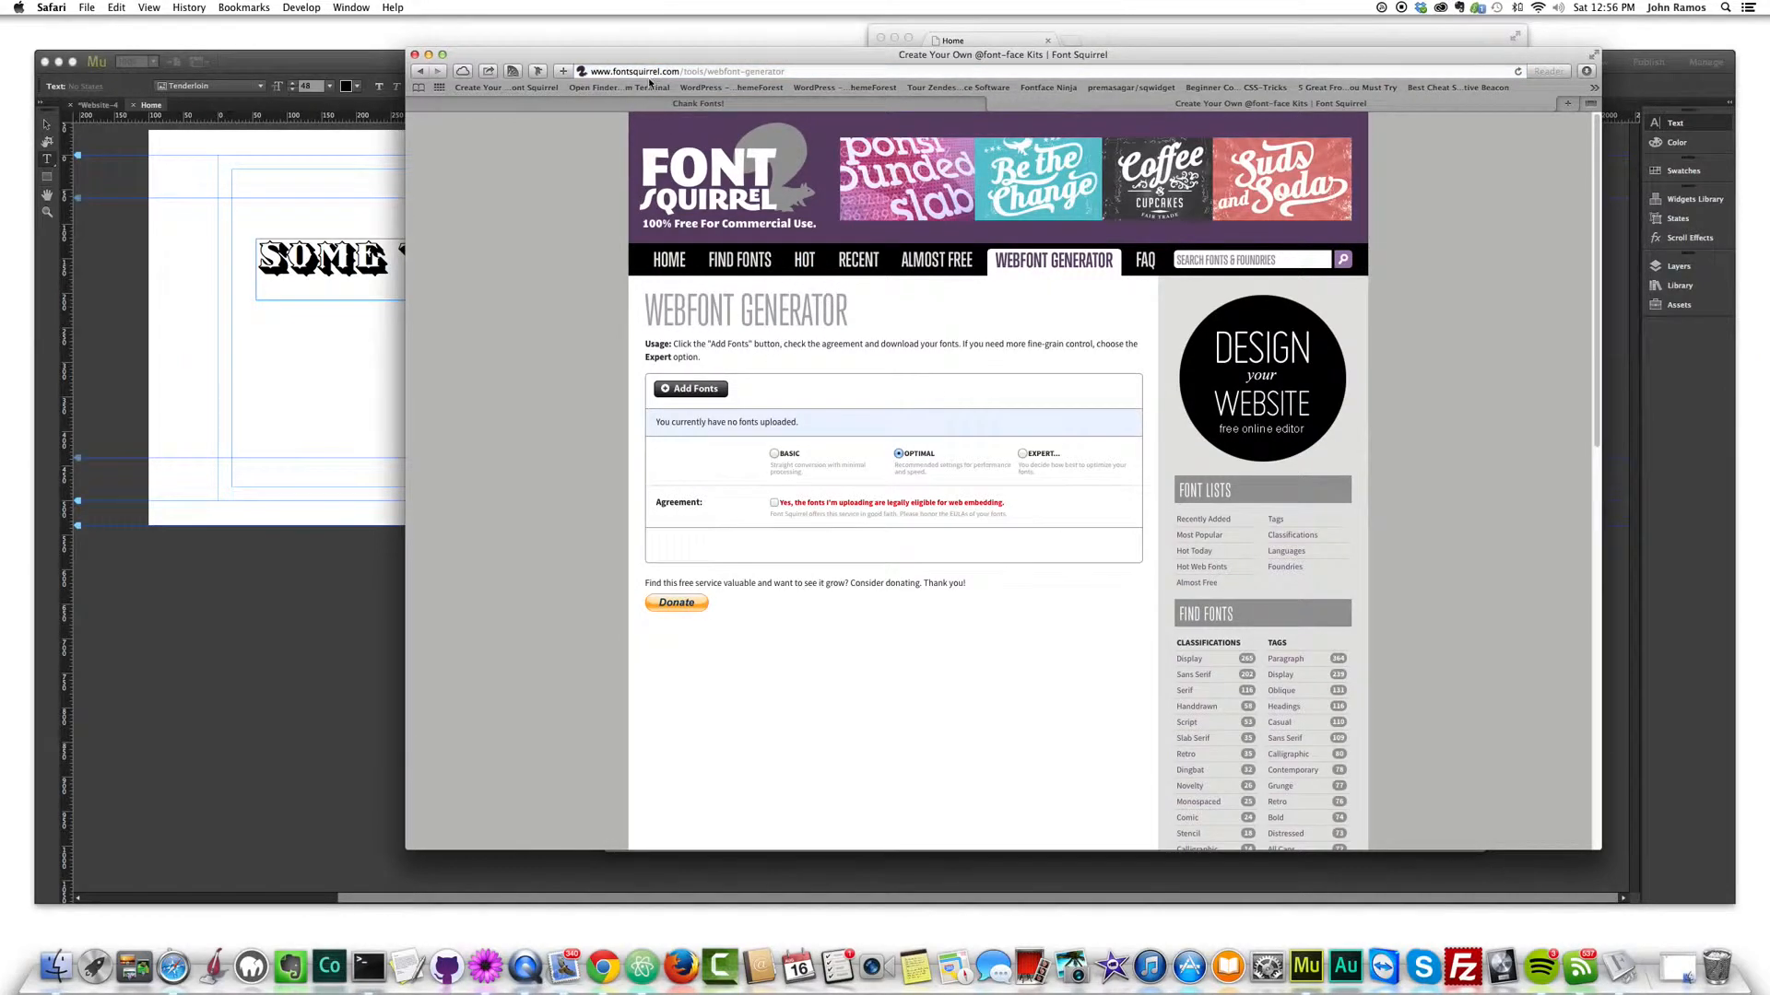
click(686, 72)
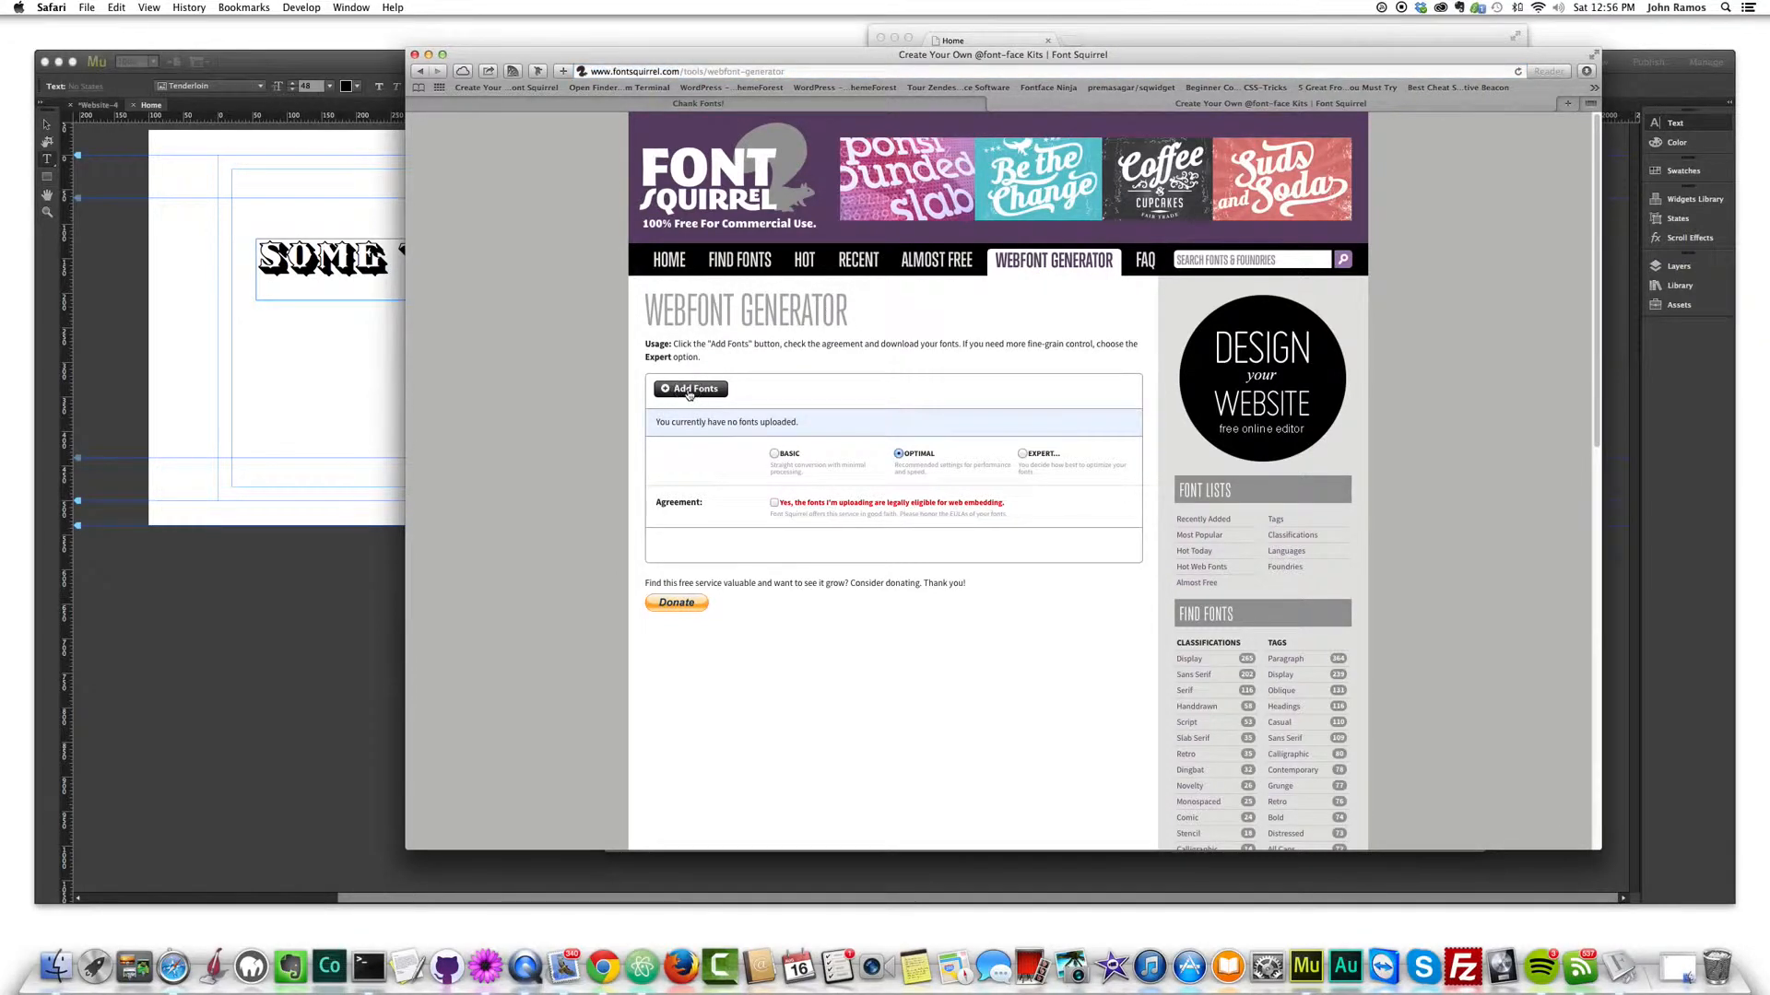
click(689, 389)
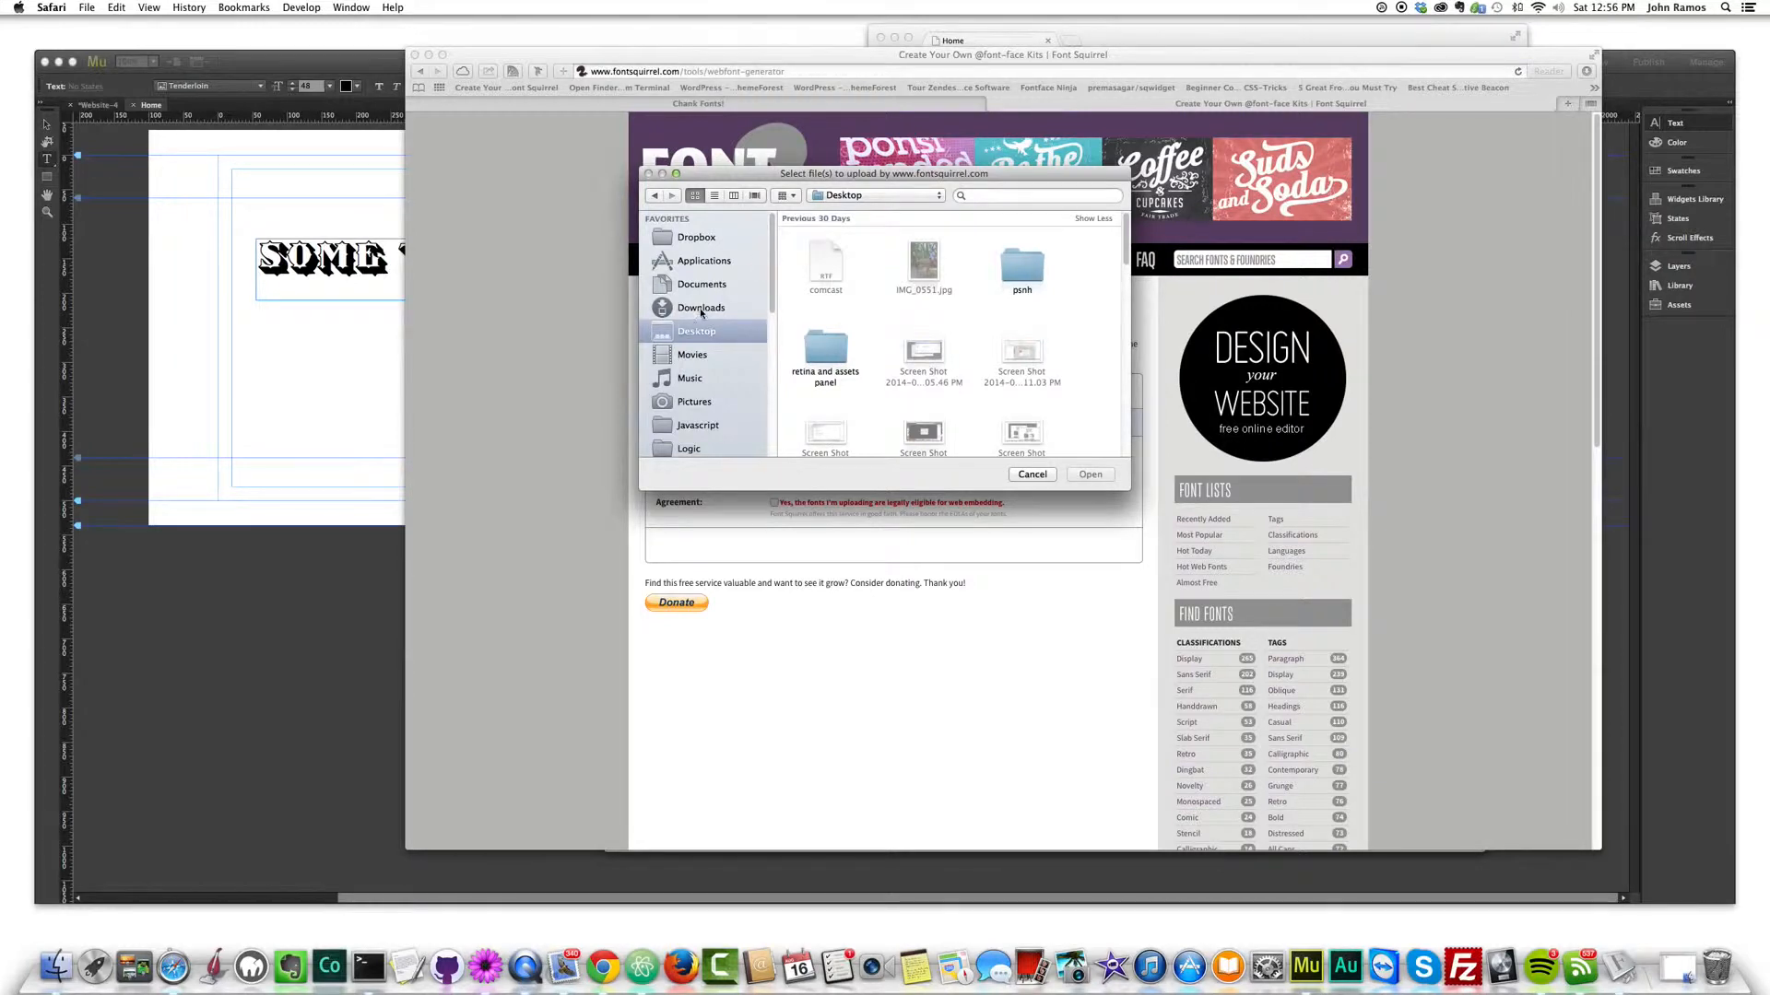
mouse_move(706, 429)
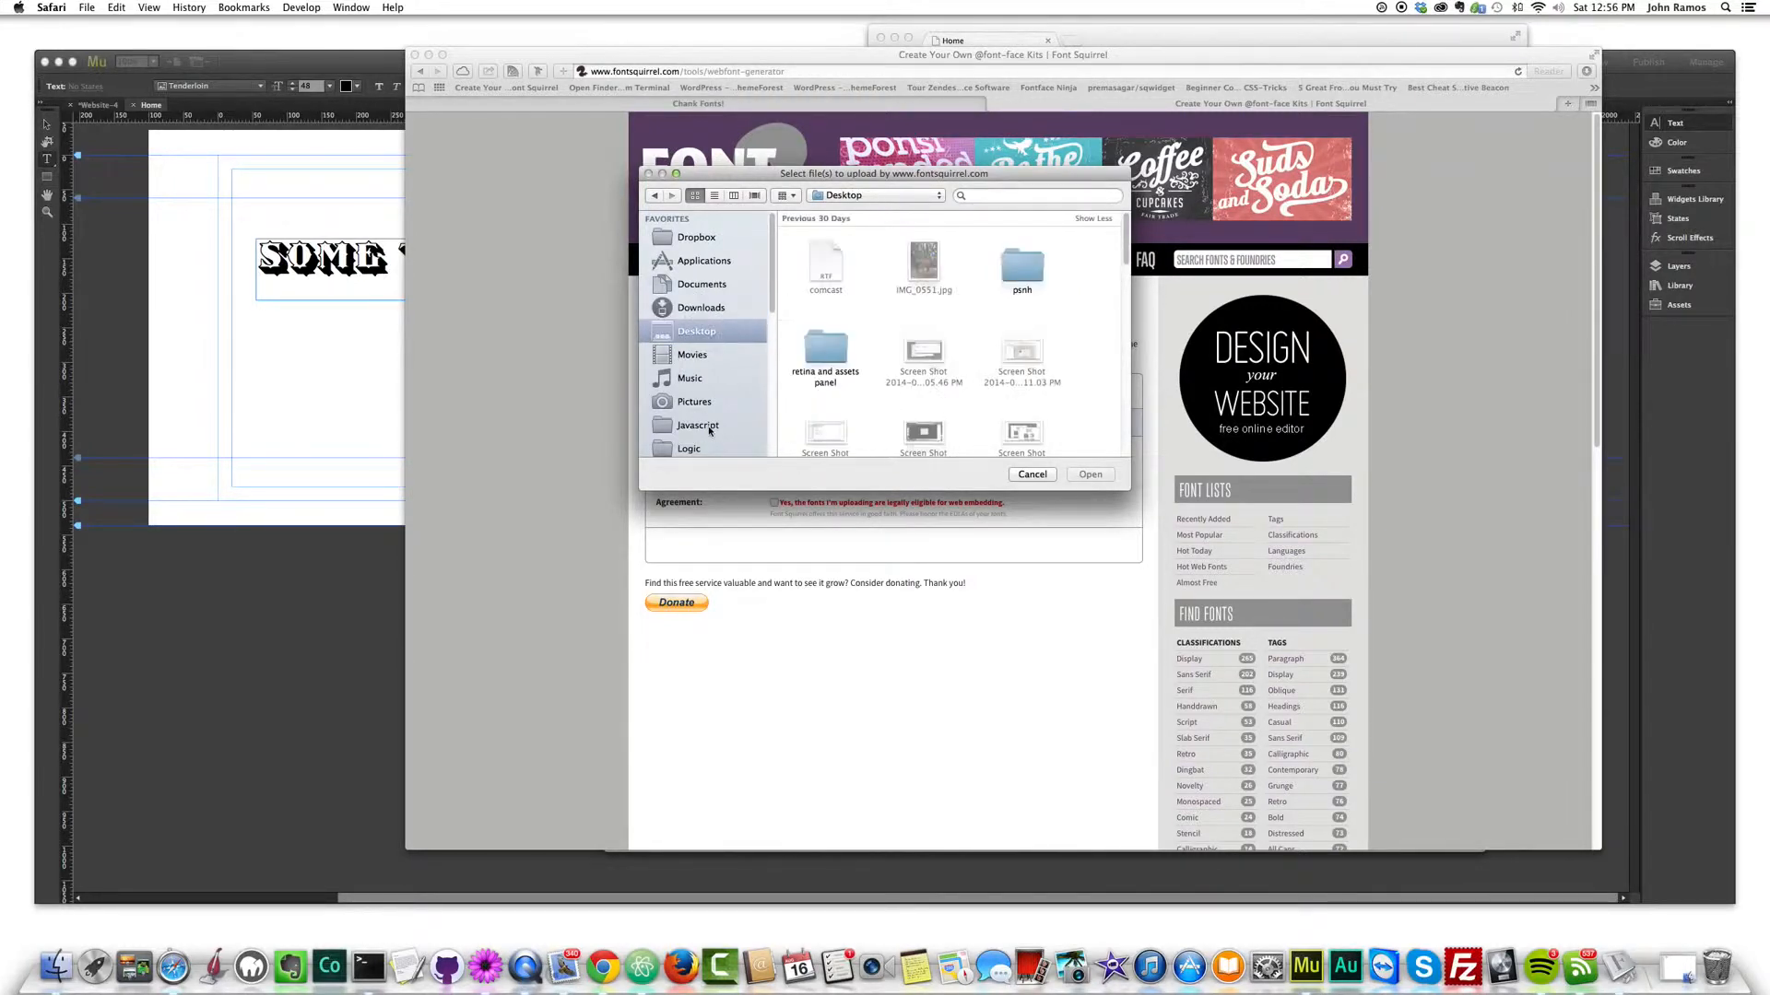
- Browse Desktop, chank fonts and Downloads in the upload picker looking for Tenderloin
scroll(down, 3)
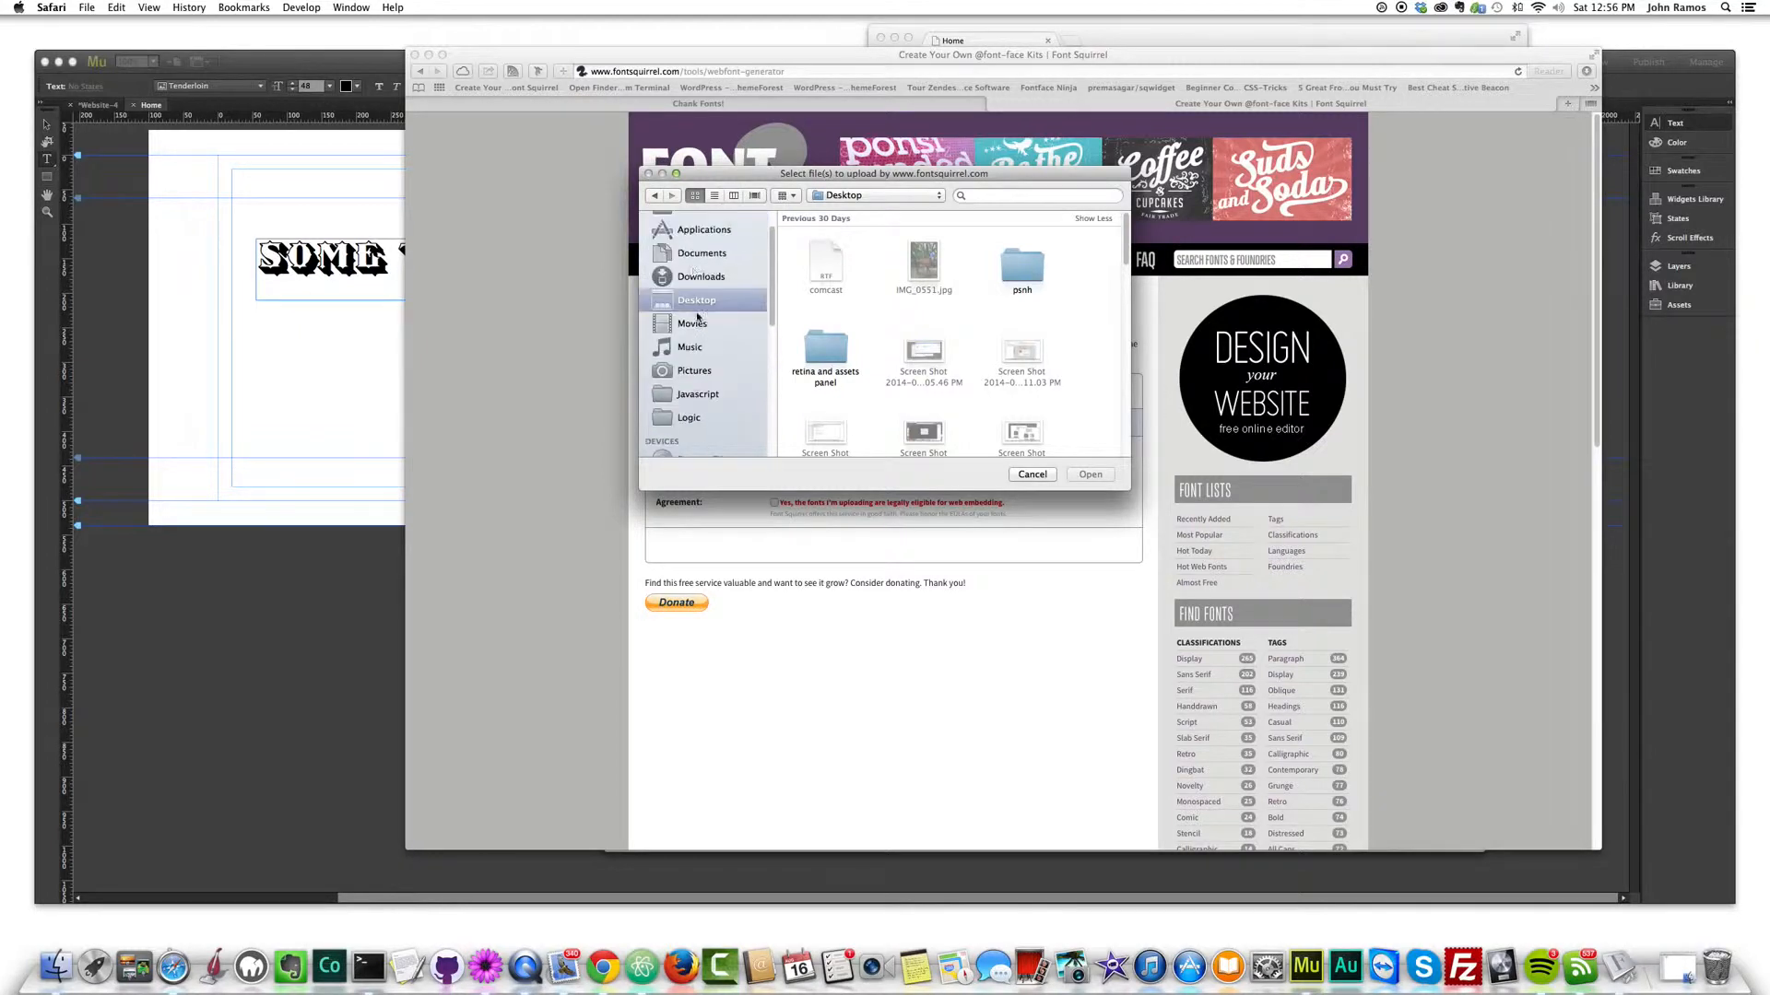
scroll(down, 3)
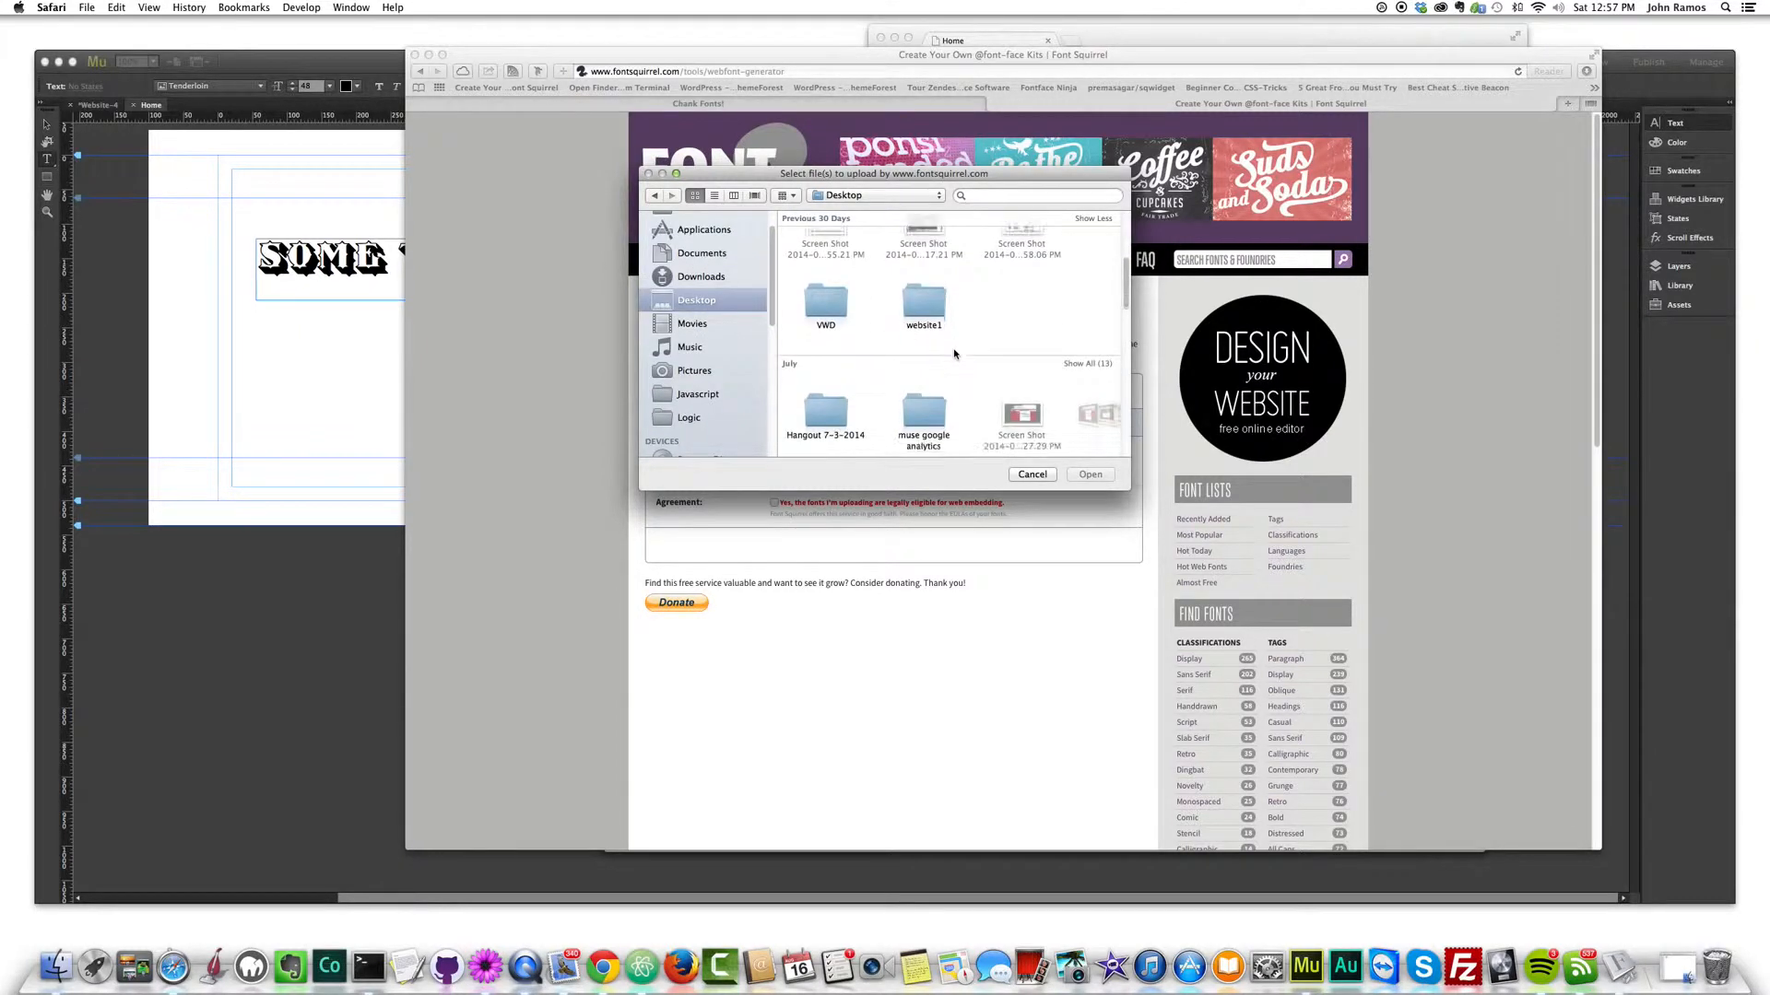
scroll(down, 3)
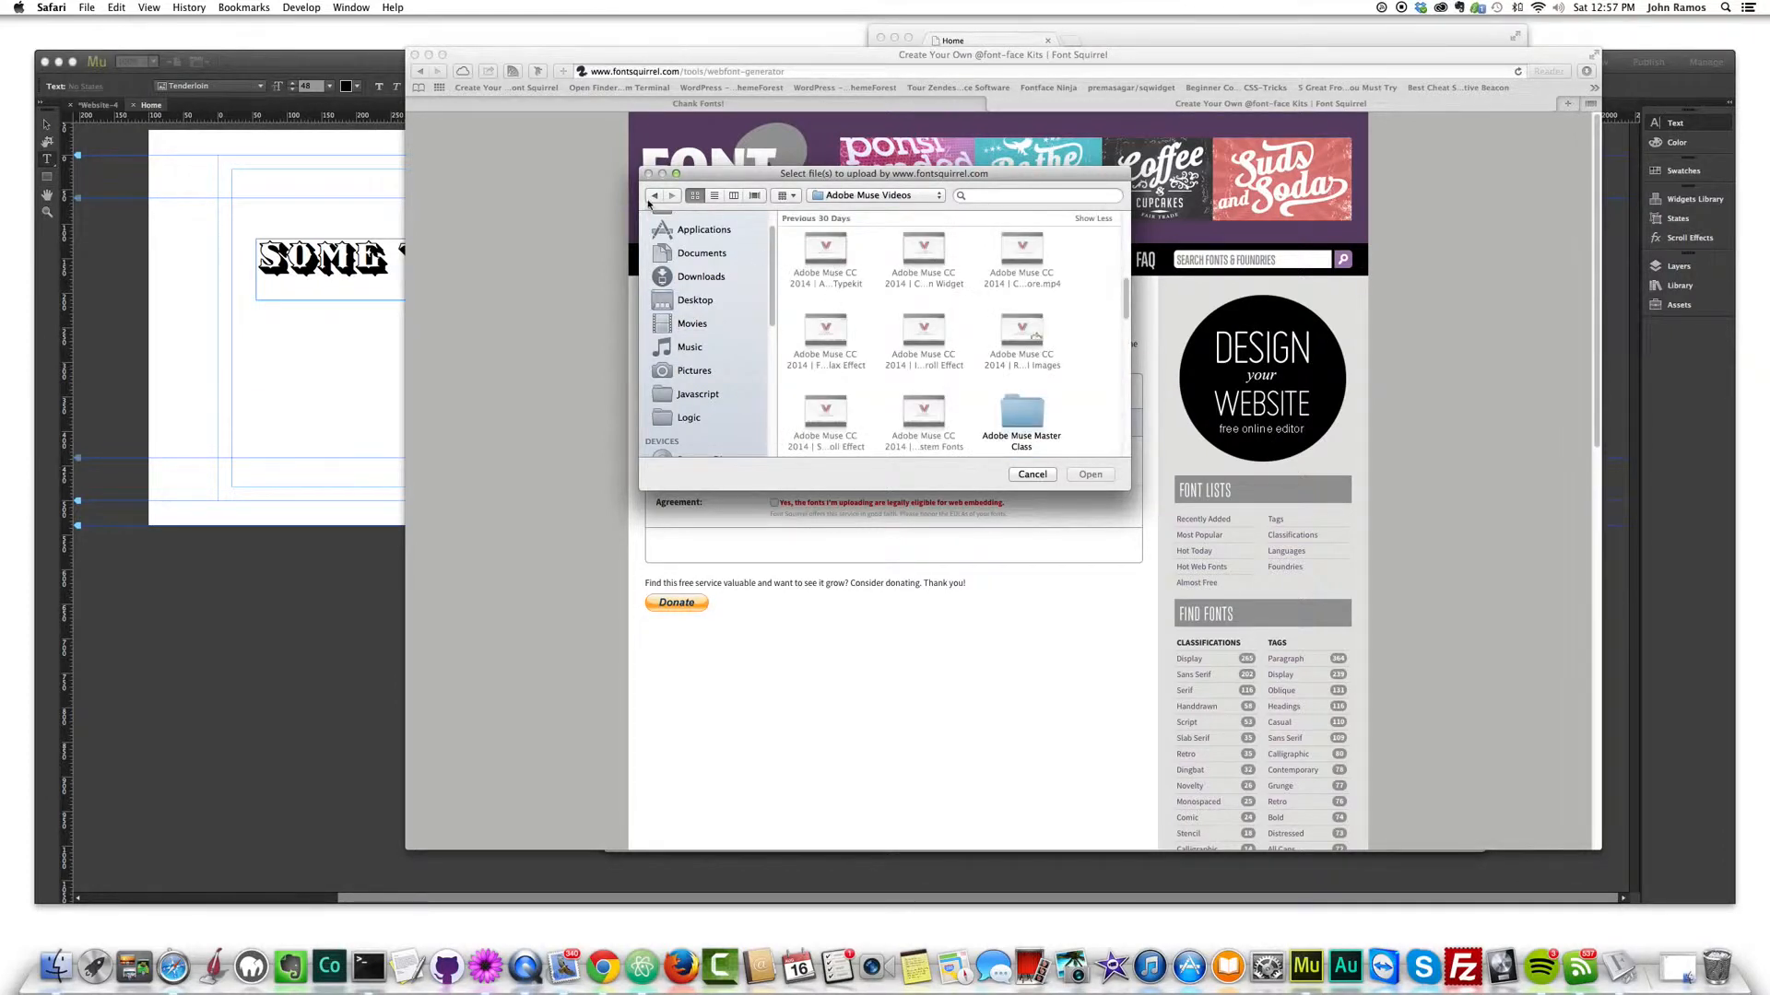
click(695, 299)
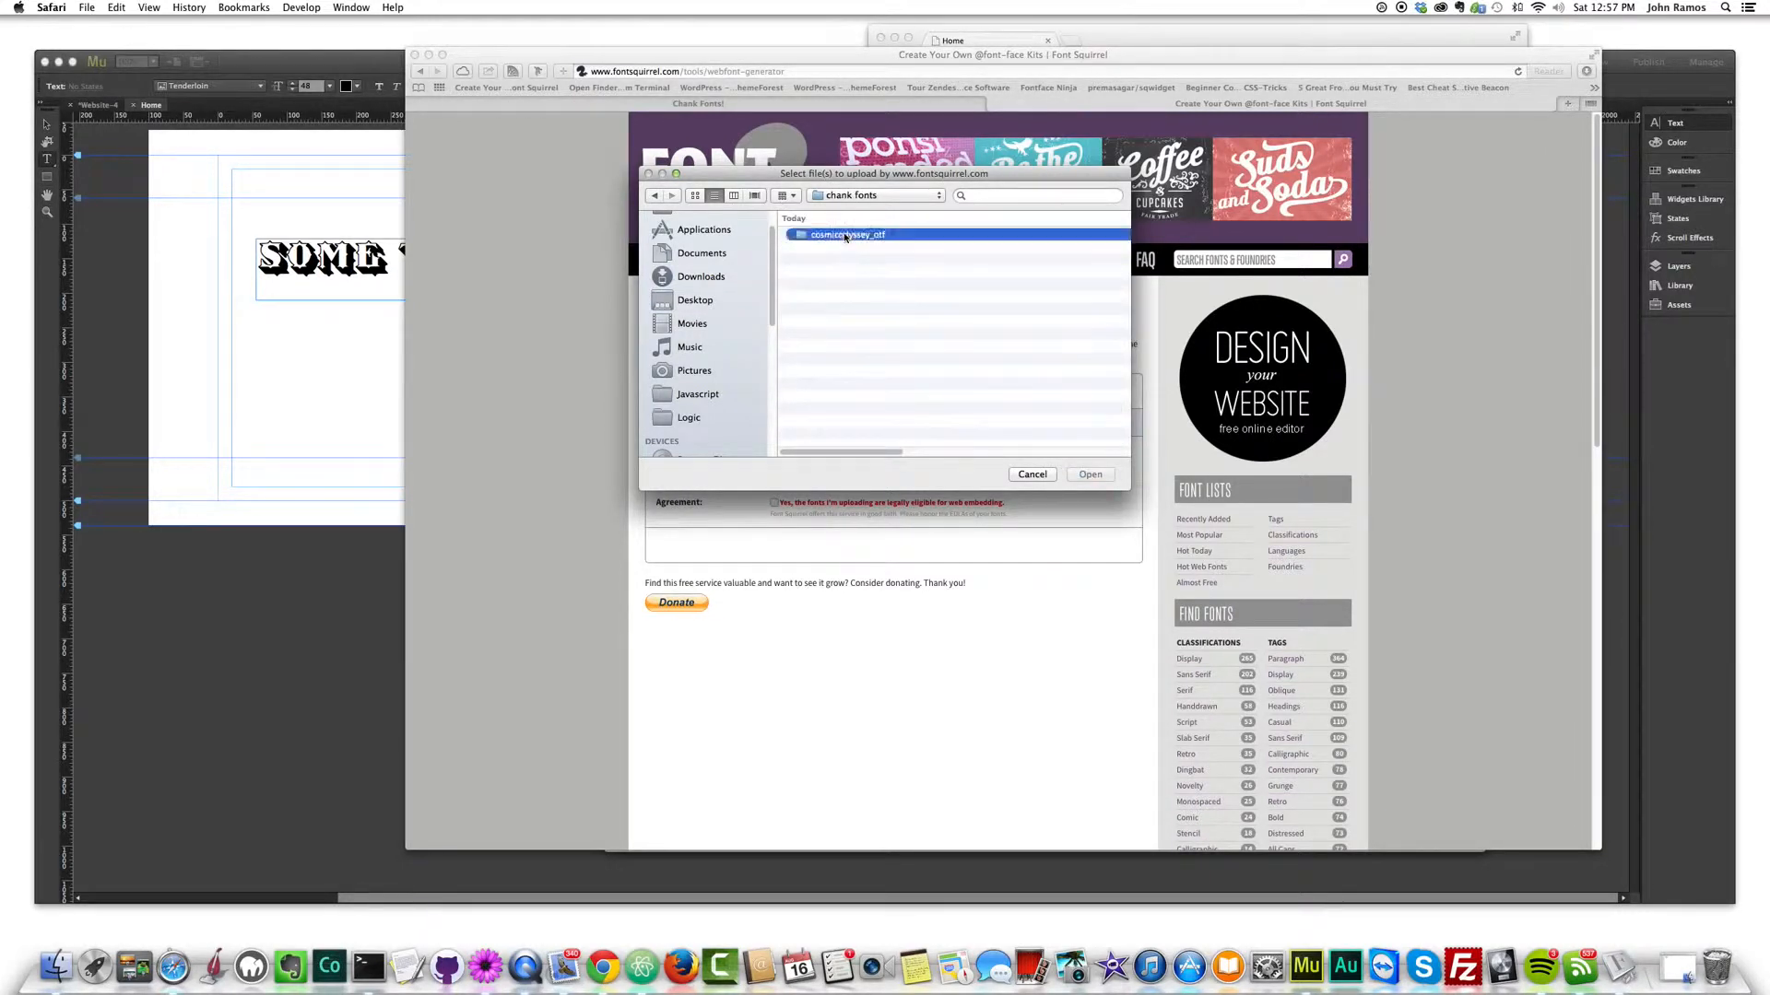
click(652, 195)
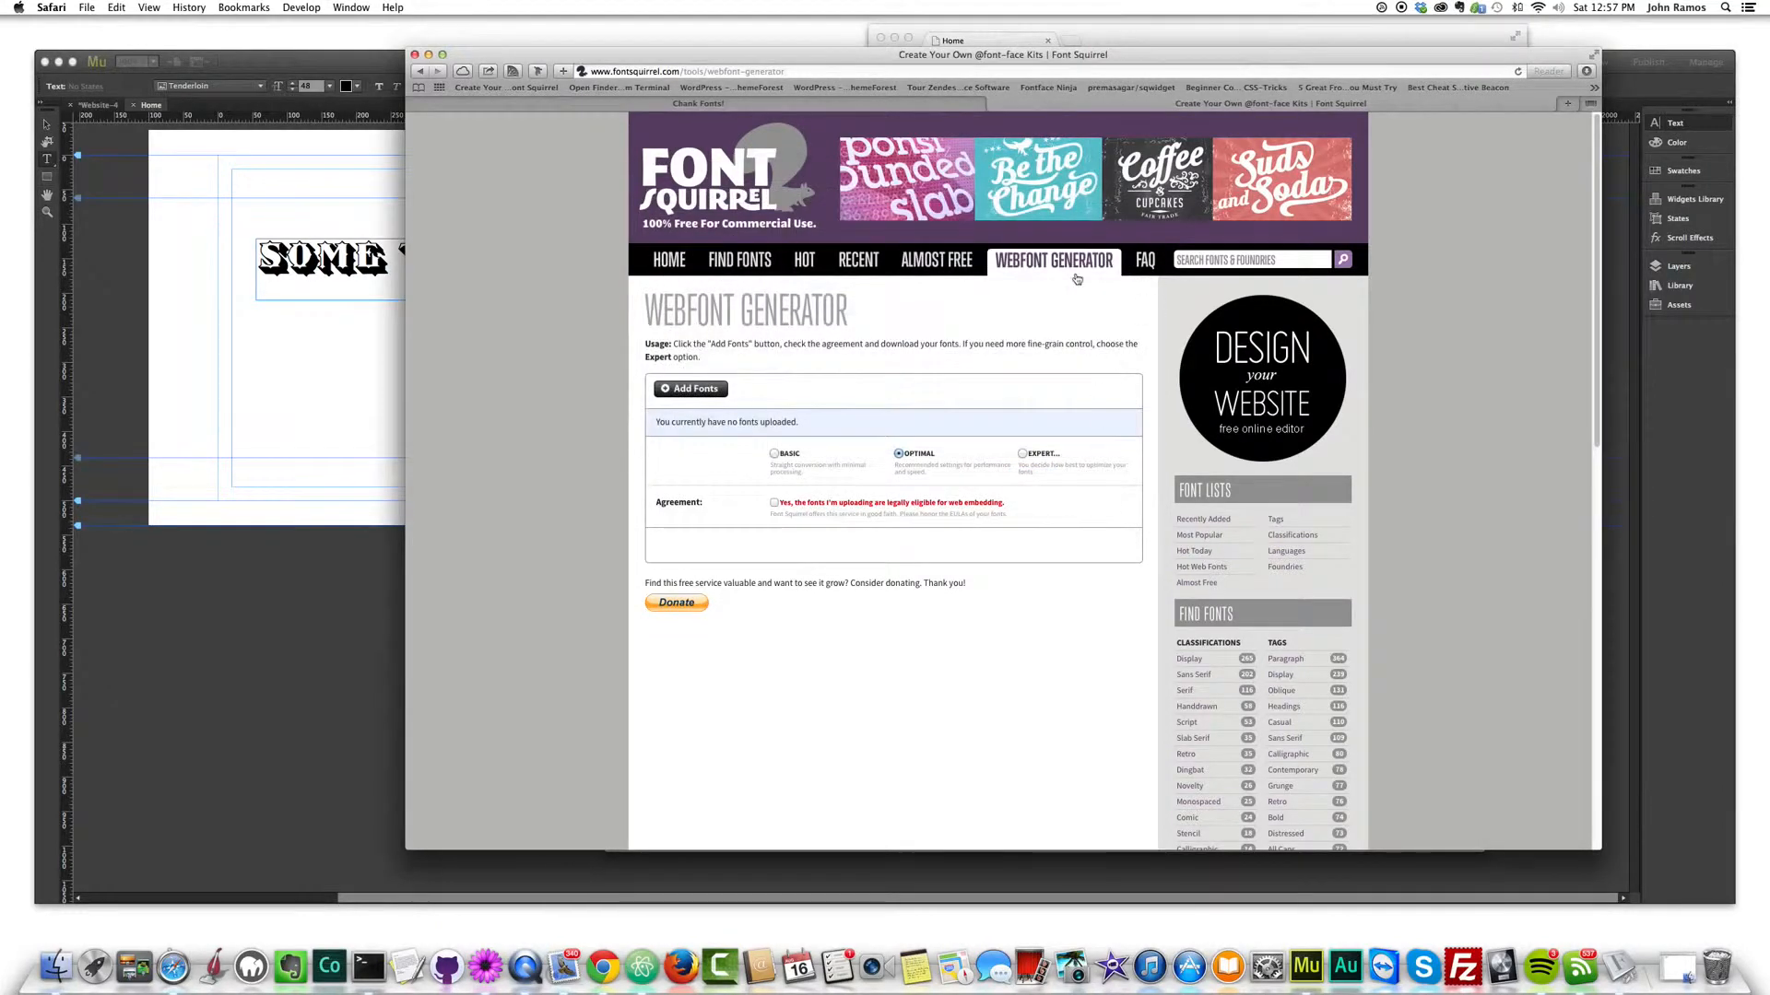
click(687, 389)
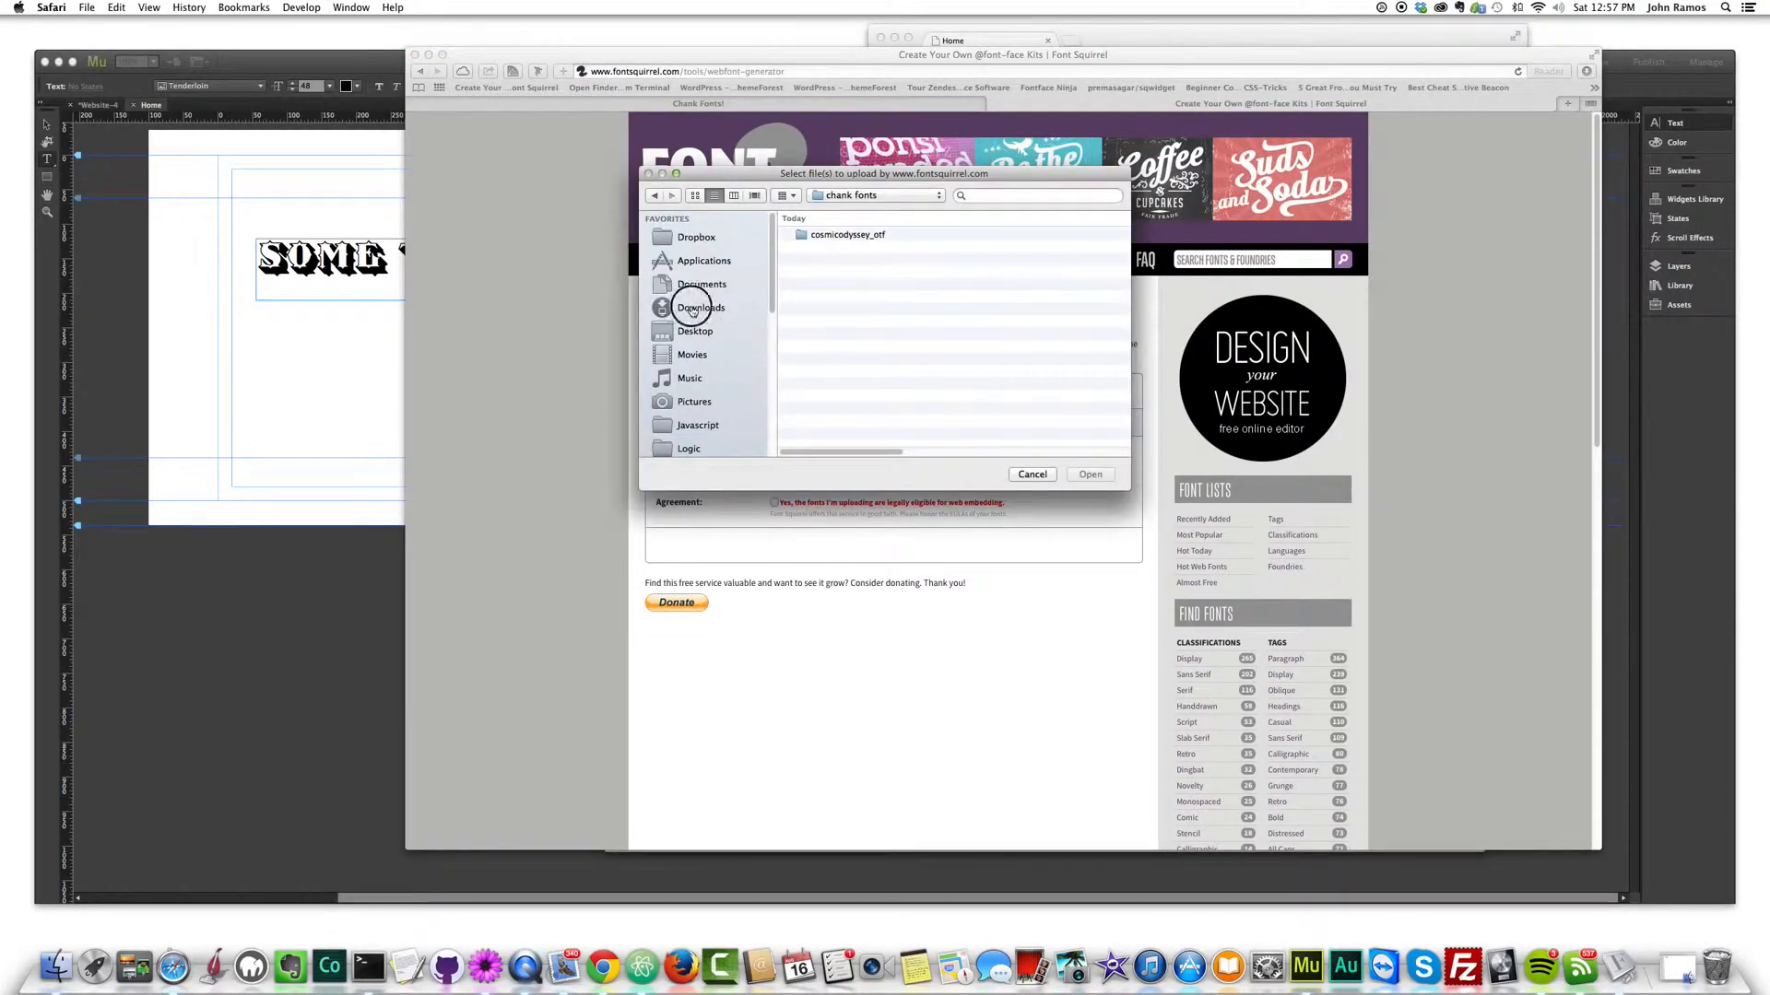
click(701, 308)
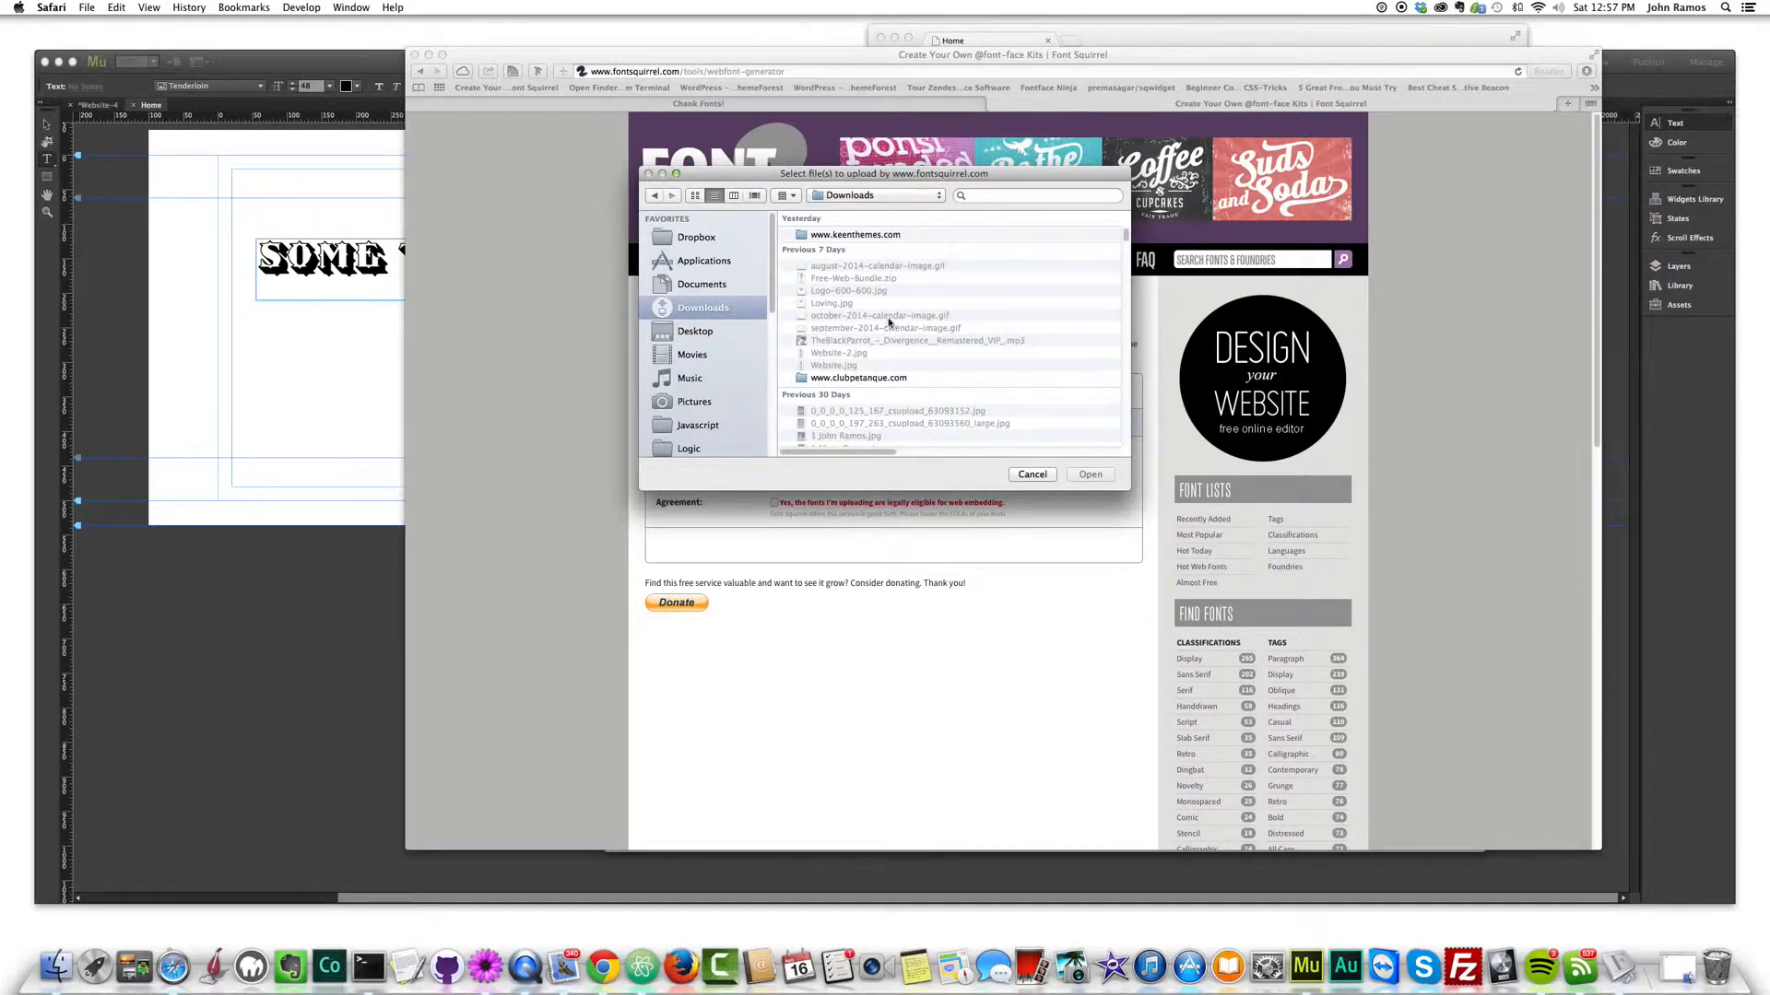
- Search the picker for 'tend', check cosmicodyssey_otf, and cancel without choosing a file
click(1038, 194)
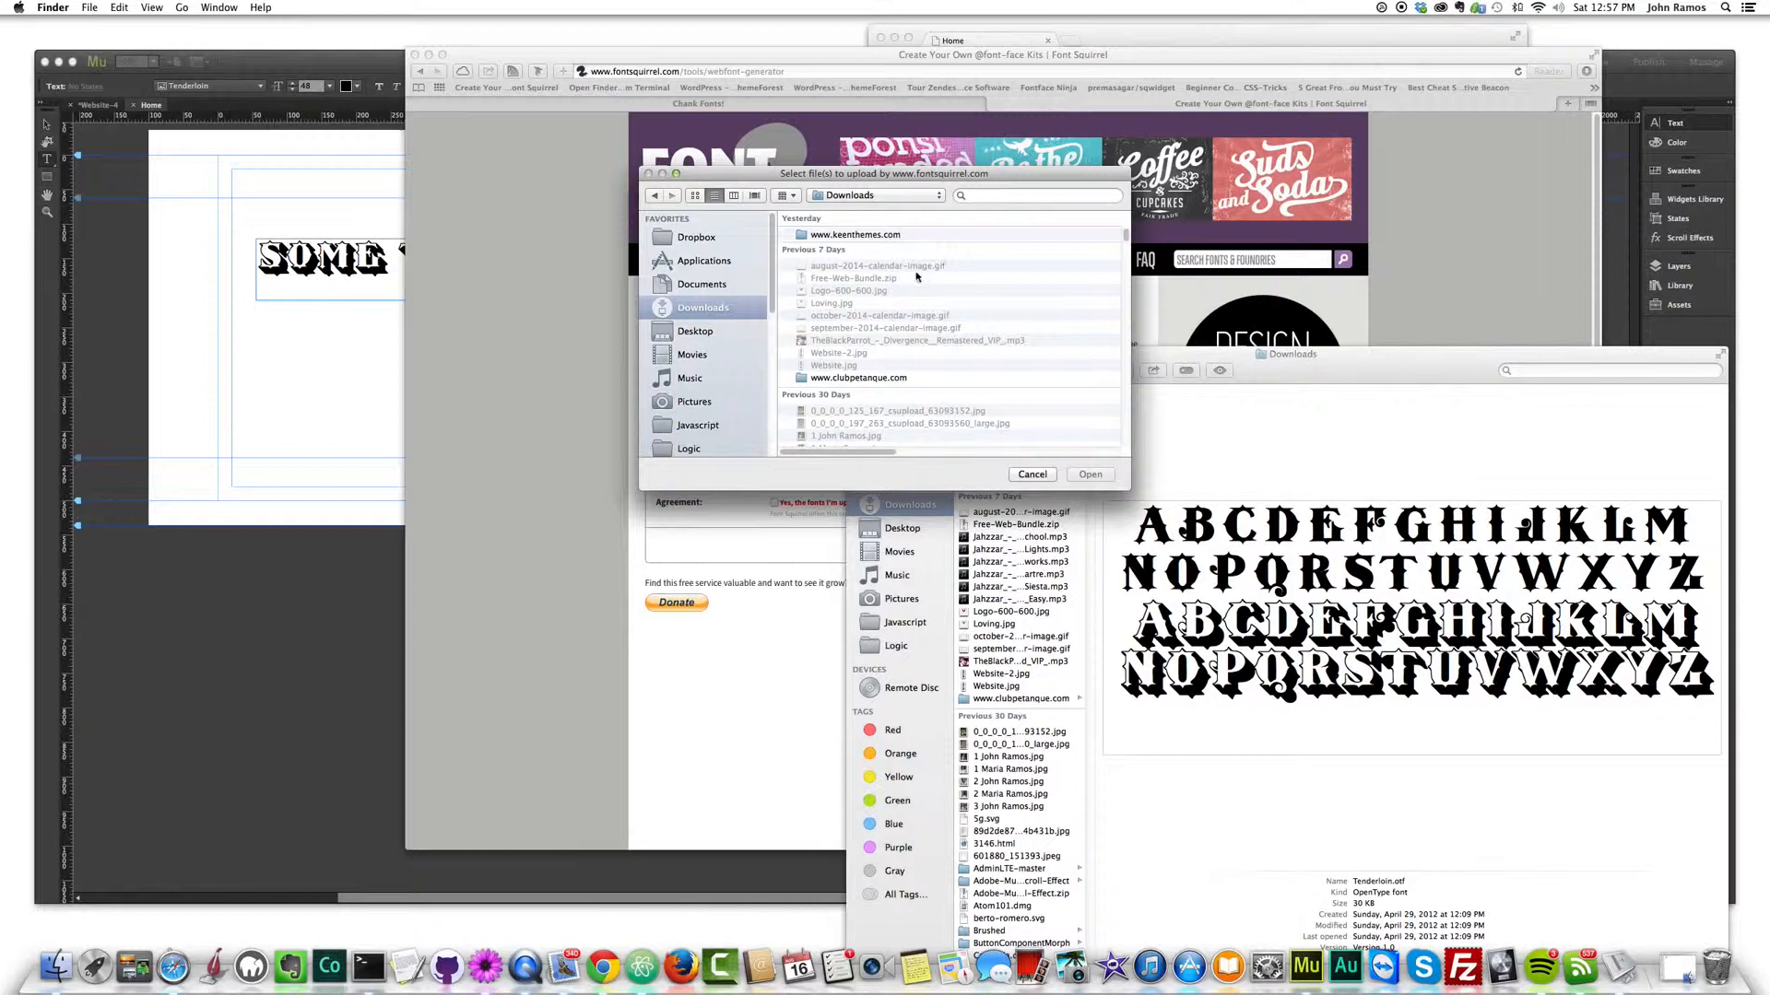
text(tenderloin)
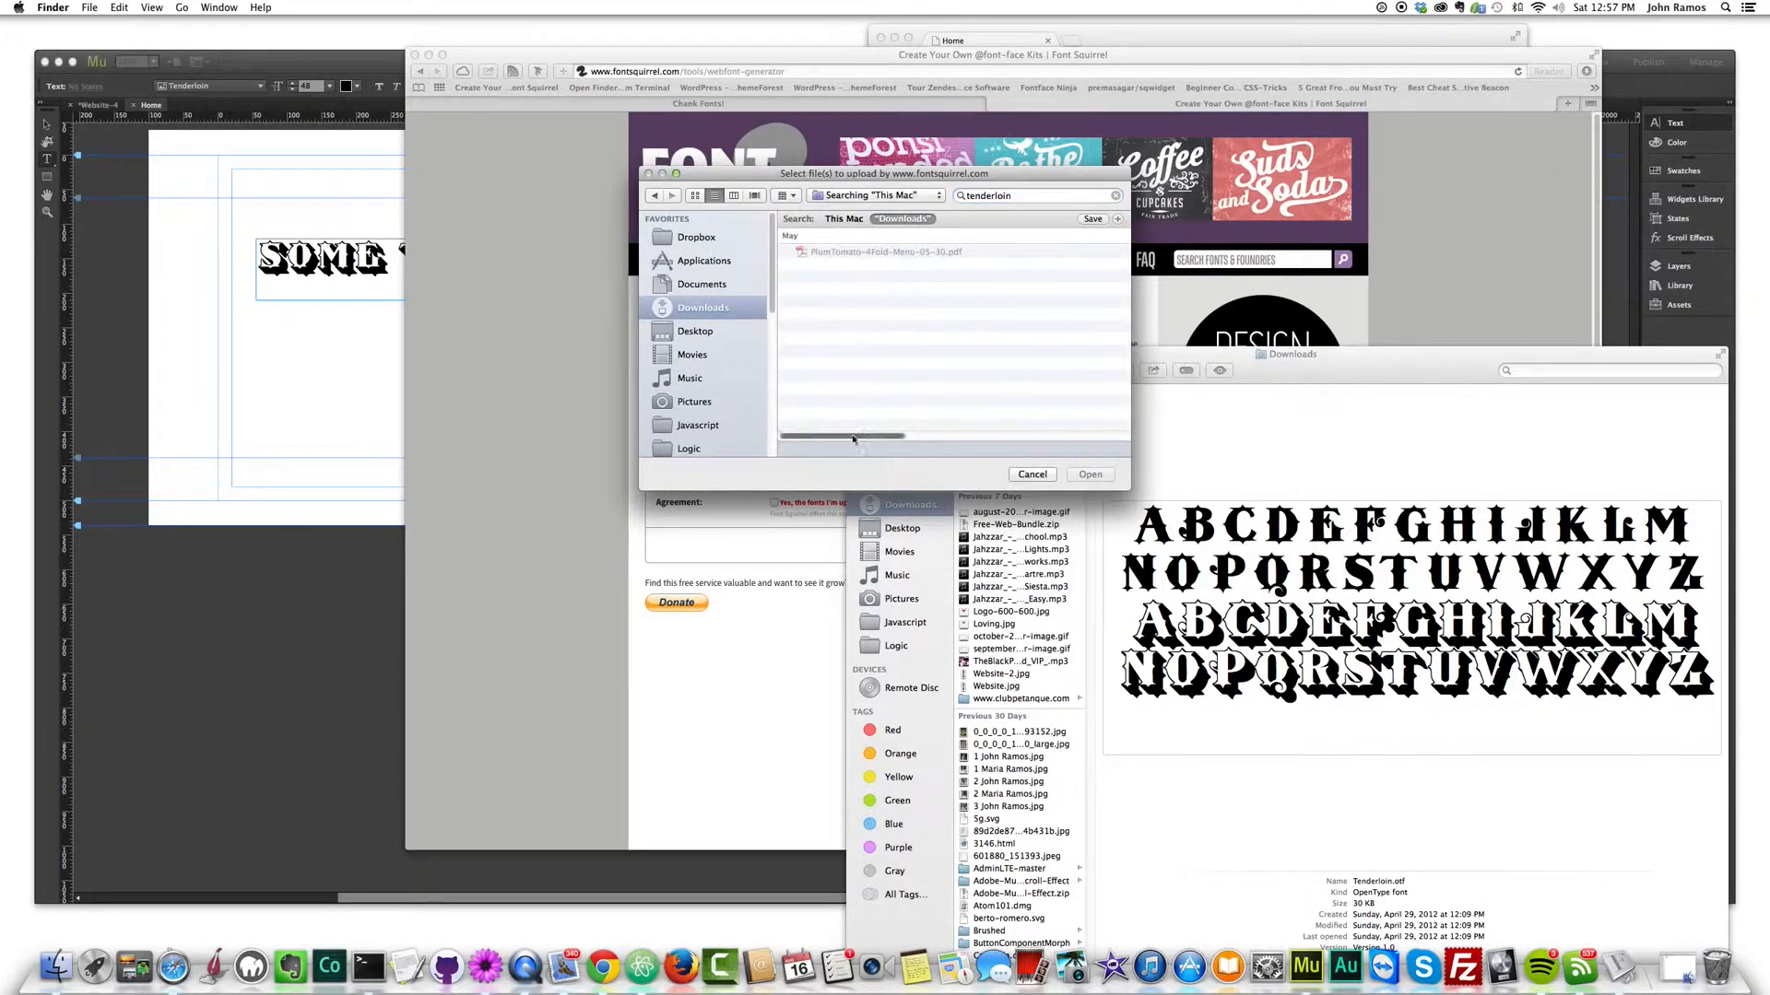
click(1031, 474)
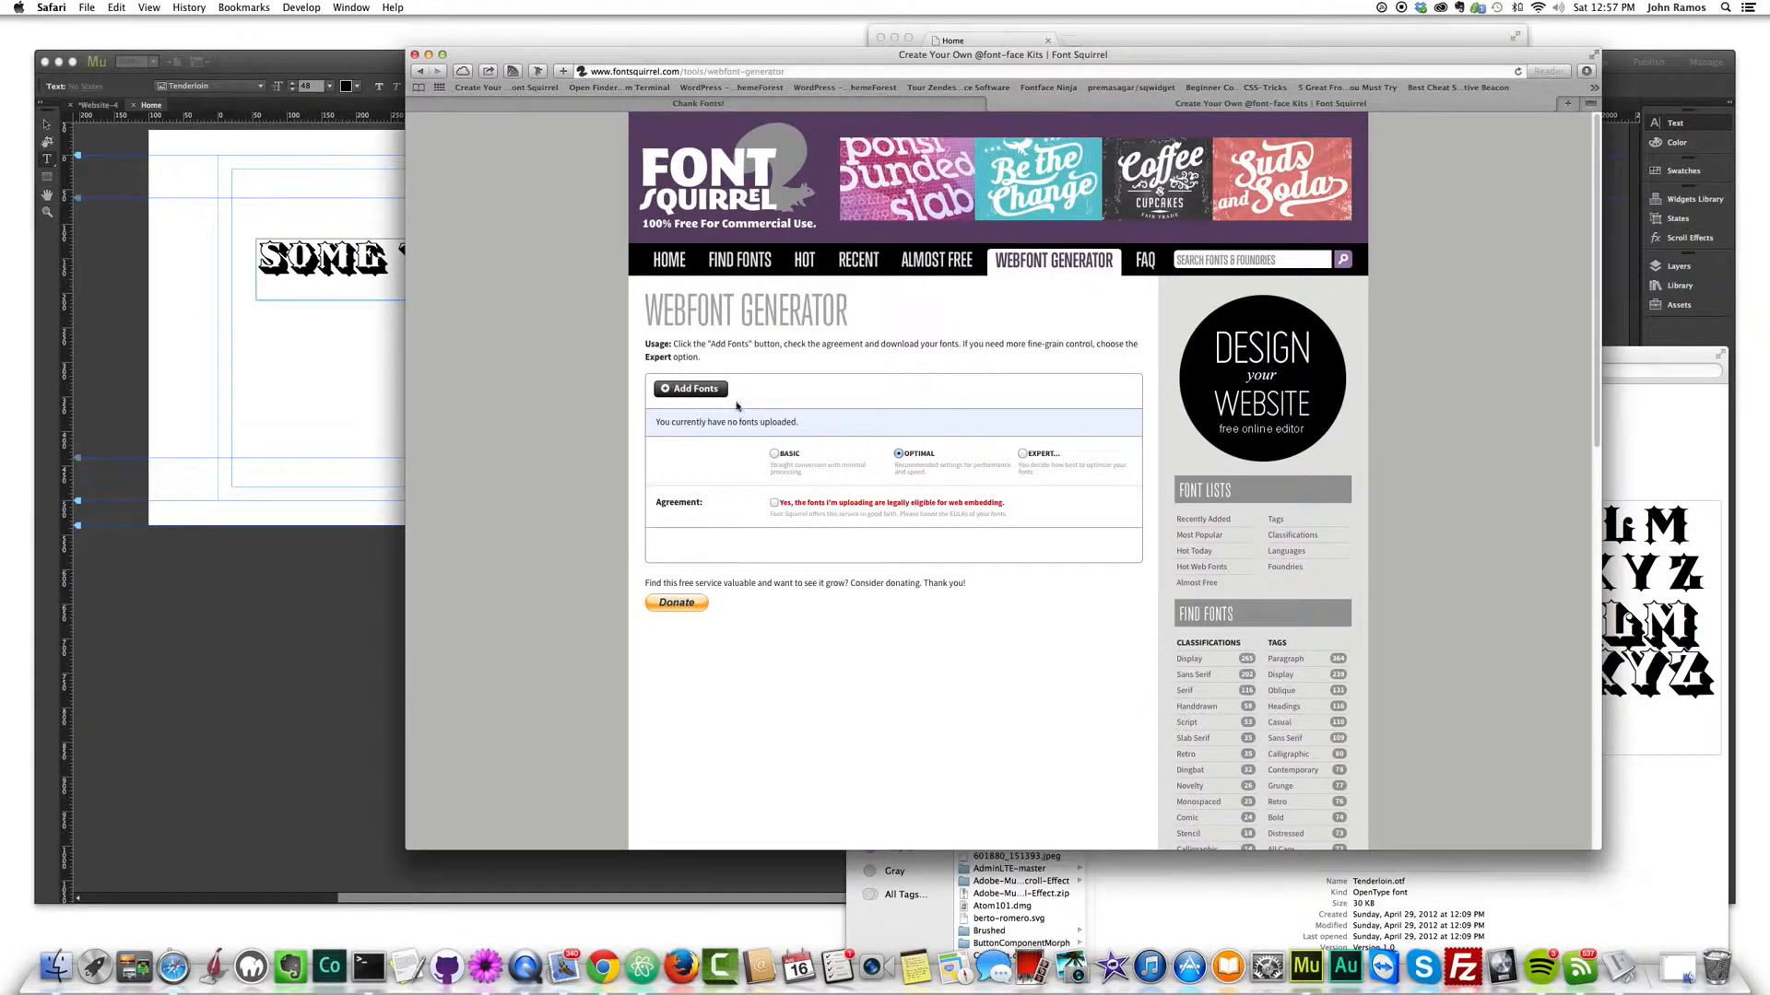
click(689, 389)
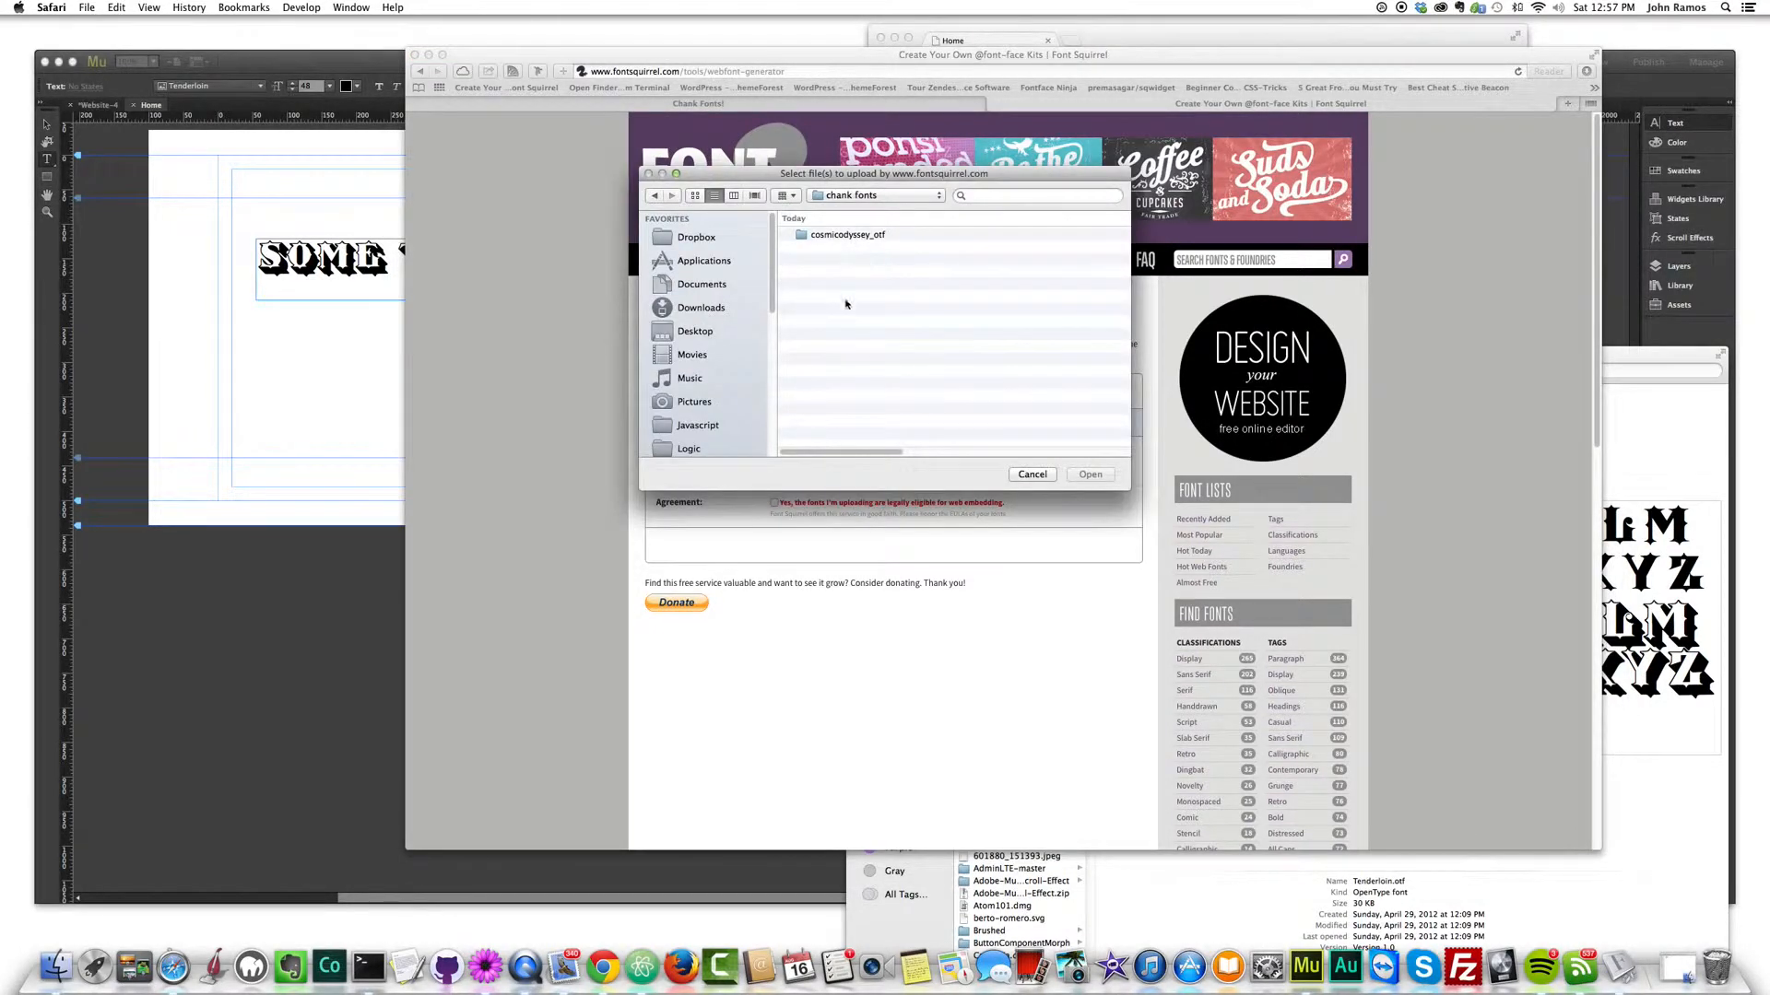
double_click(848, 235)
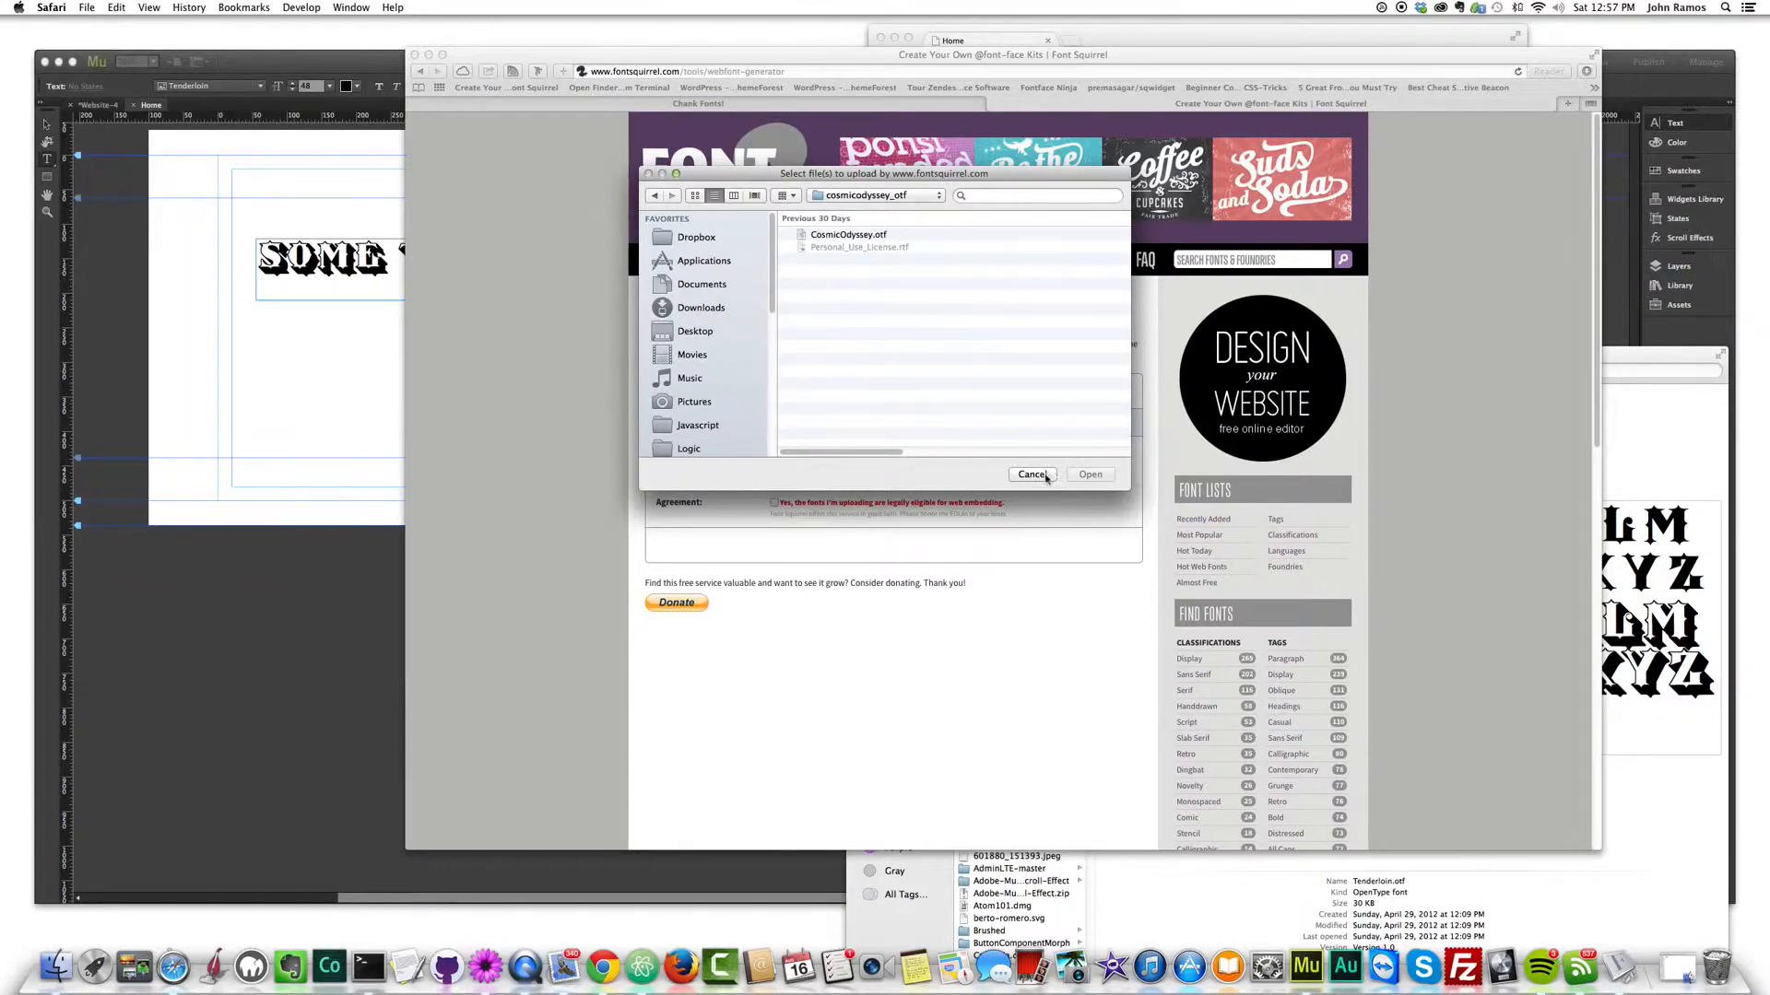
click(1032, 474)
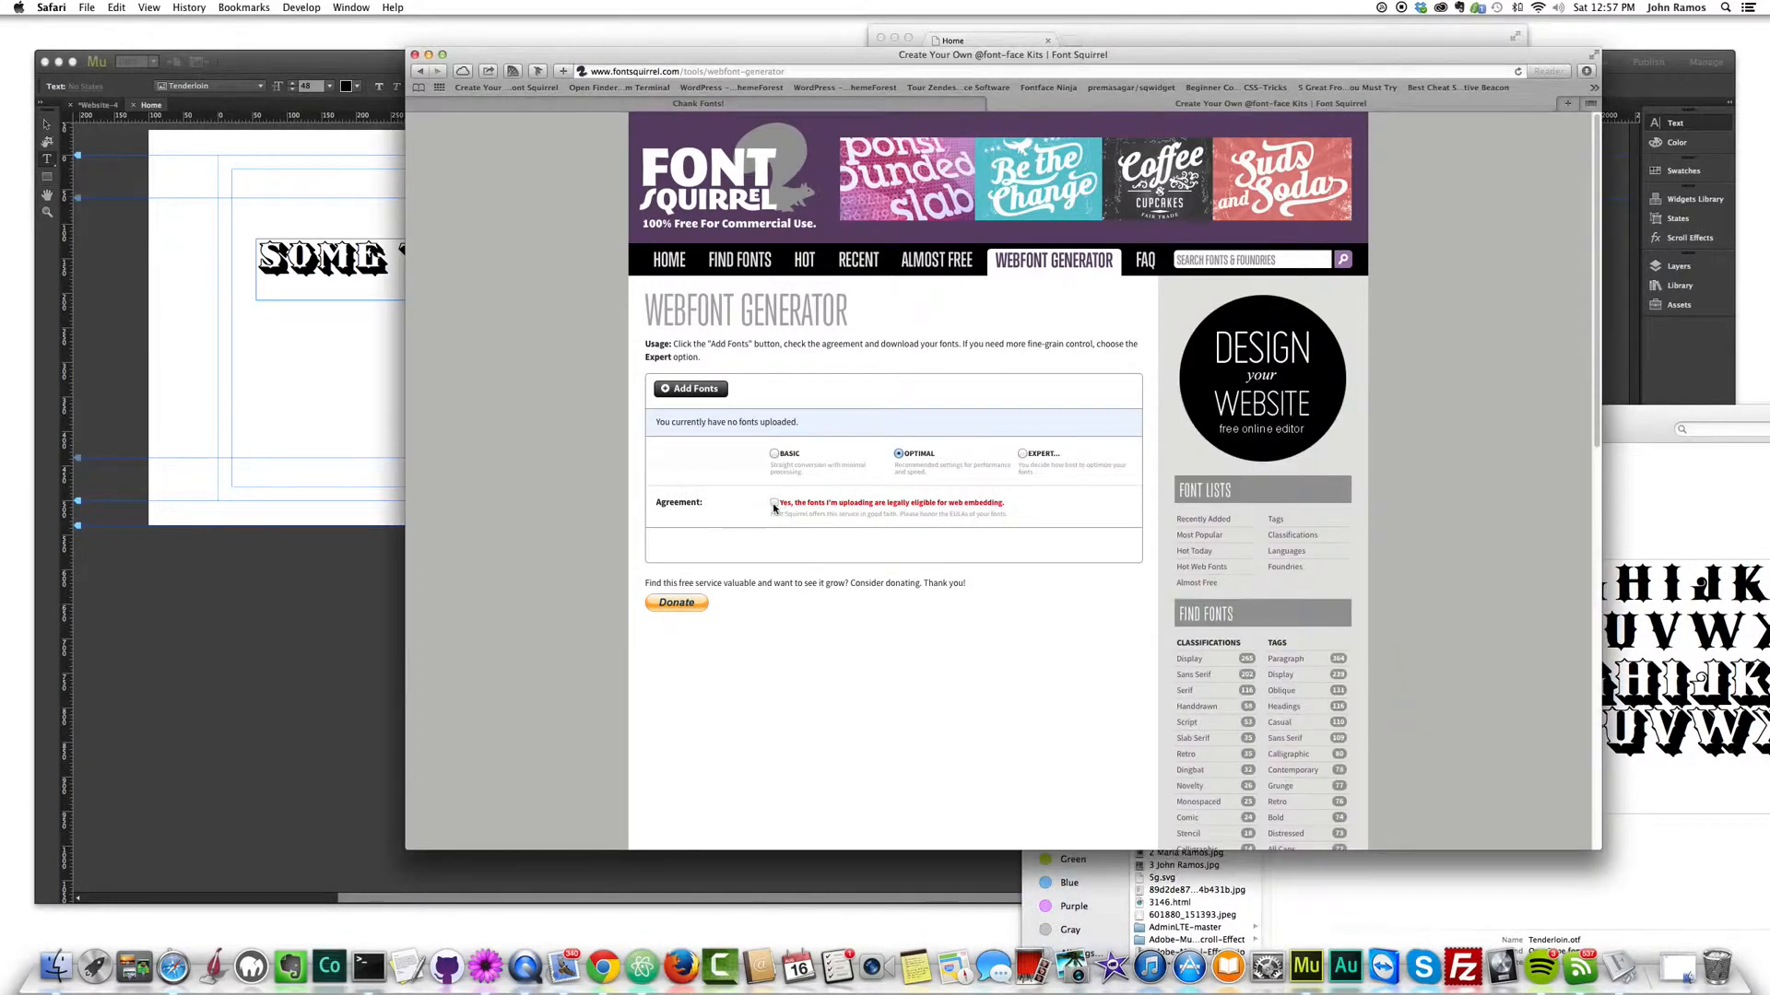
- Confirm the font is legally eligible for embedding and reopen the upload picker at chank fonts
click(689, 389)
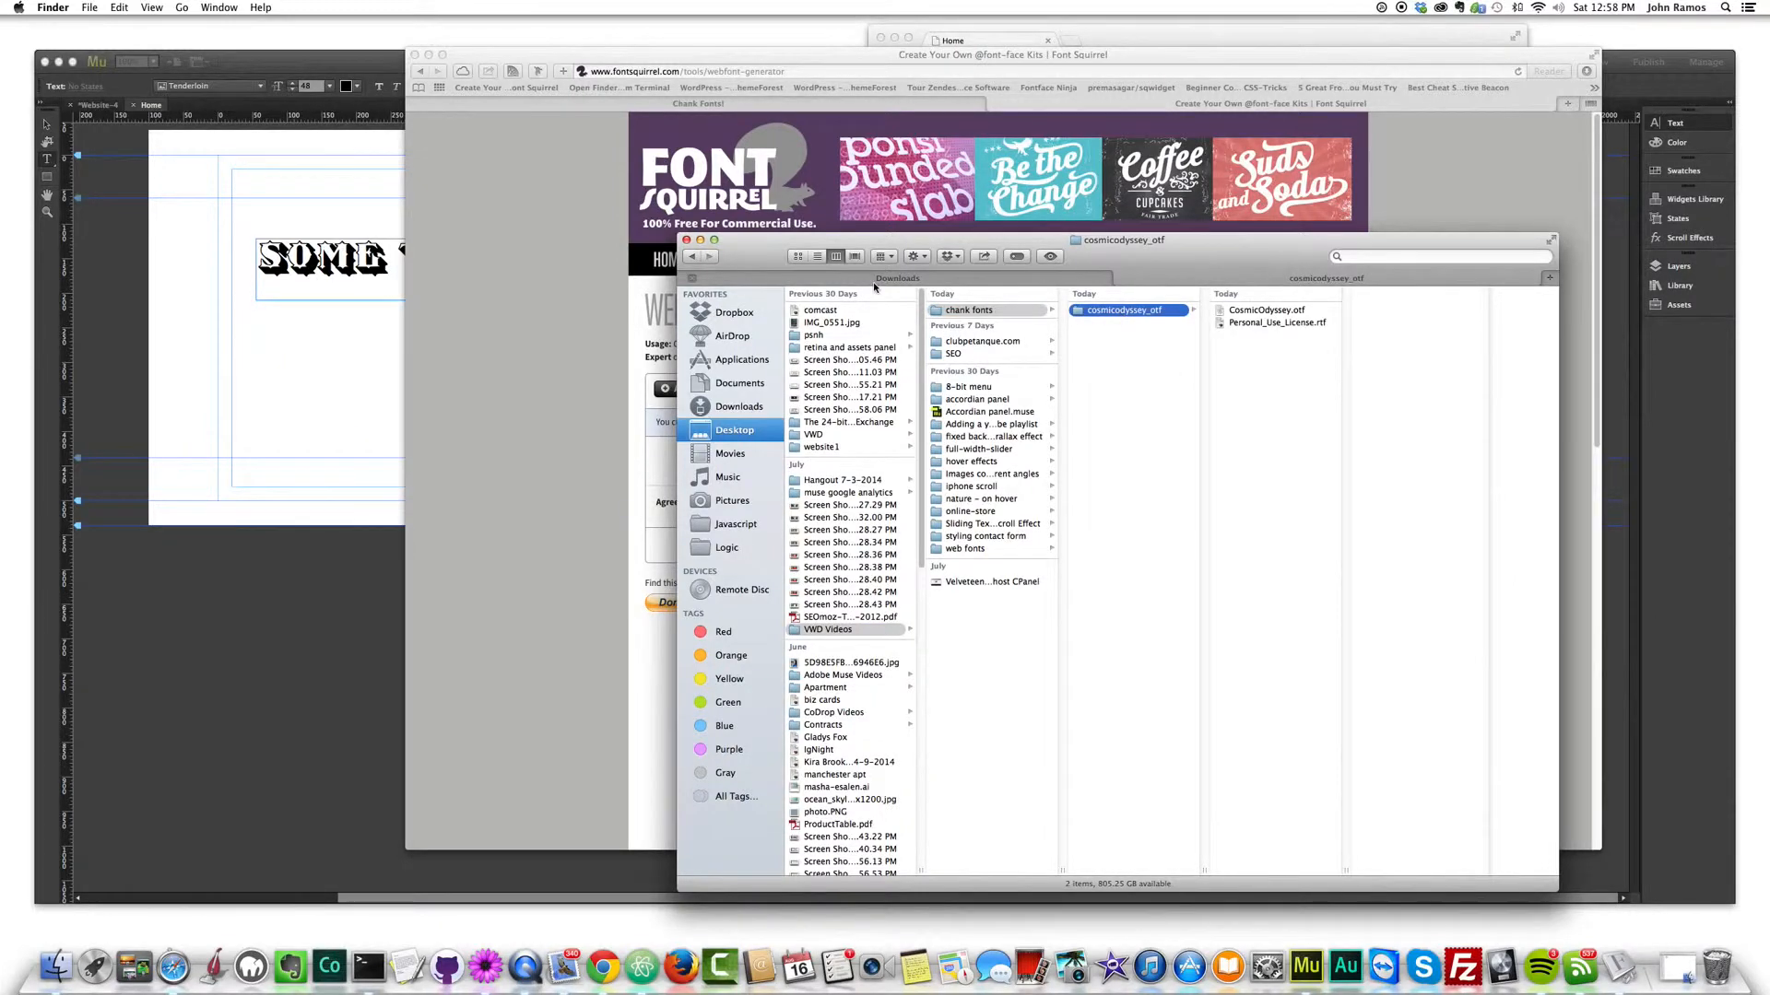
click(967, 310)
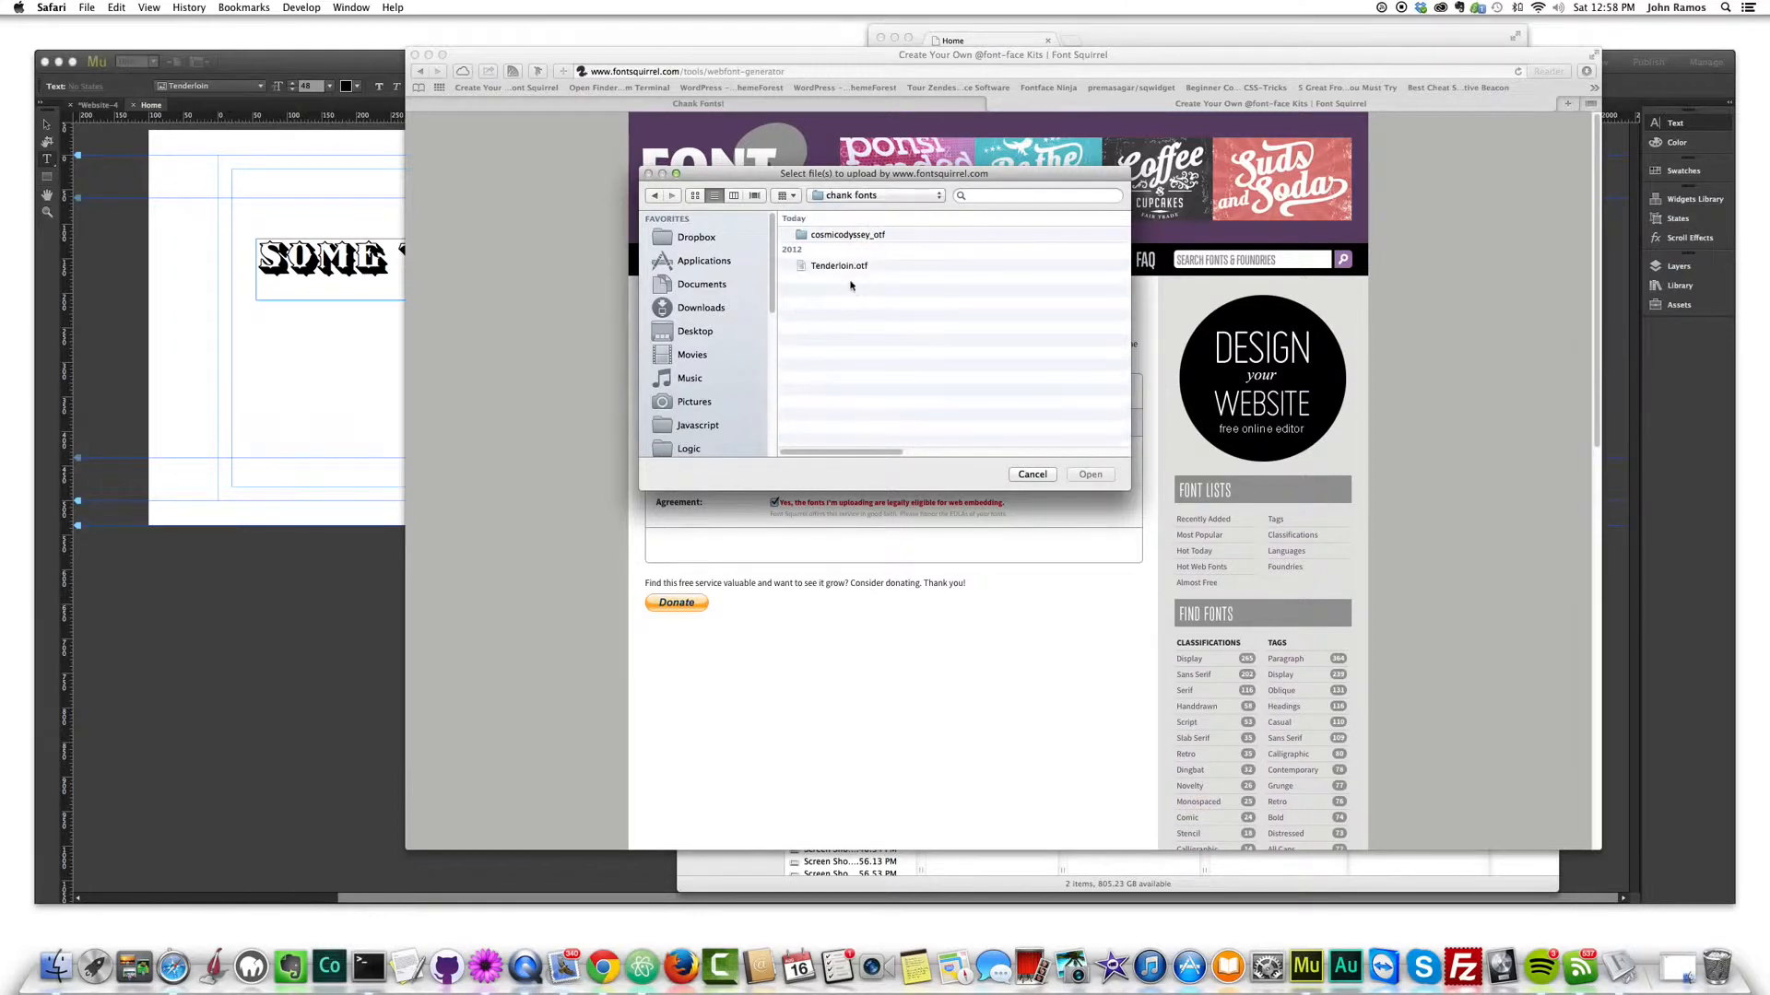
- Upload Tenderloin.otf from the chank fonts folder to the Webfont Generator
click(840, 266)
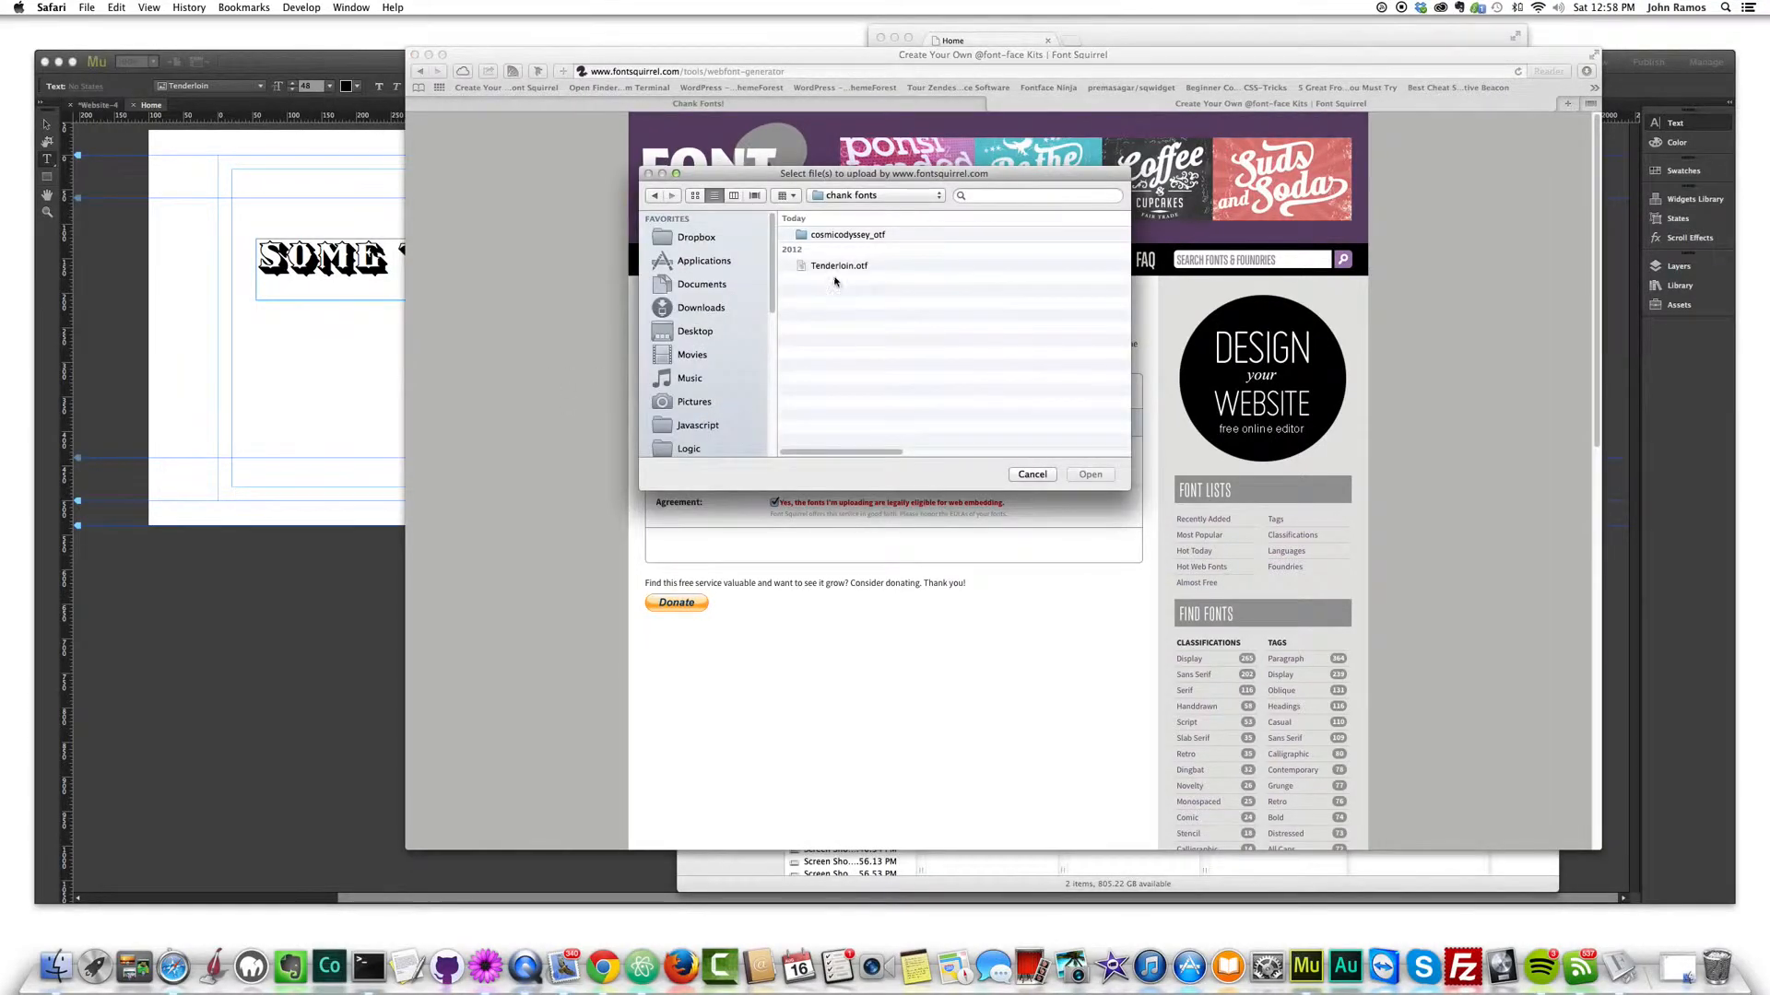
click(839, 266)
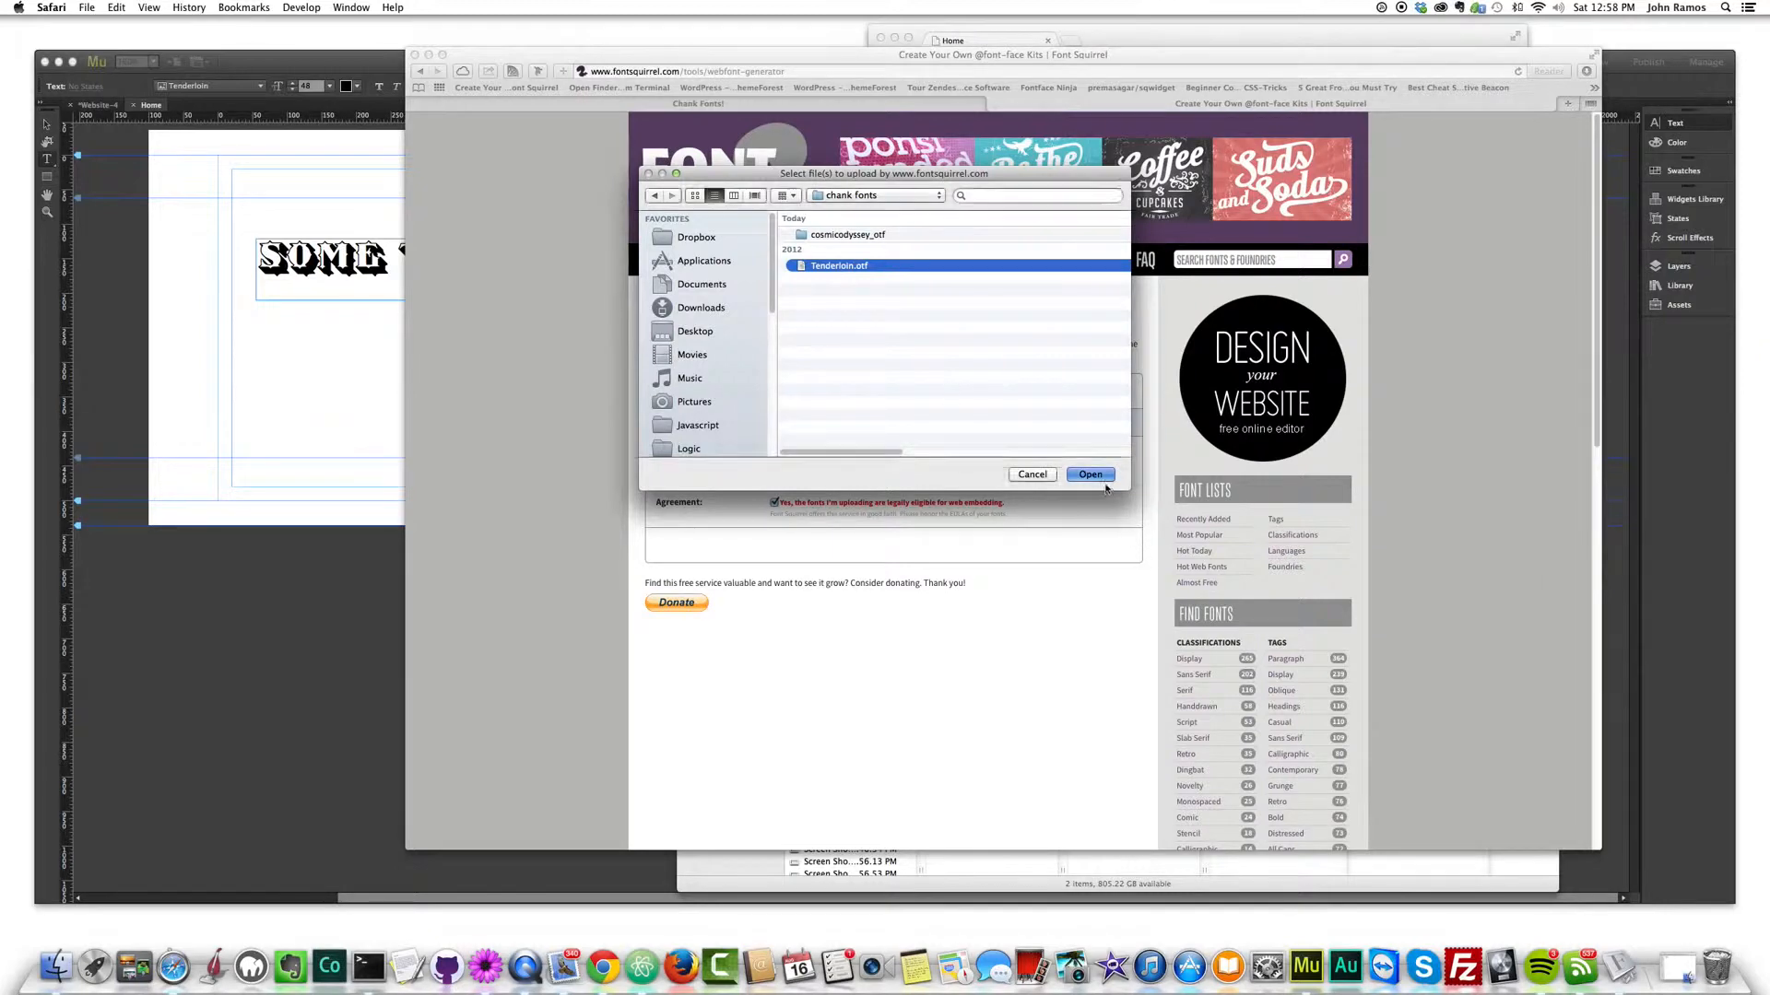
click(1089, 474)
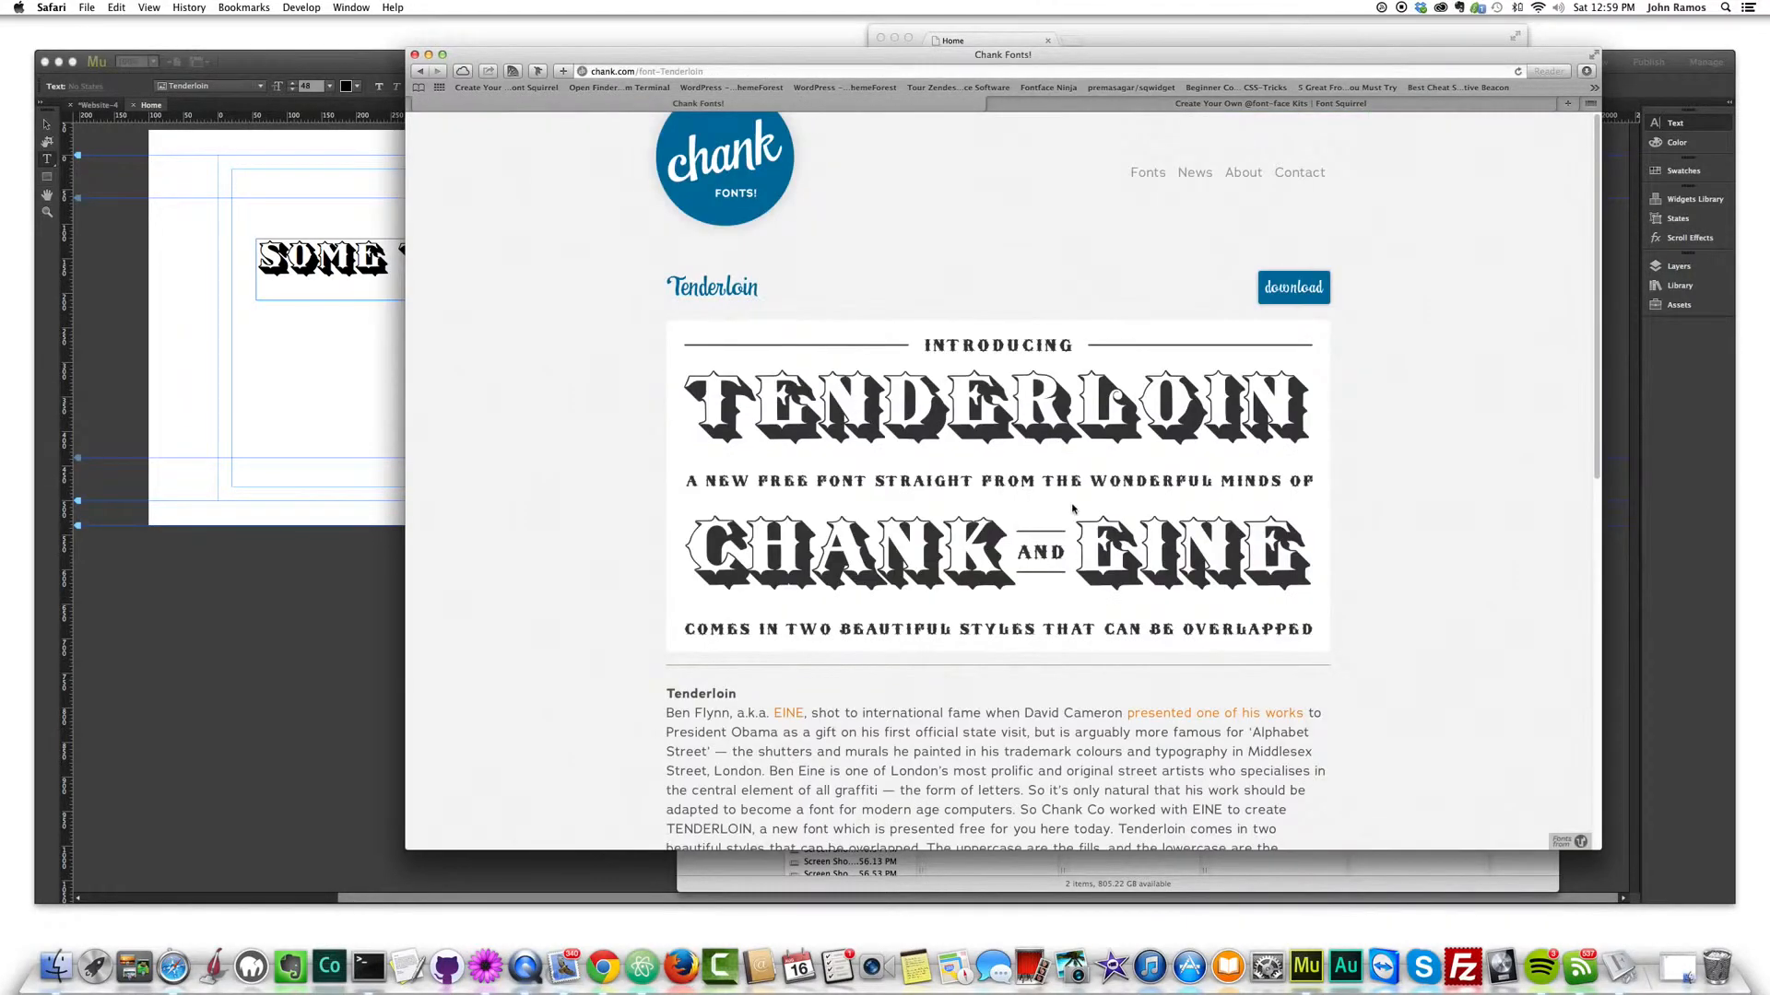
scroll(down, 3)
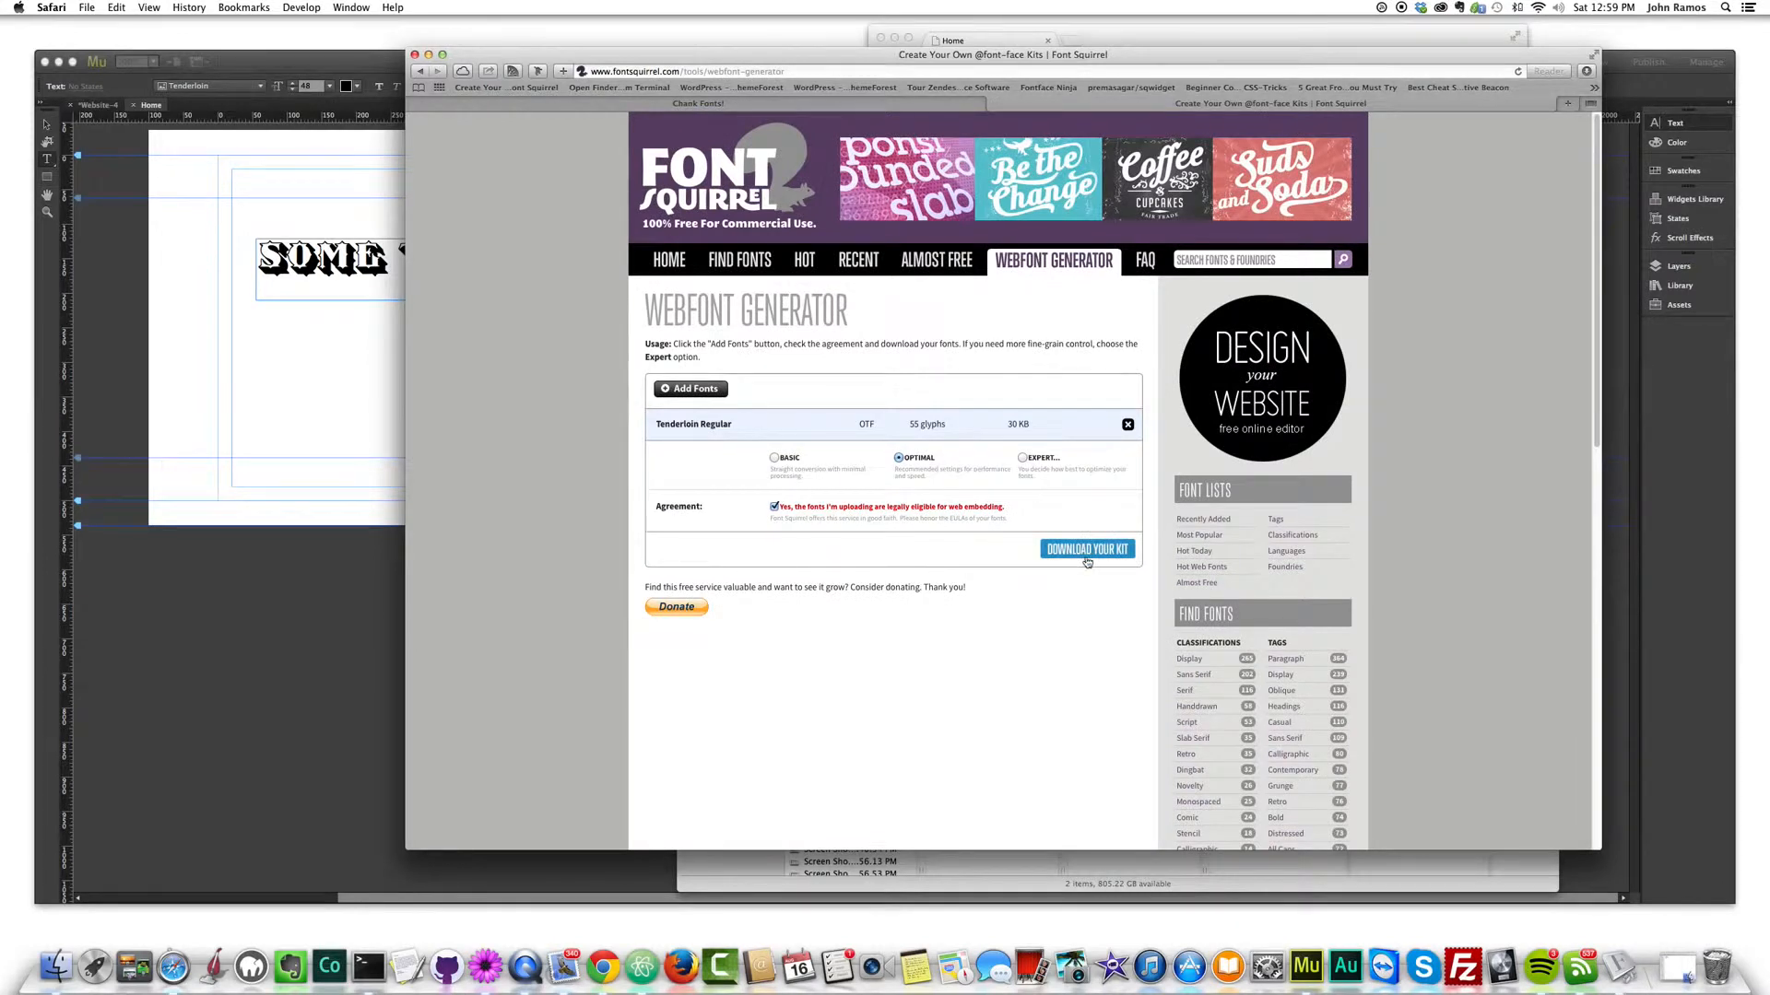
- Download the Tenderloin Regular web font kit from Font Squirrel
click(1085, 550)
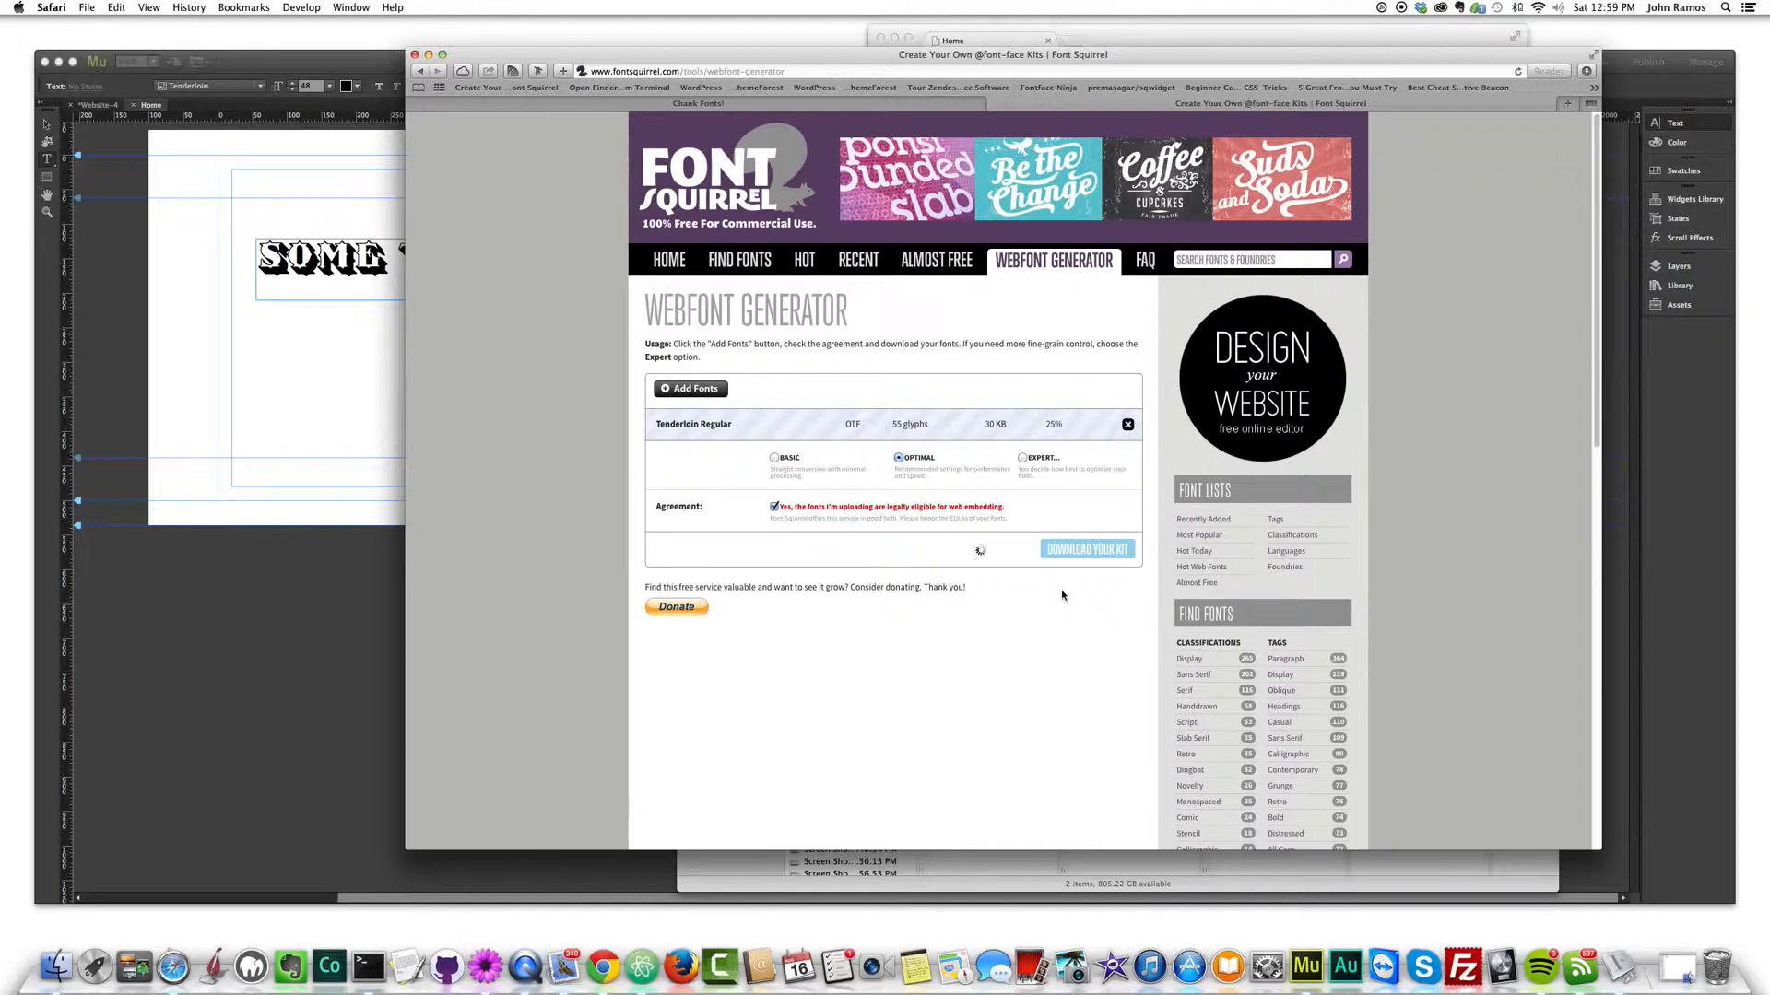
click(1083, 549)
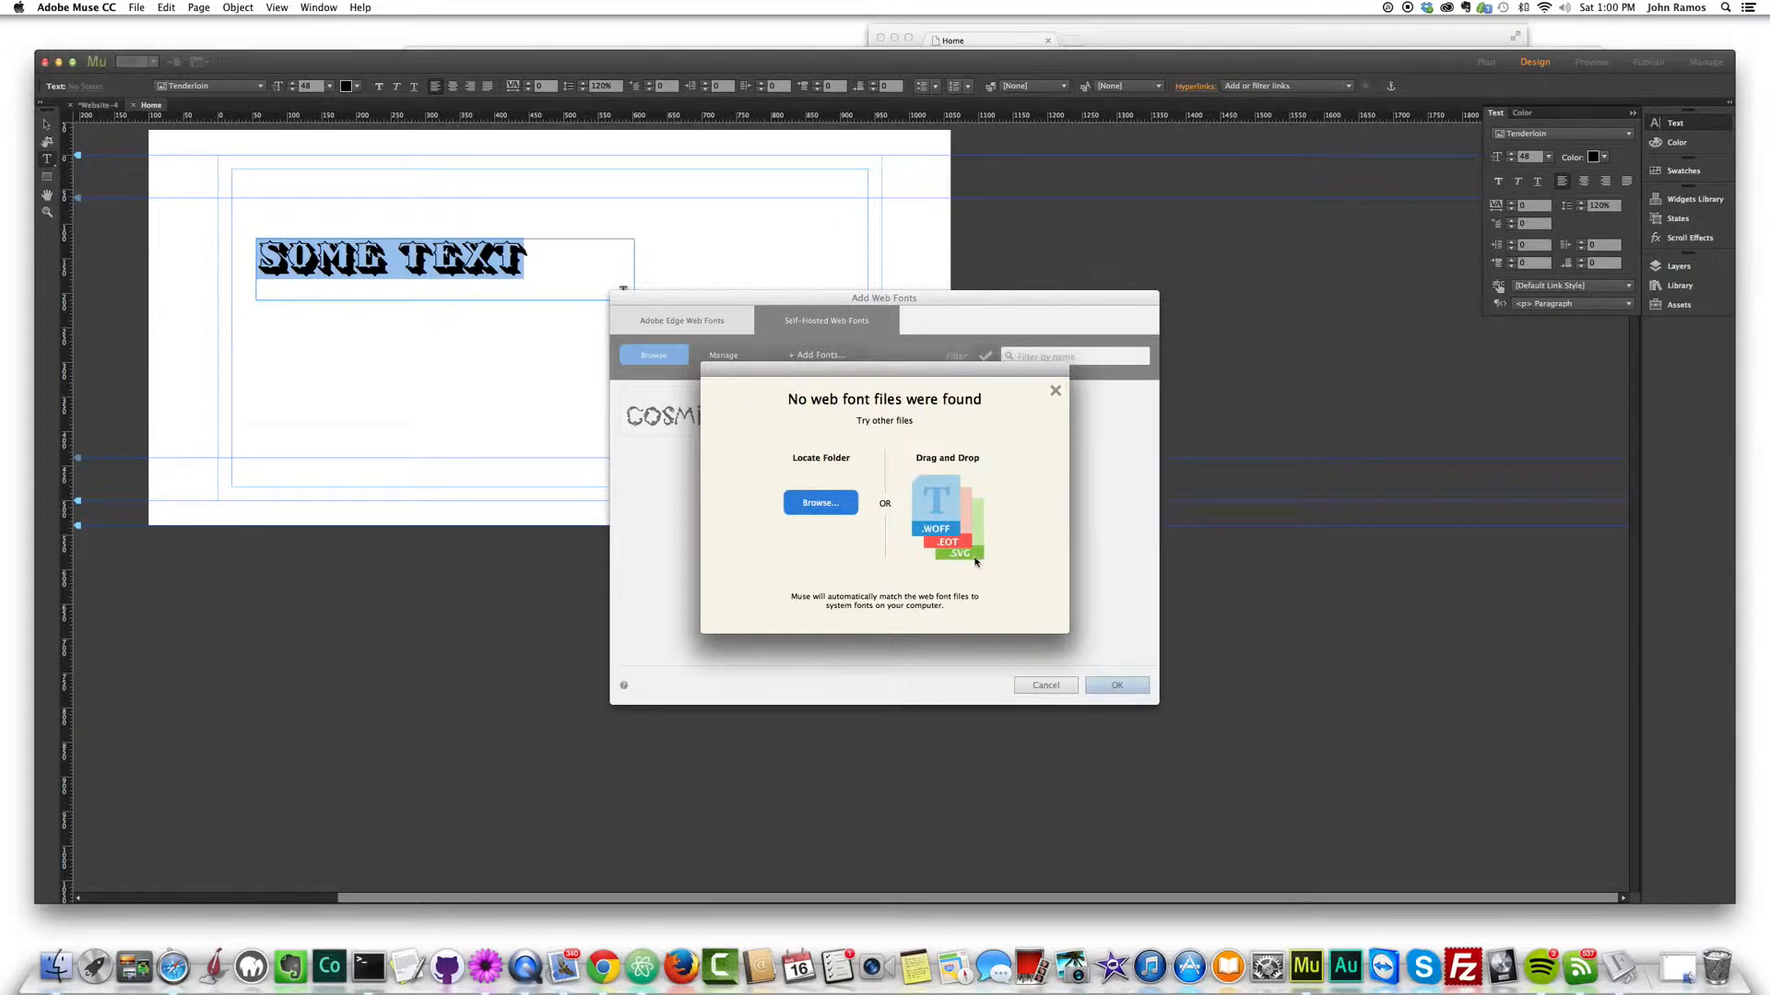
- Inspect the webfontkit folder's eot, svg and woff files and select the woff
click(818, 502)
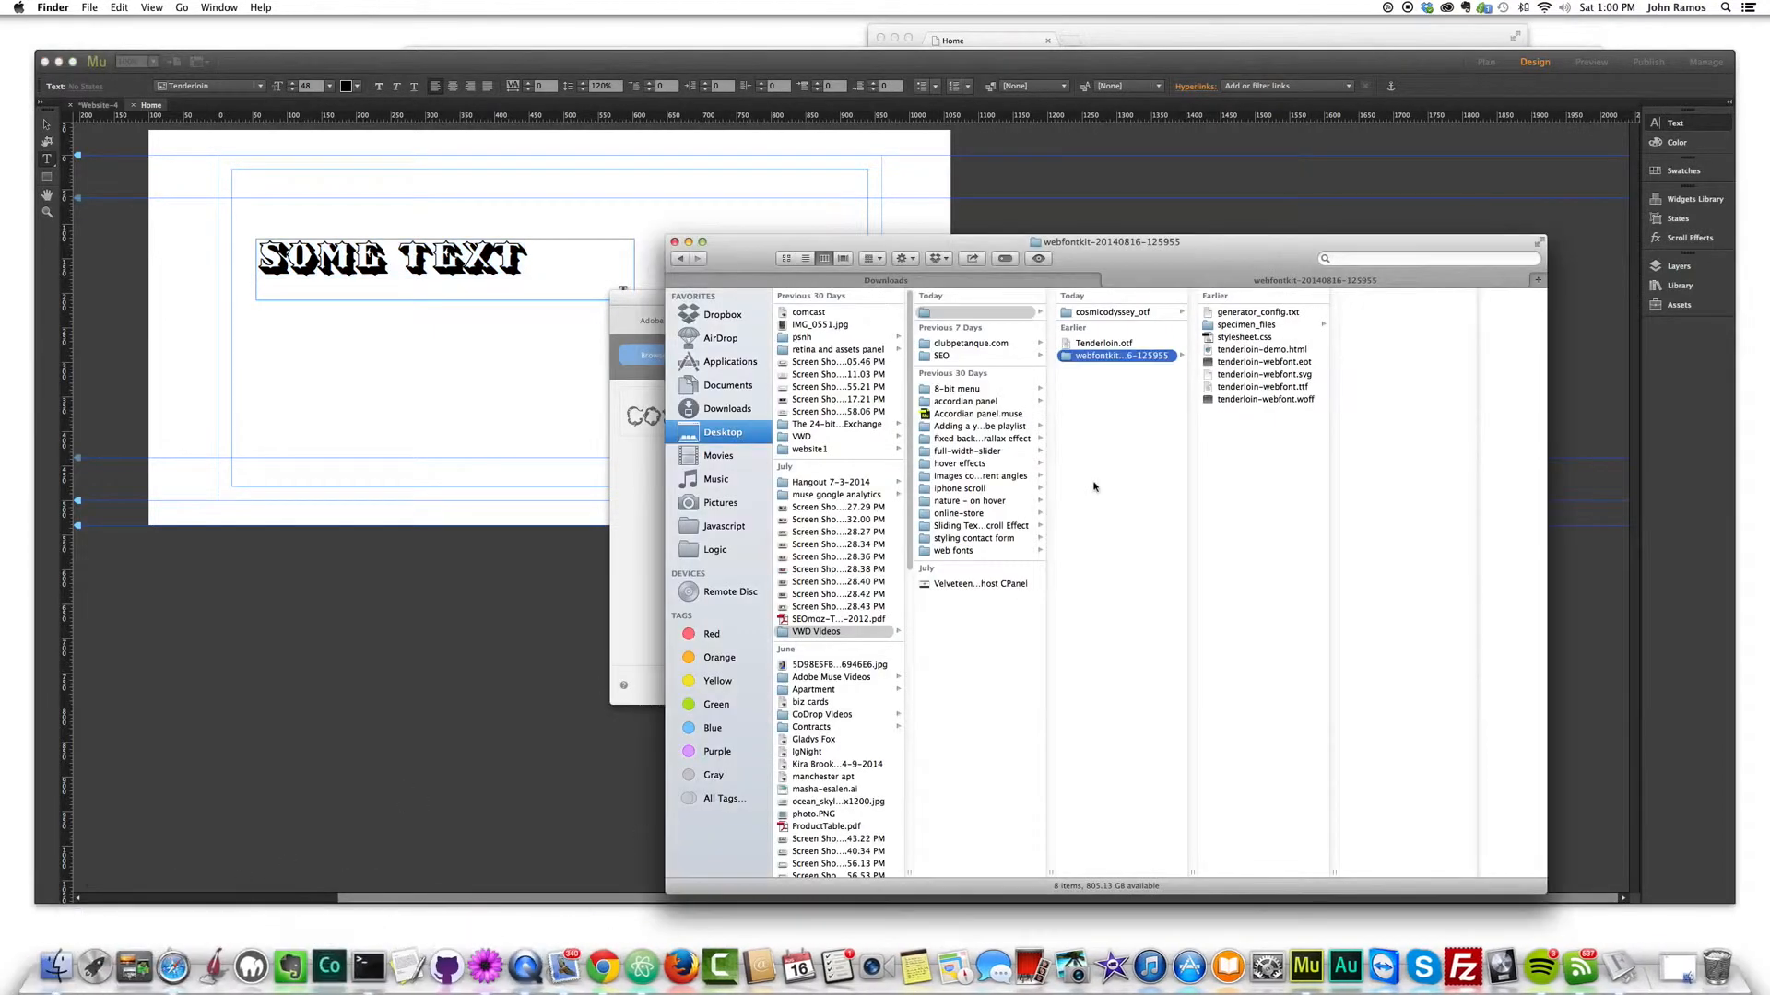
click(1265, 361)
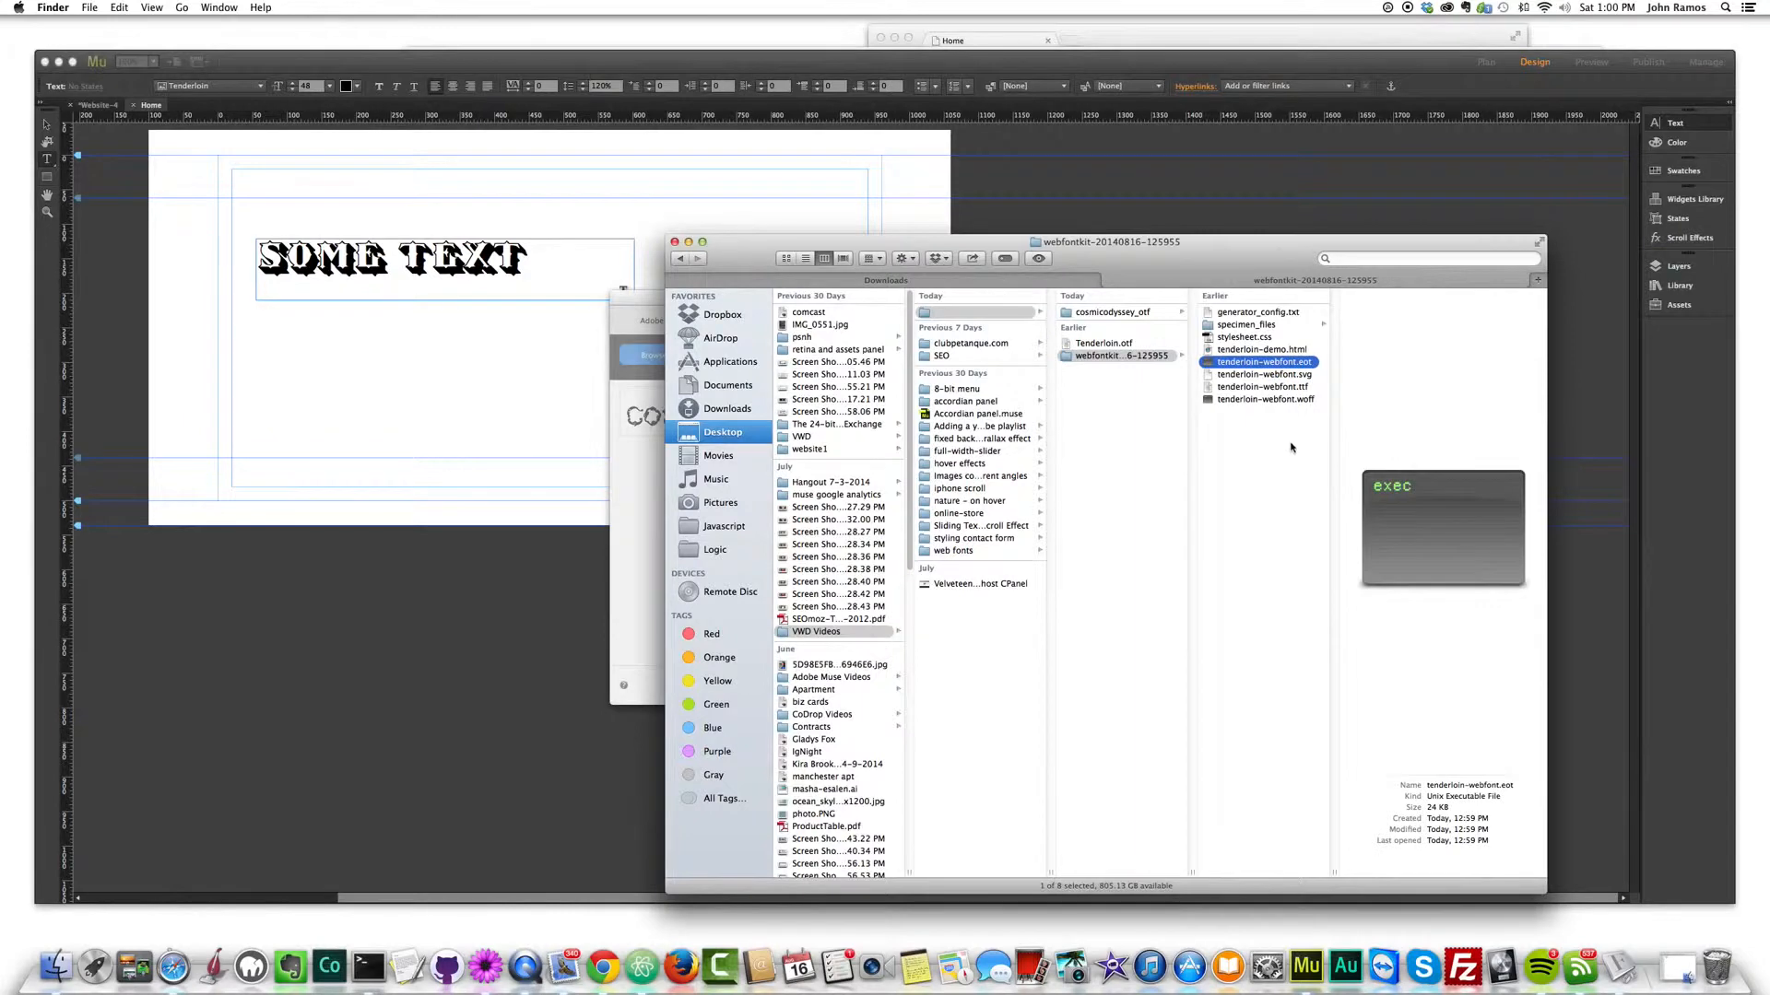
click(1265, 374)
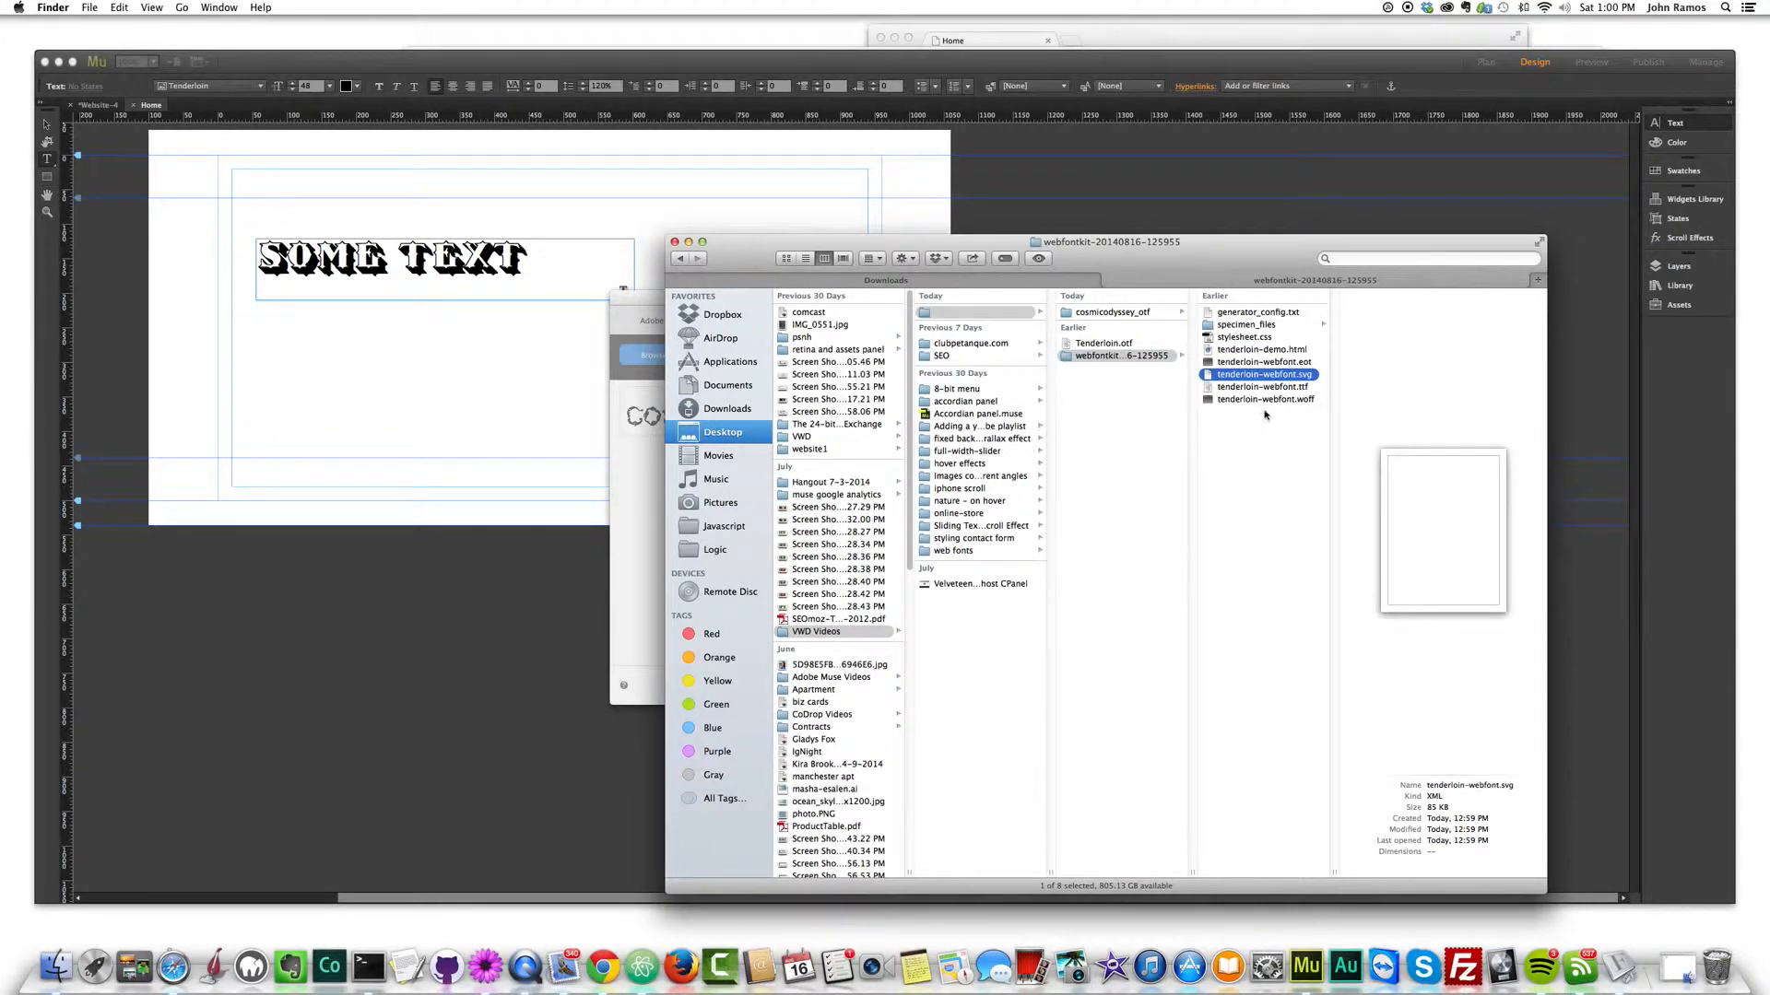
click(1265, 398)
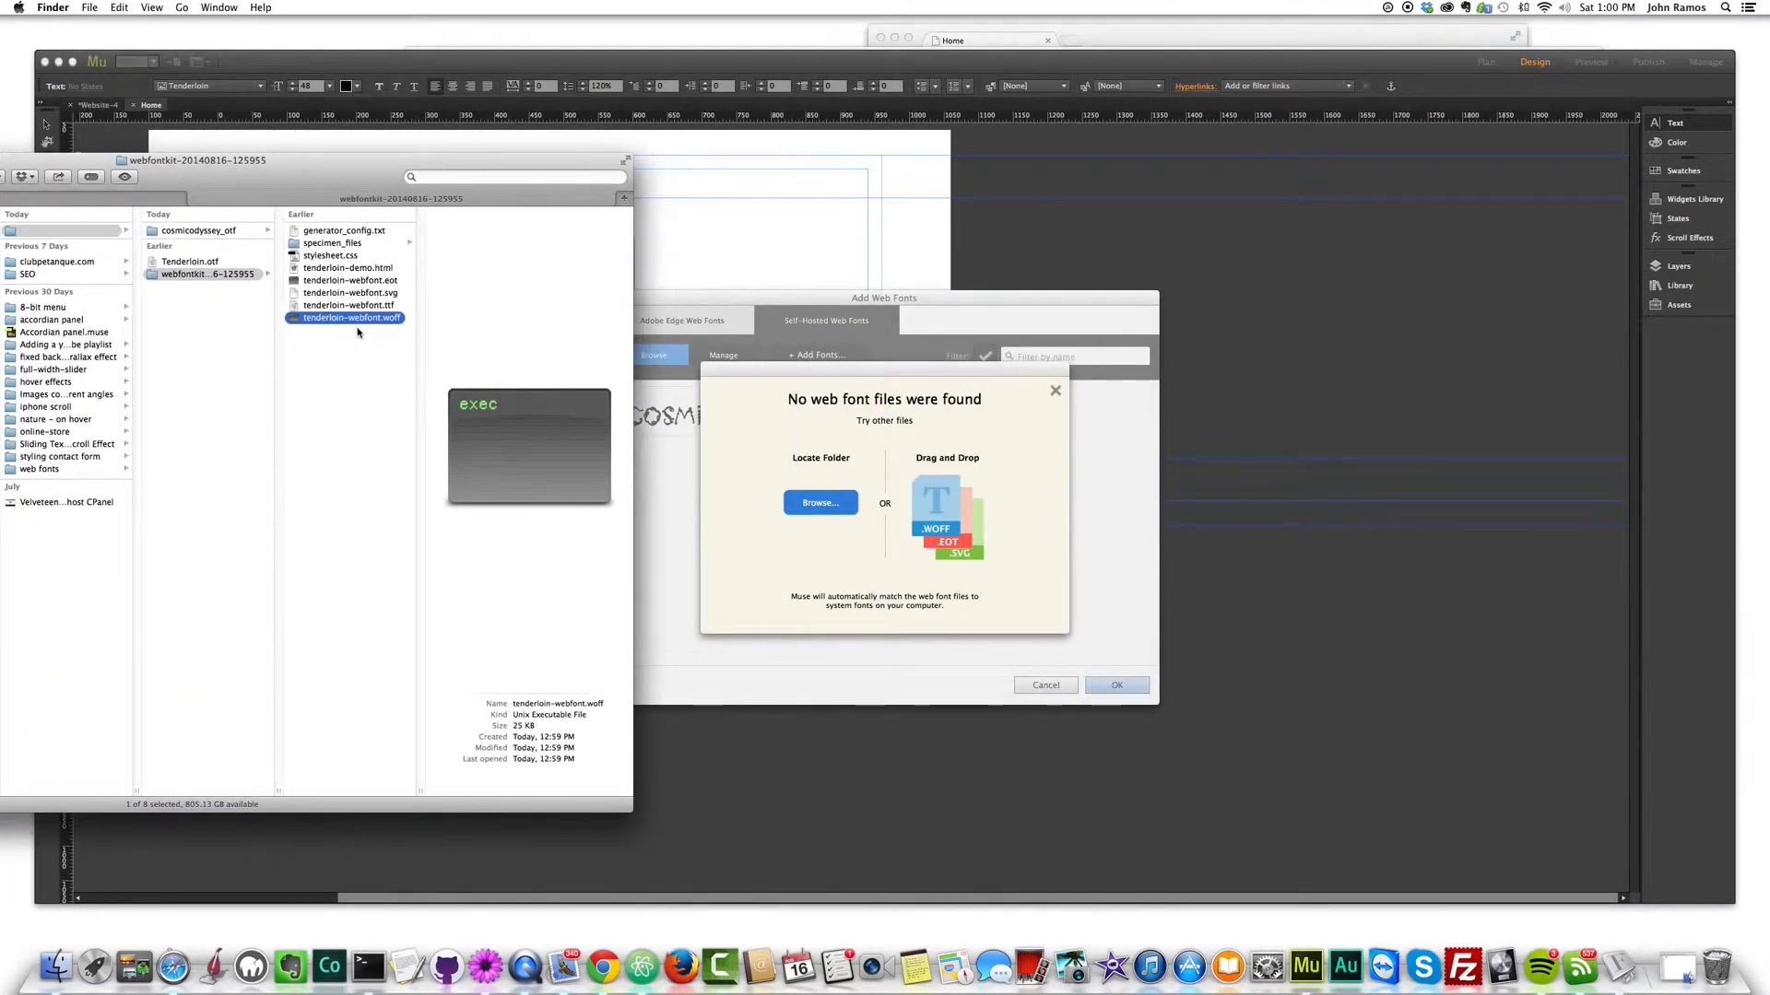
mouse_move(373, 325)
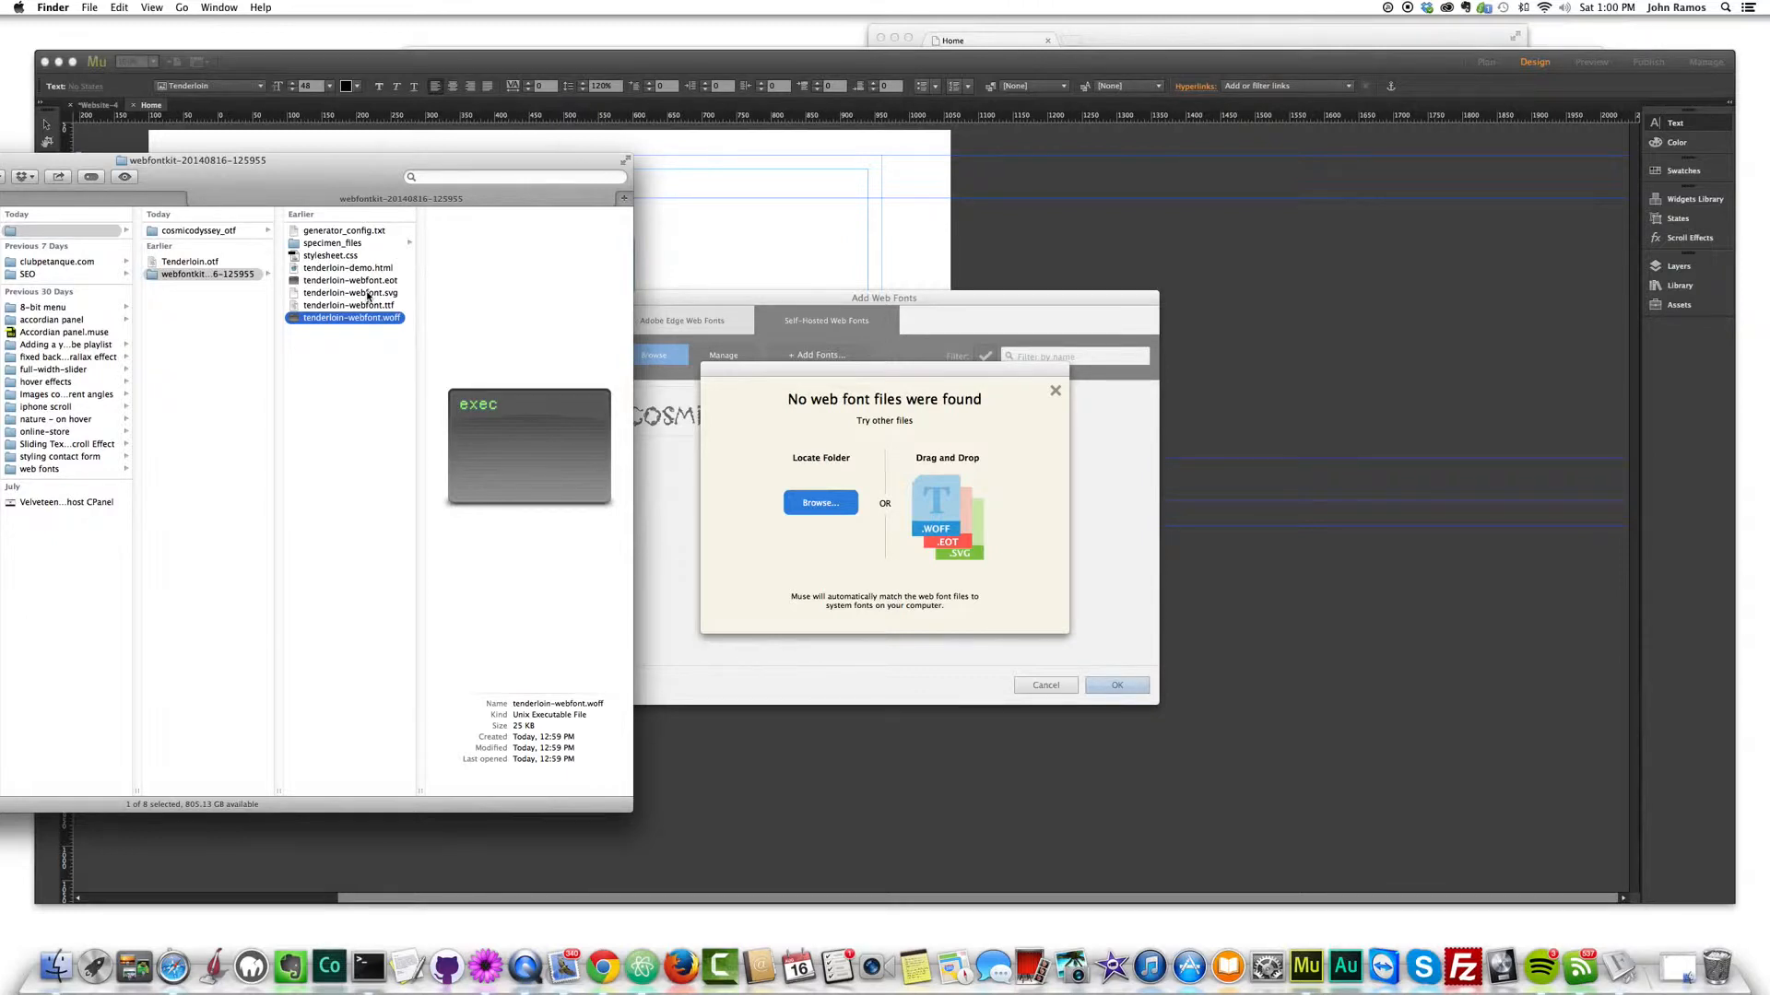
mouse_move(374, 343)
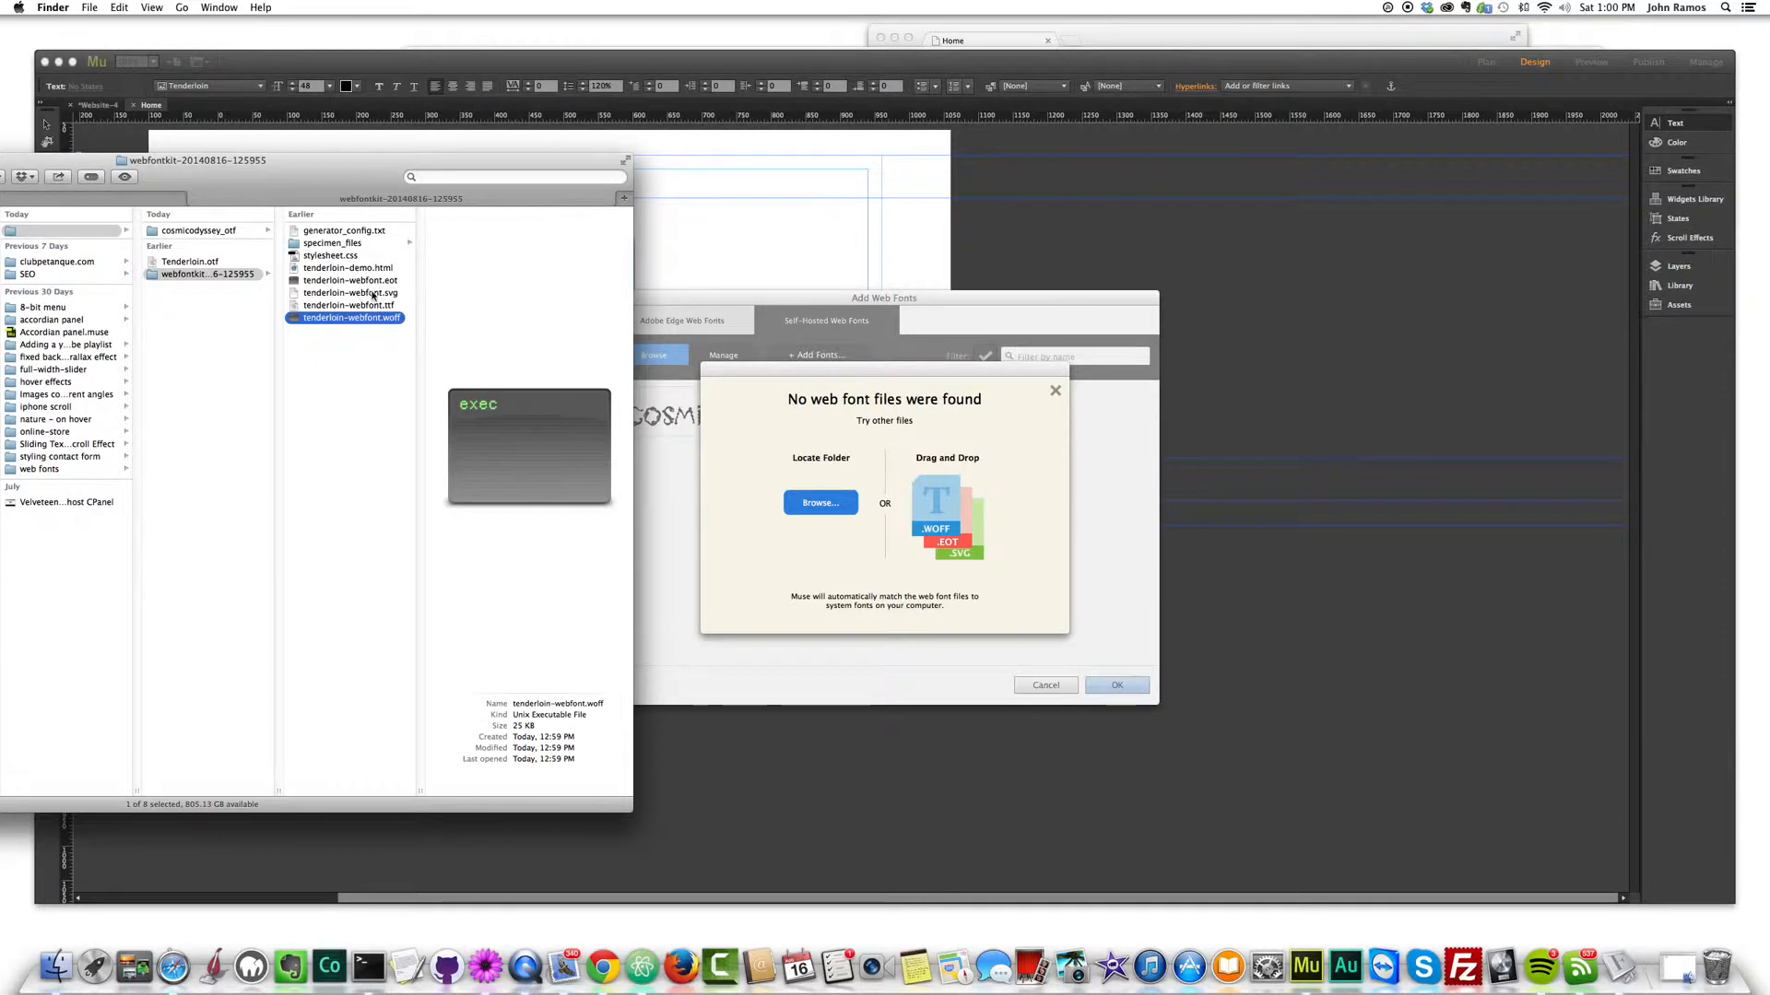
- Add the svg and eot to the selection and drag all three files into Muse's web font area
click(351, 293)
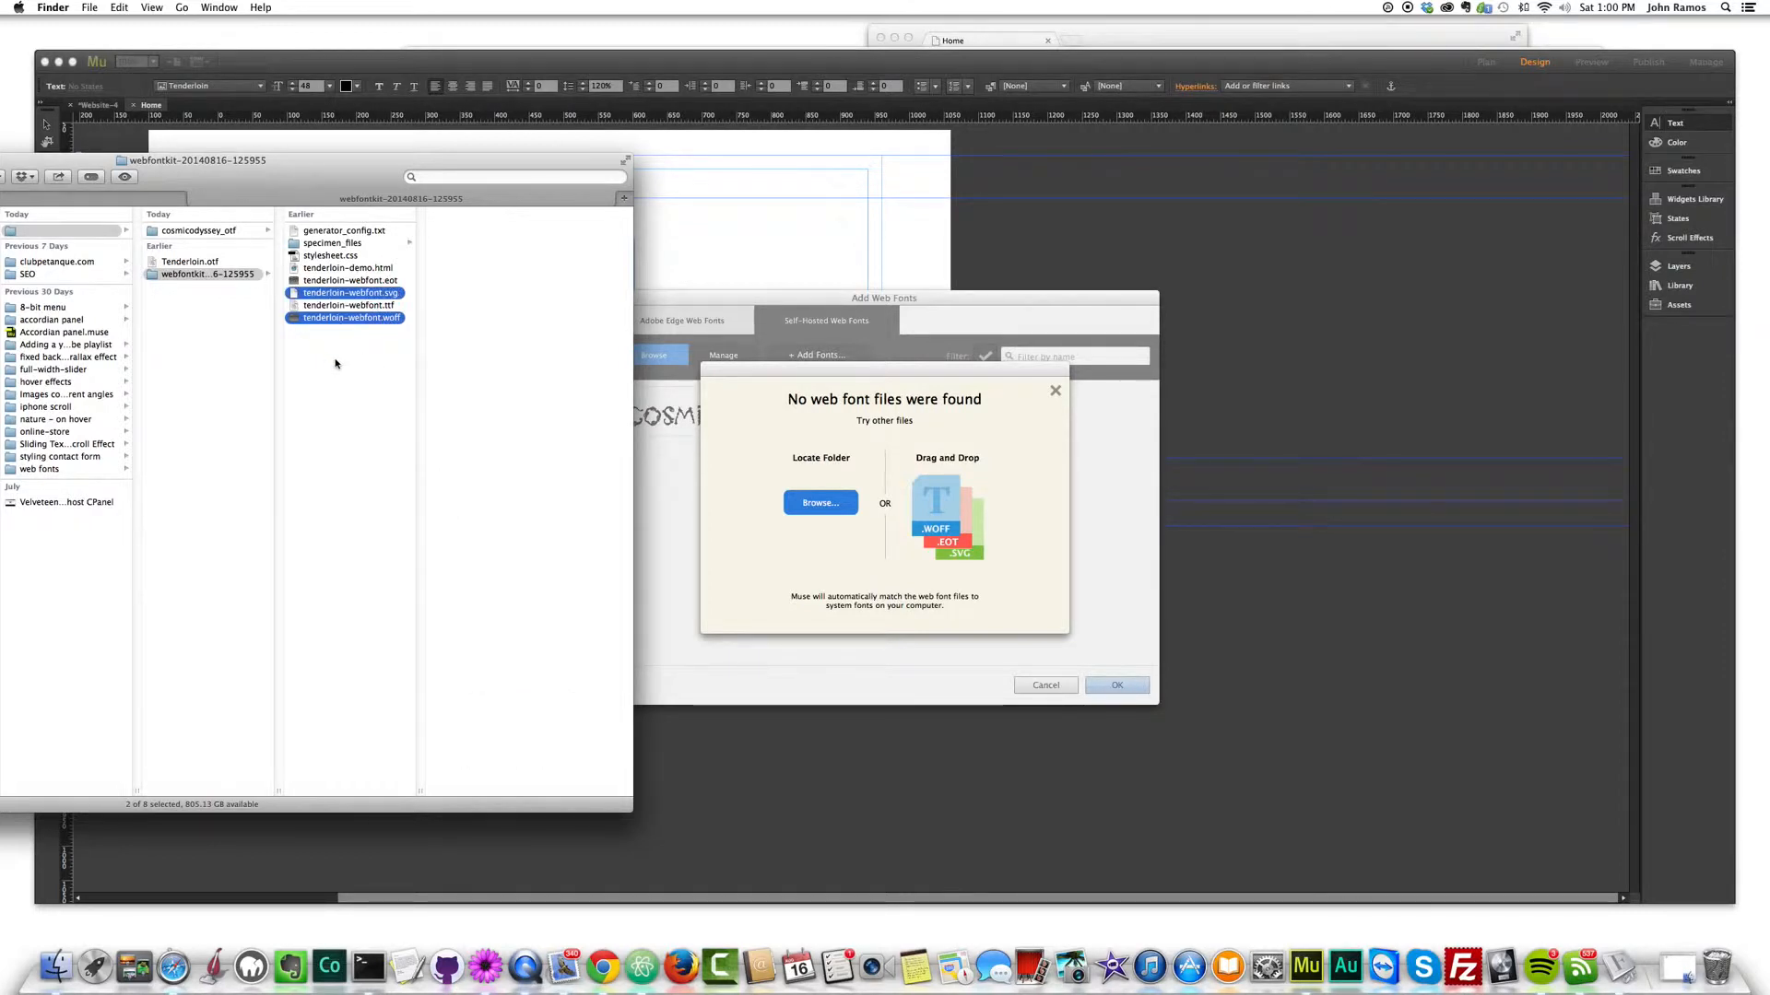
click(351, 280)
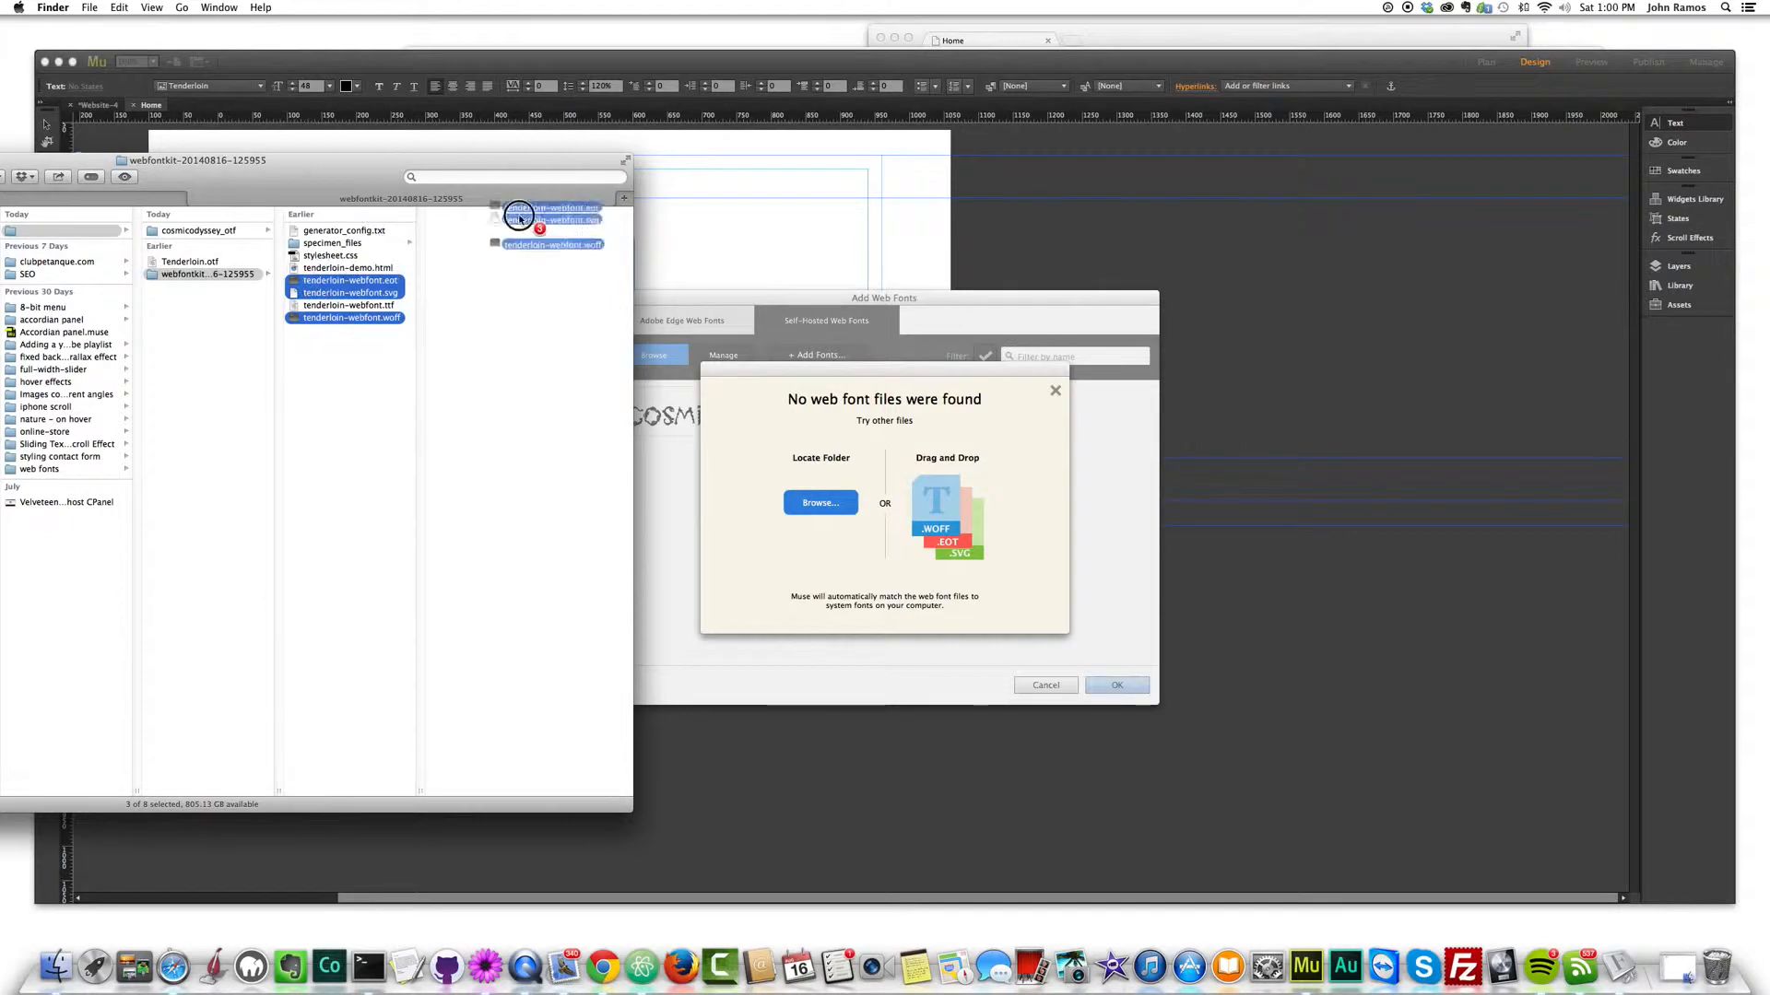
drag(553, 219, 942, 520)
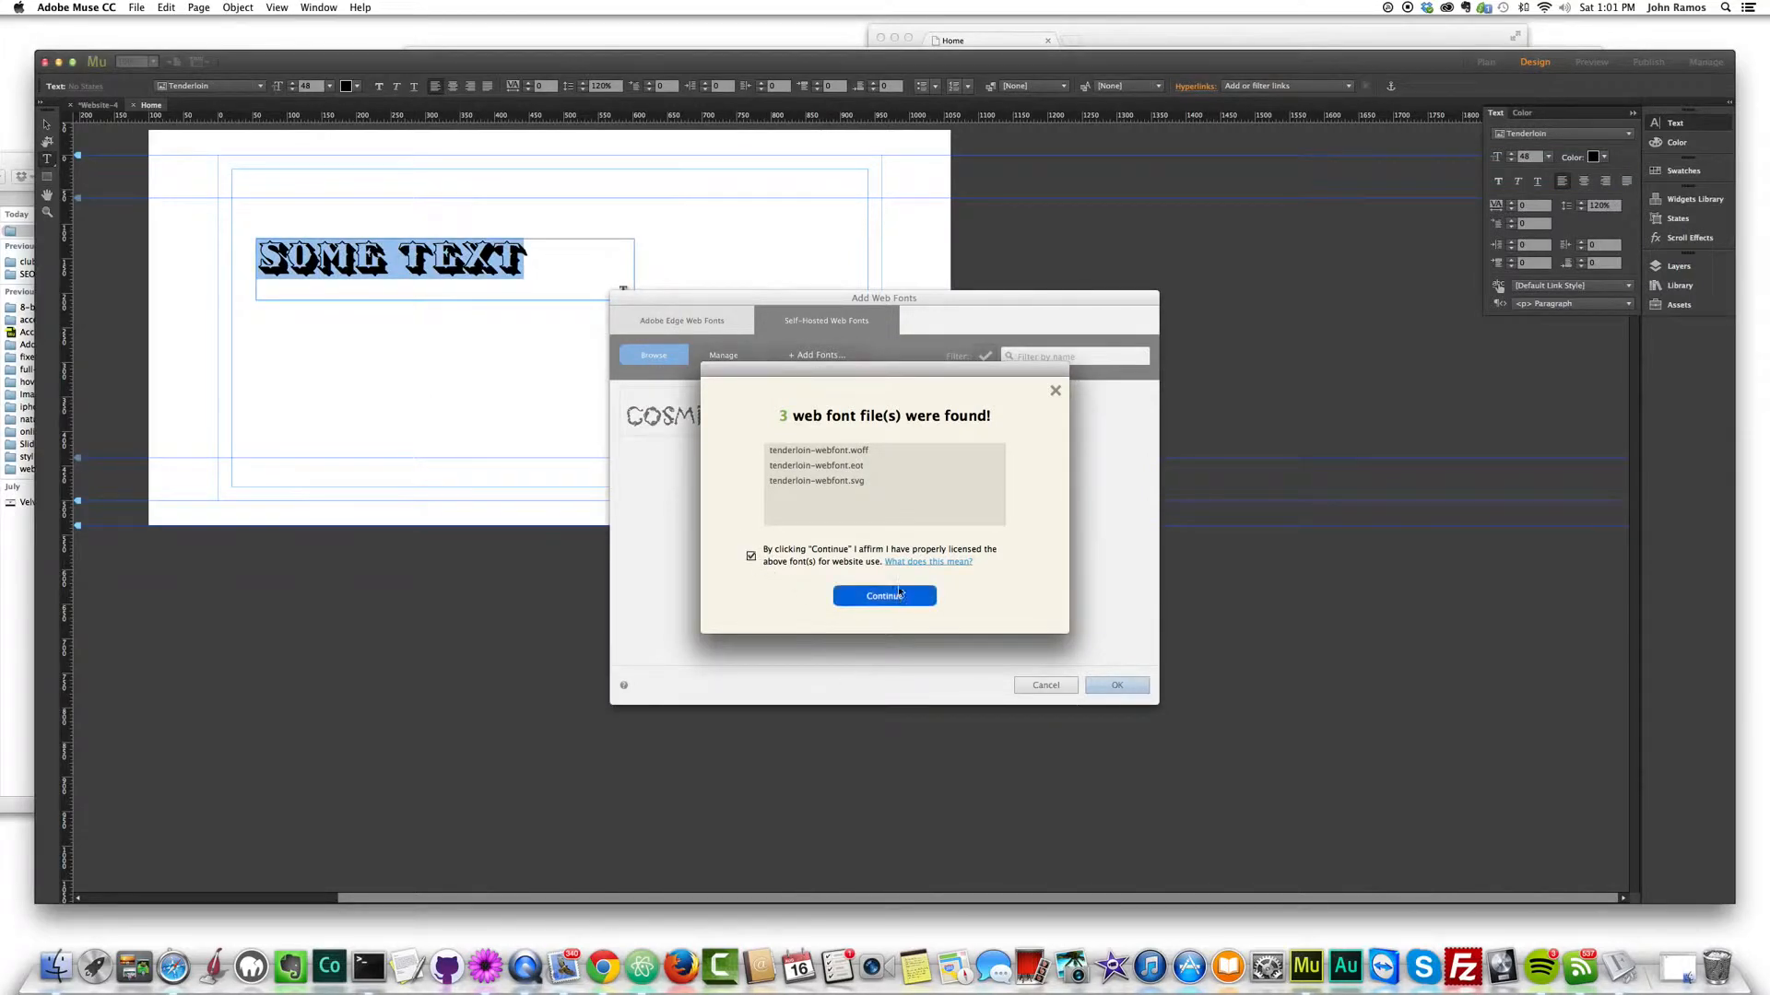
- Add the found fonts, go into Tenderloin Regular's settings, and switch to its Chank page
click(883, 595)
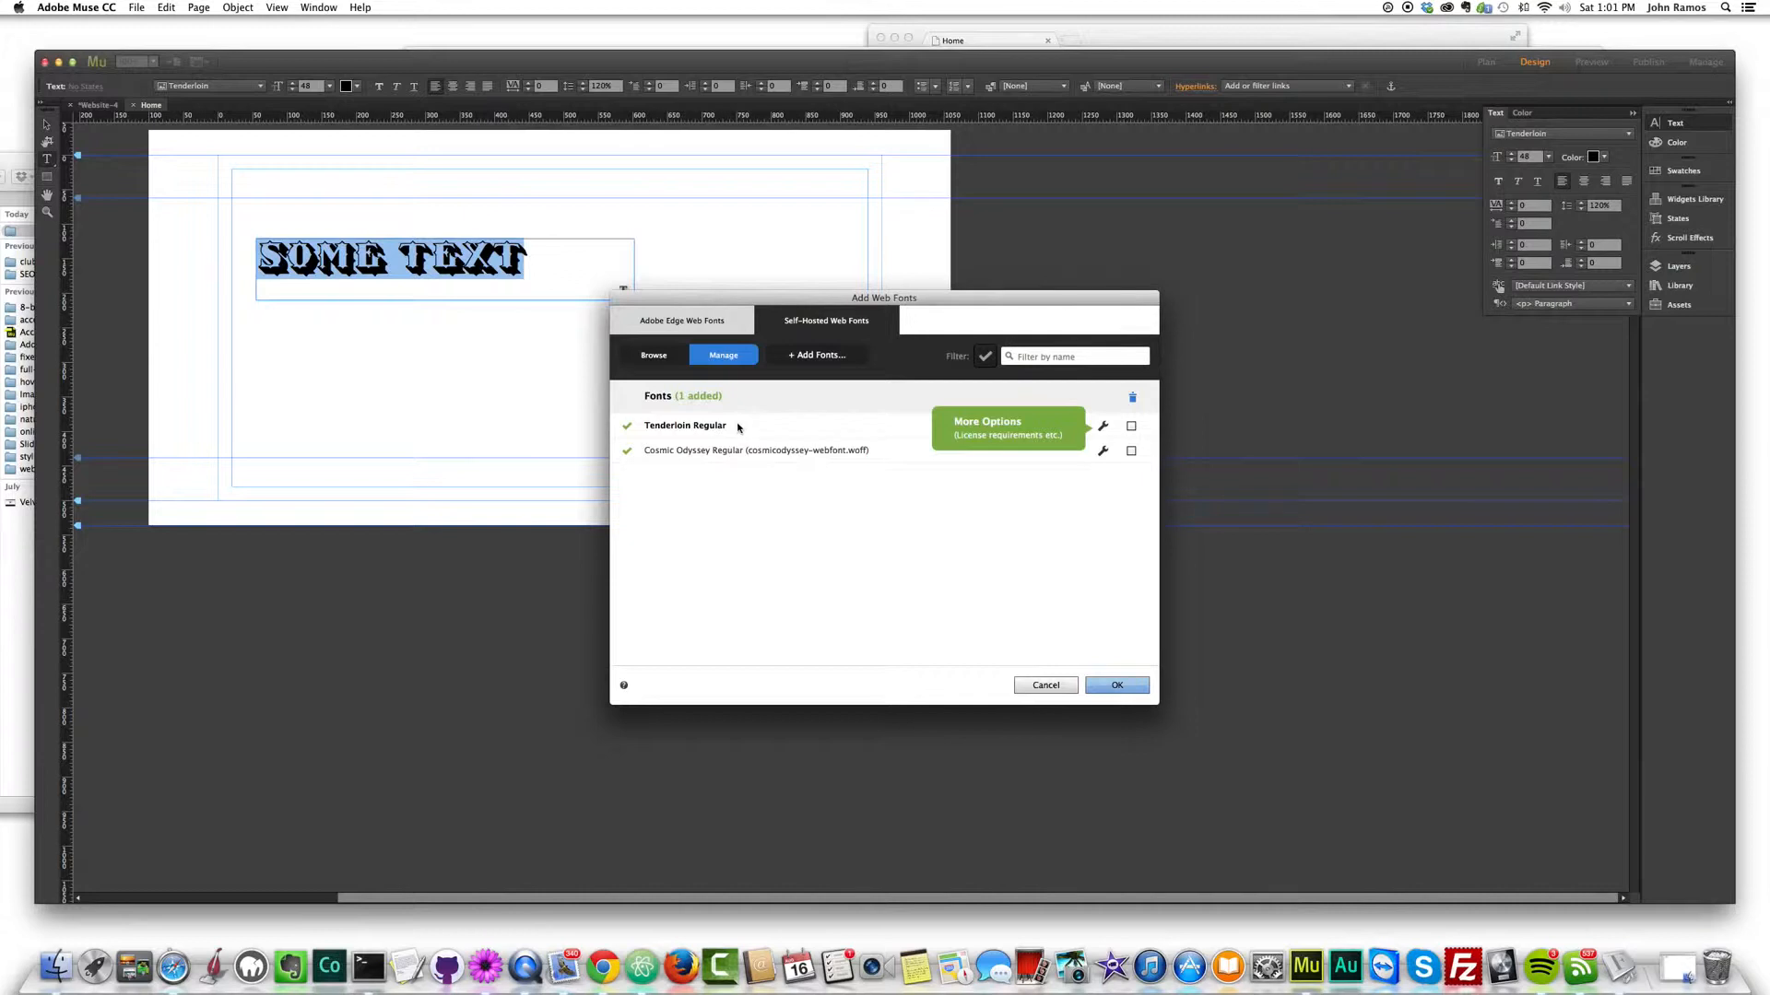
mouse_move(1016, 457)
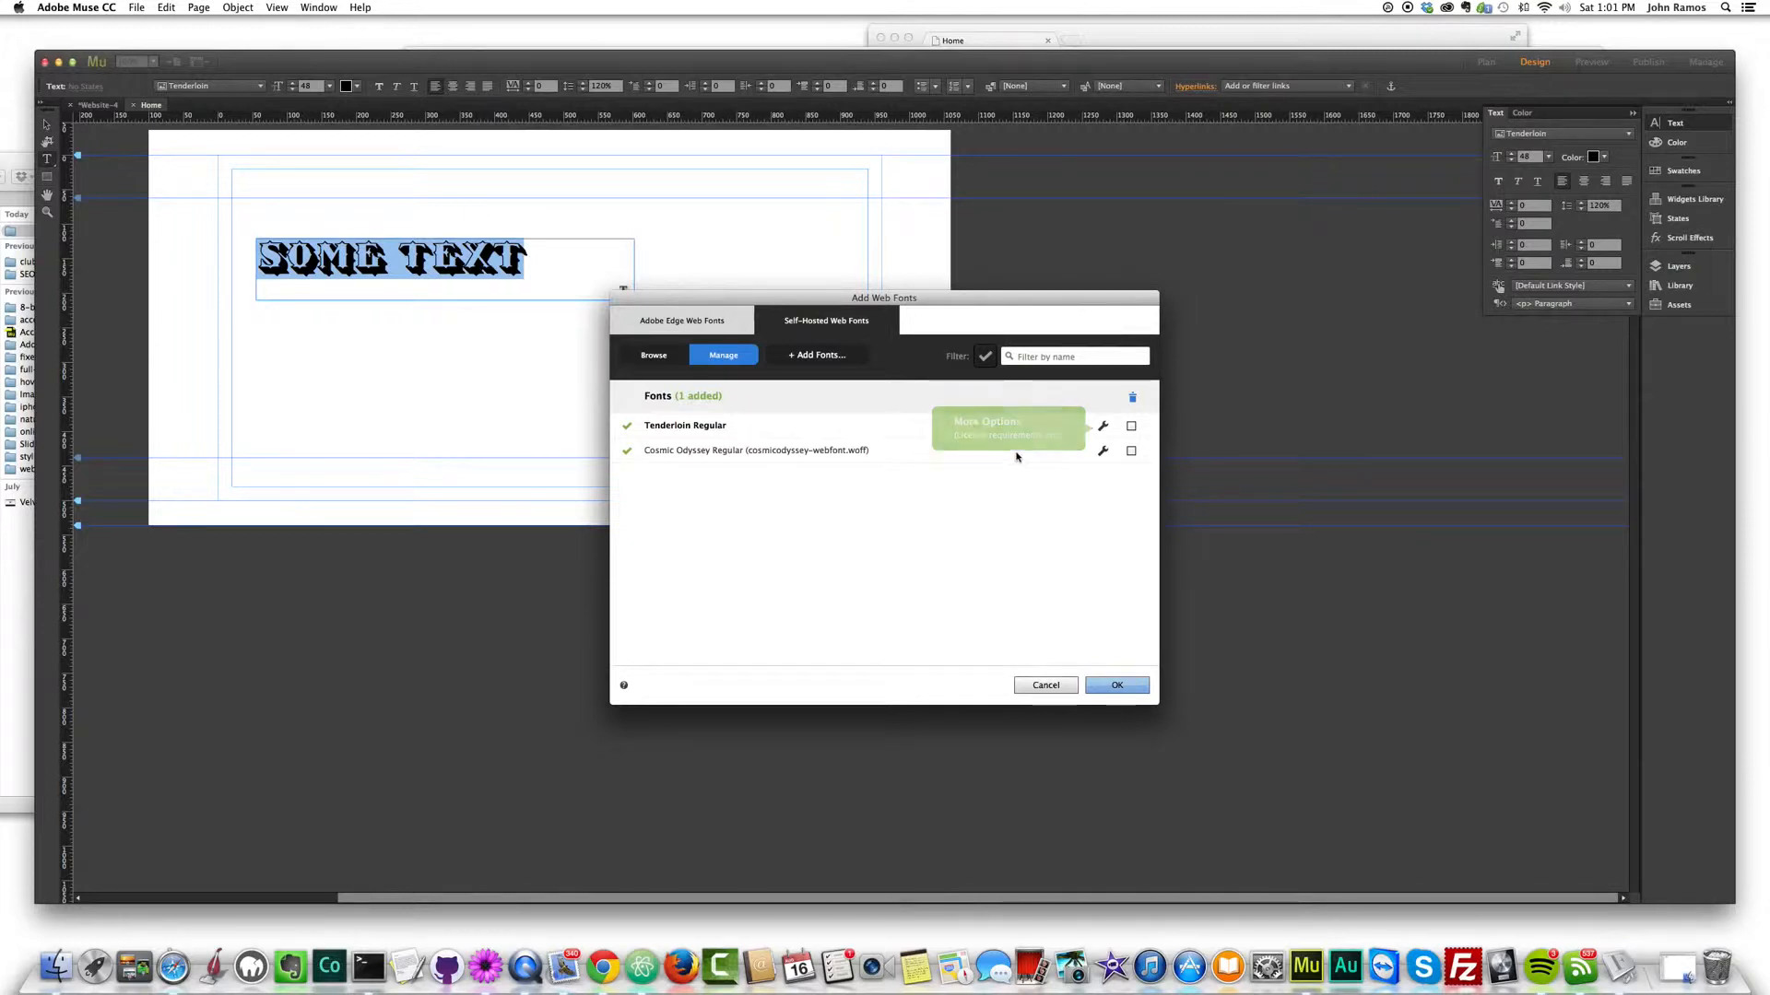
click(1103, 426)
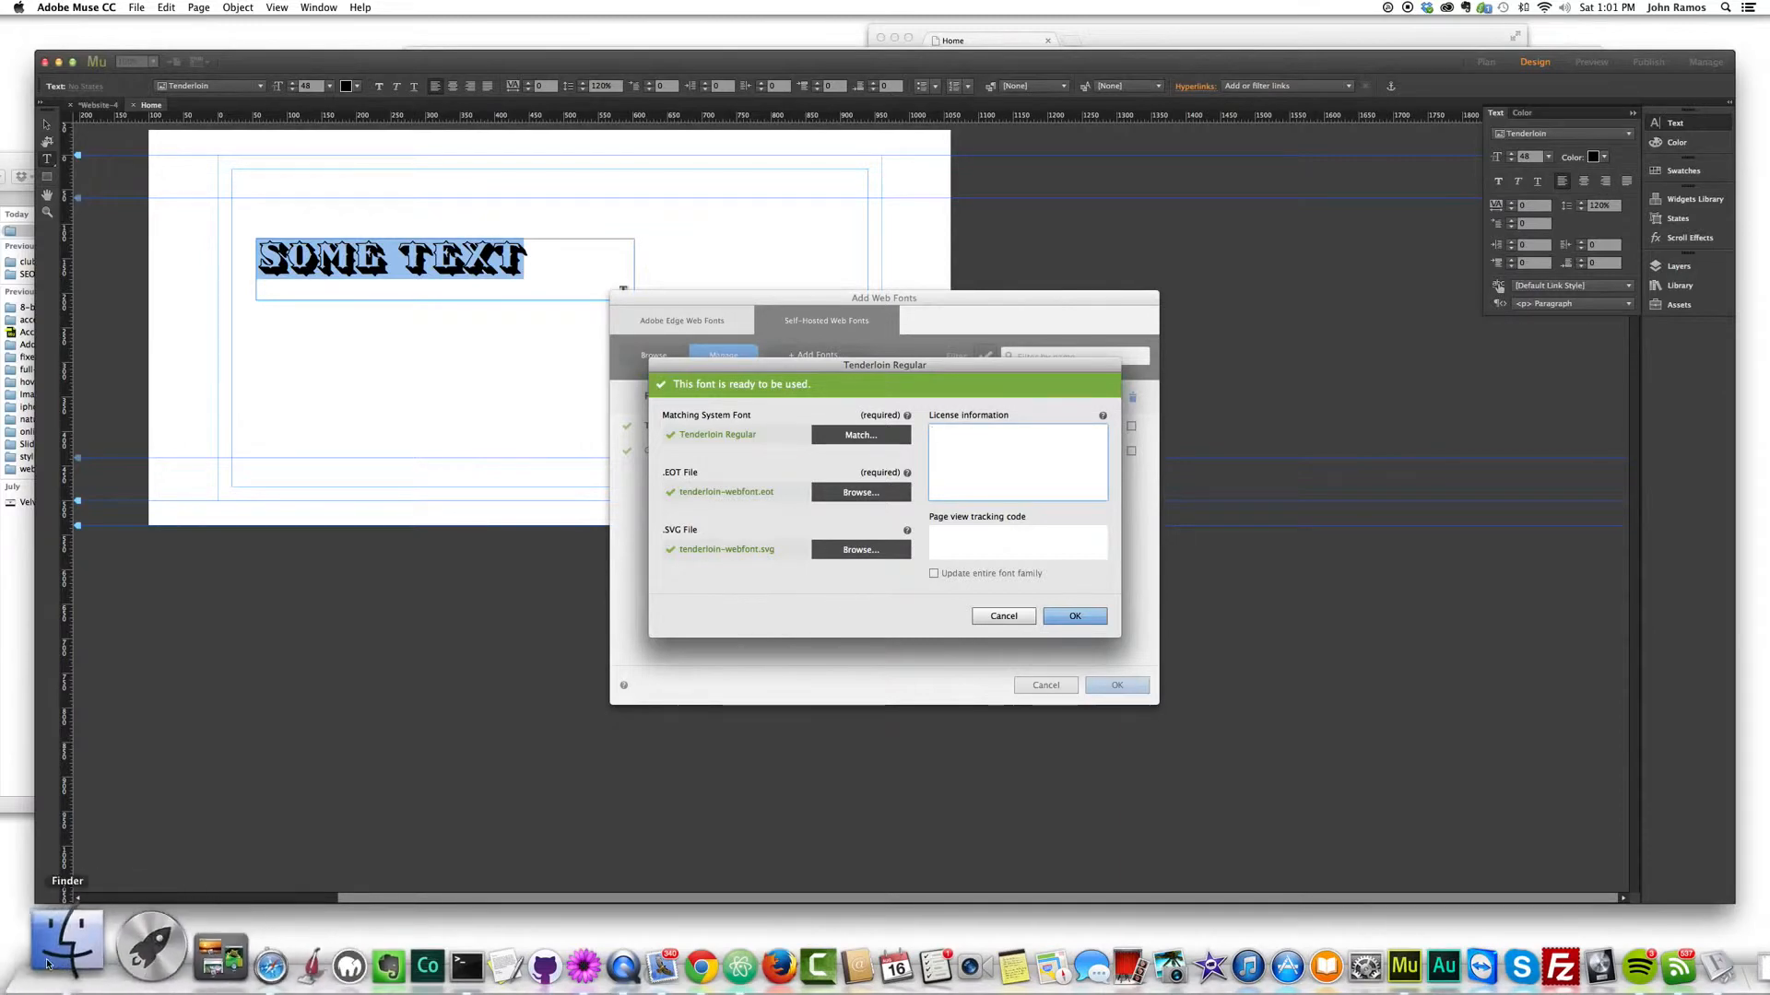
click(65, 947)
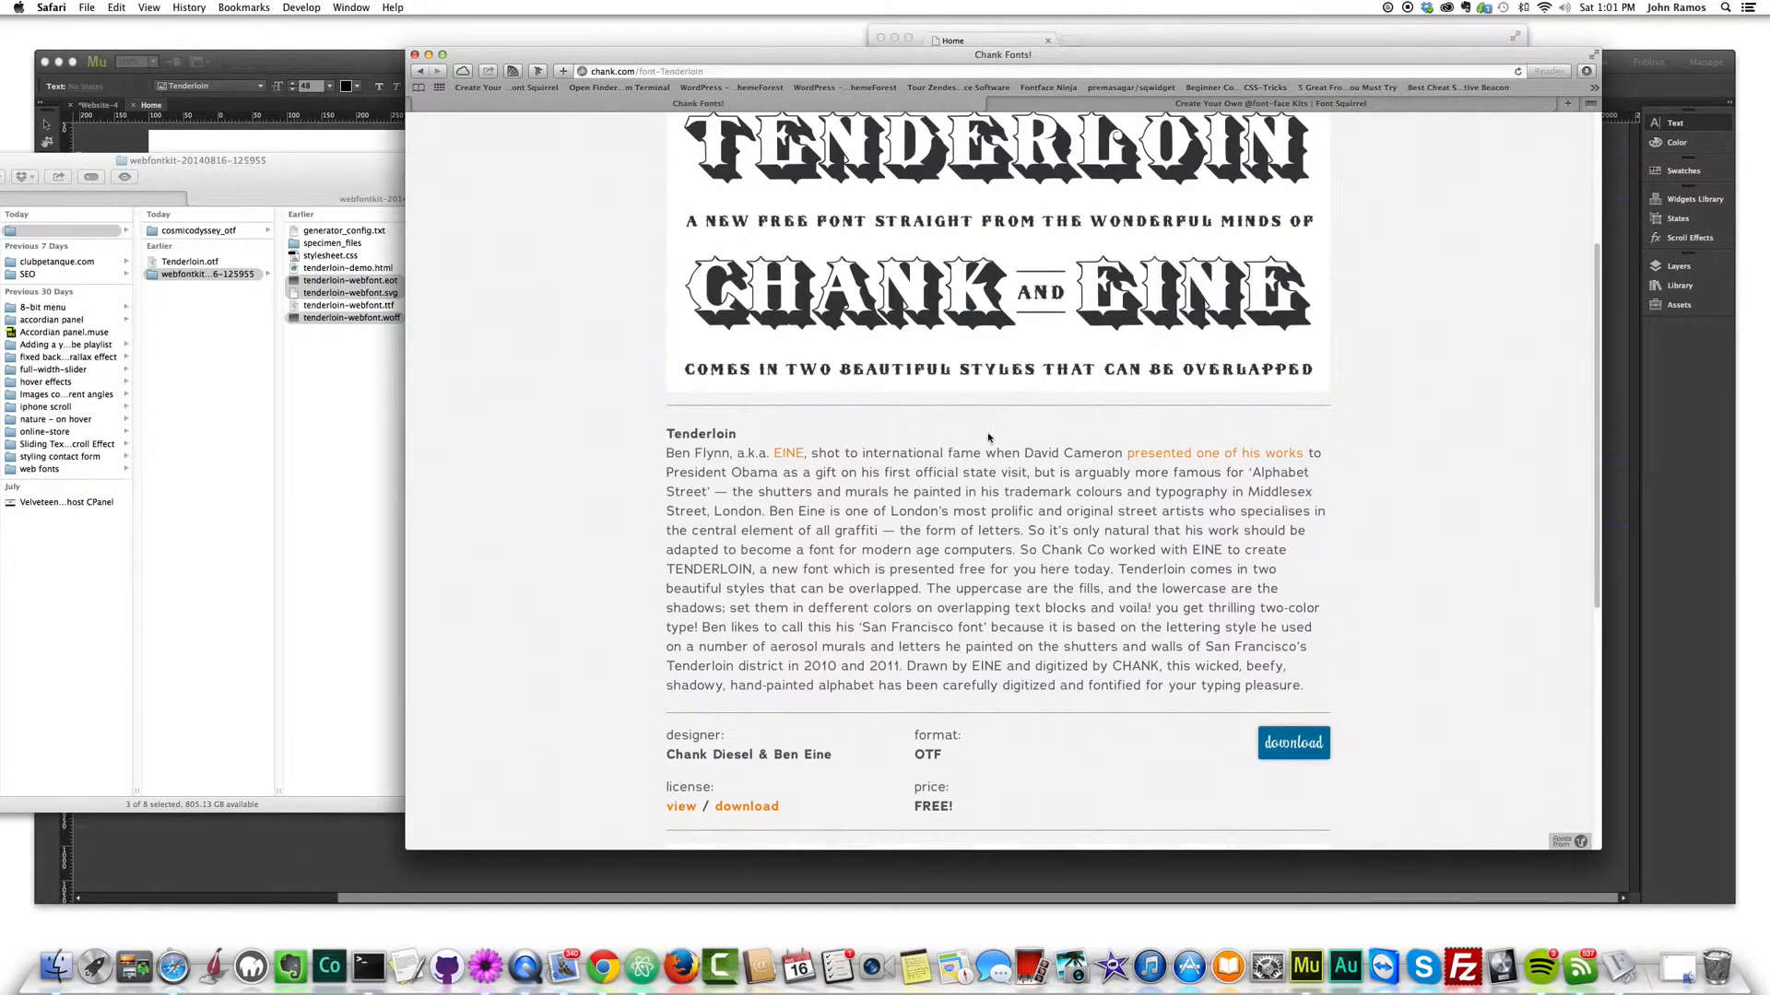
- View the Tenderloin personal use license on Chank Fonts and scroll through its text
scroll(down, 3)
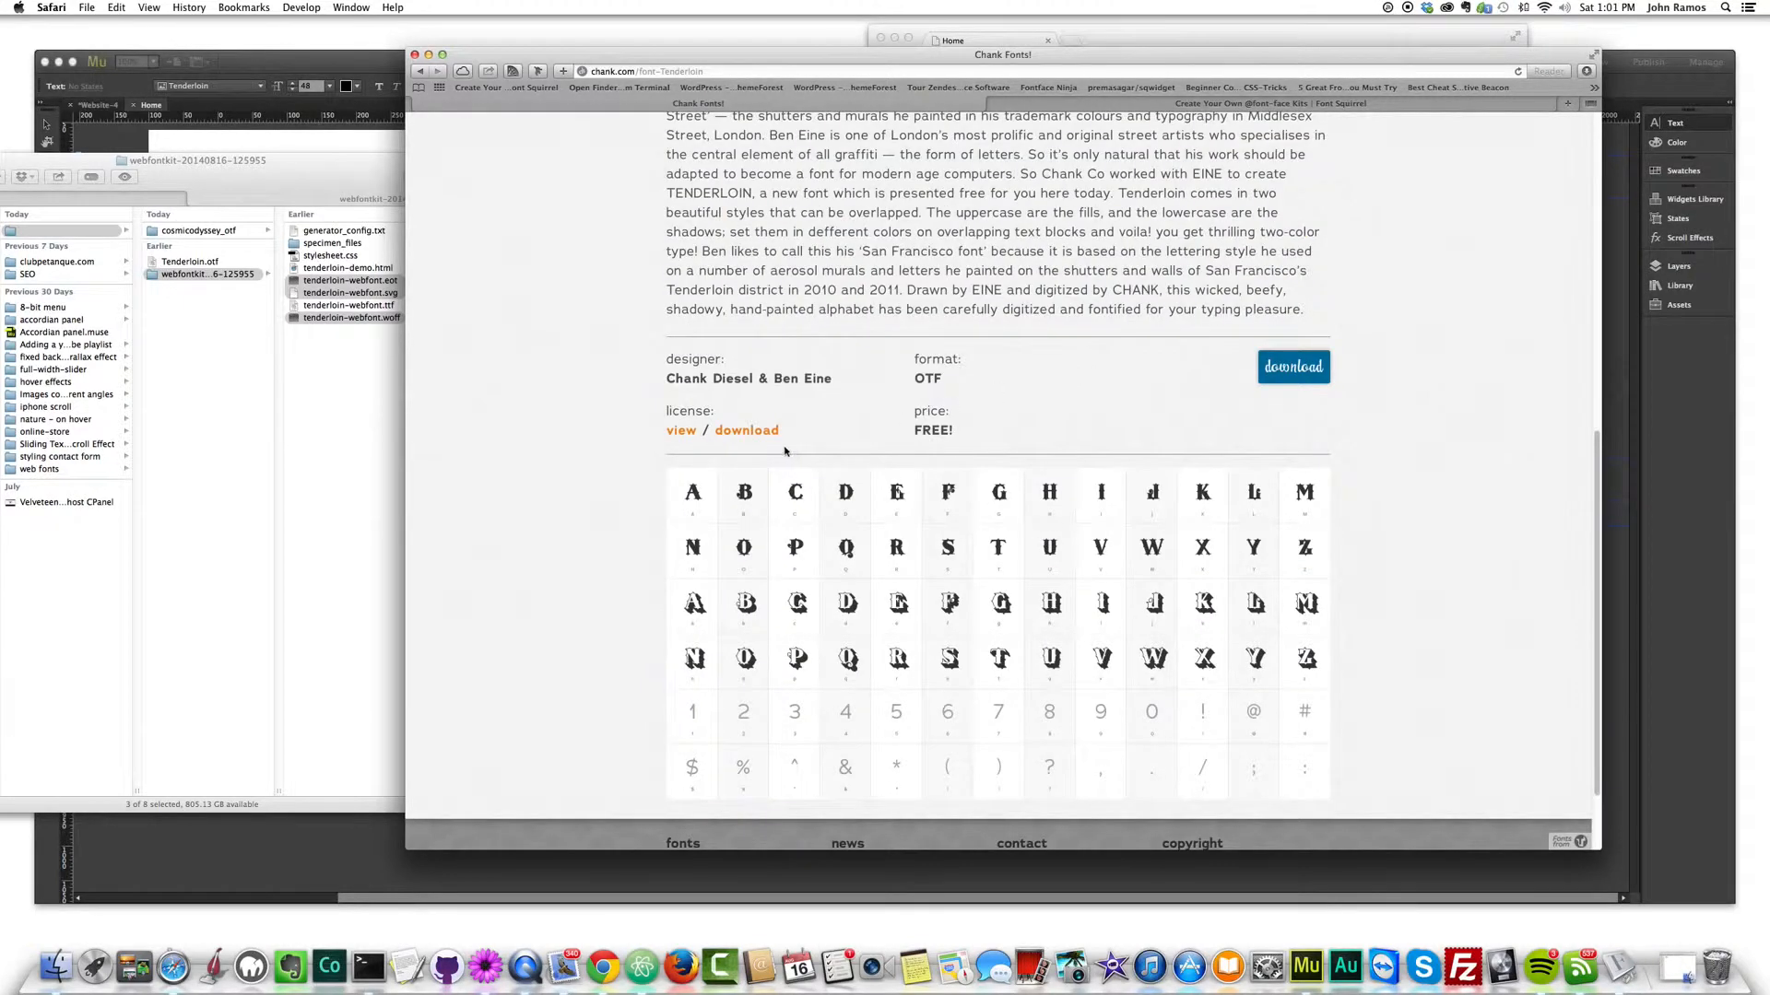
click(680, 430)
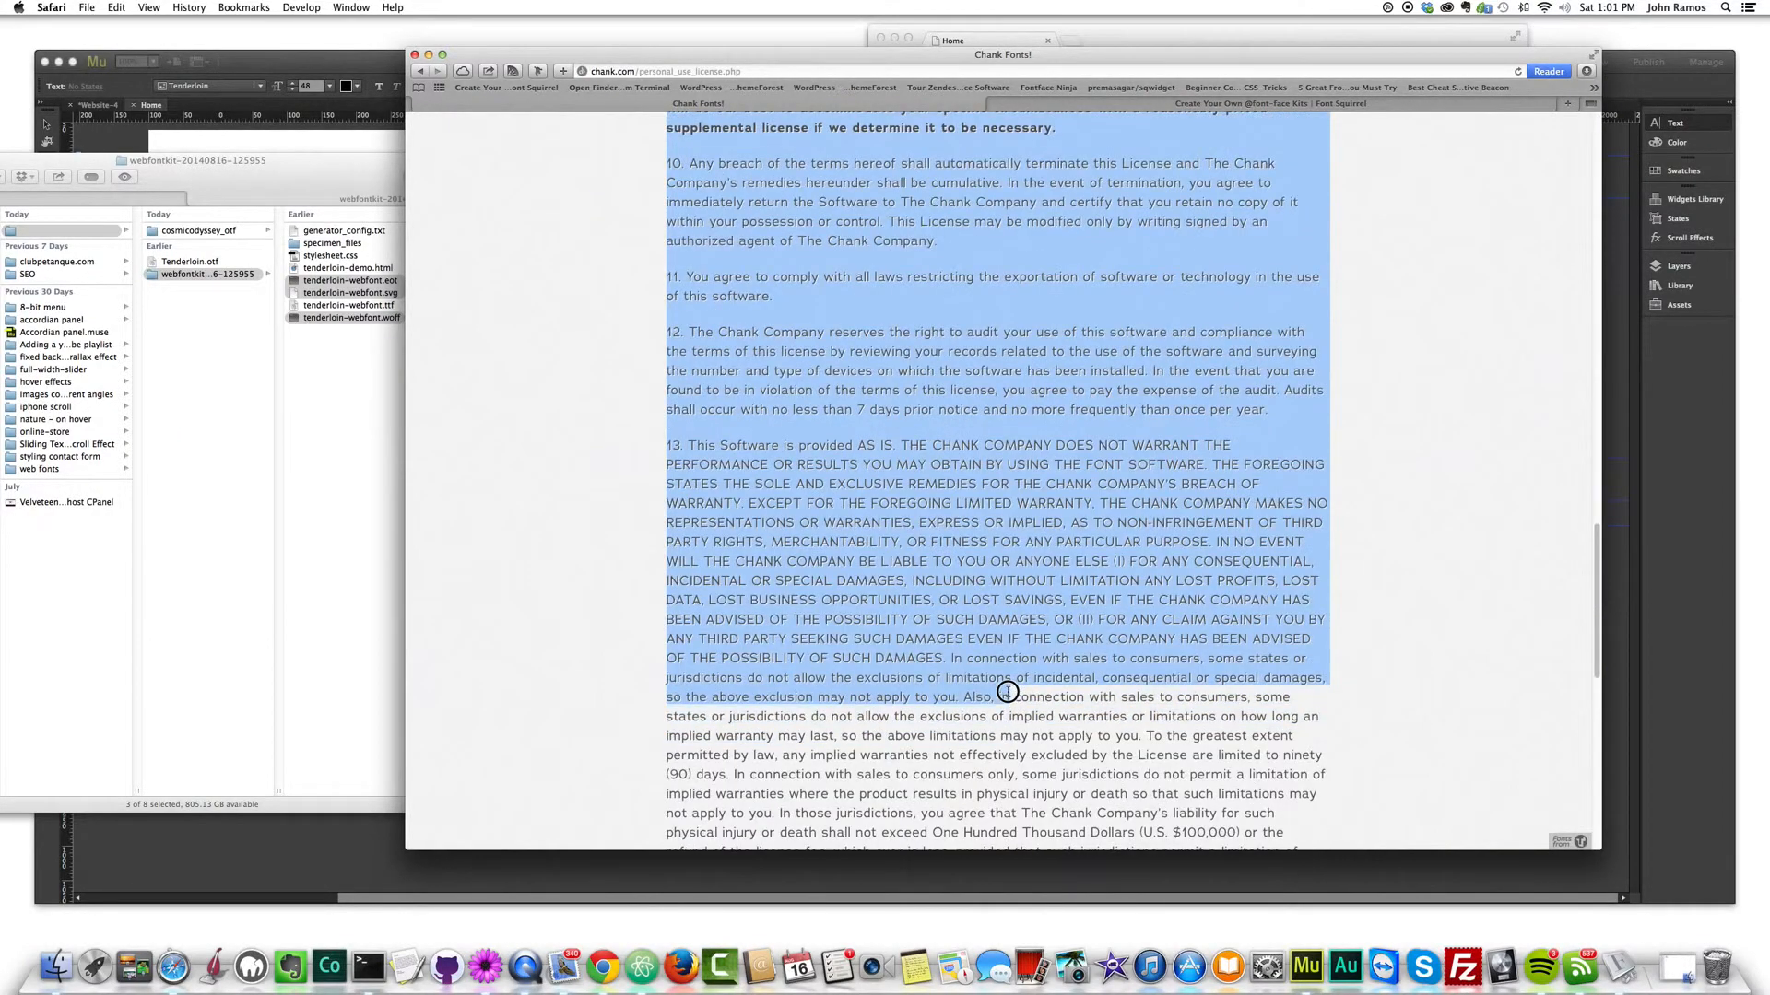
scroll(down, 3)
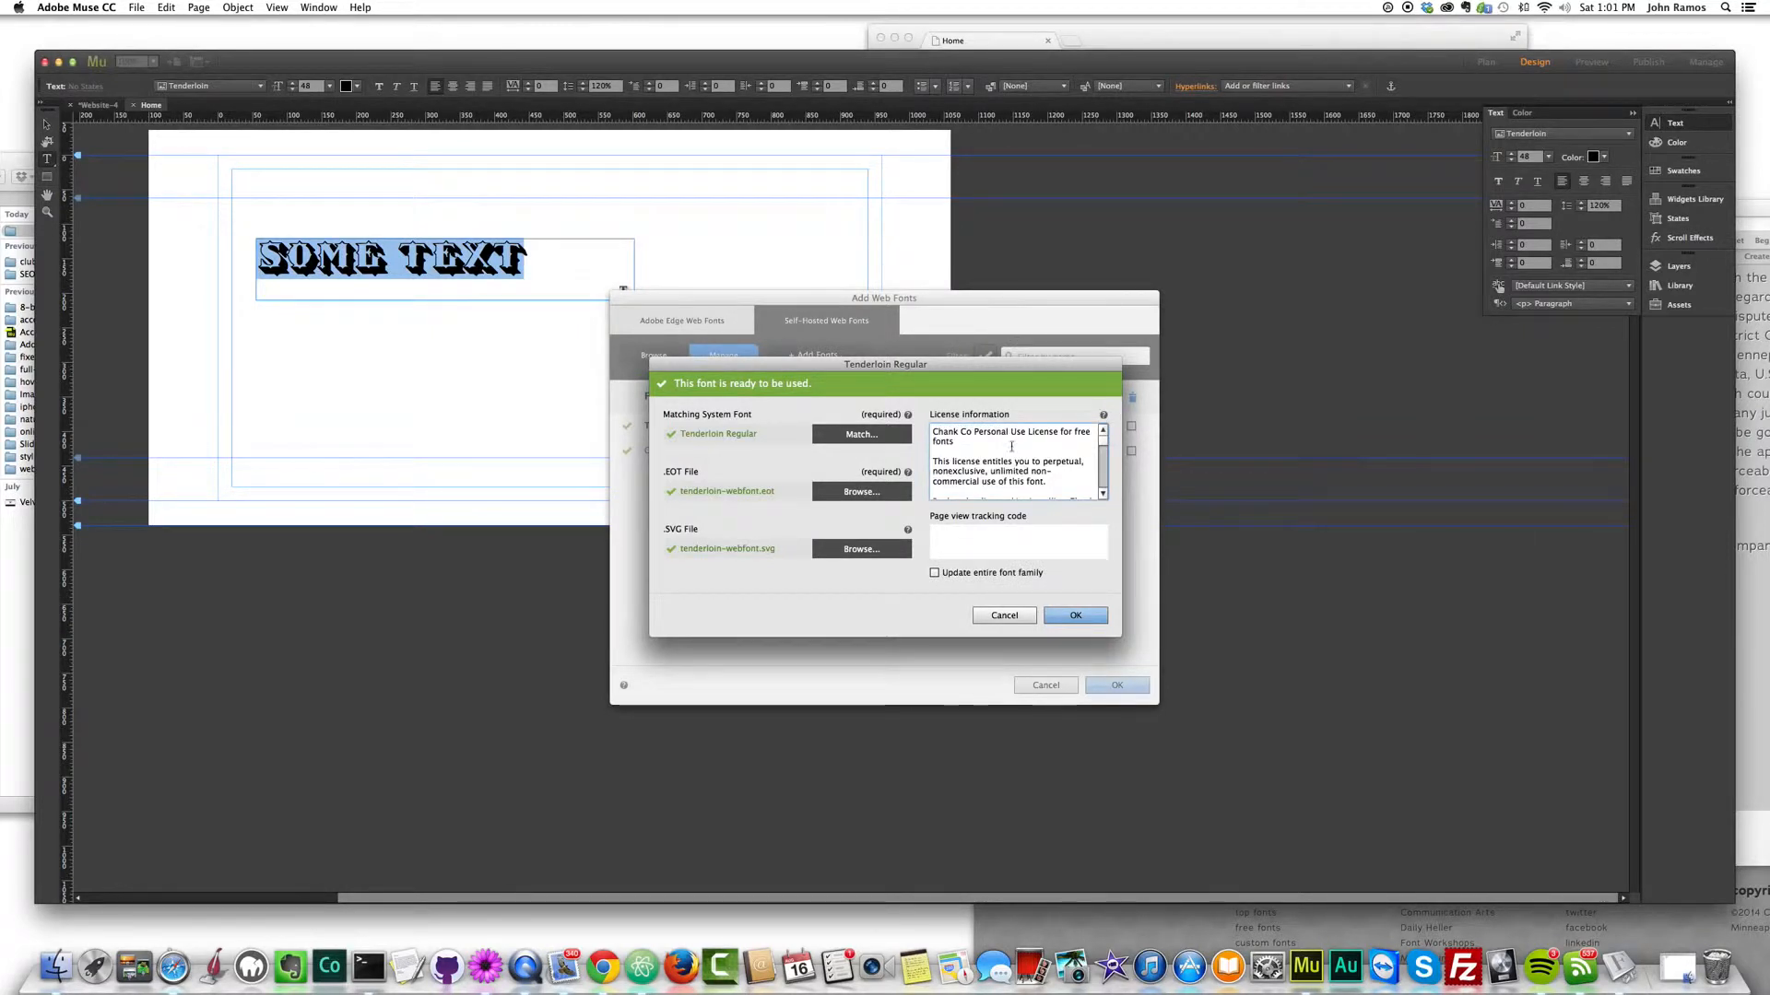
mouse_move(942, 603)
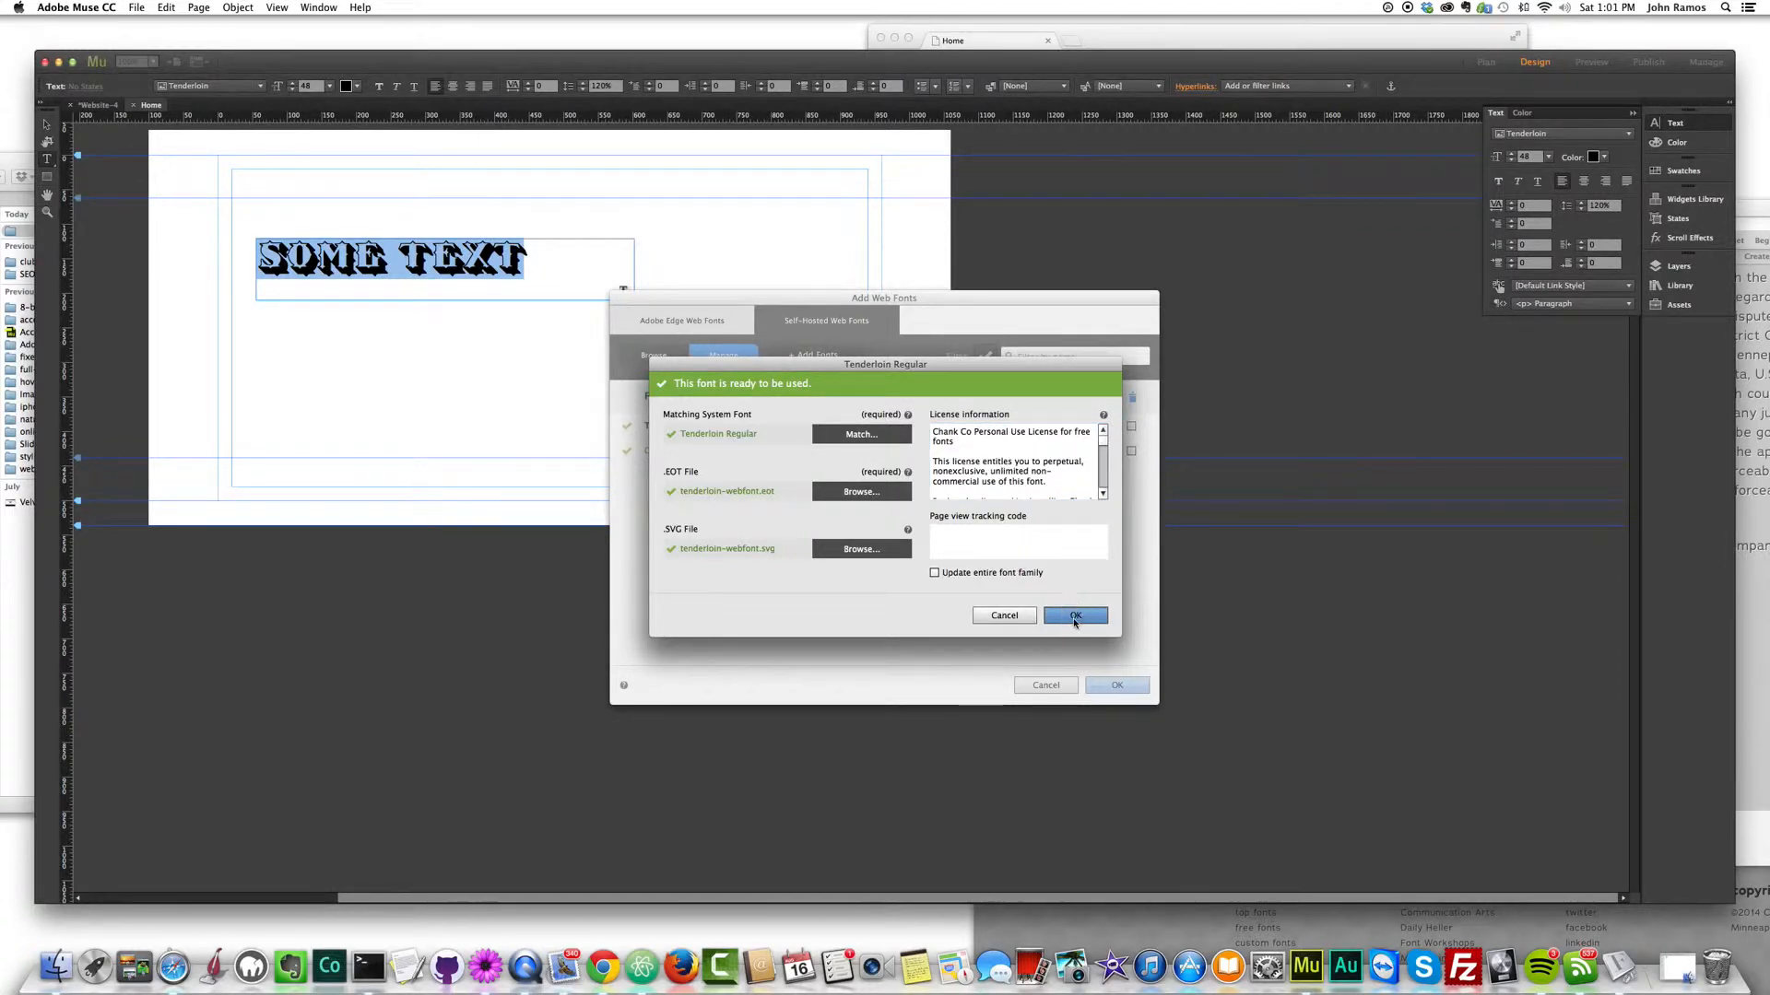
- Confirm Tenderloin Regular's settings, finish Add Web Fonts, and dismiss the font-added notice
click(1073, 616)
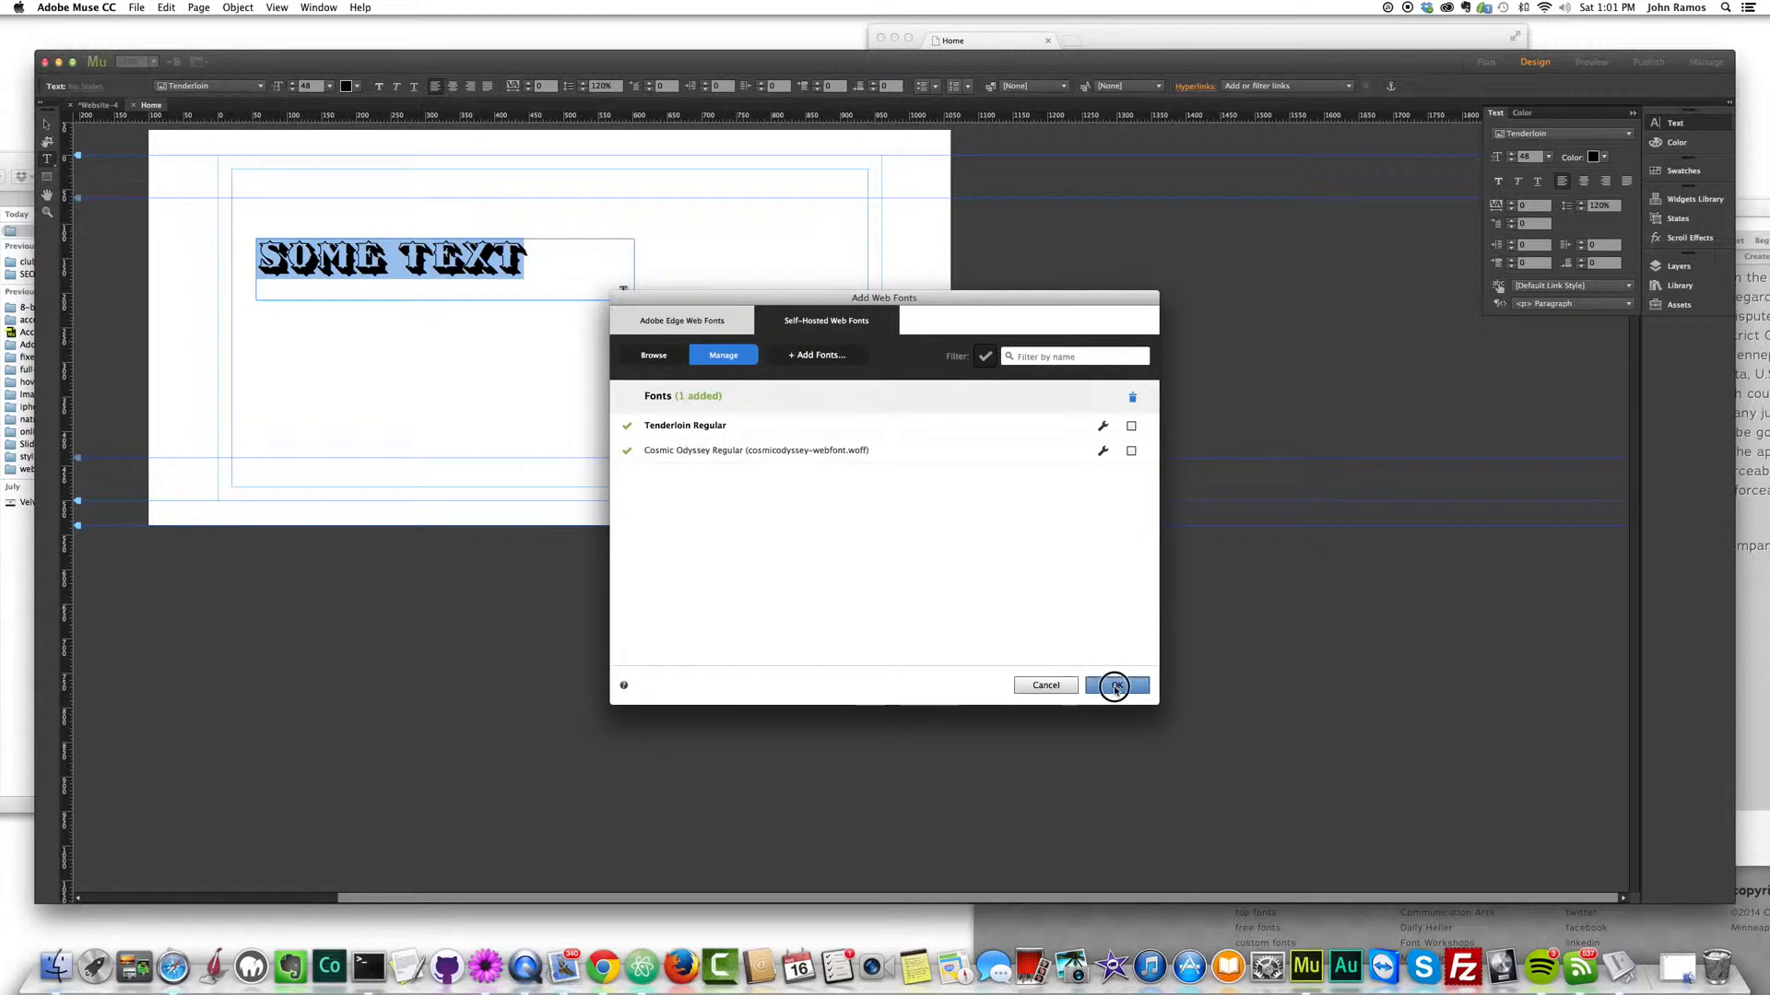
click(1115, 686)
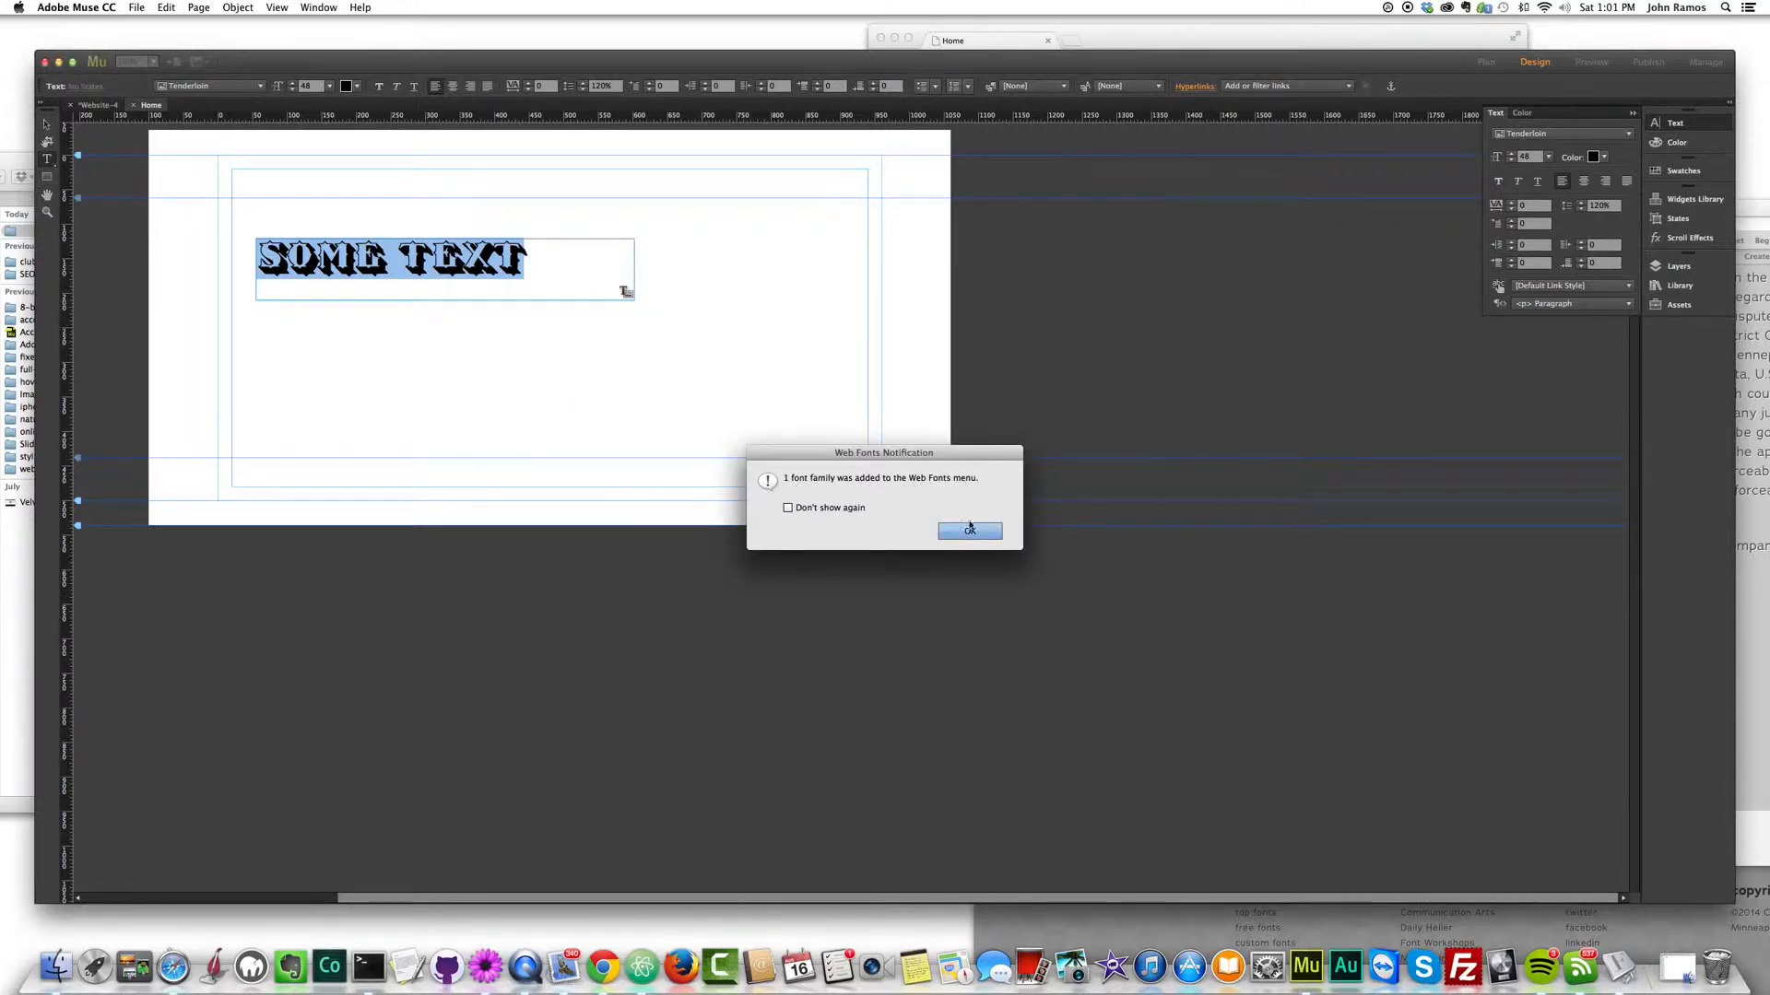
click(968, 531)
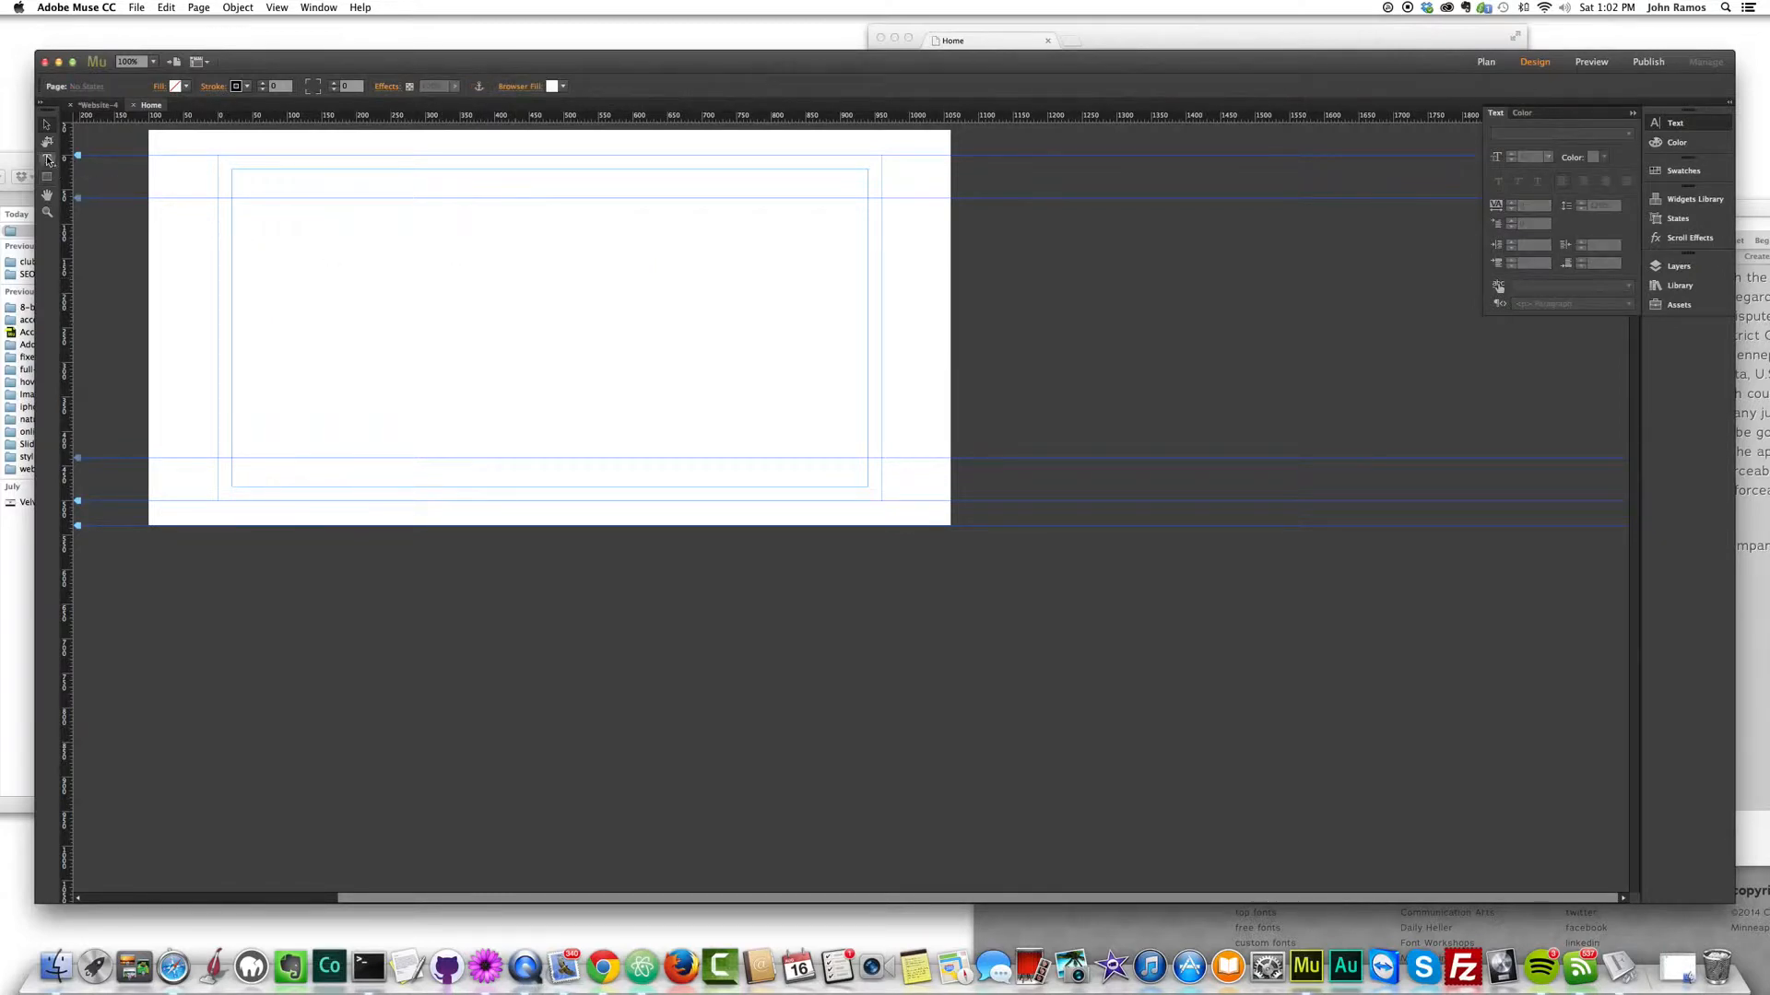
- Draw a text frame and enter 'Some Text in Tenderloin Font from Chank Fonts!'
drag(284, 219, 819, 387)
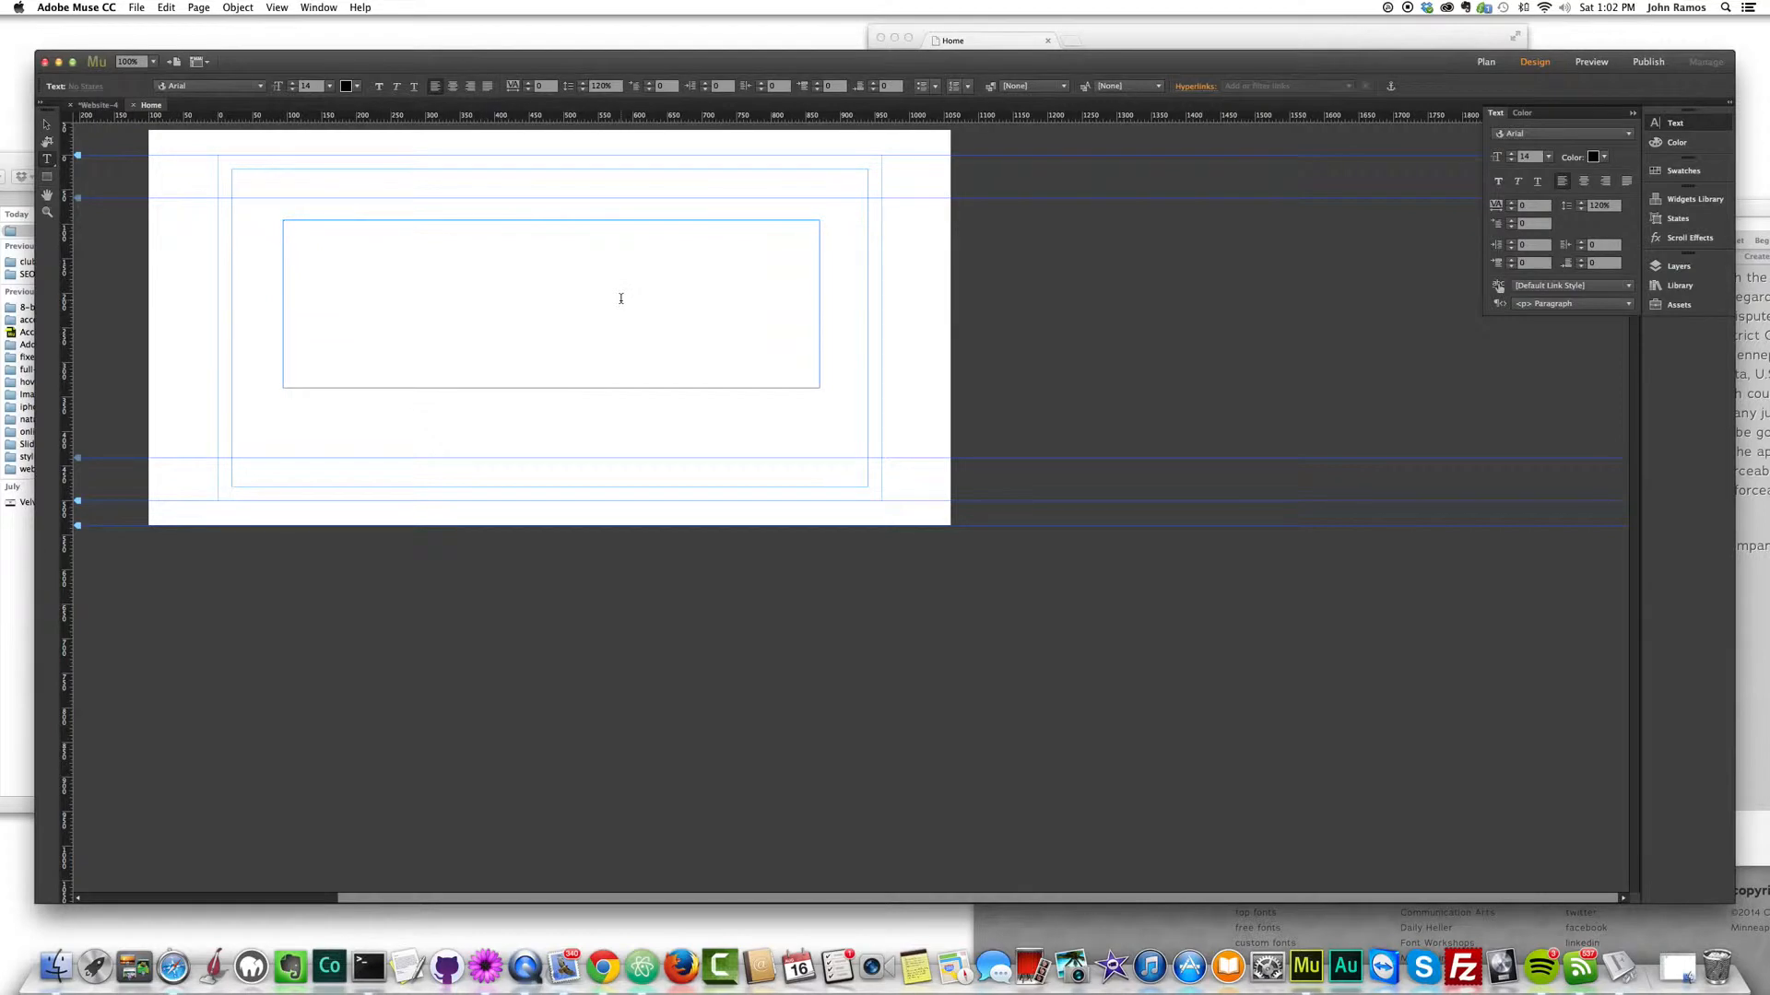
text(Some)
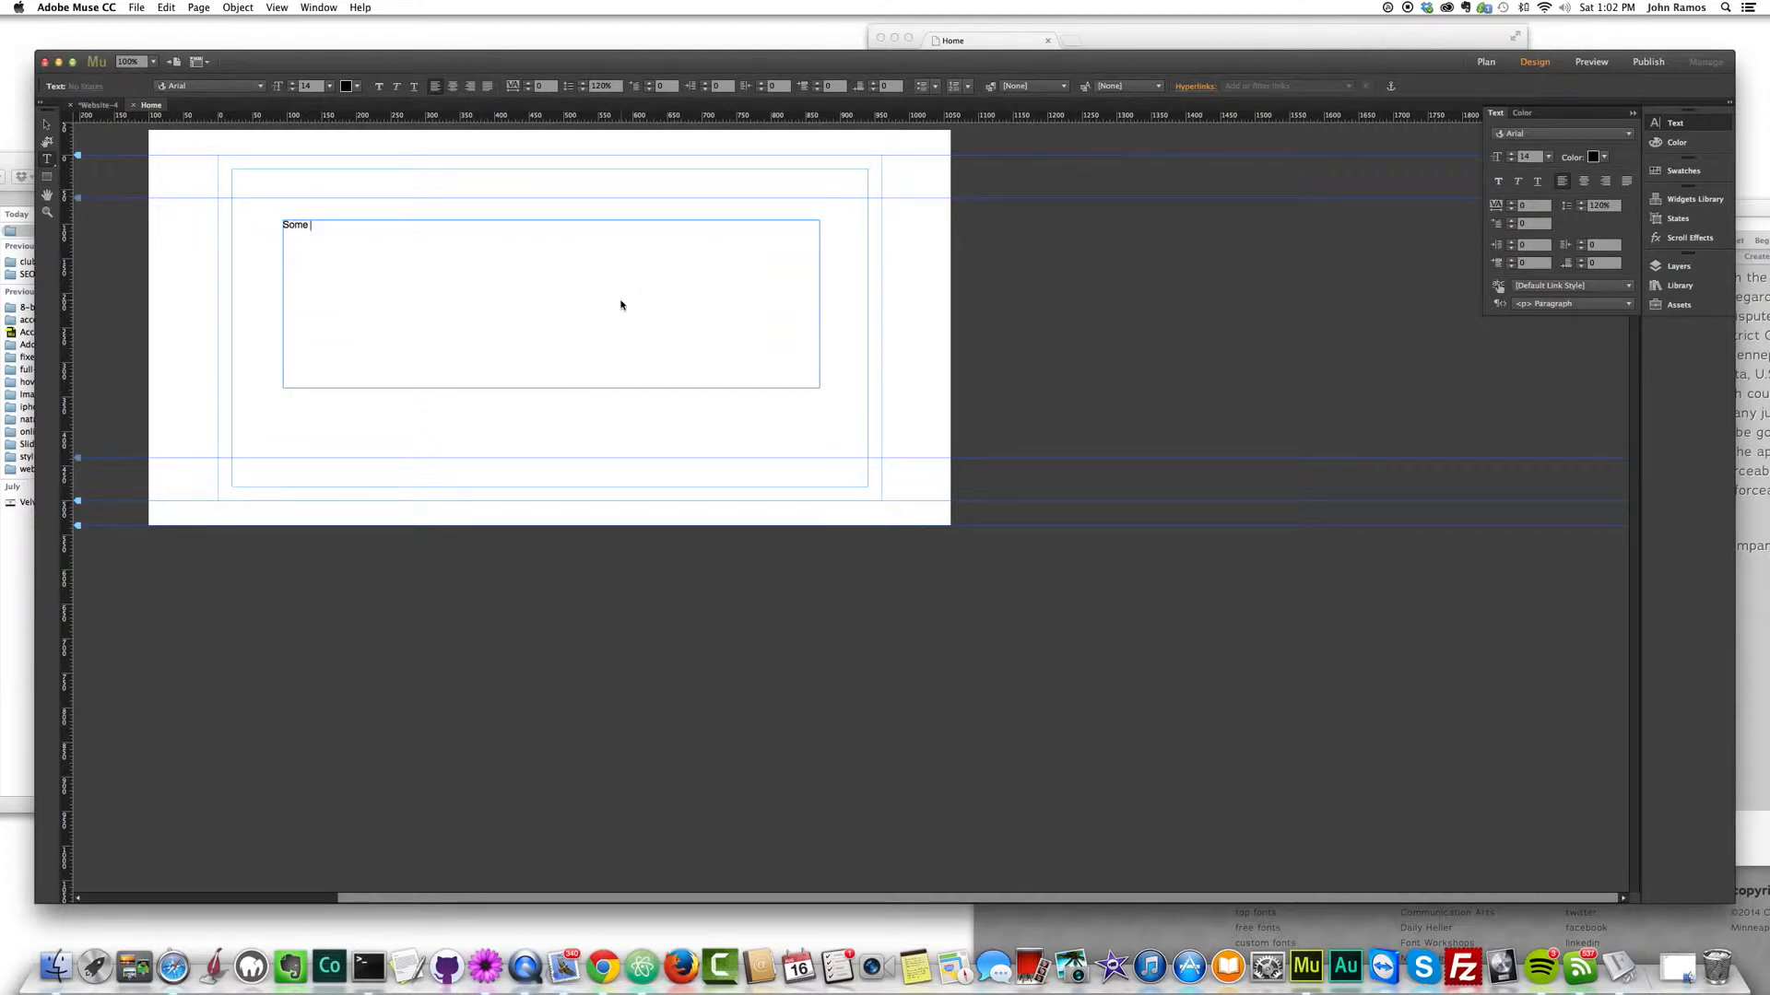
text(Text in Tende)
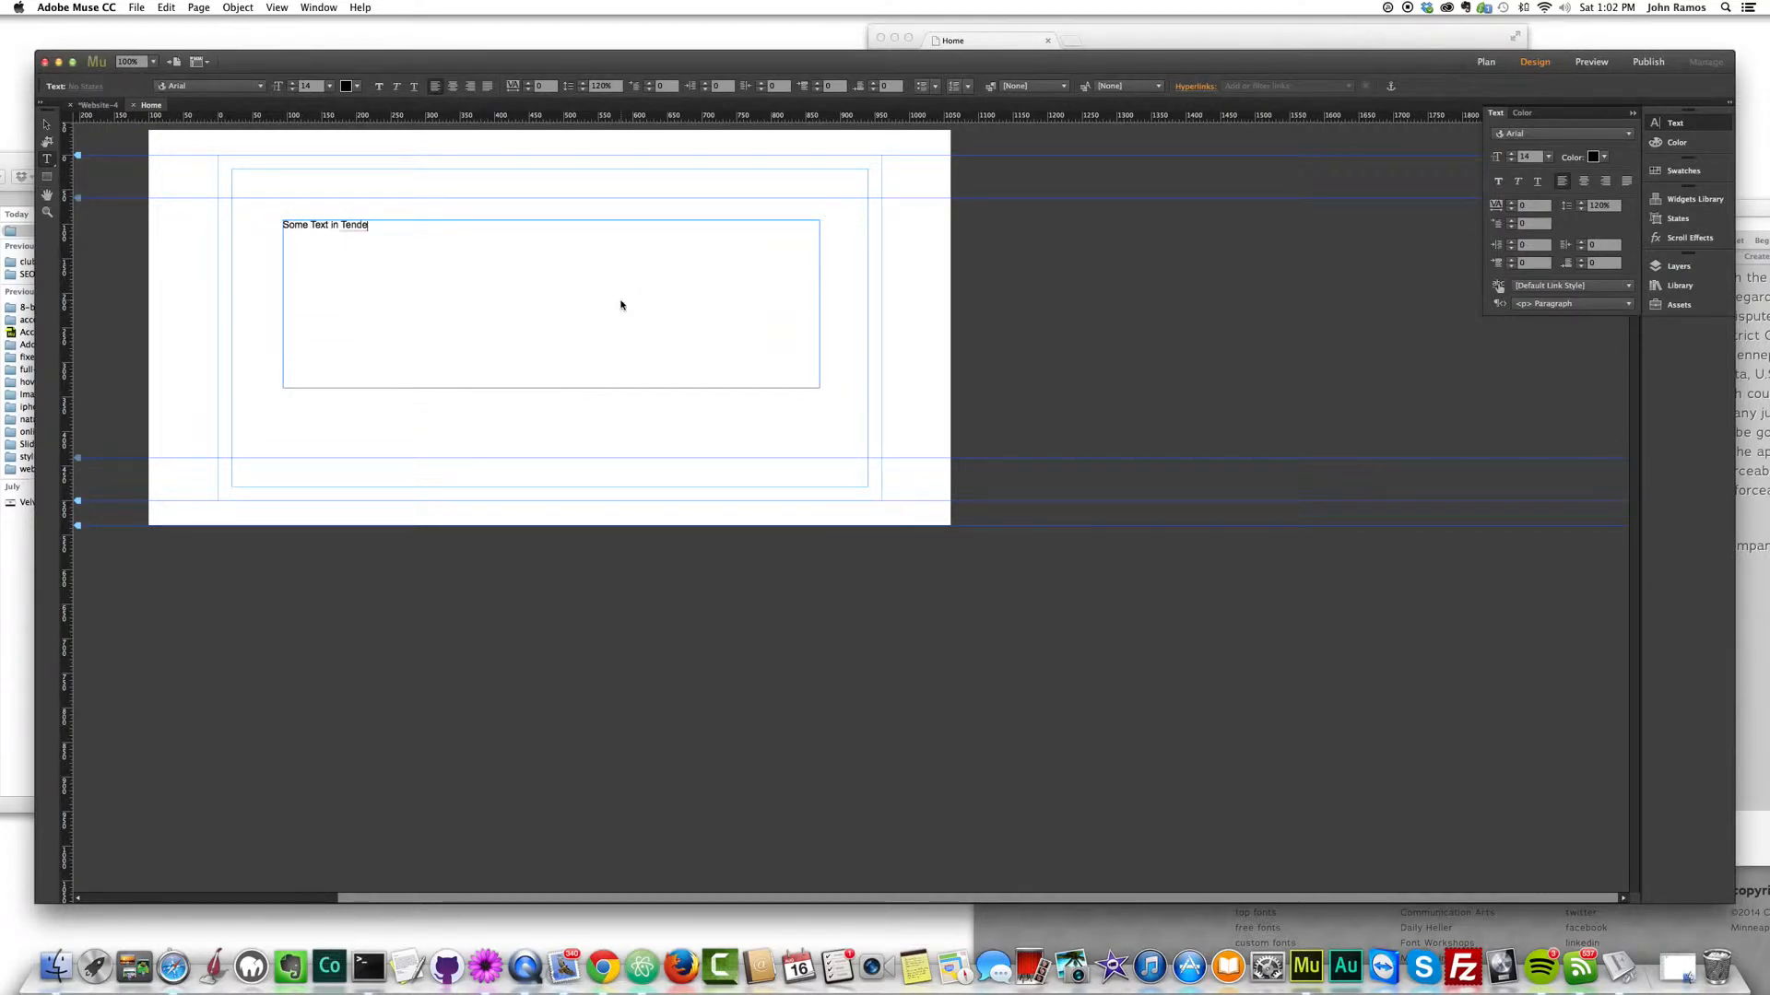
text(rloin Font)
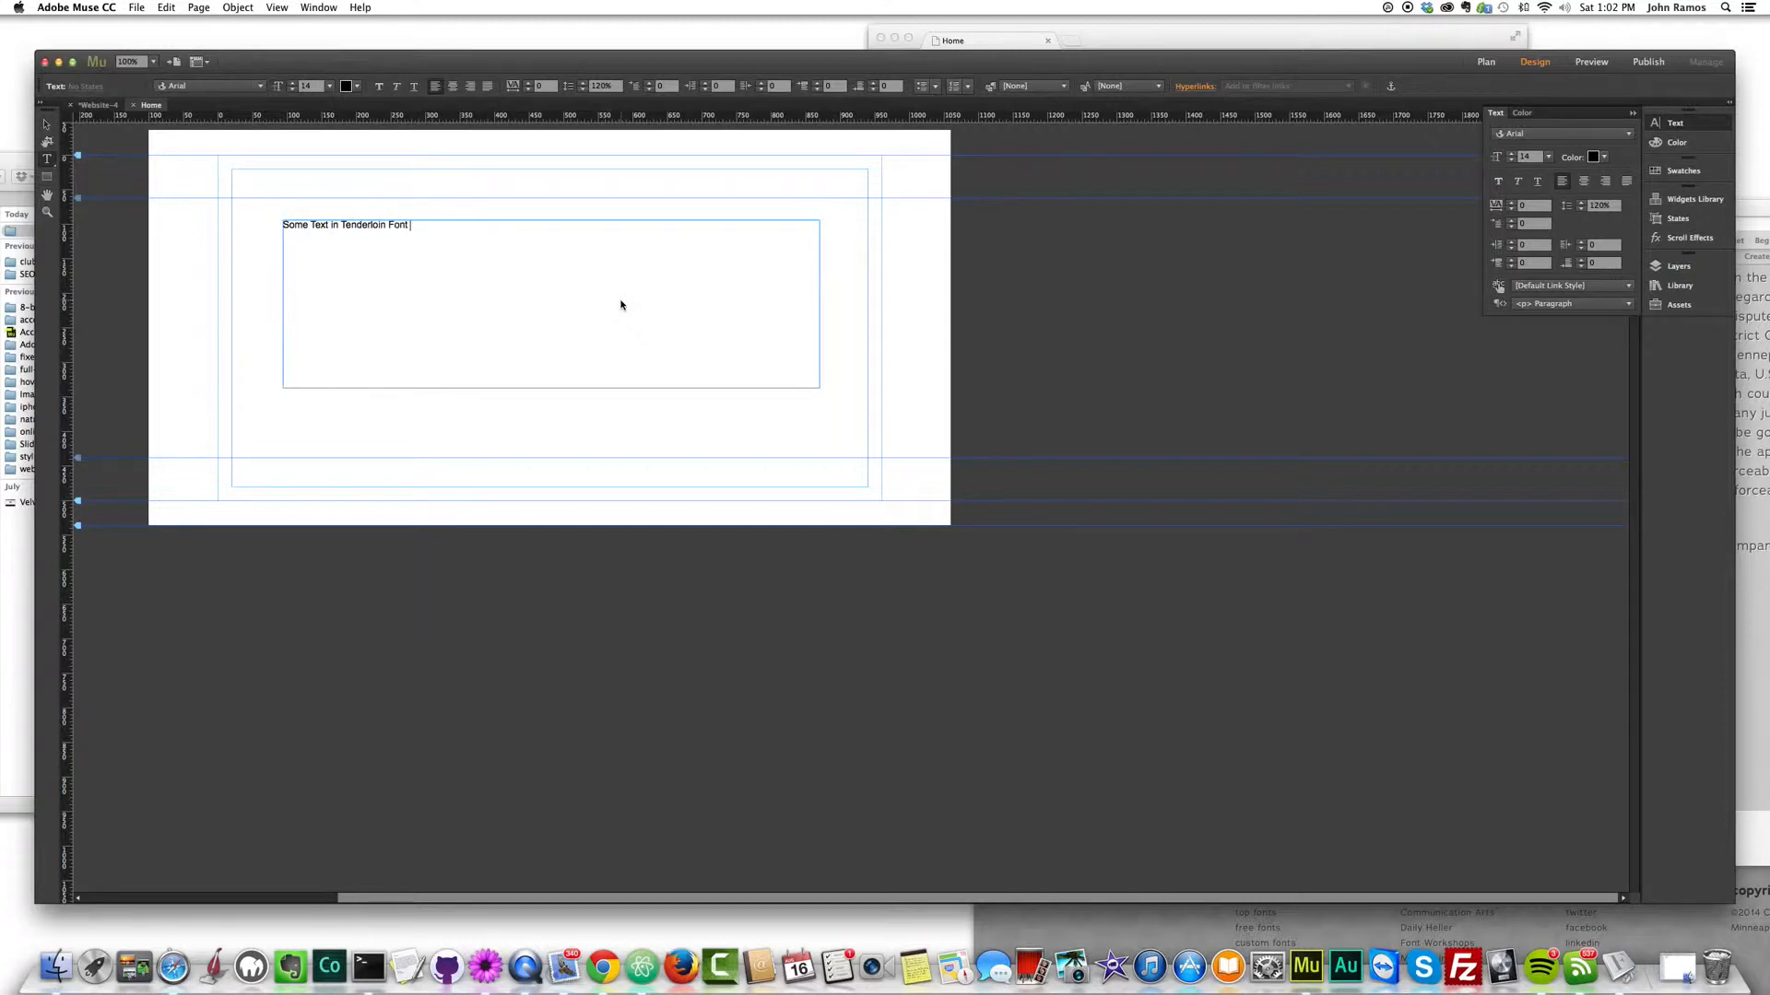
text(from Chank Fonts.)
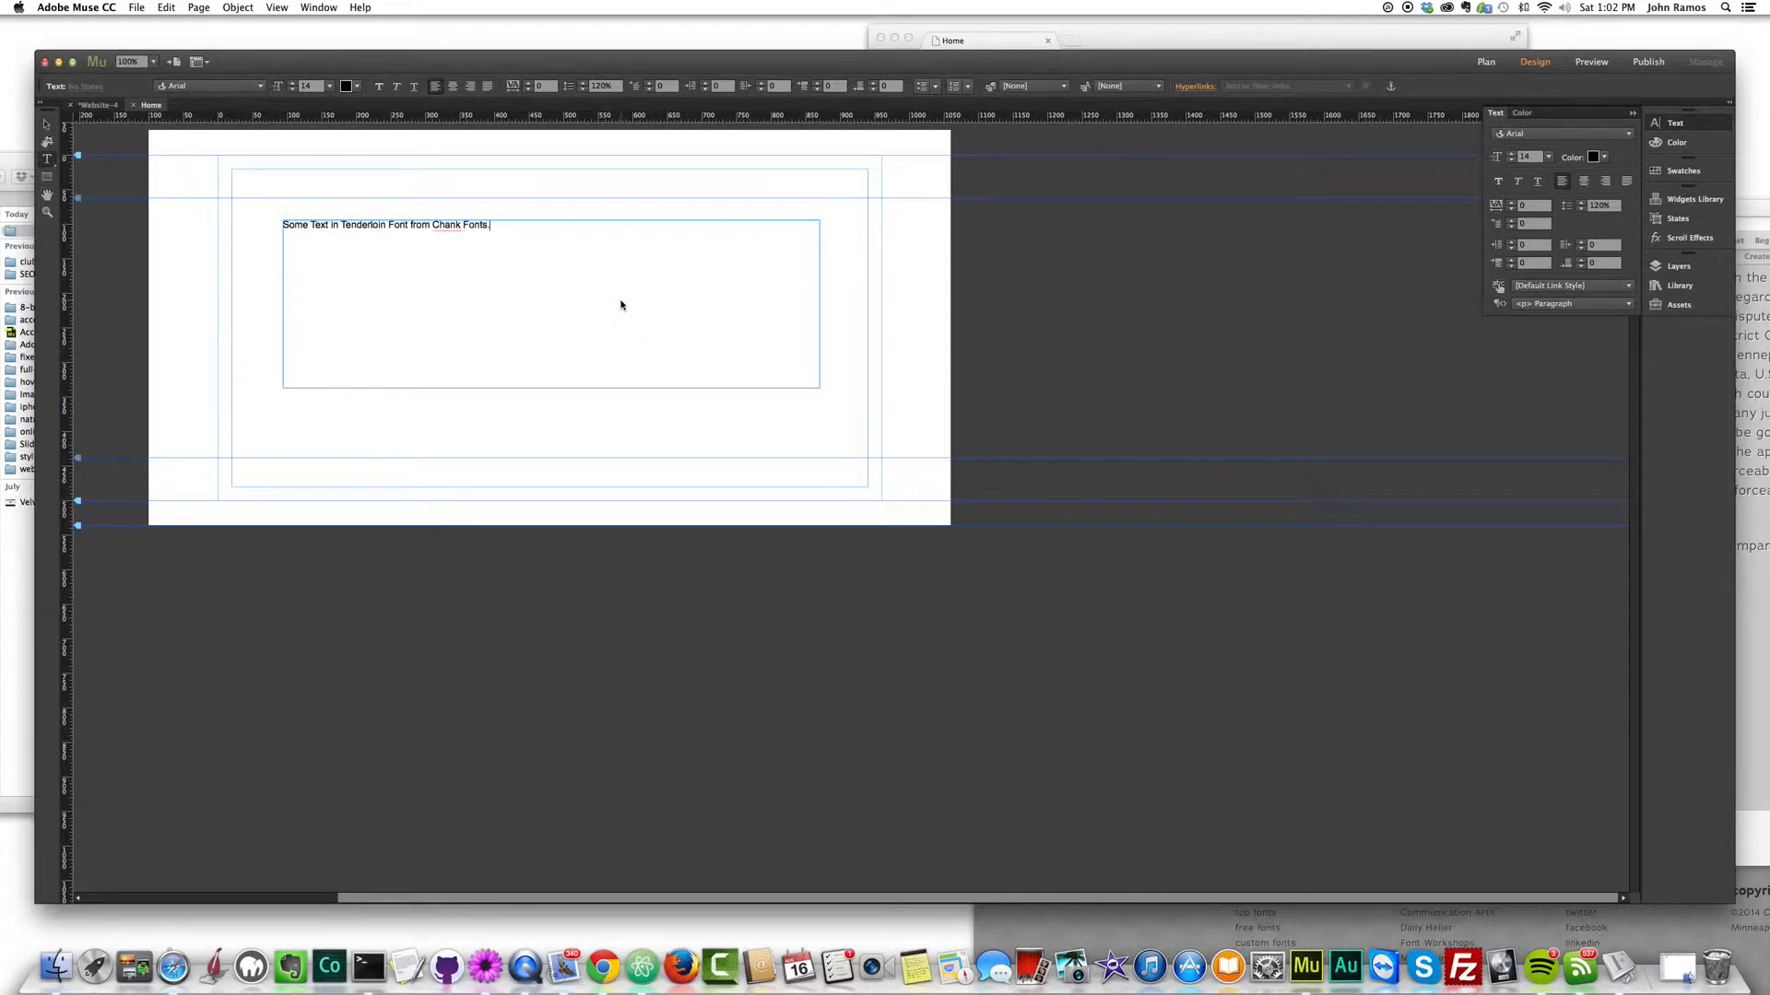
text(!)
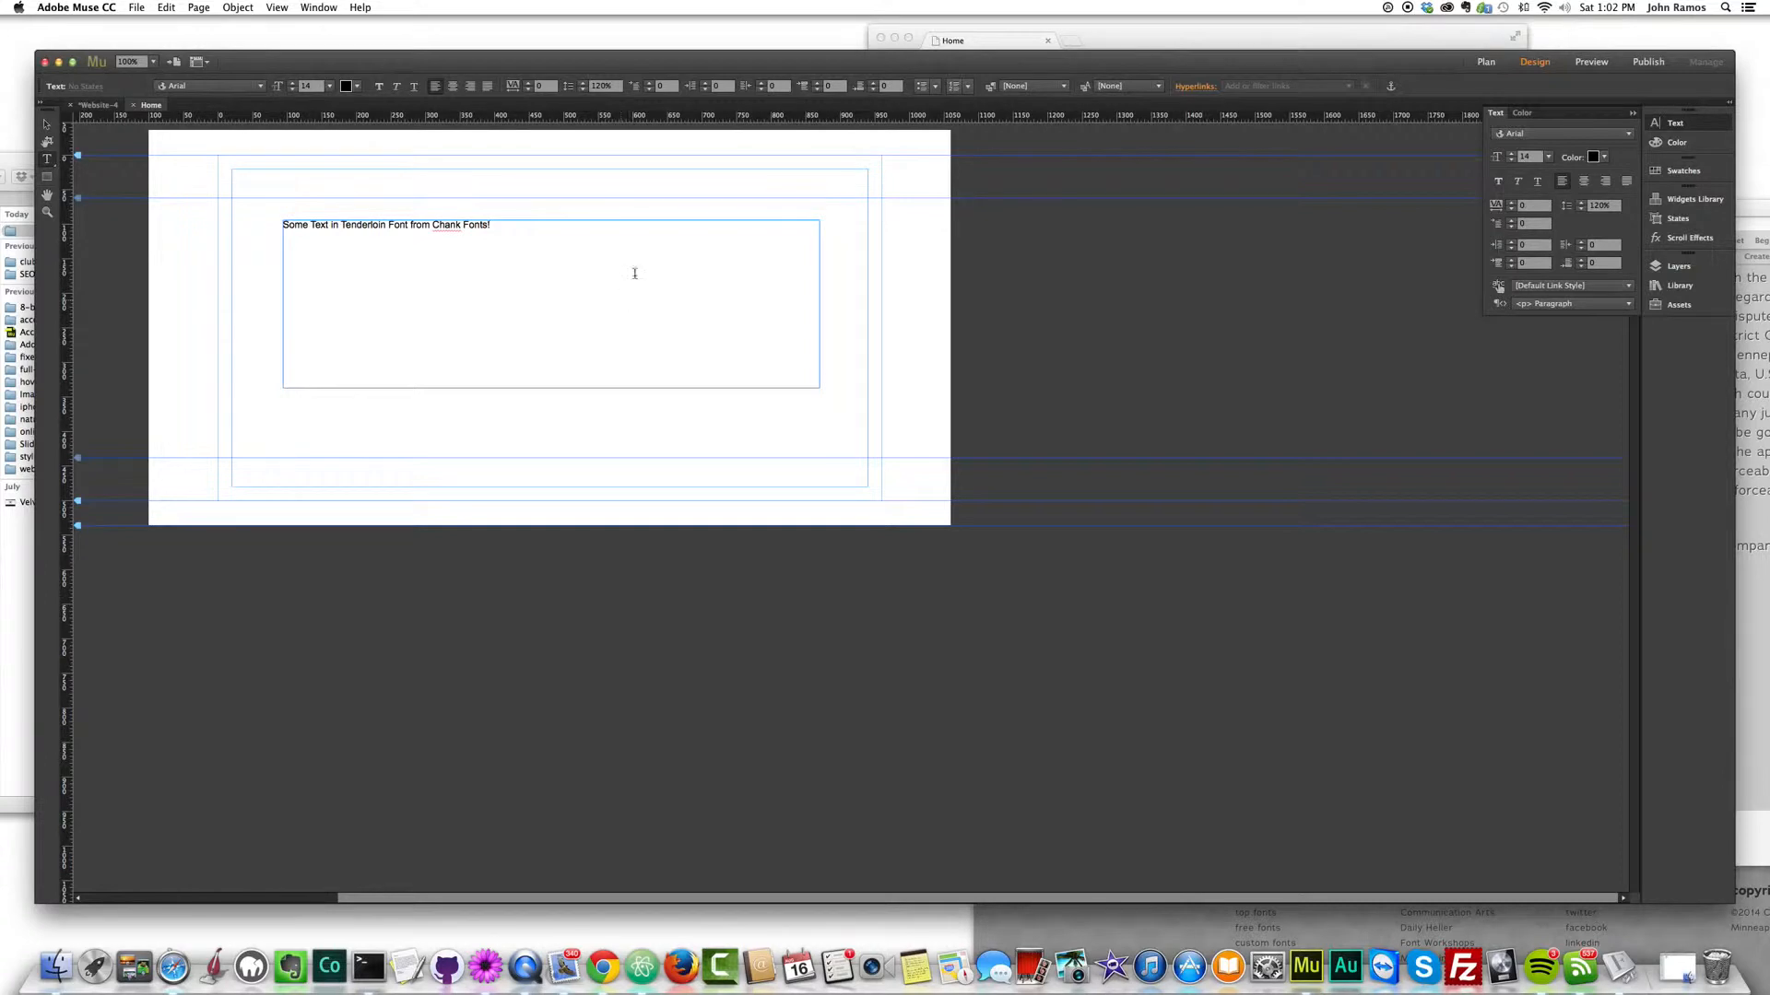
click(503, 229)
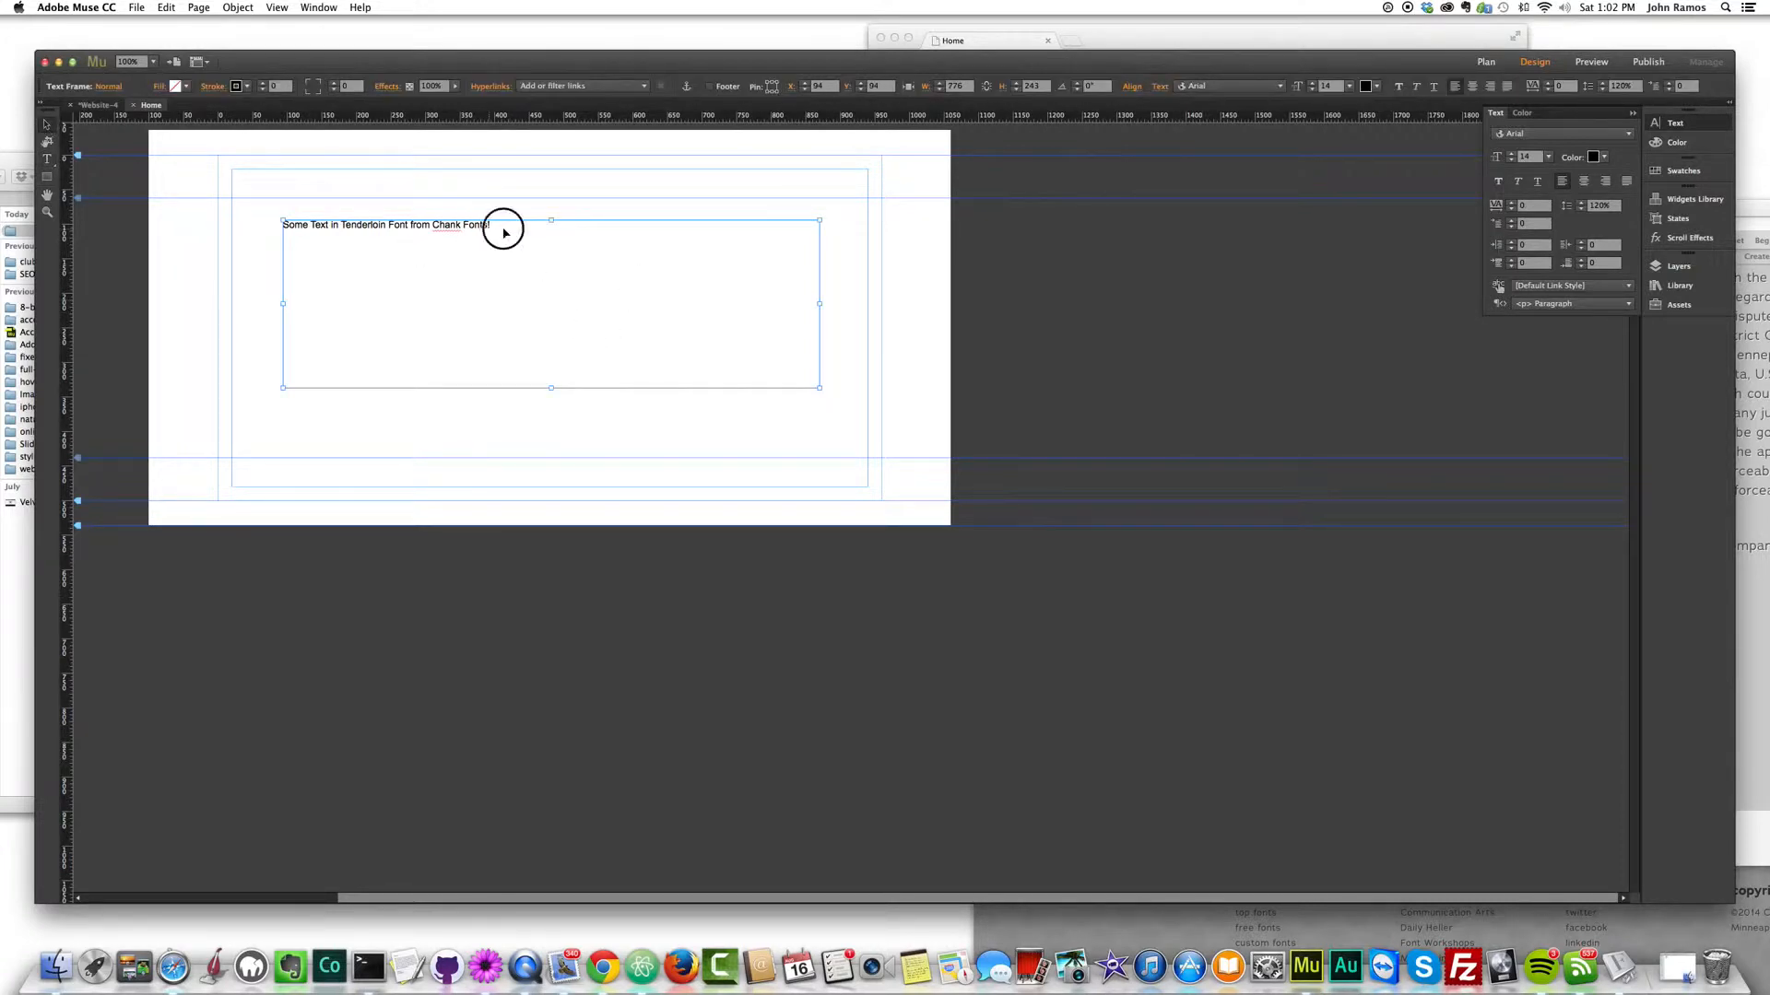
- Select the whole sentence and bring up the font list
double_click(383, 224)
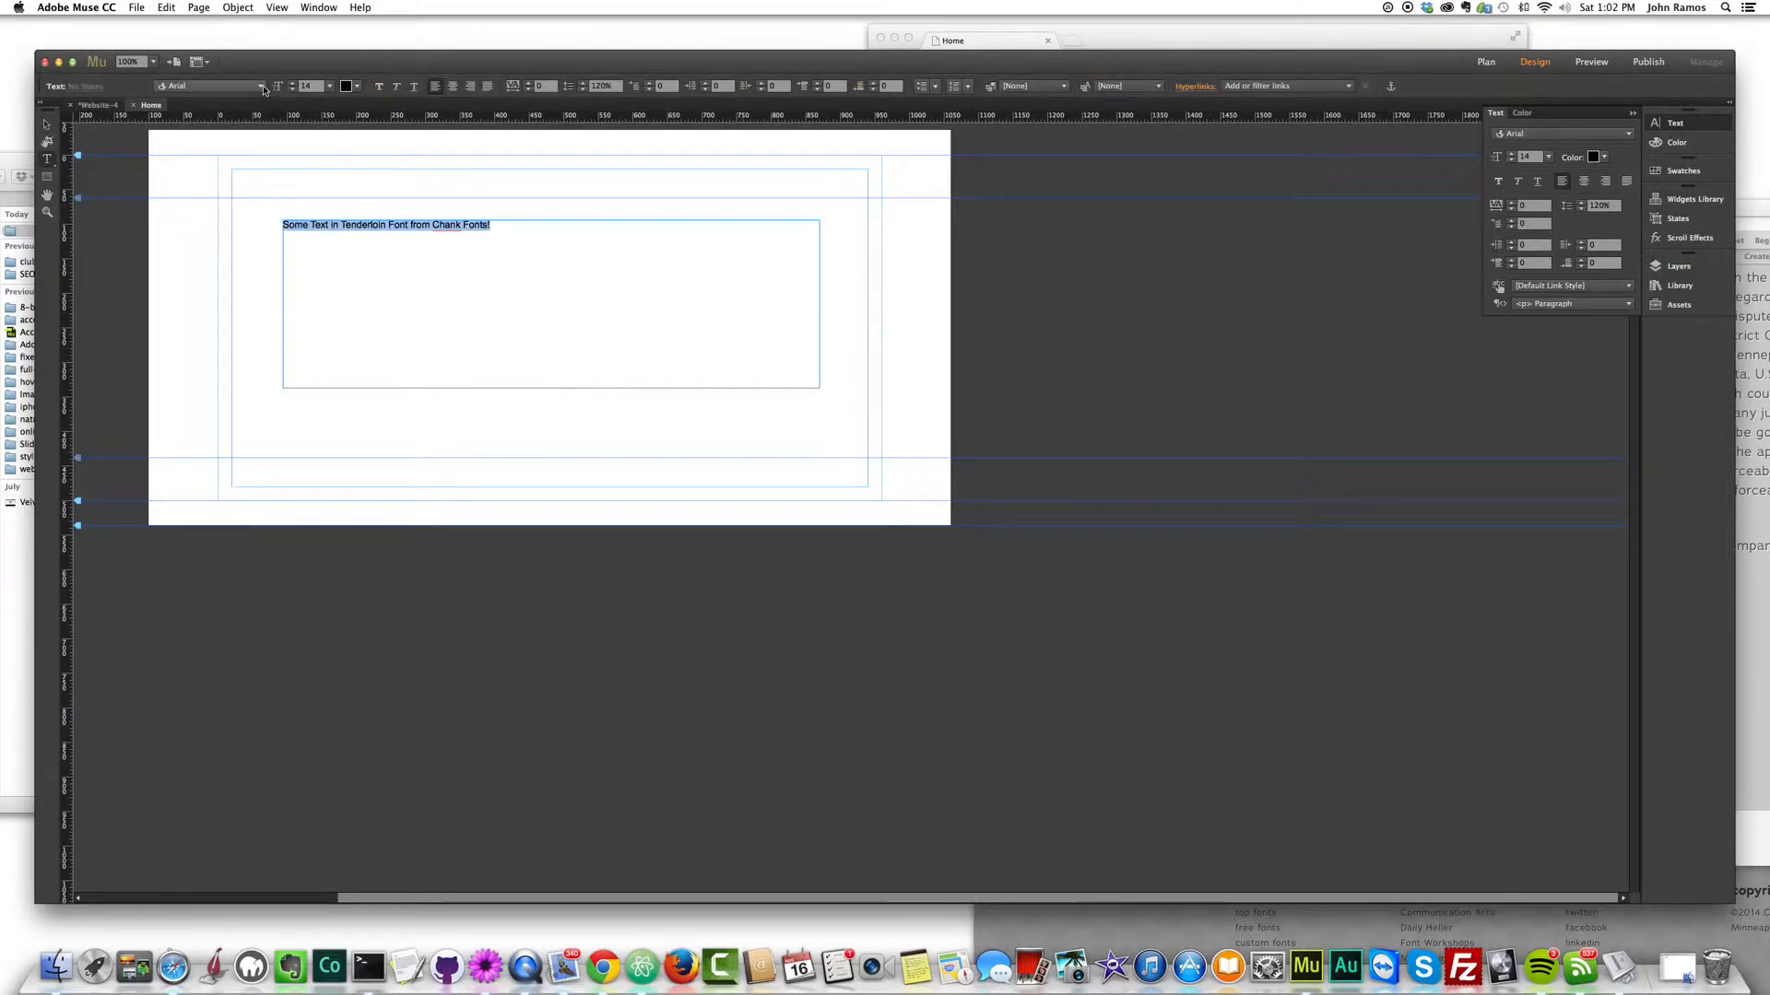
click(259, 87)
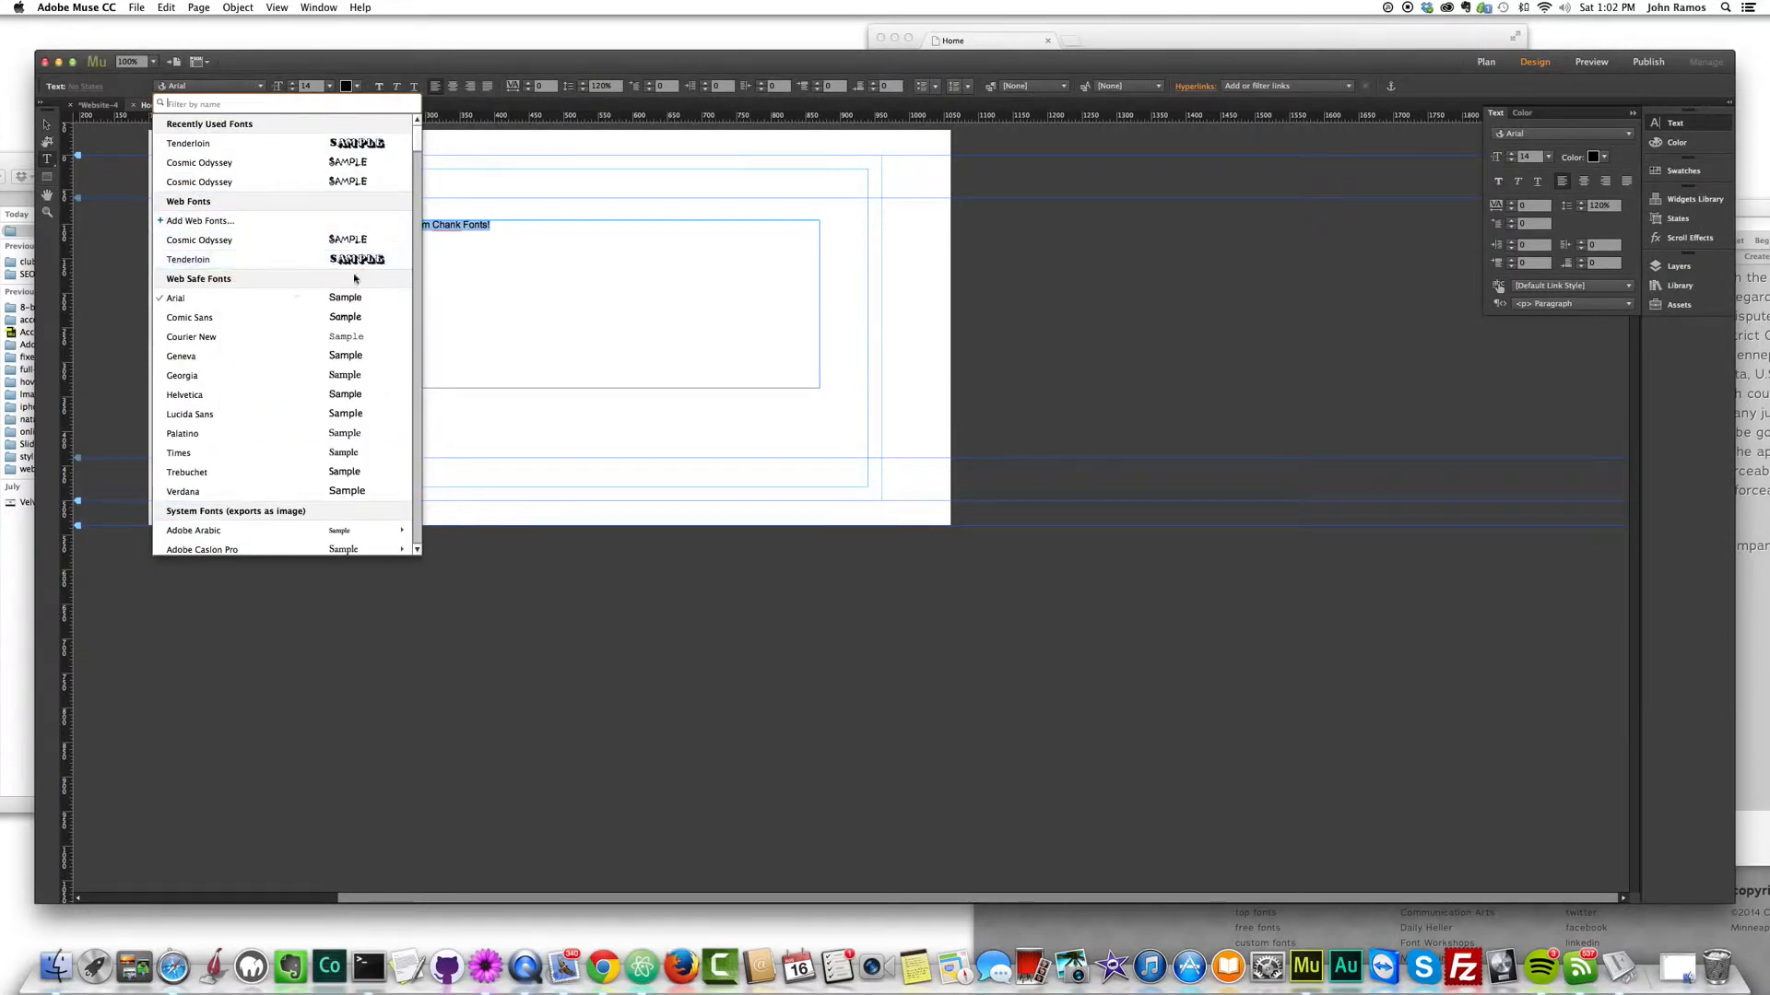
- Set the sentence in the Tenderloin web font at a much larger size
click(188, 259)
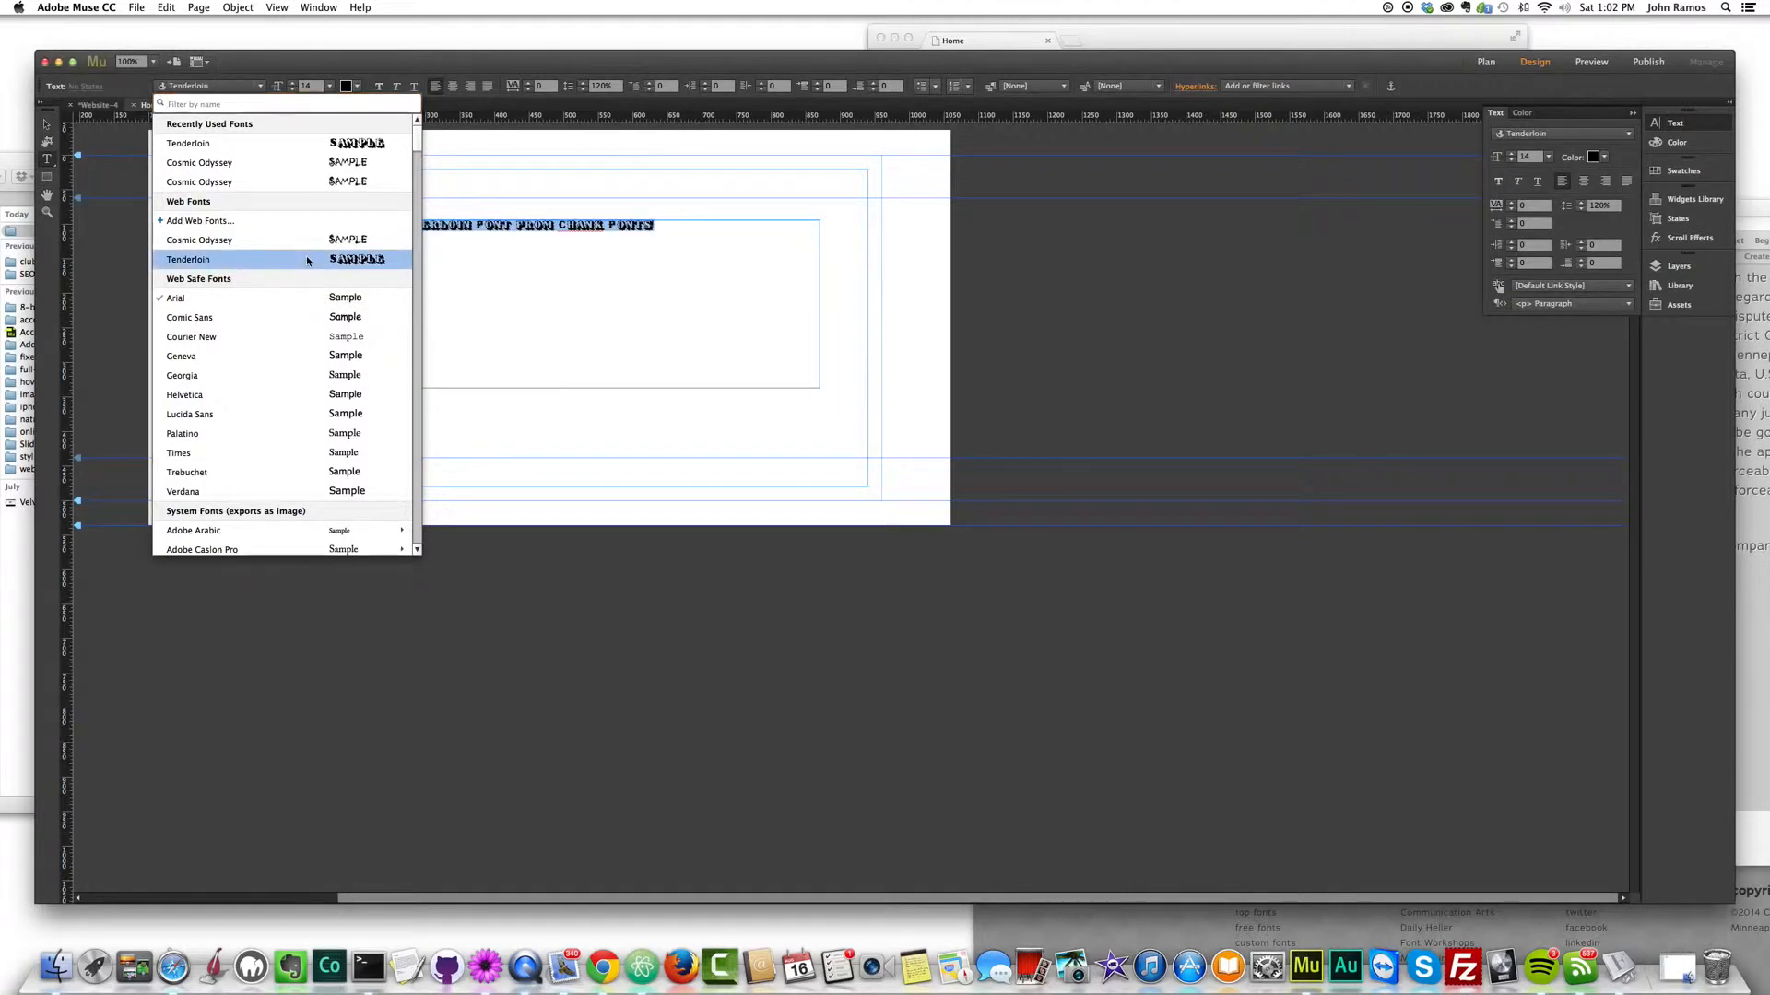
click(188, 258)
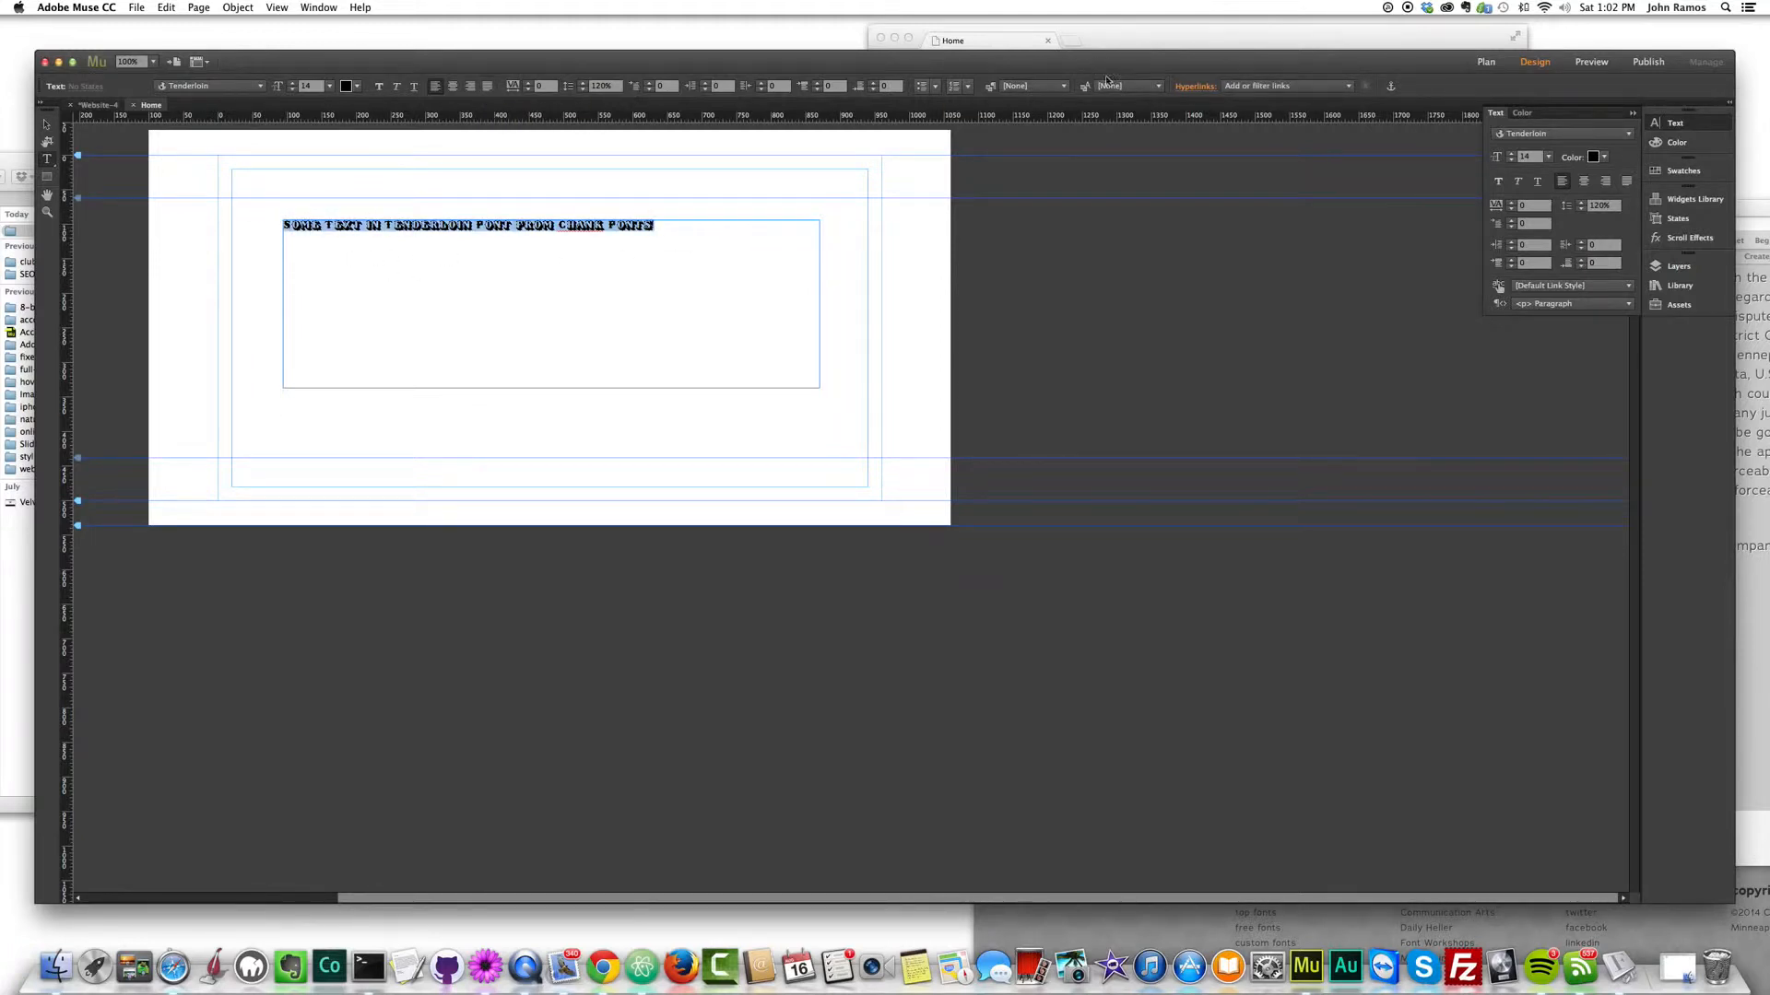
click(330, 86)
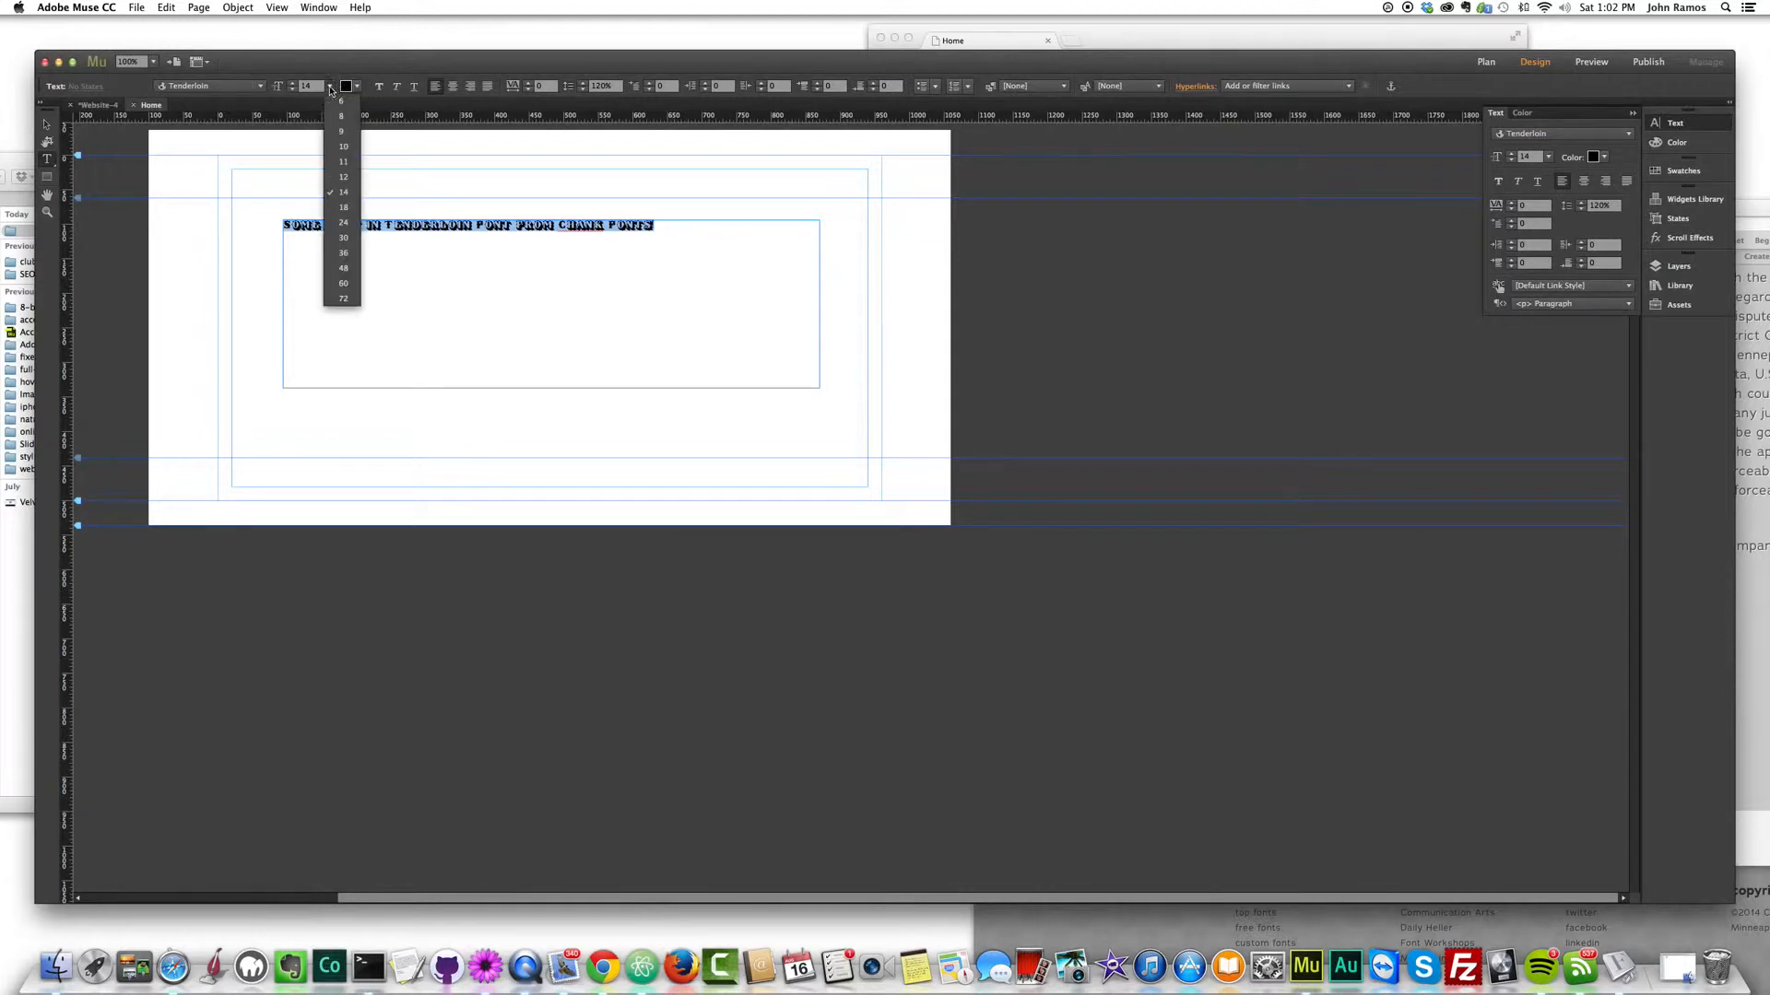
click(342, 268)
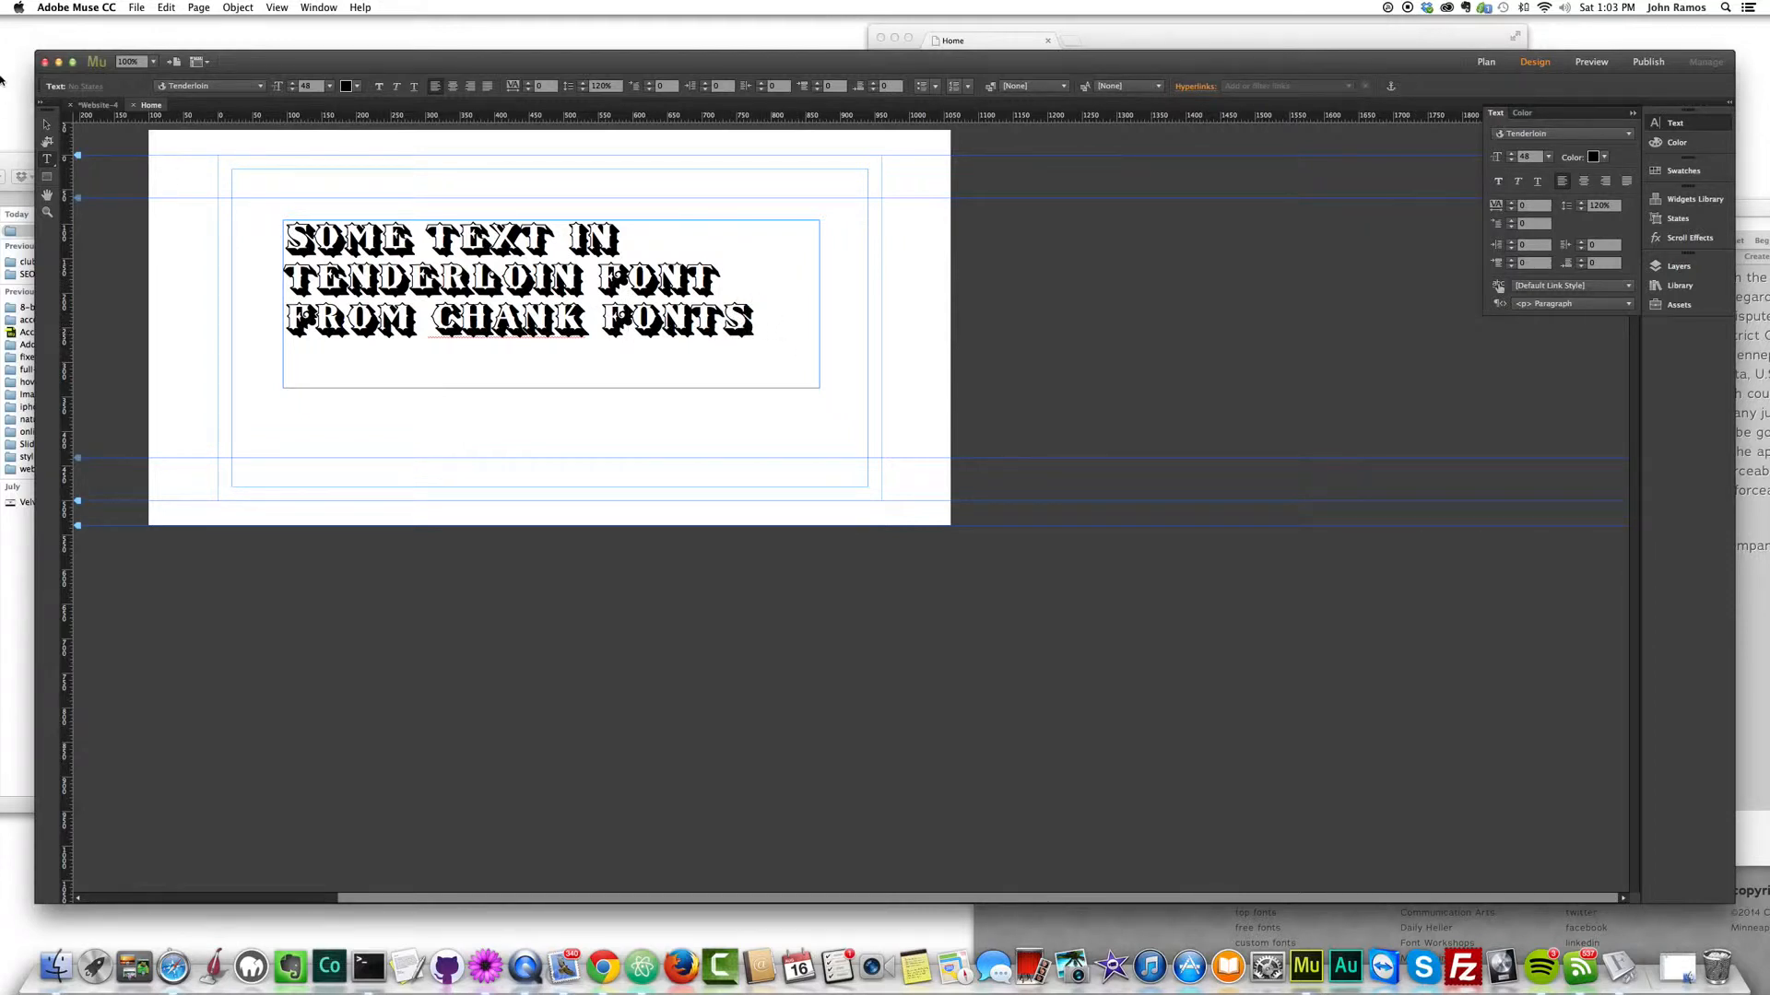
- Preview the page in the browser to check Tenderloin renders
click(551, 304)
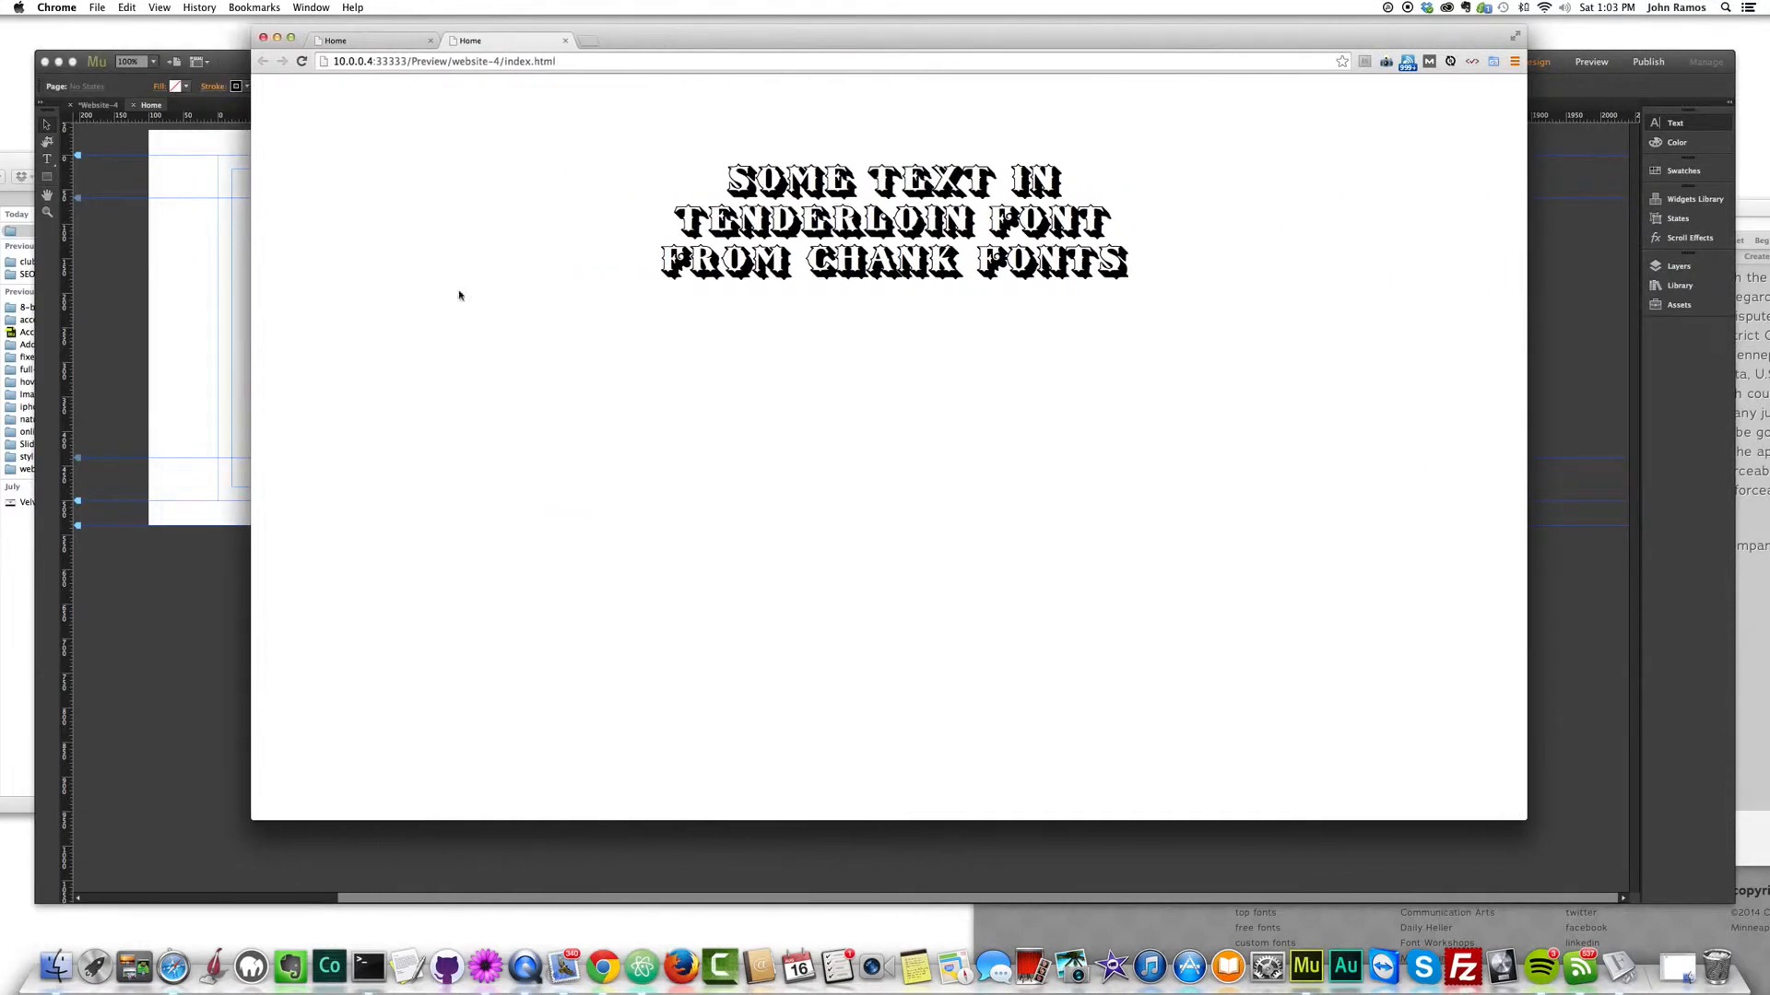
right_click(773, 181)
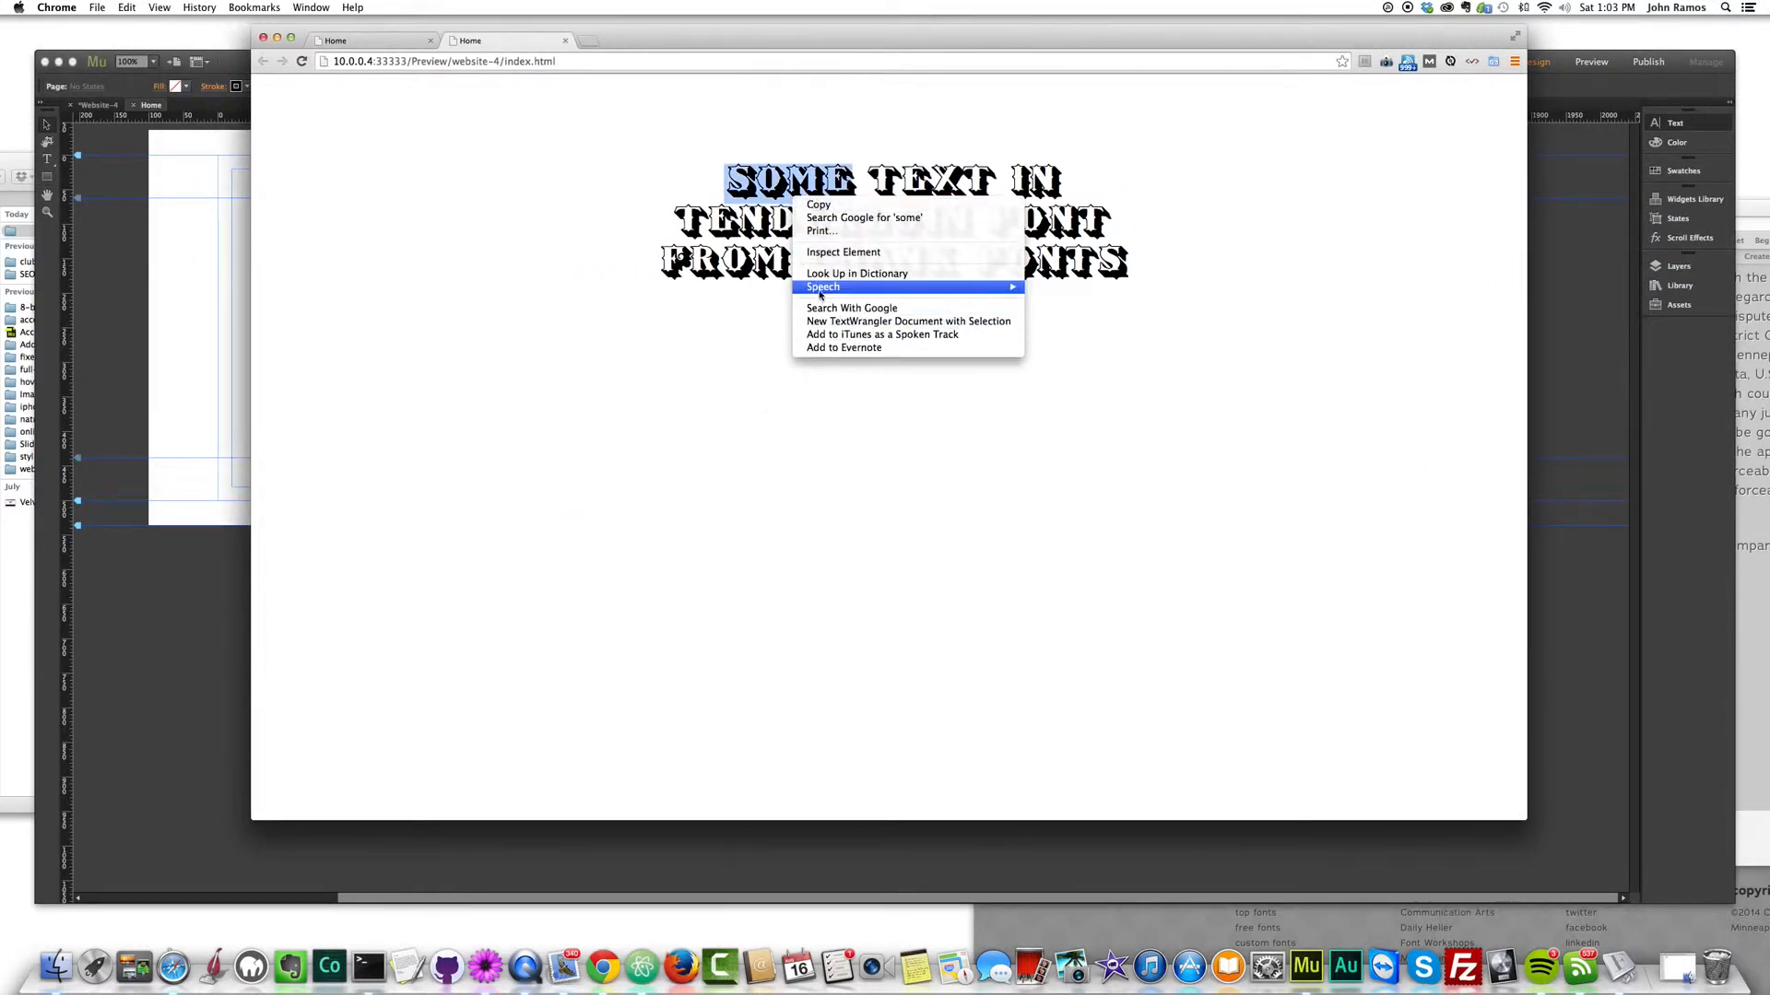
click(842, 252)
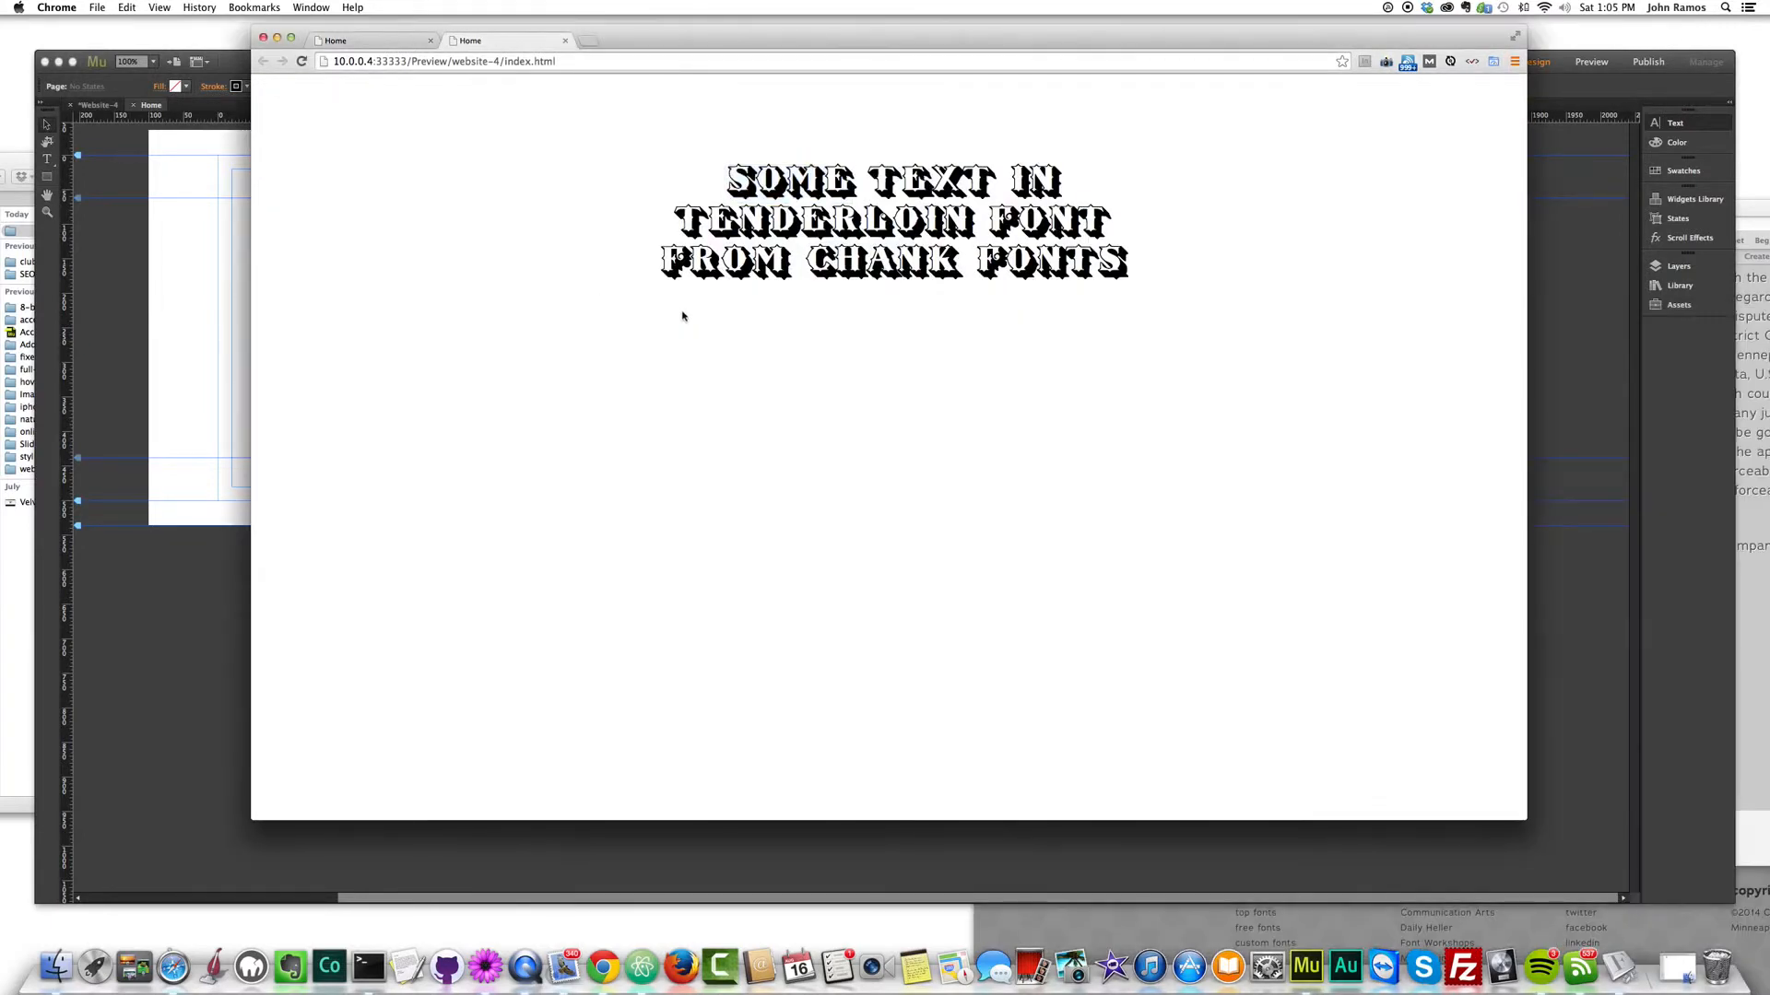
mouse_move(820, 343)
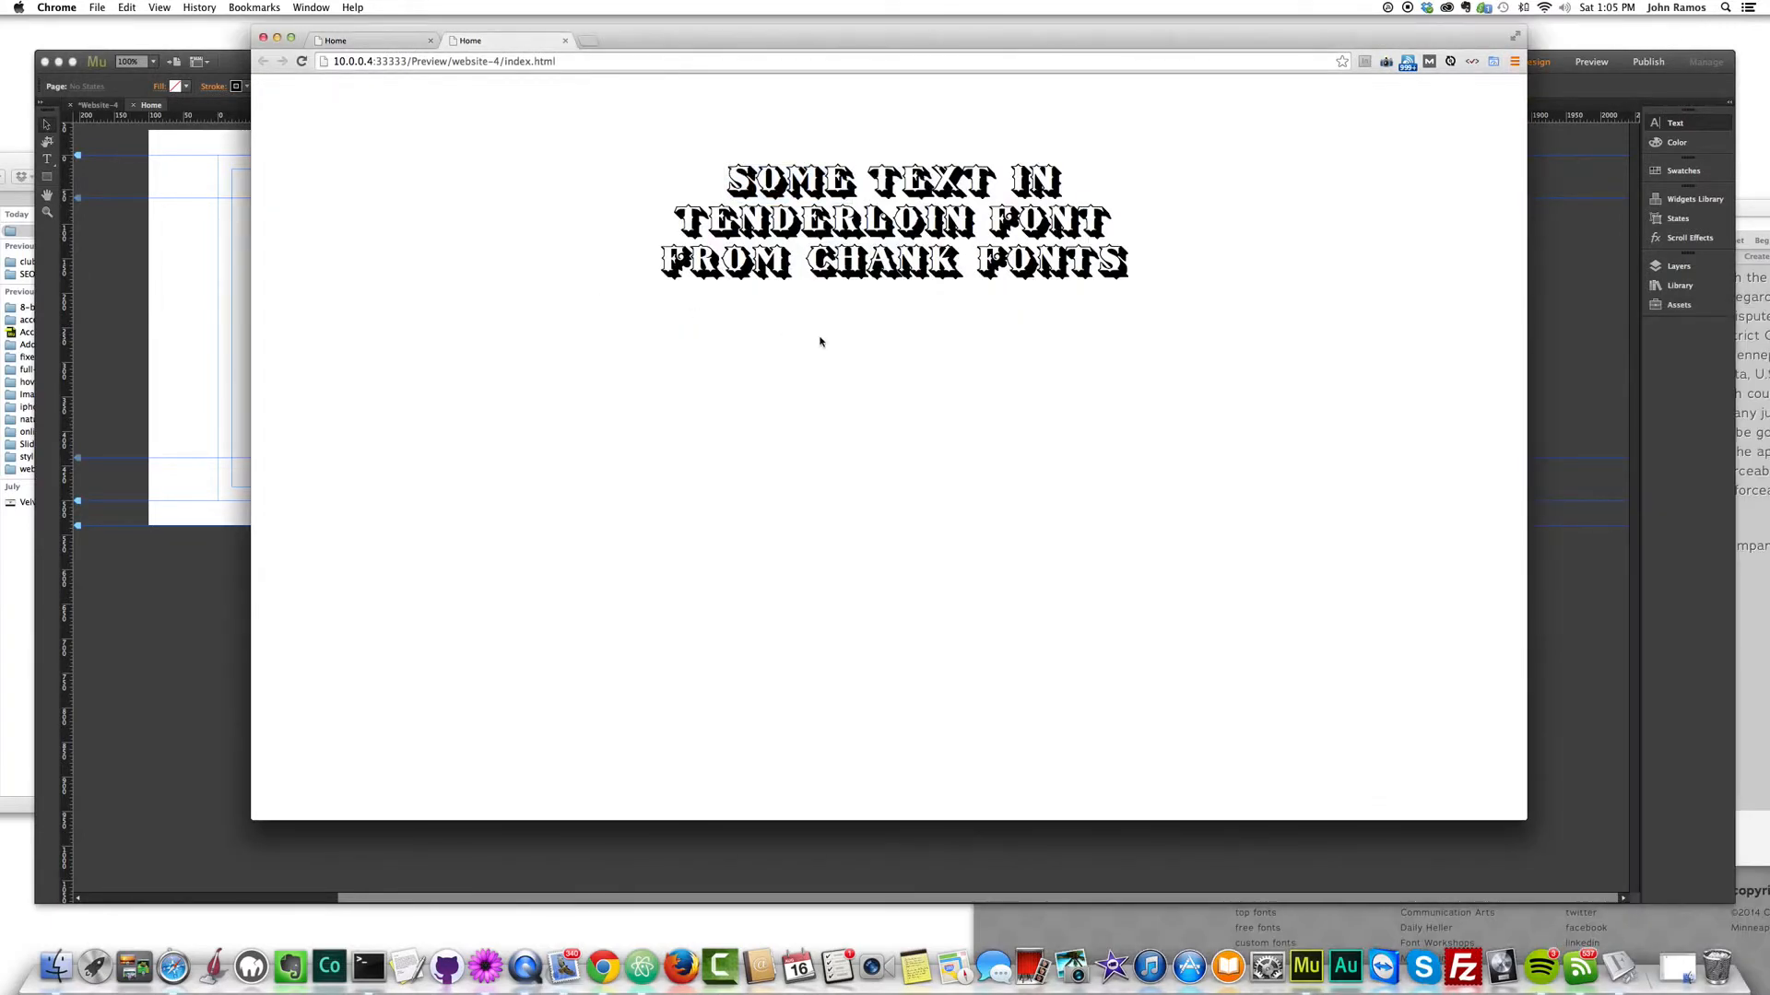